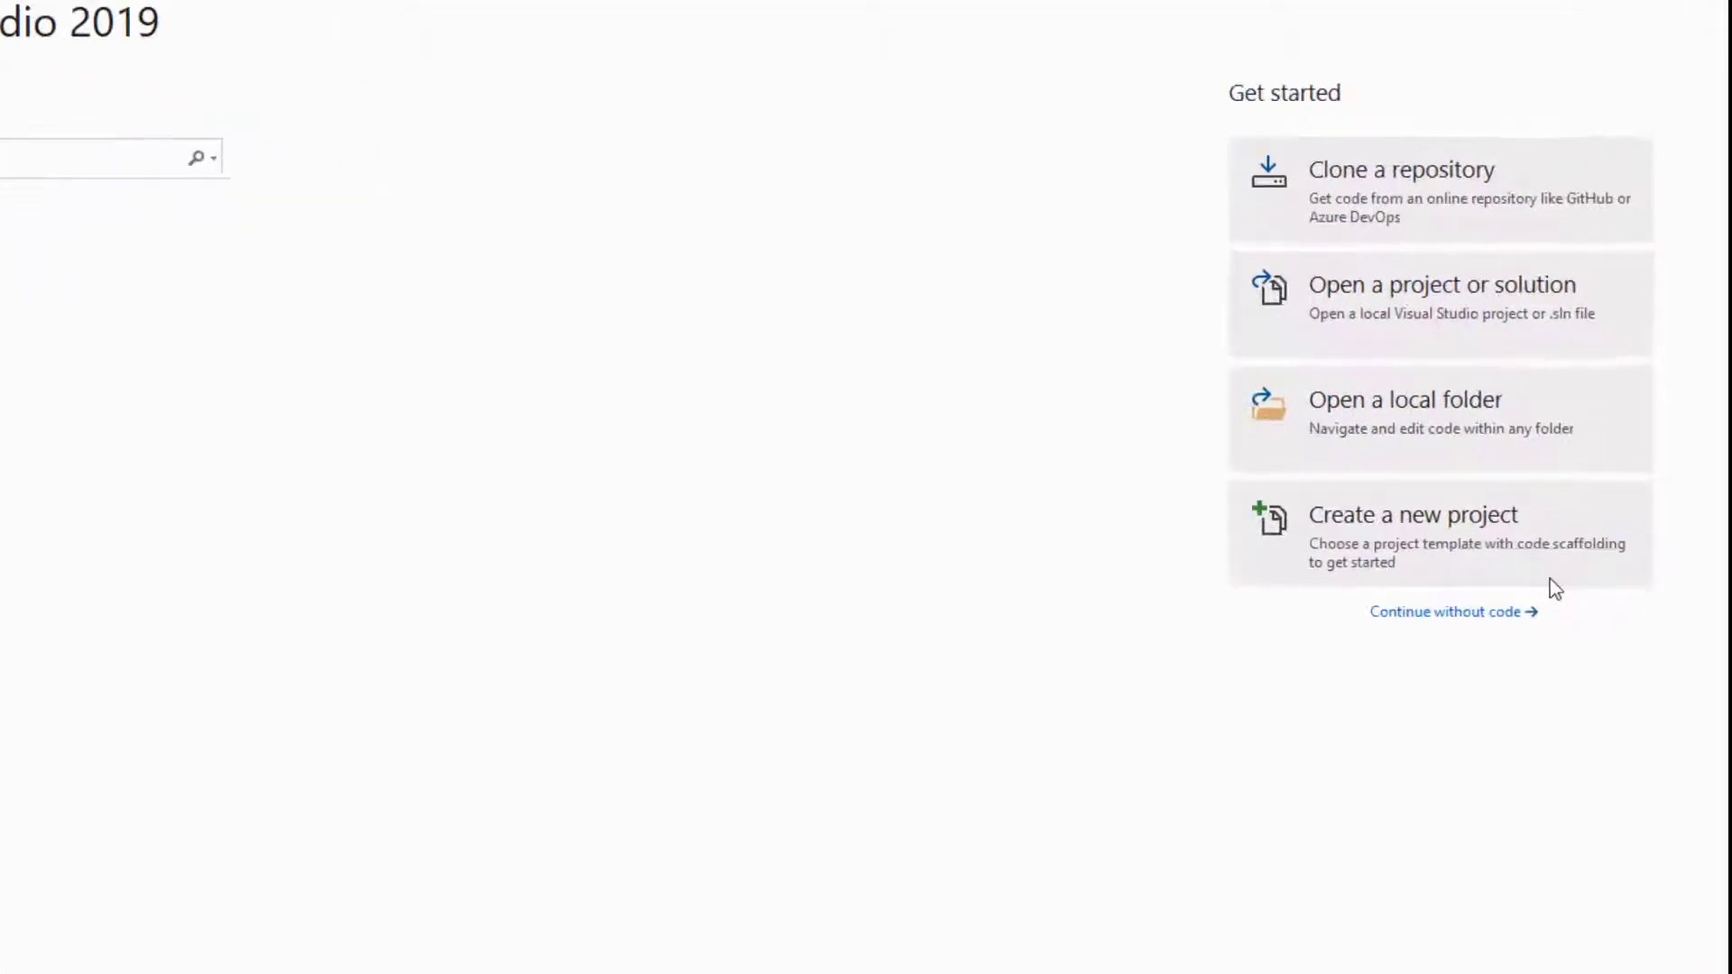
- Create an Empty C++ Project named Project18 in the default repos location
left_click(1412, 515)
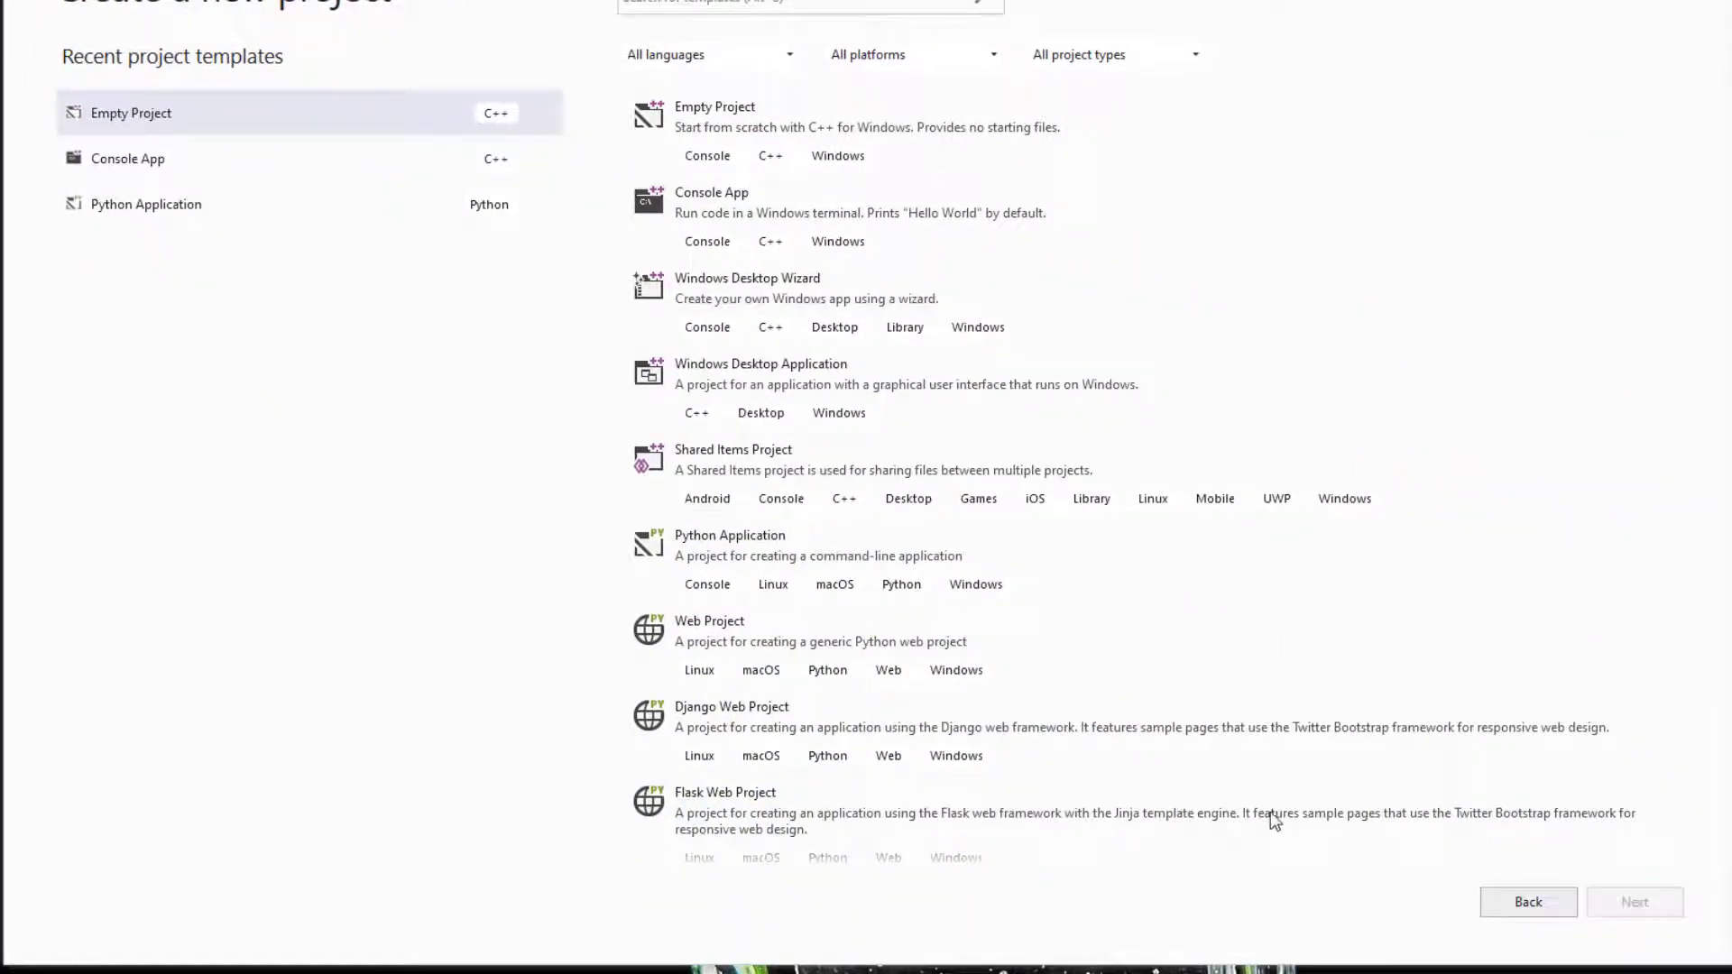
left_click(1633, 901)
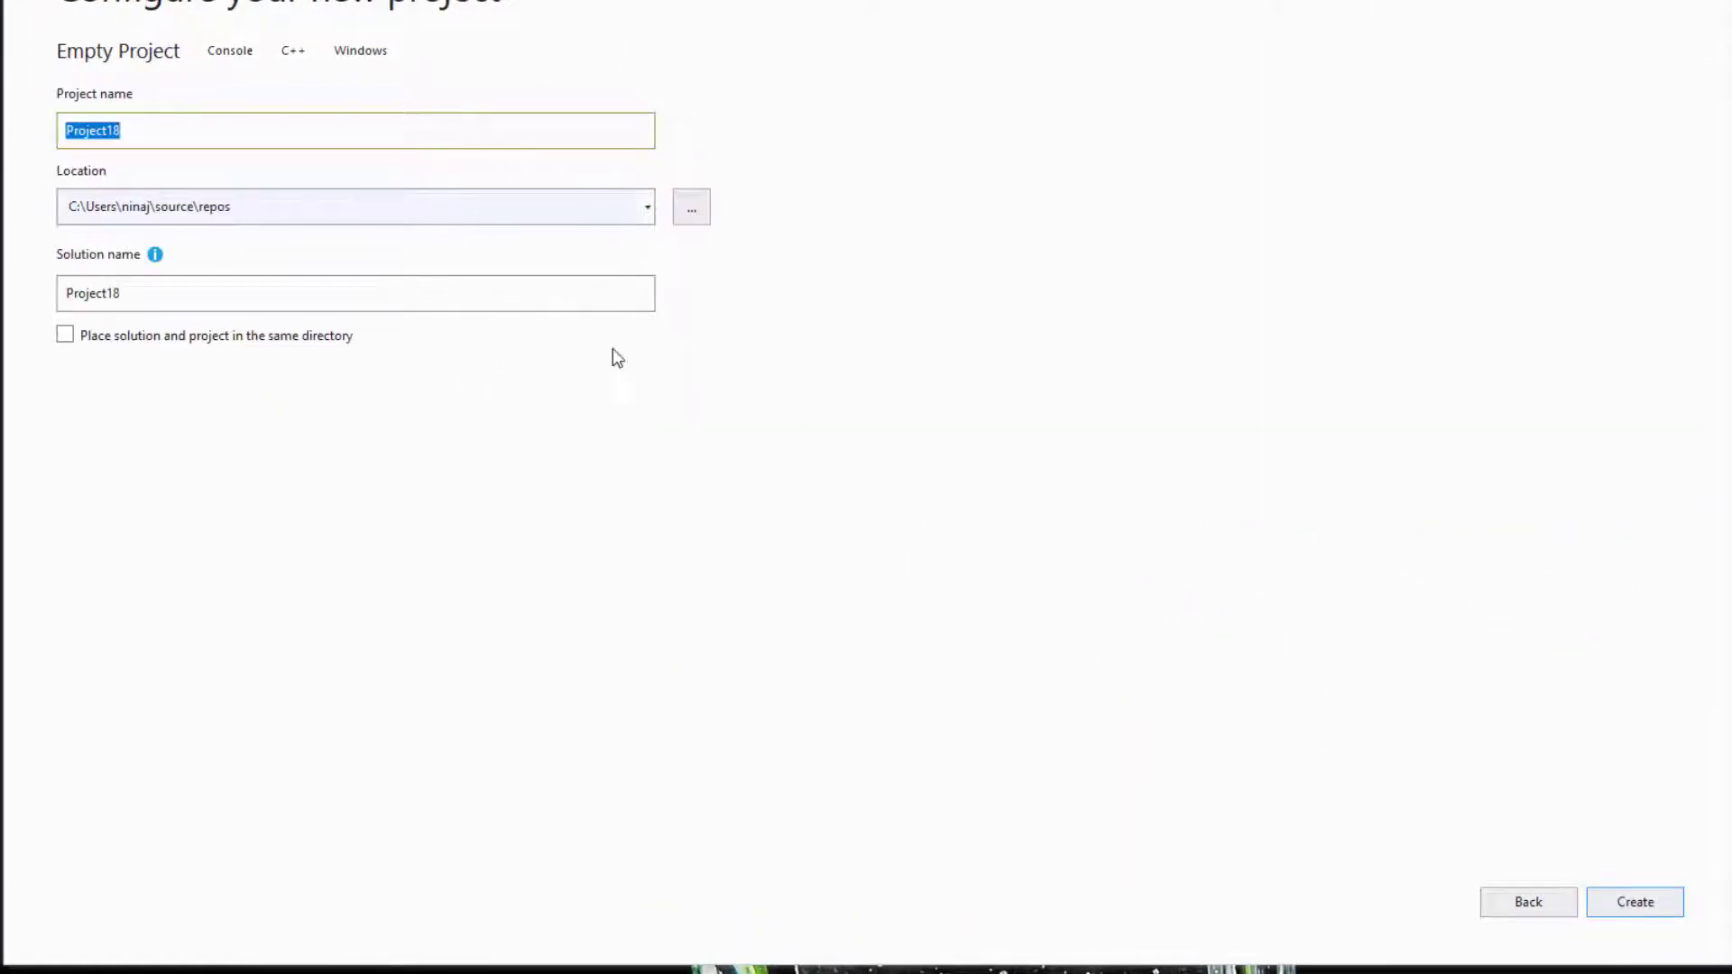
left_click(1633, 901)
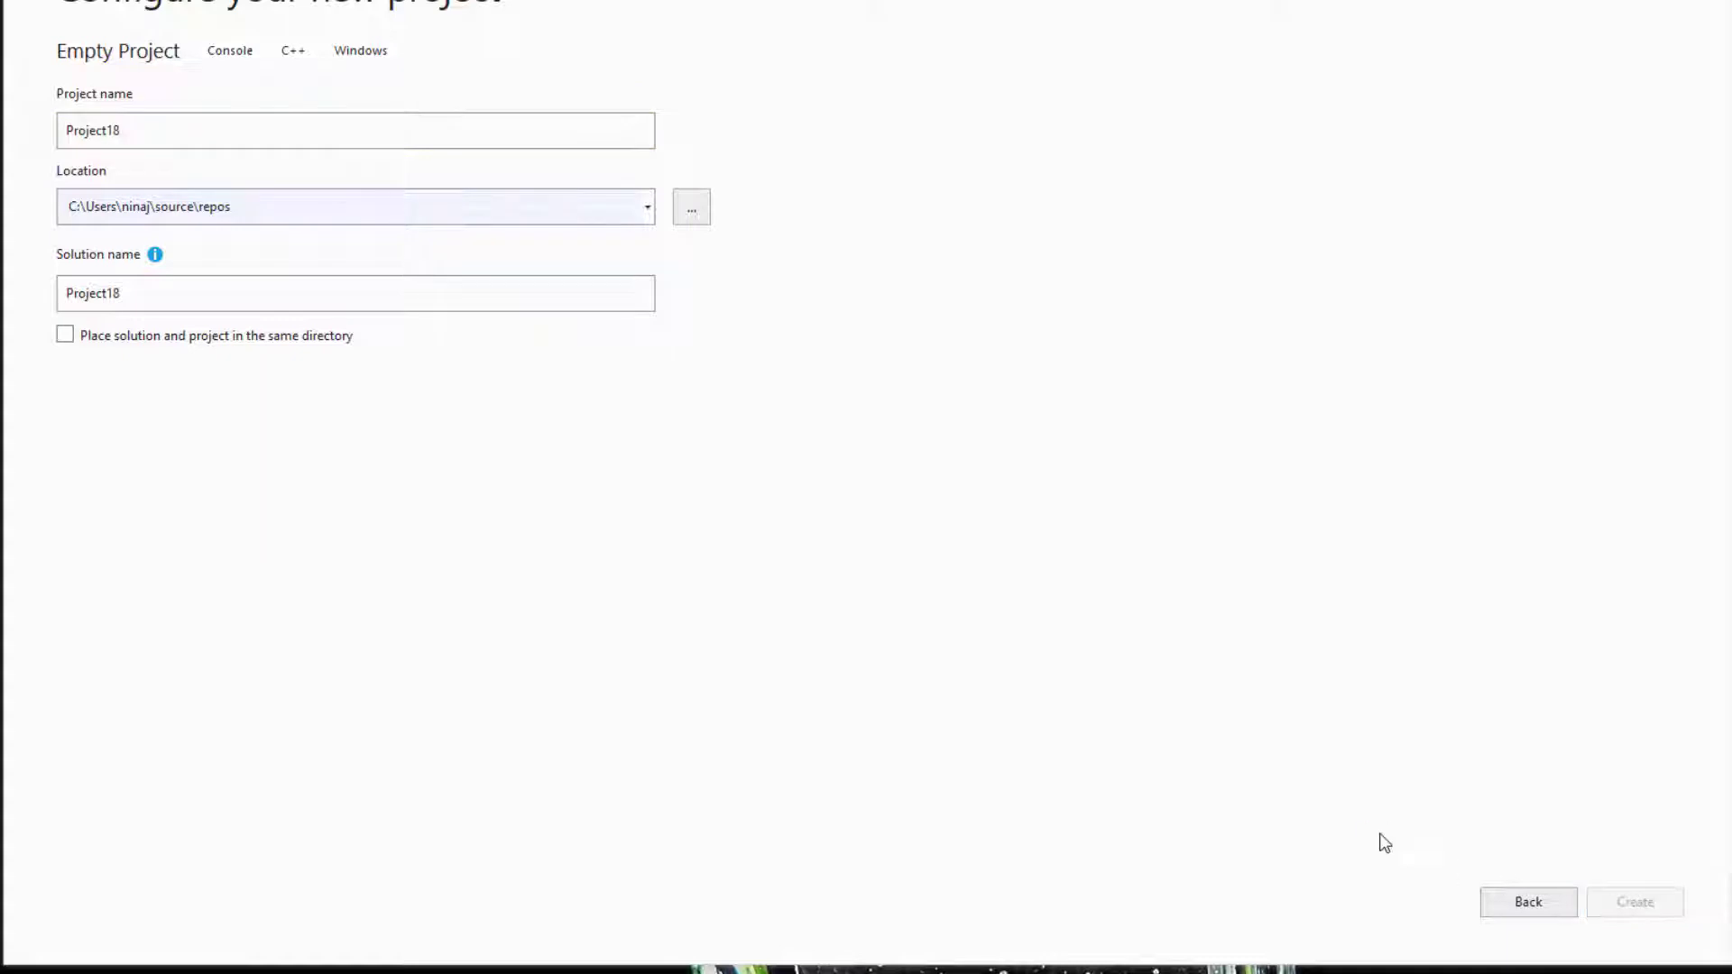
- Delete the Source Files, Resource Files and Header Files filters from Project18
left_click(1633, 902)
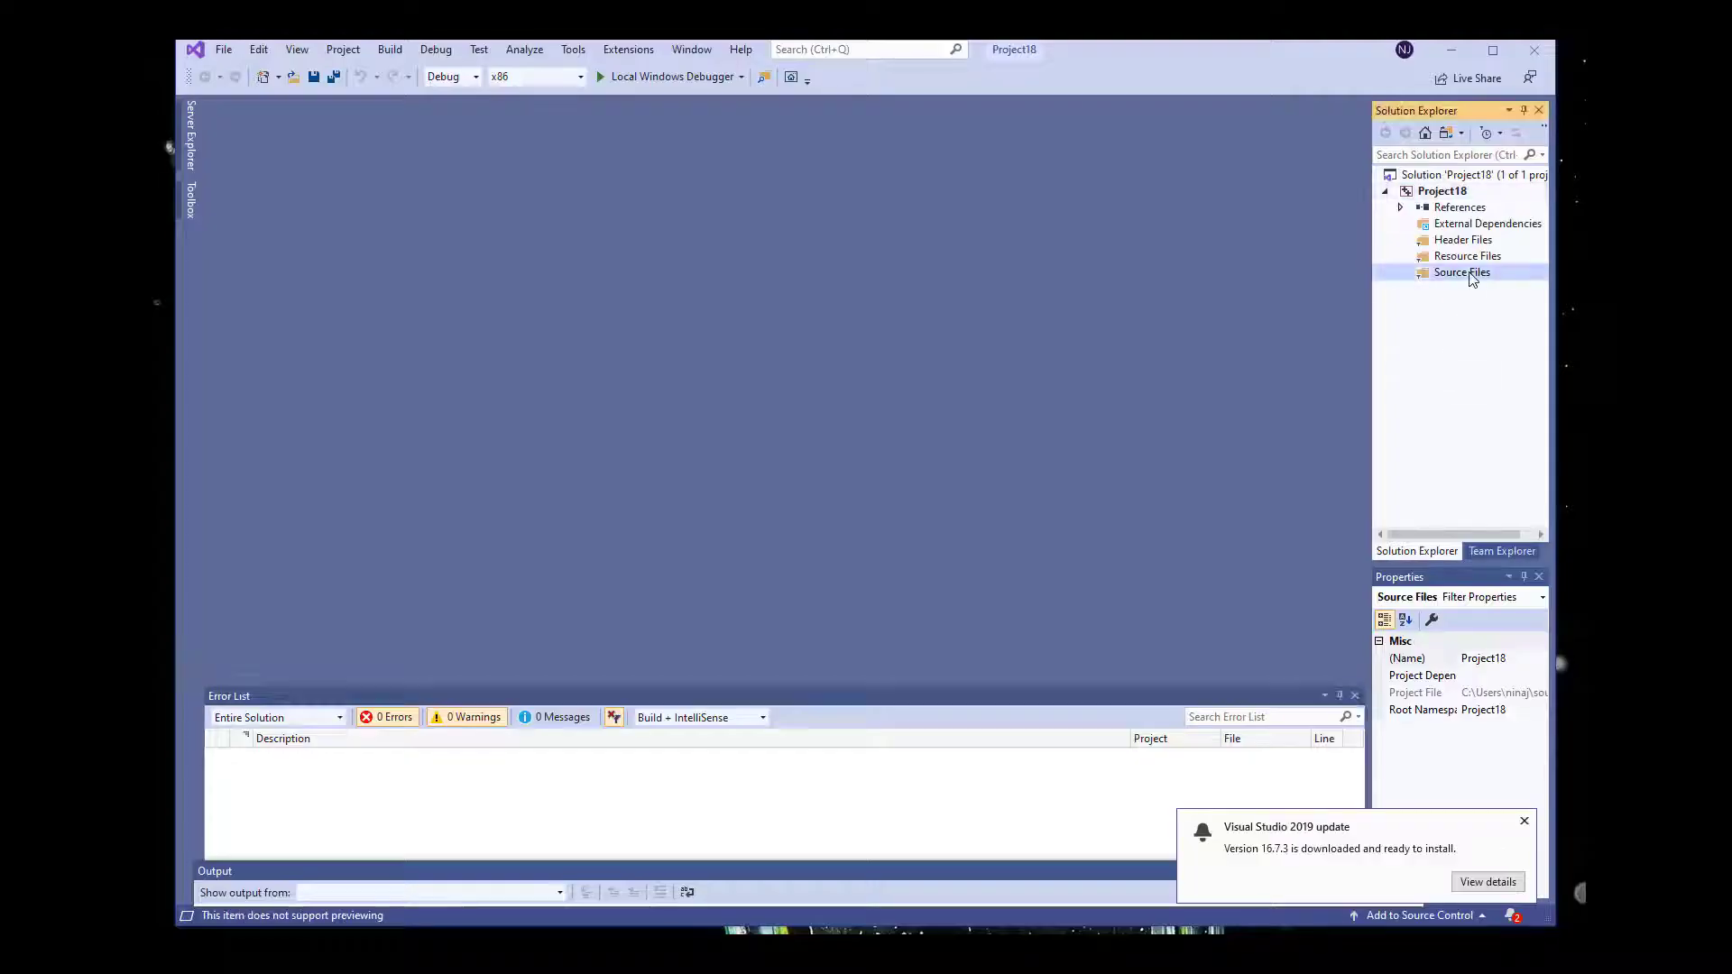
right_click(1460, 273)
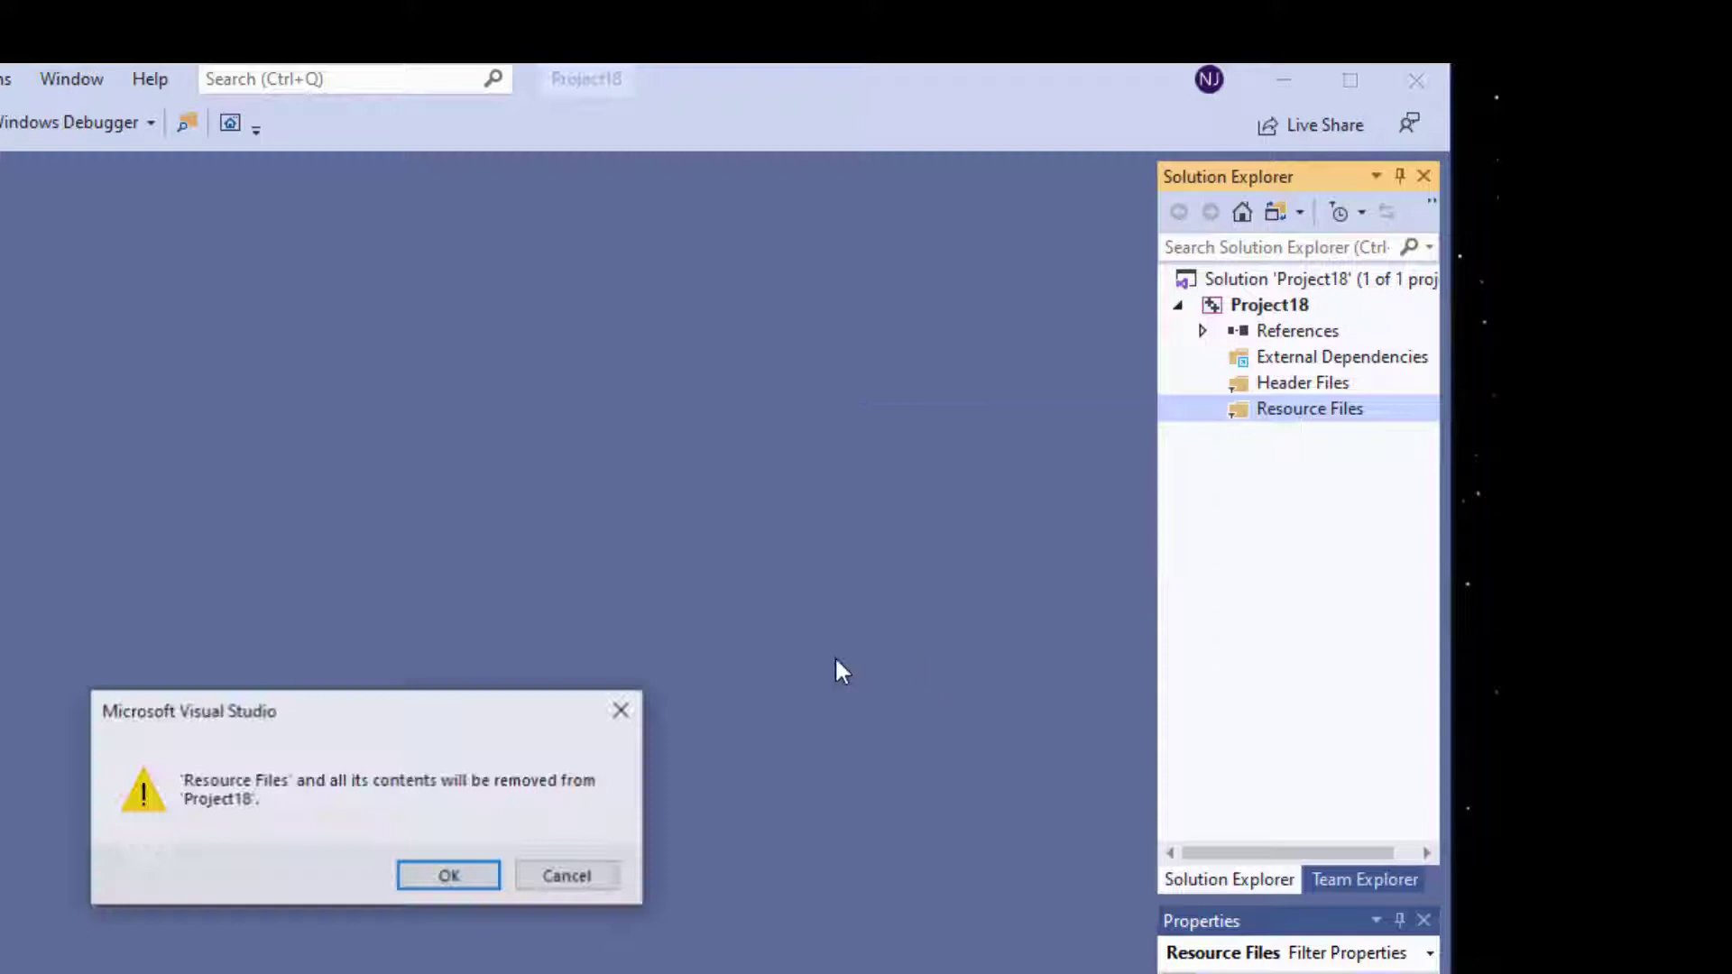
left_click(448, 875)
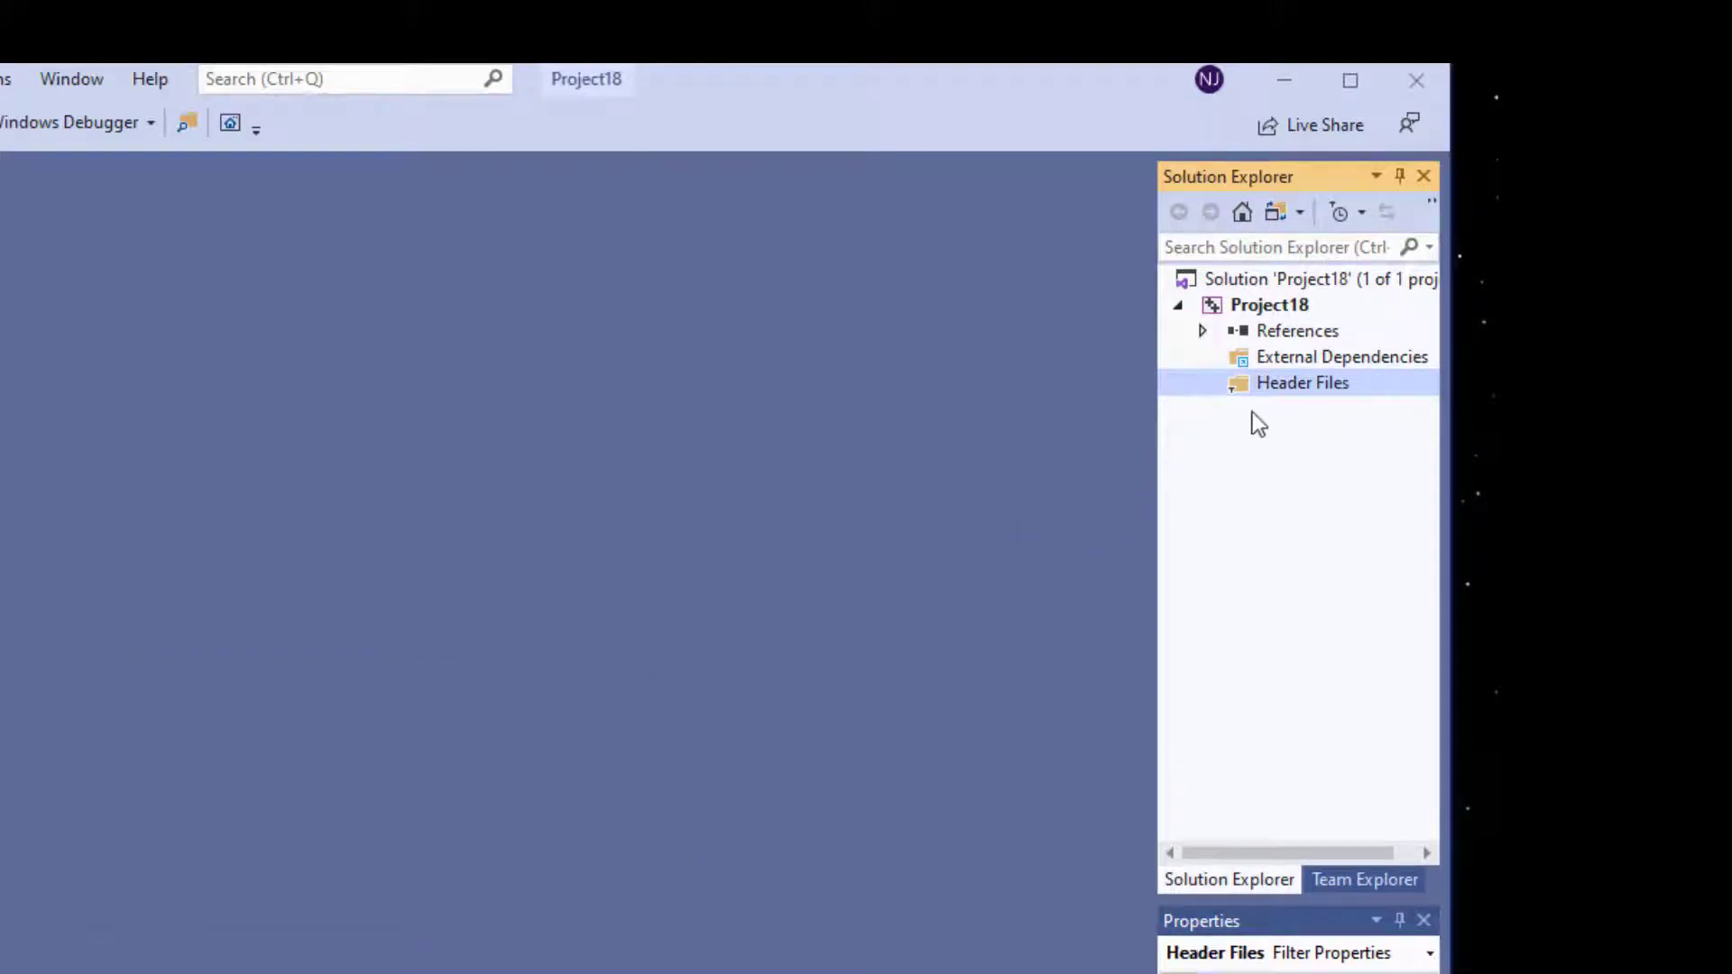
right_click(1302, 383)
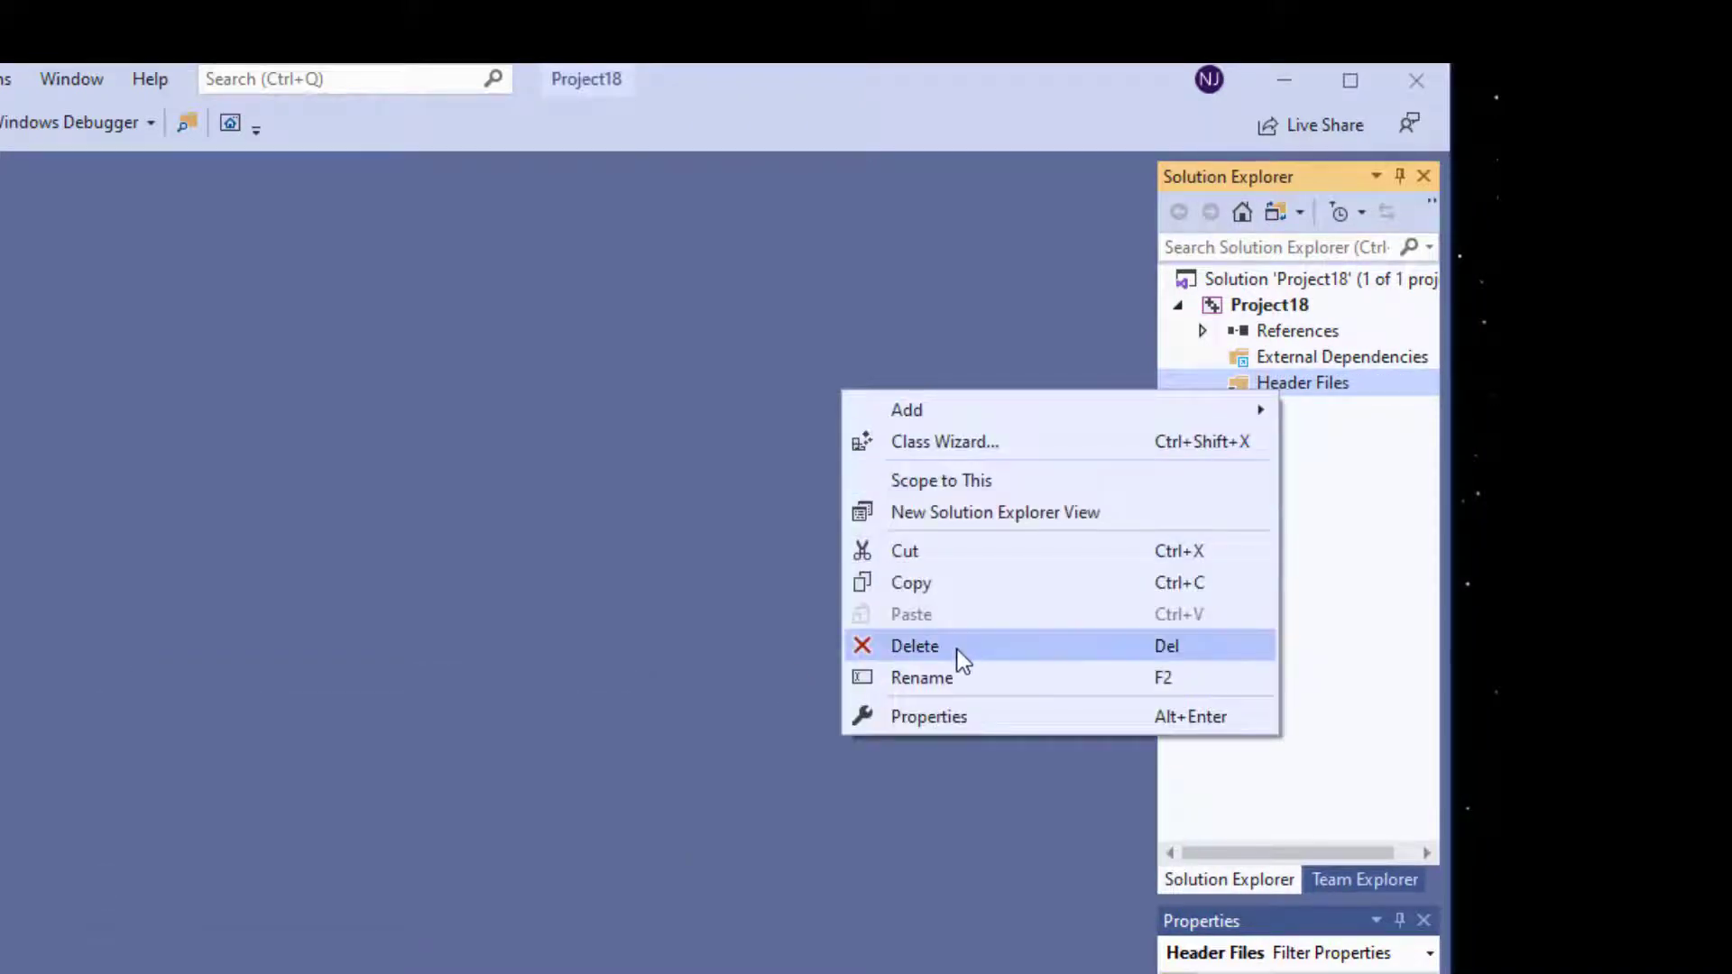
left_click(913, 645)
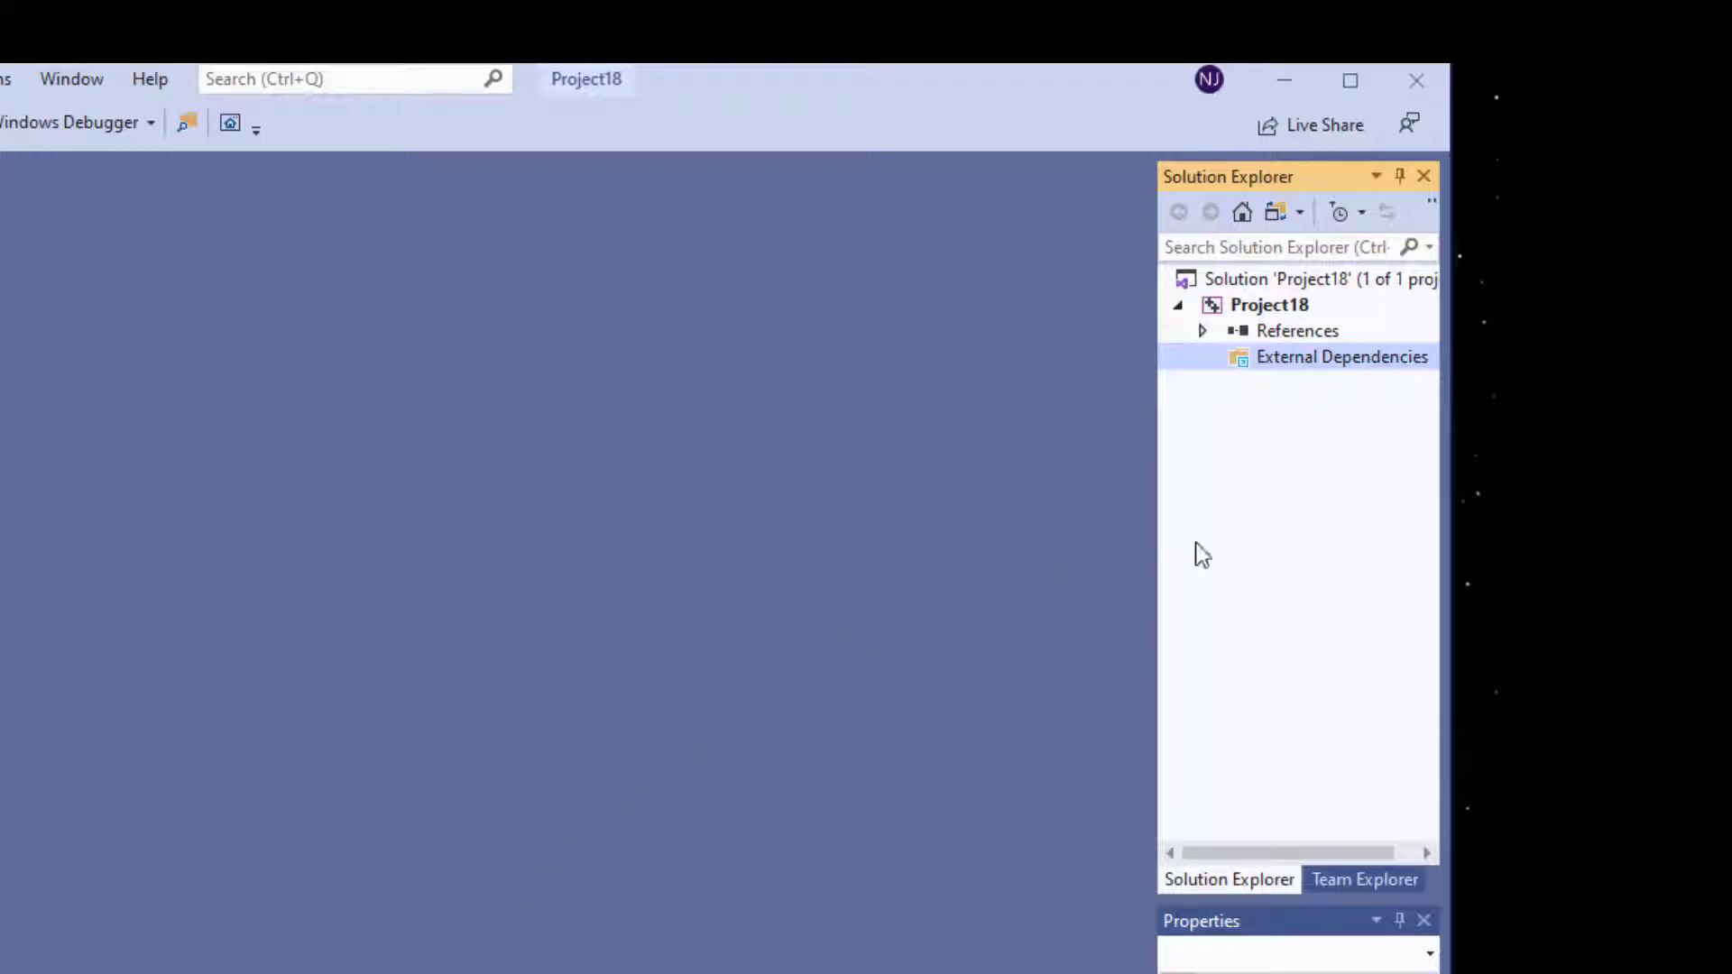
mouse_move(1240, 314)
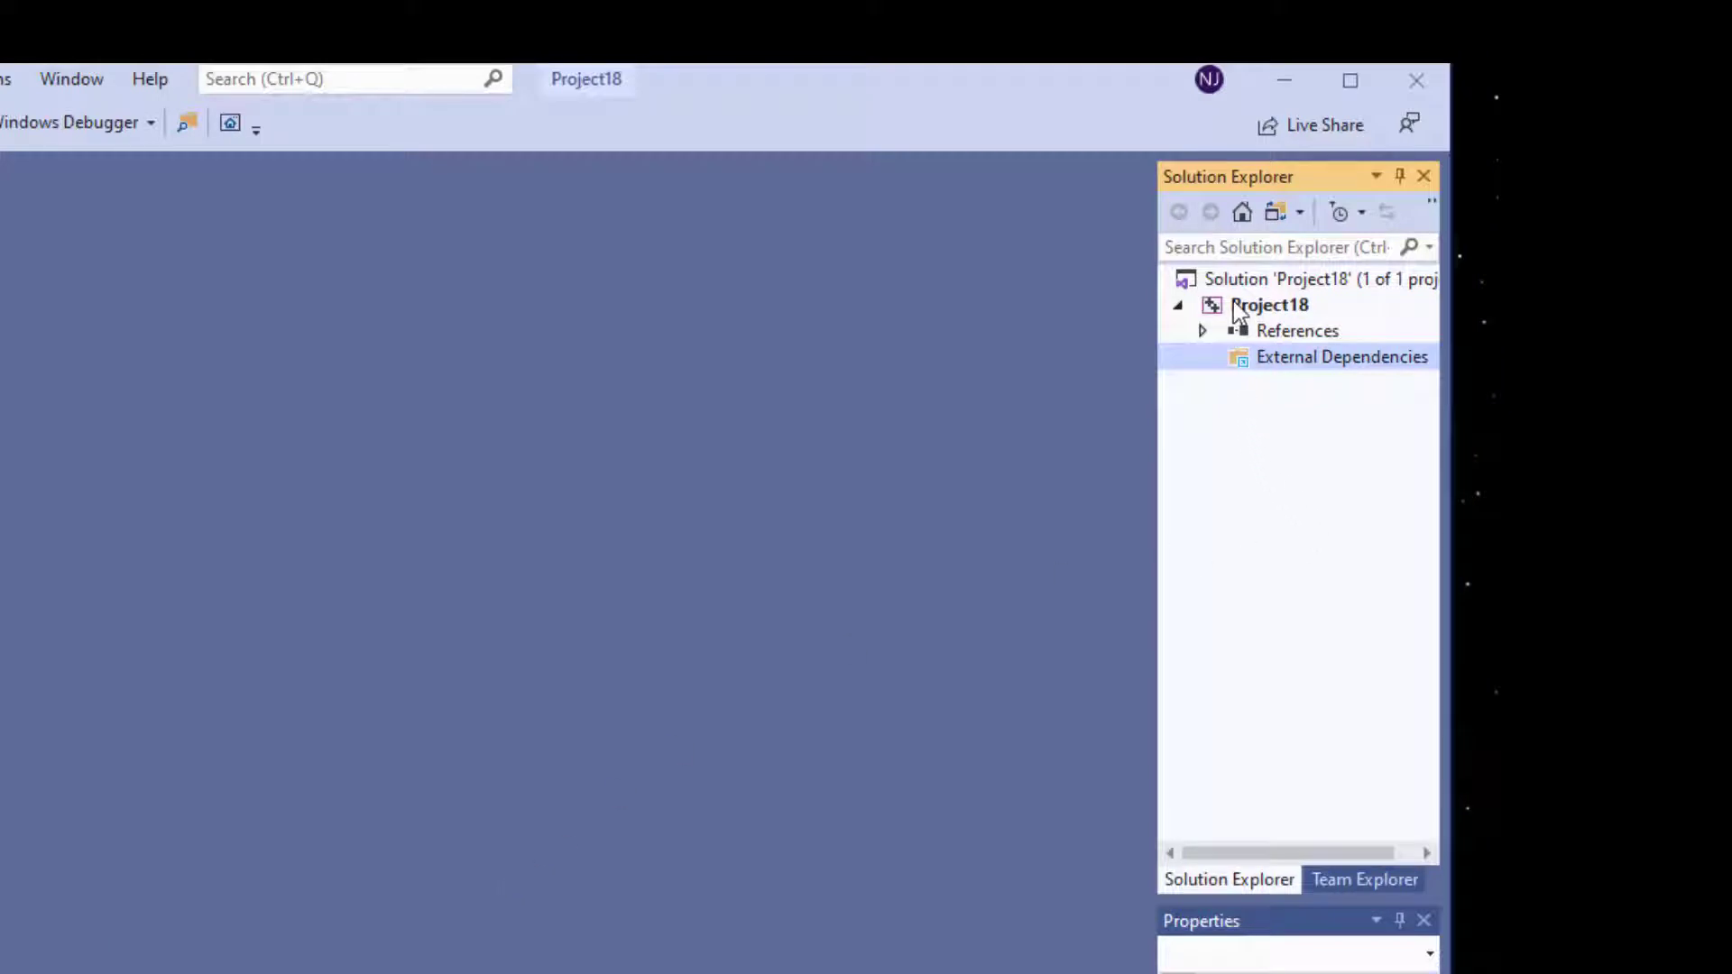
- Add a new item named MASMTest.asm to Project18
right_click(1269, 305)
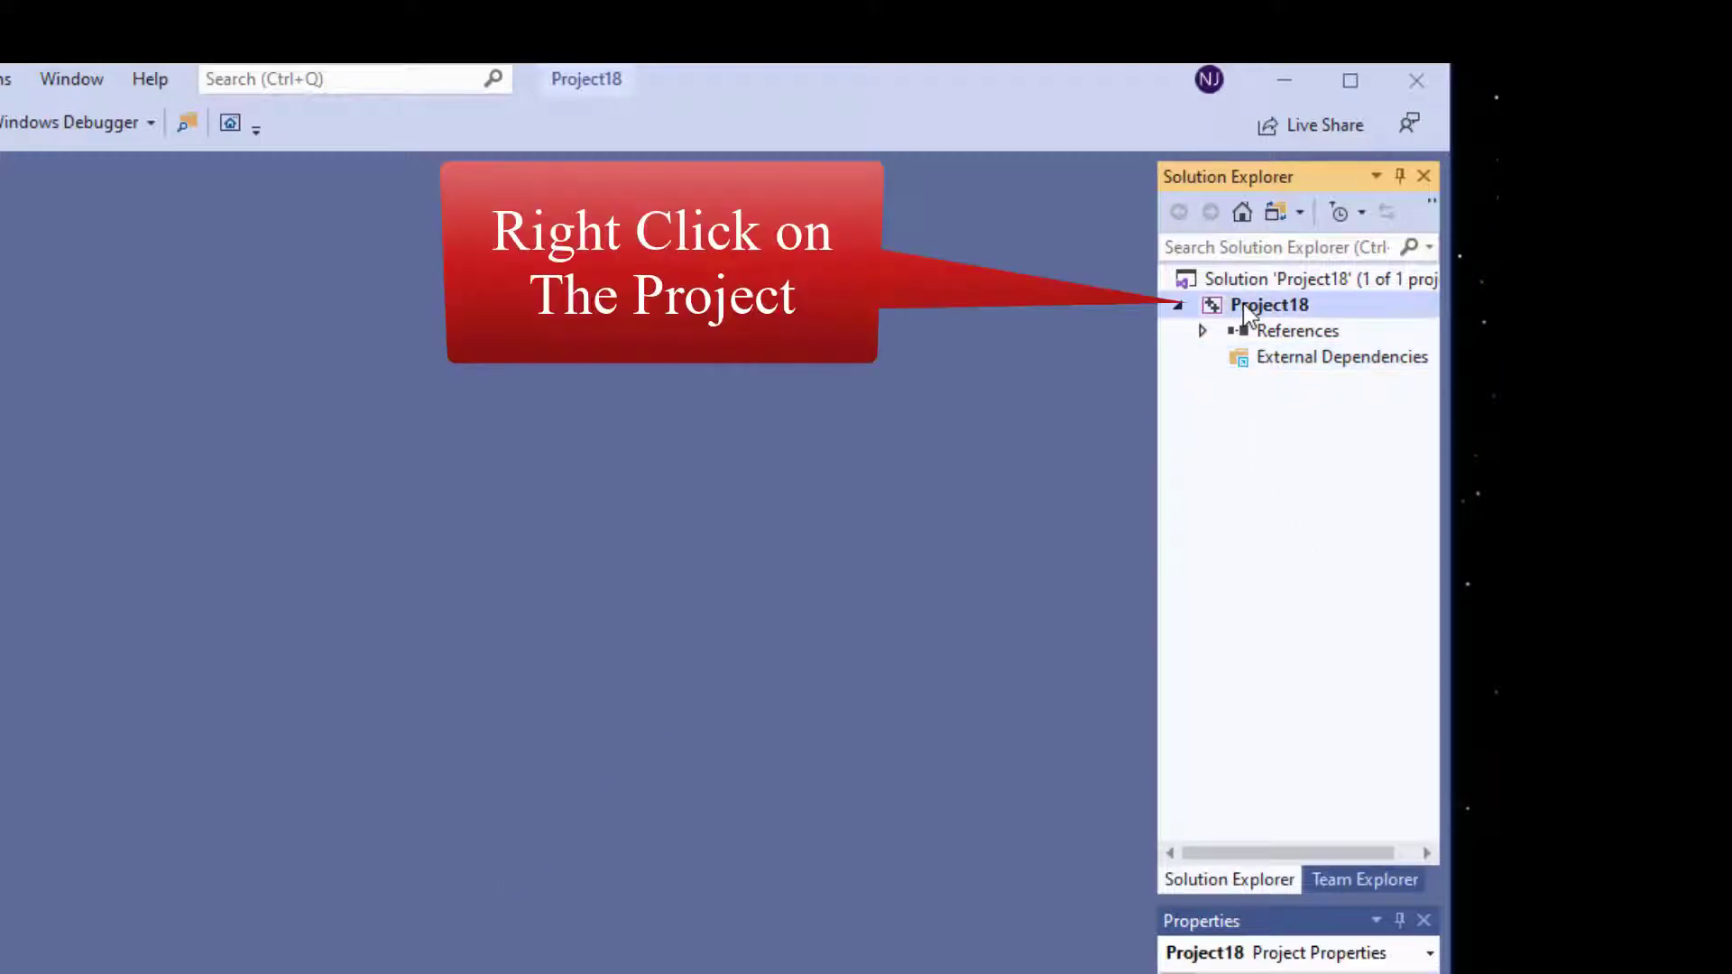
right_click(1268, 305)
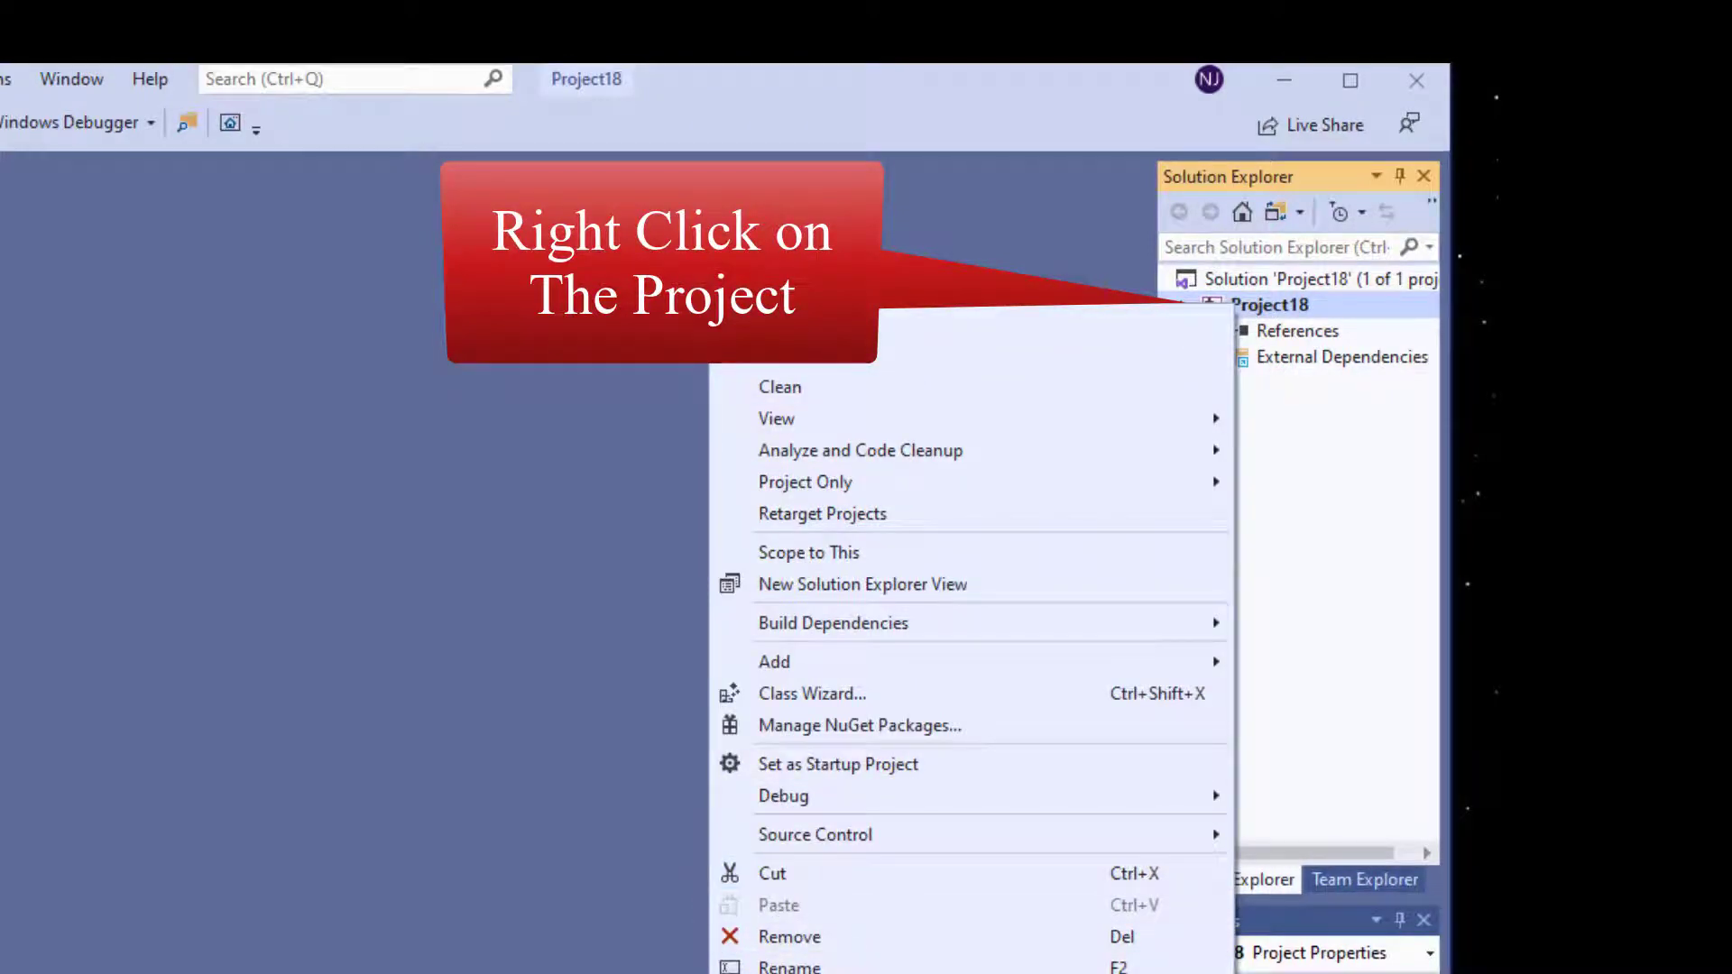
mouse_move(774, 660)
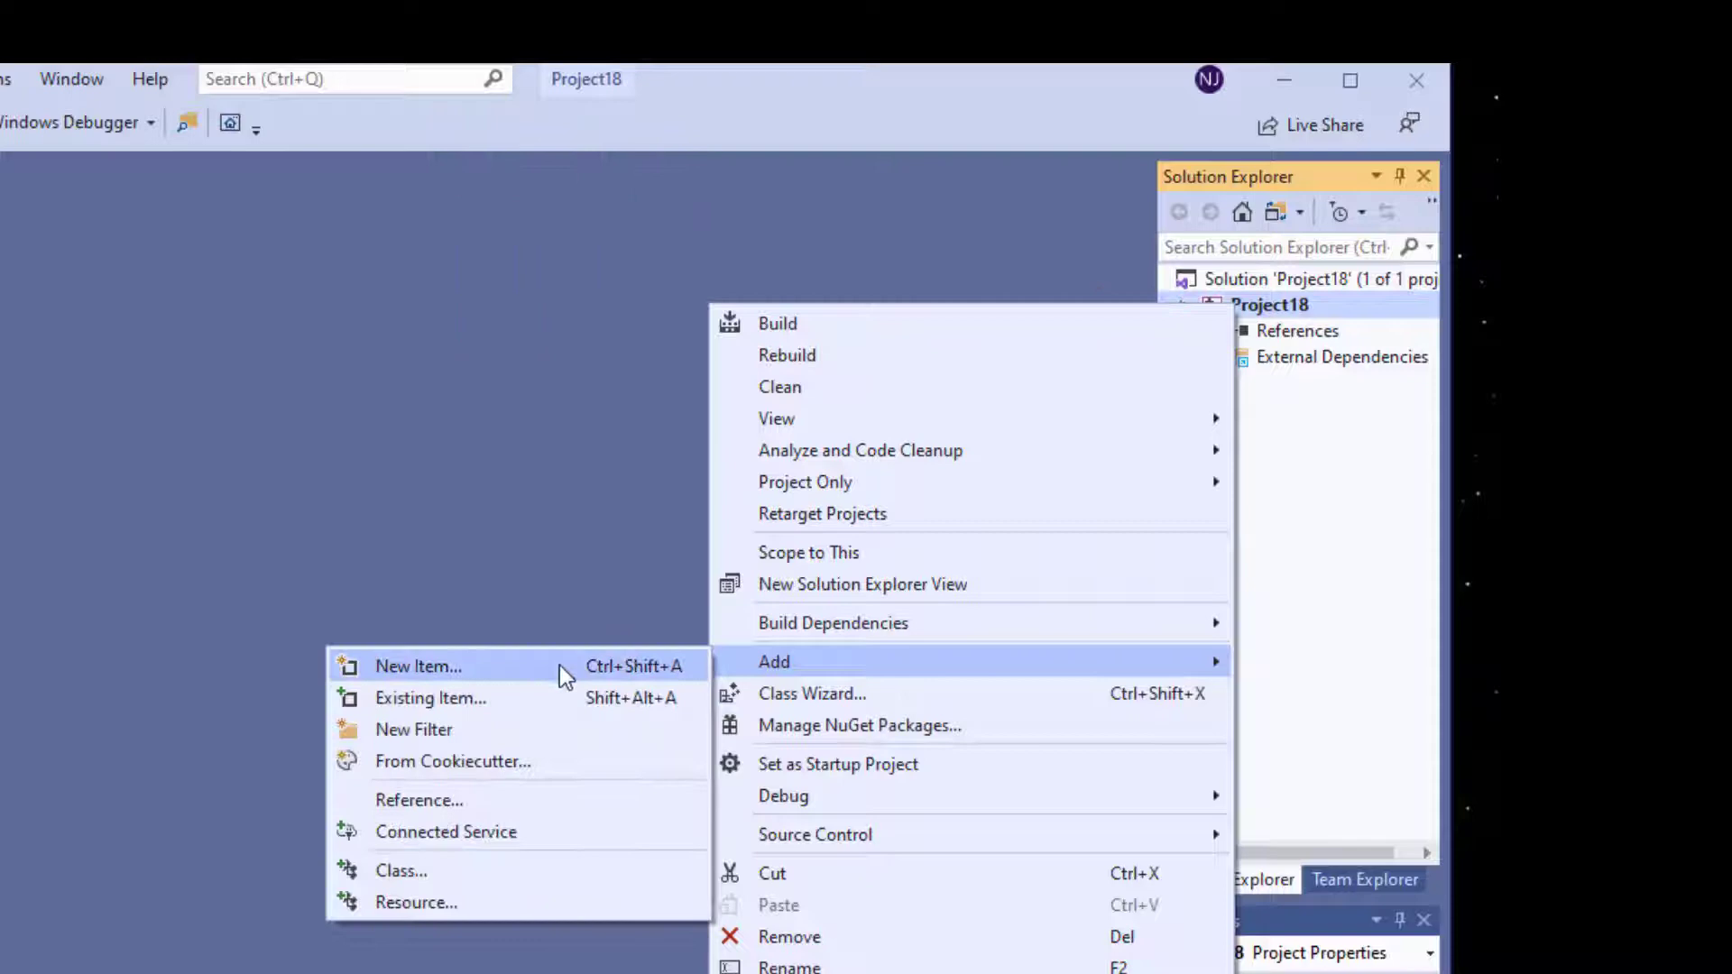
left_click(417, 665)
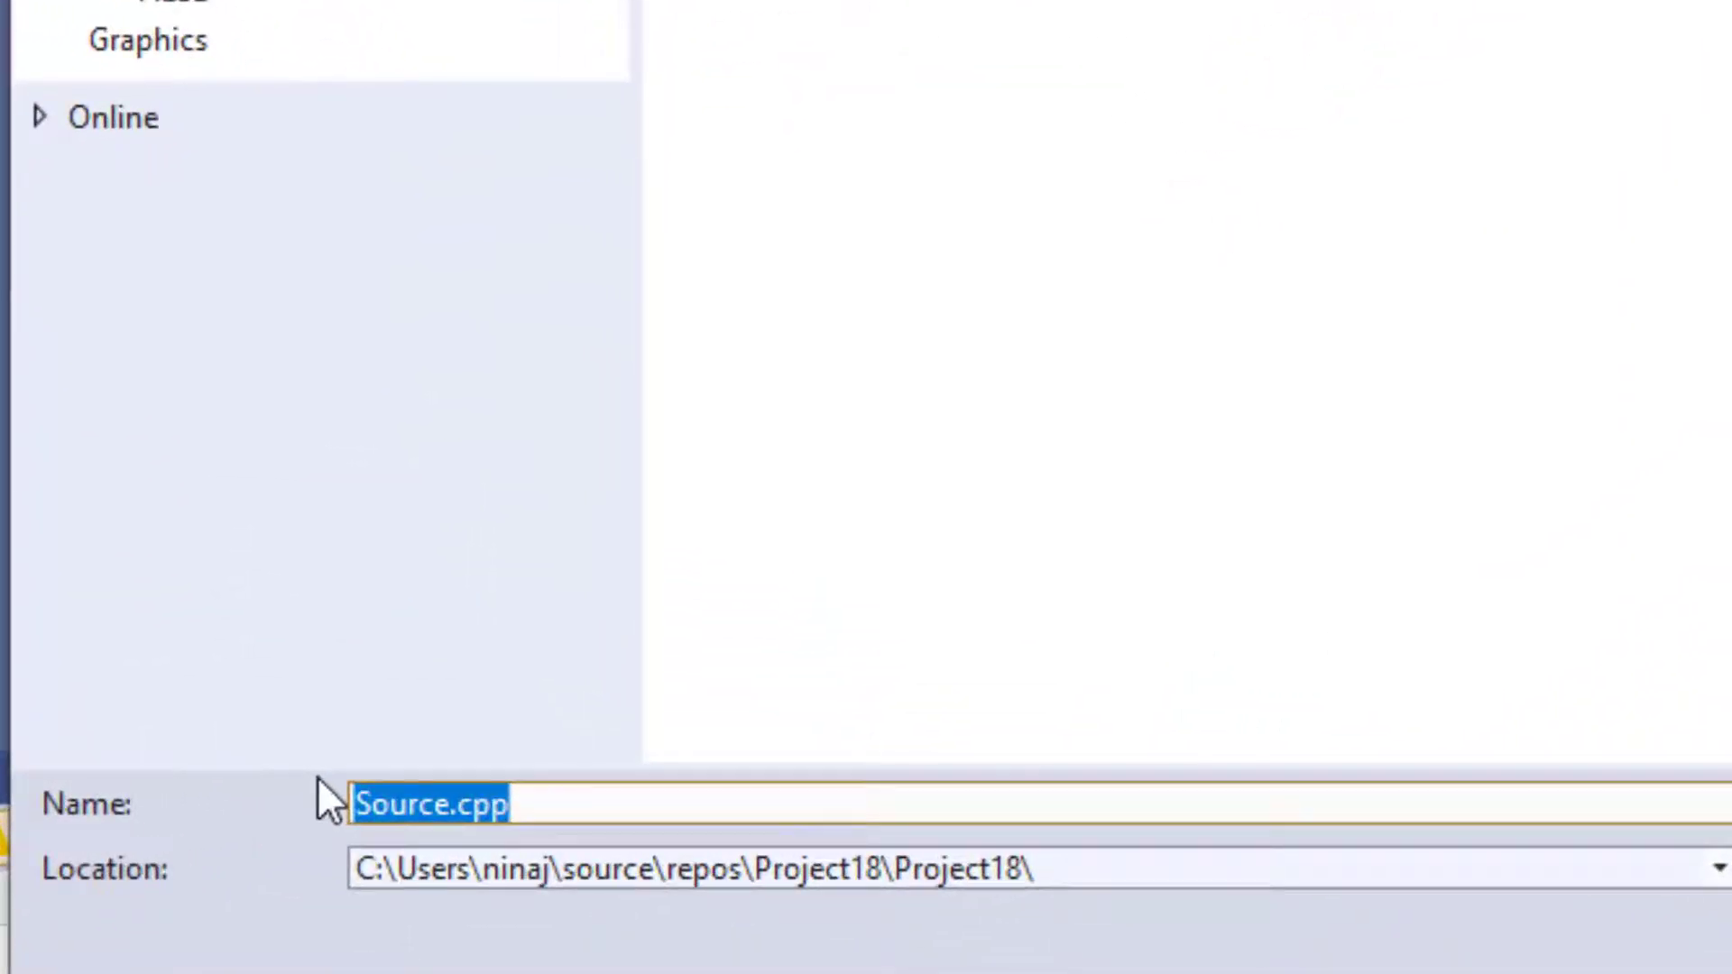
type("MASM")
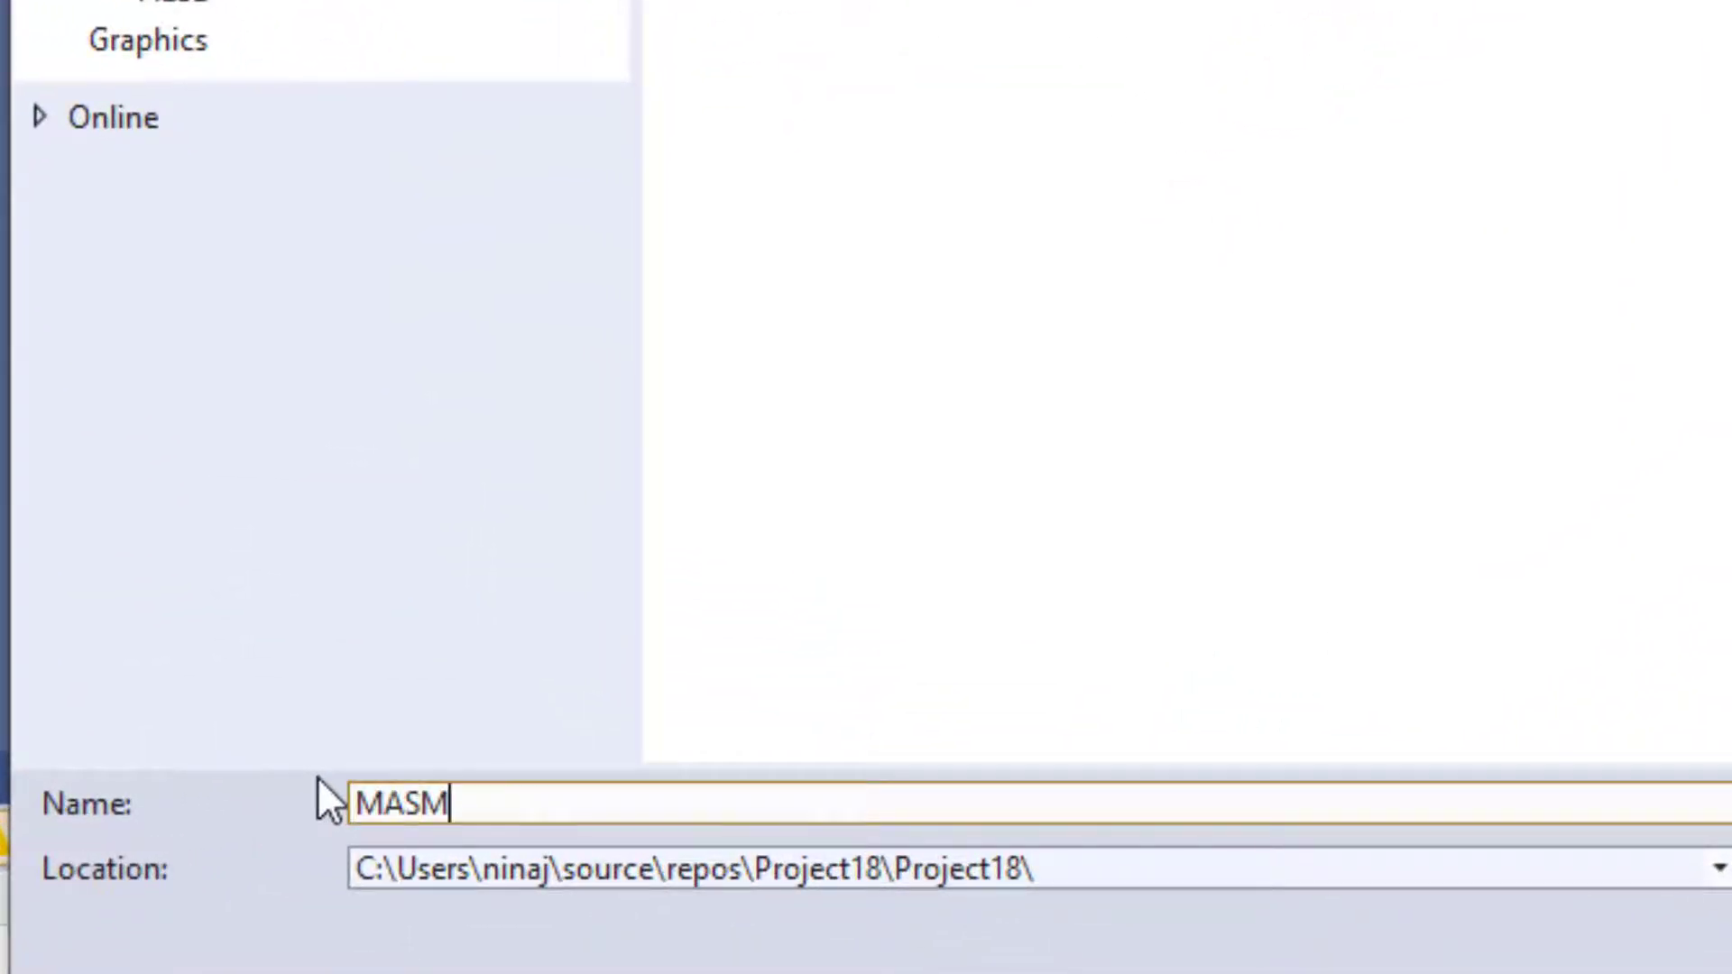
type("Test")
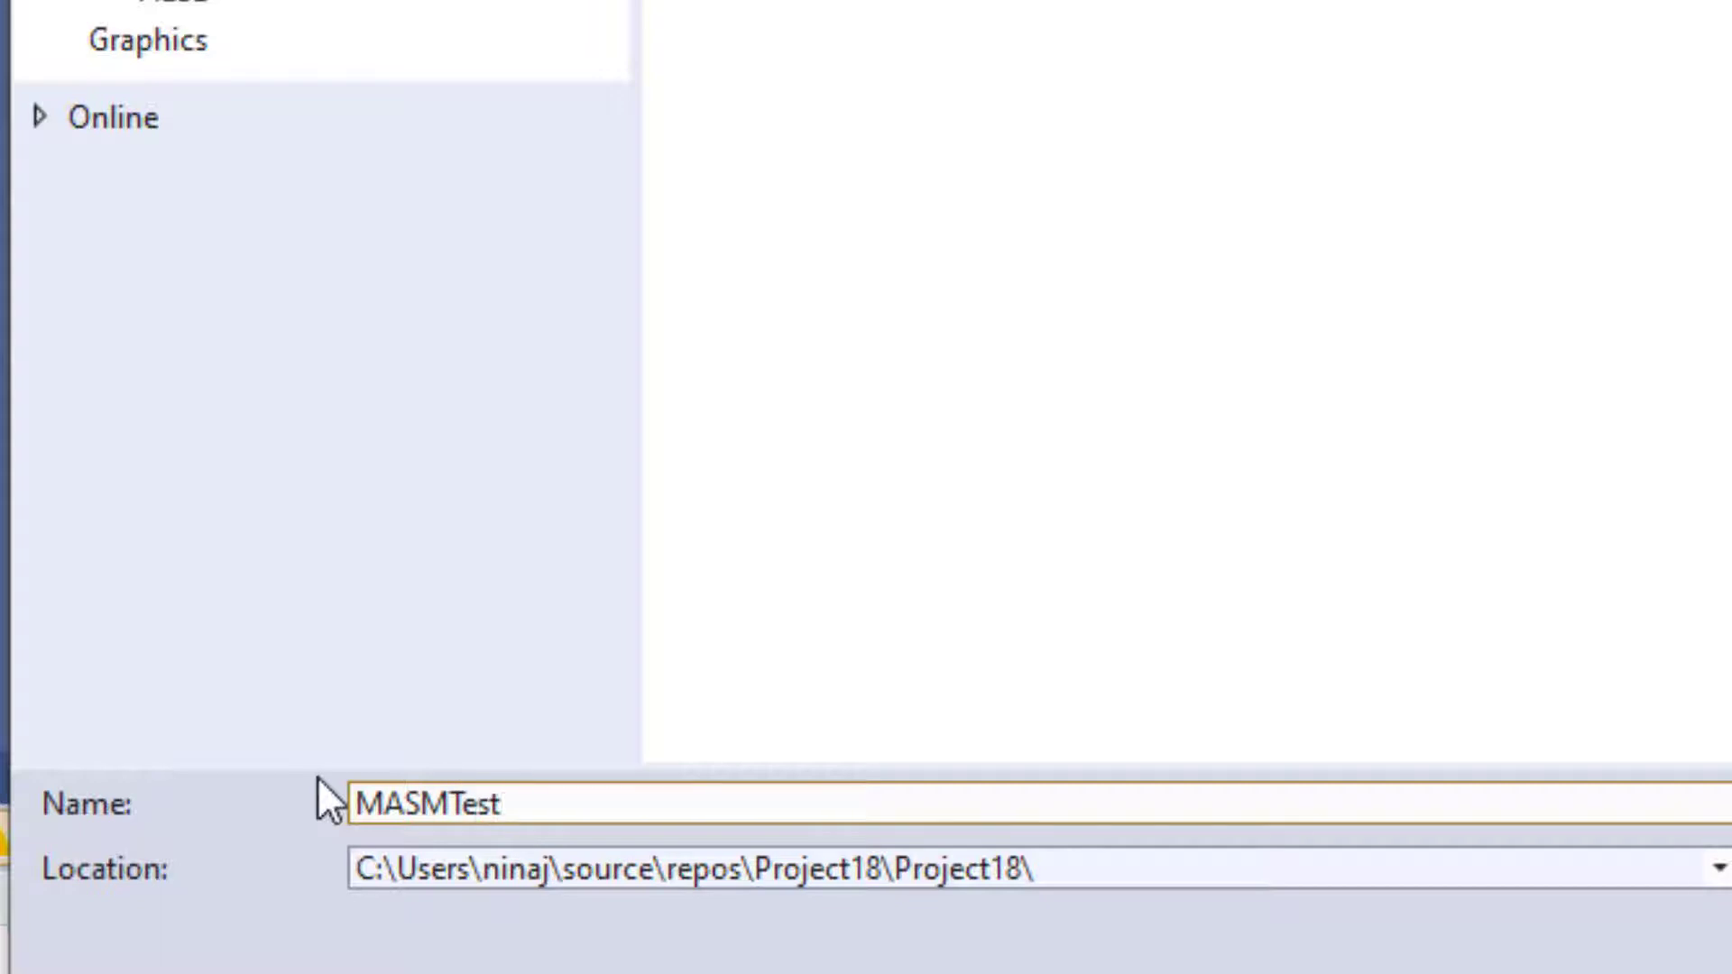
type(".a")
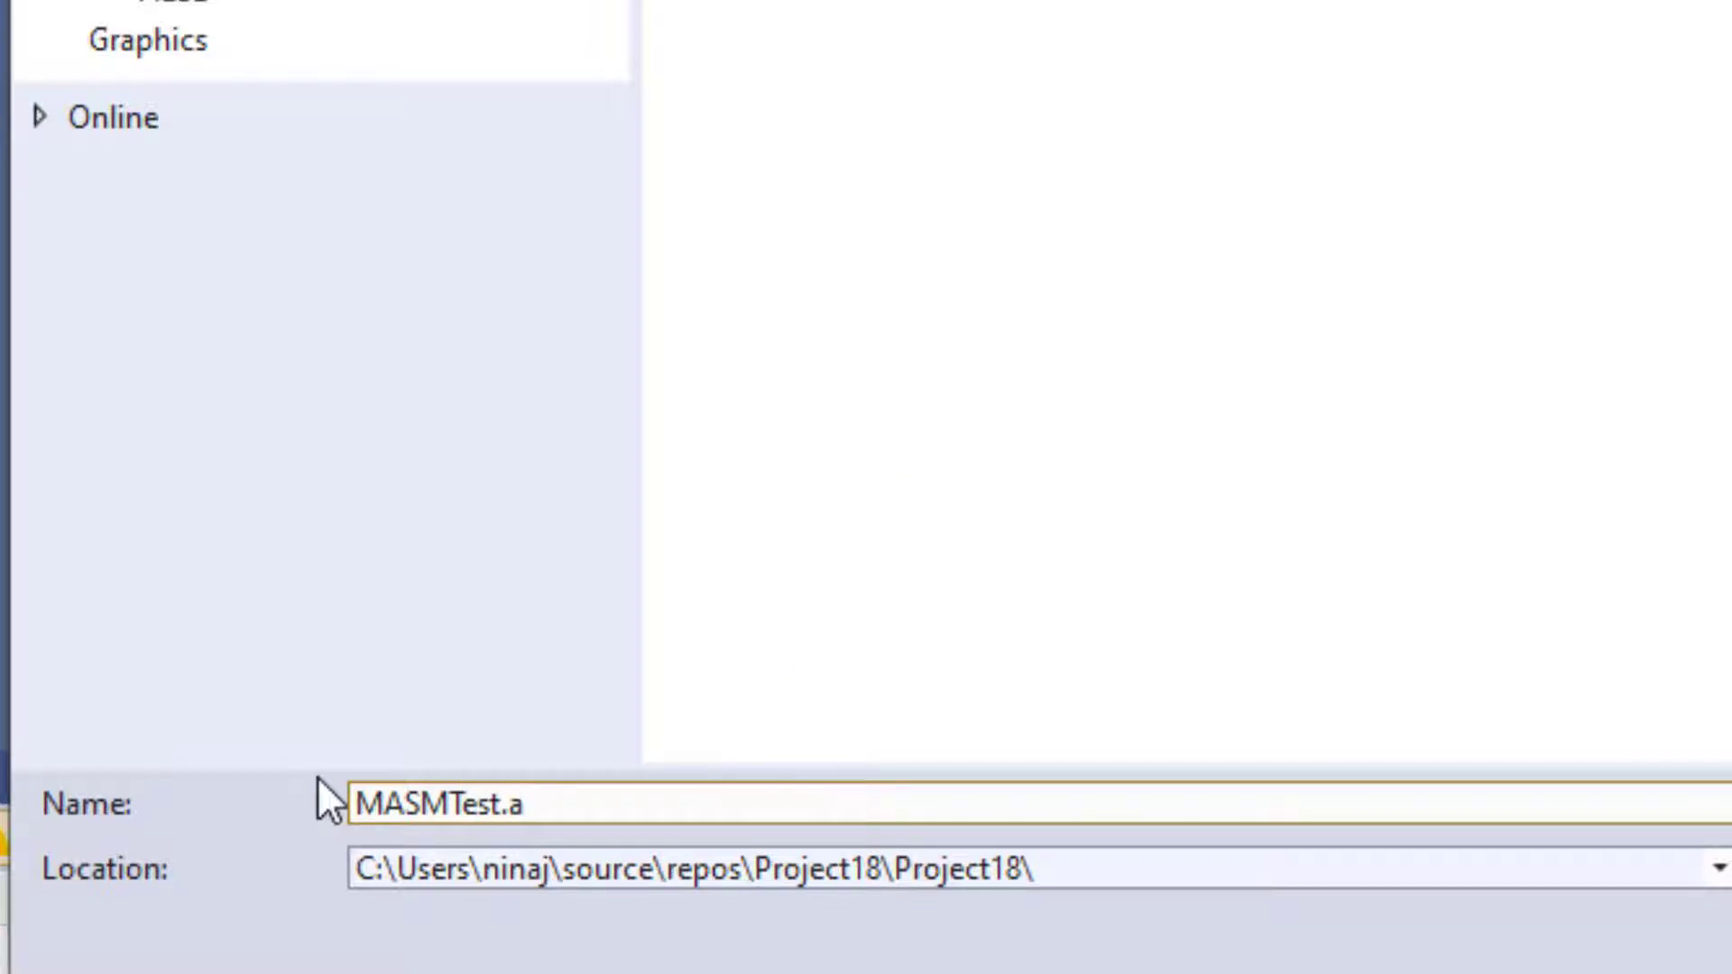
type("sm")
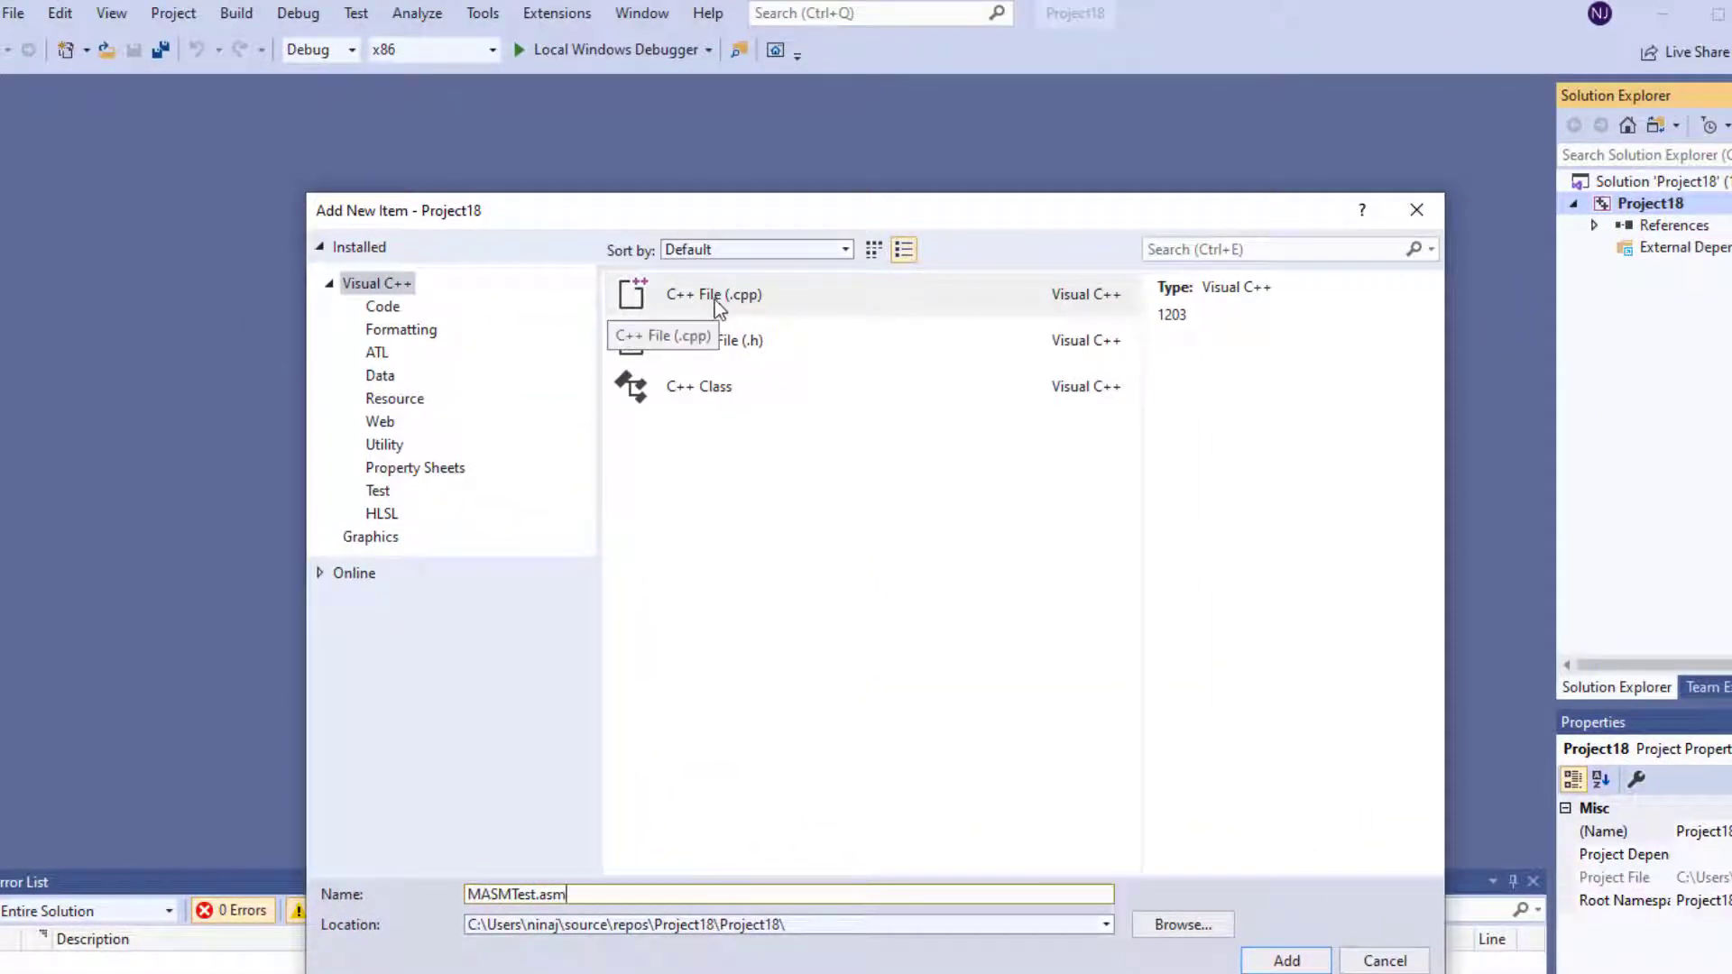
mouse_move(926, 963)
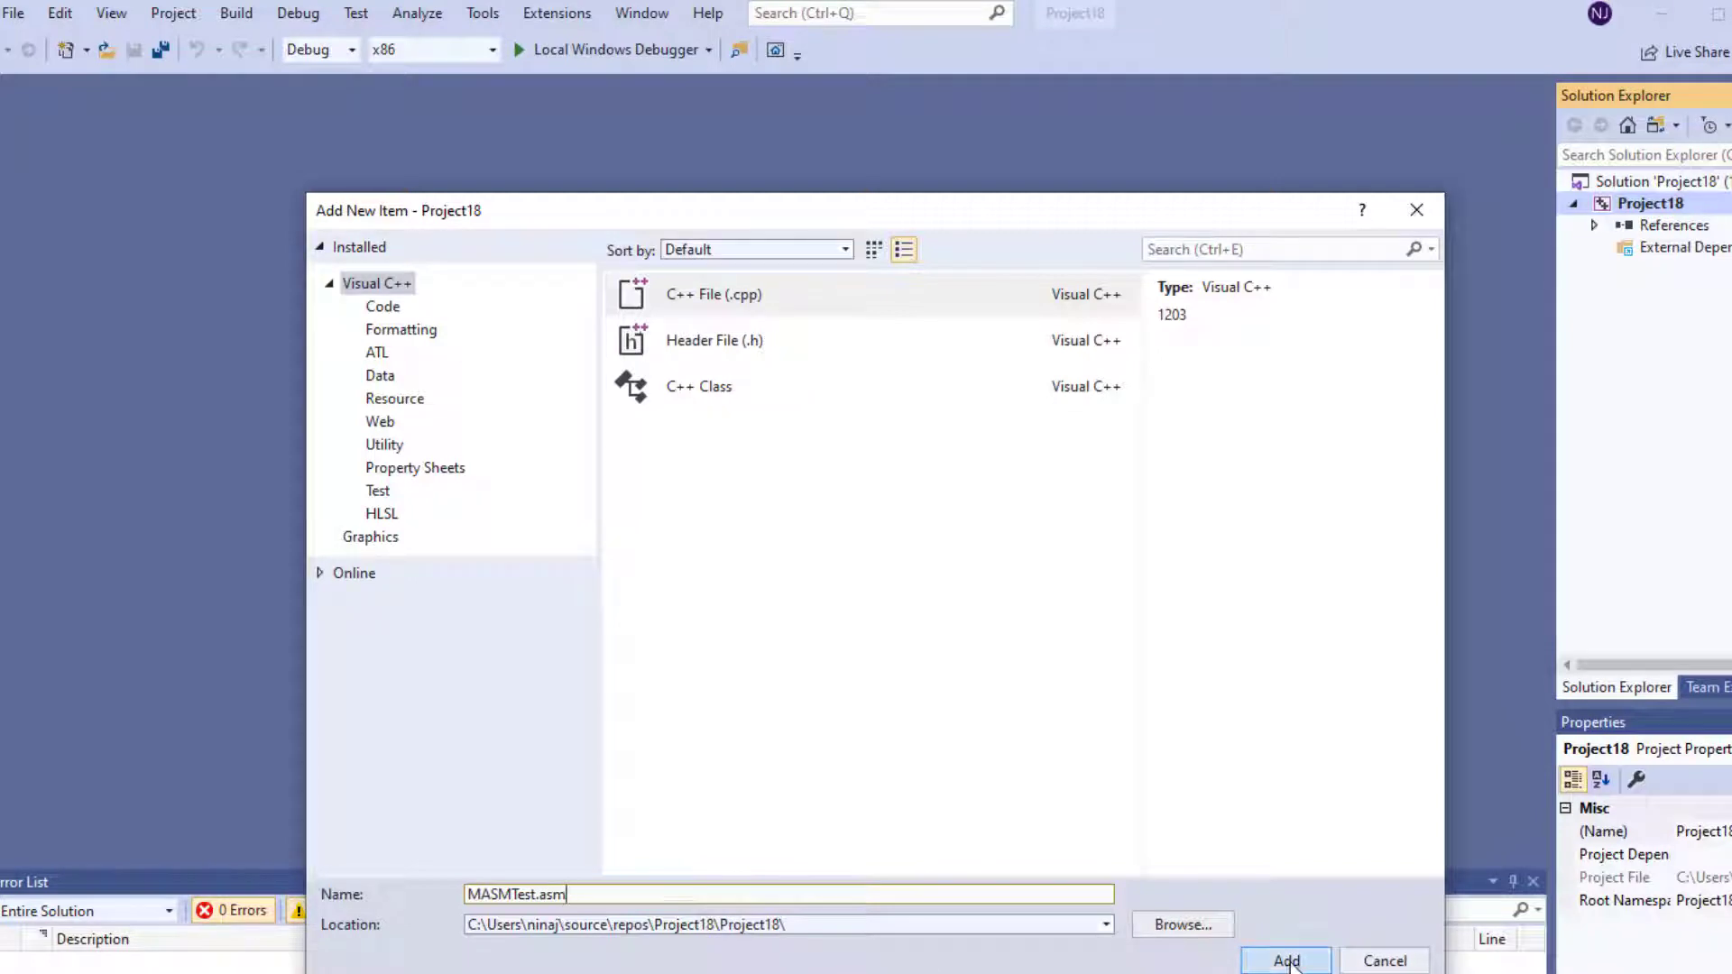
left_click(1284, 959)
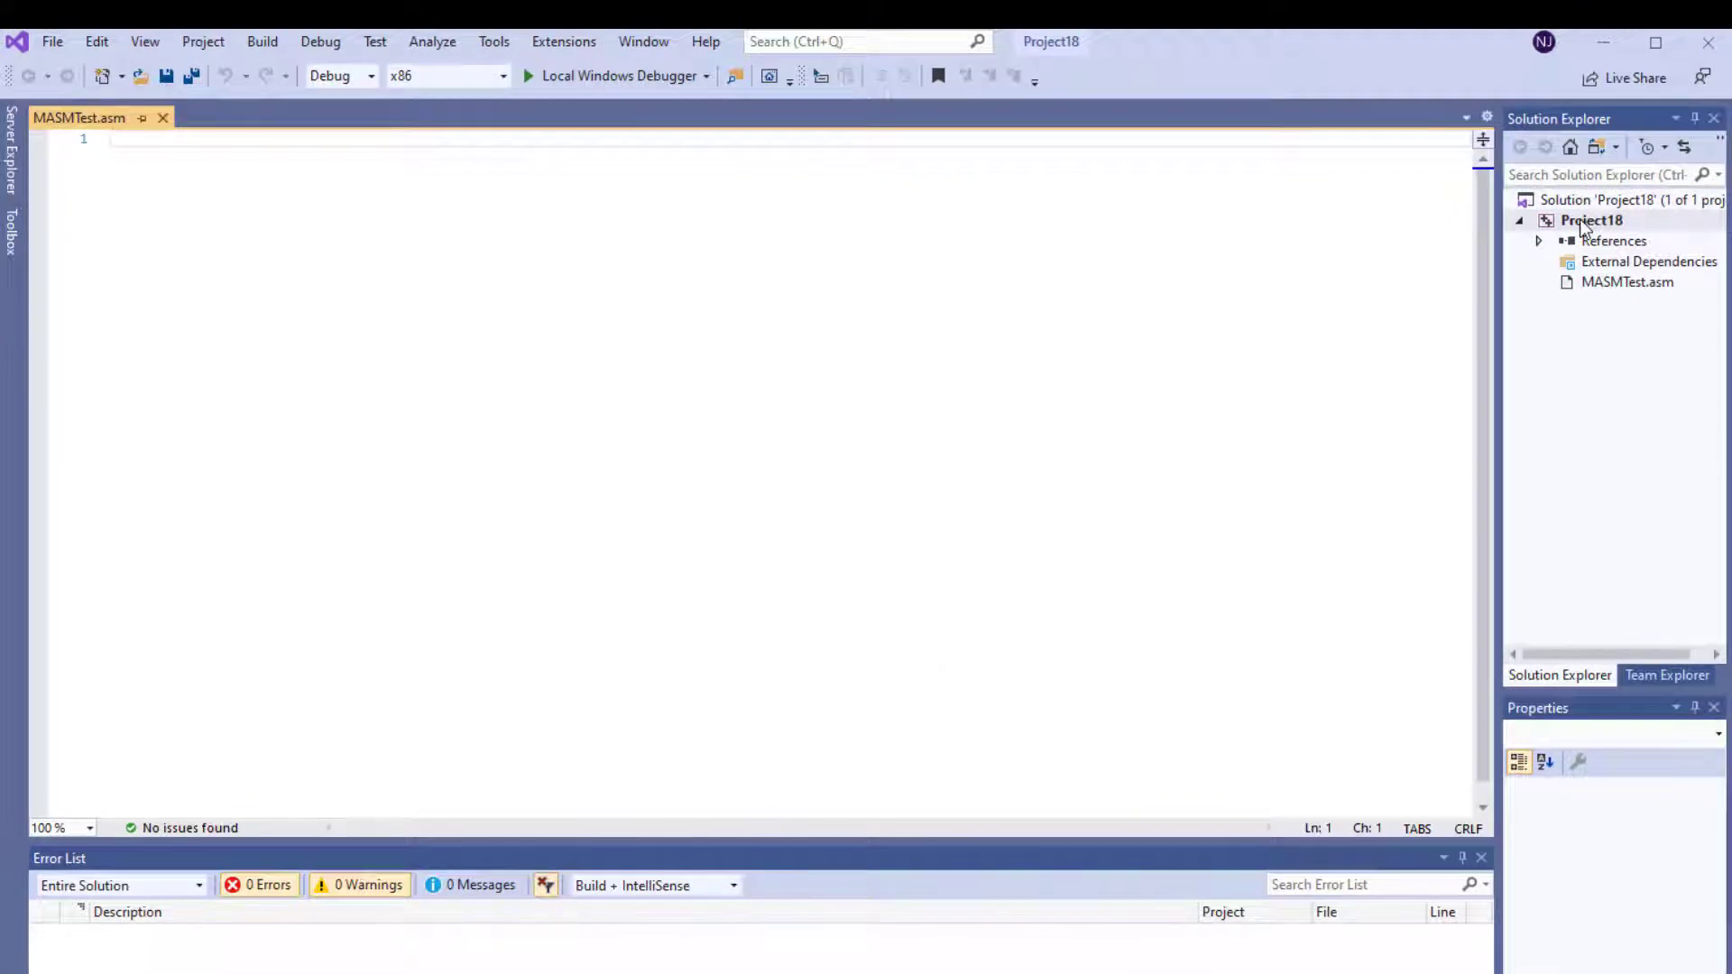
- Enable the masm(.targets, .props) build customization for Project18
right_click(1591, 221)
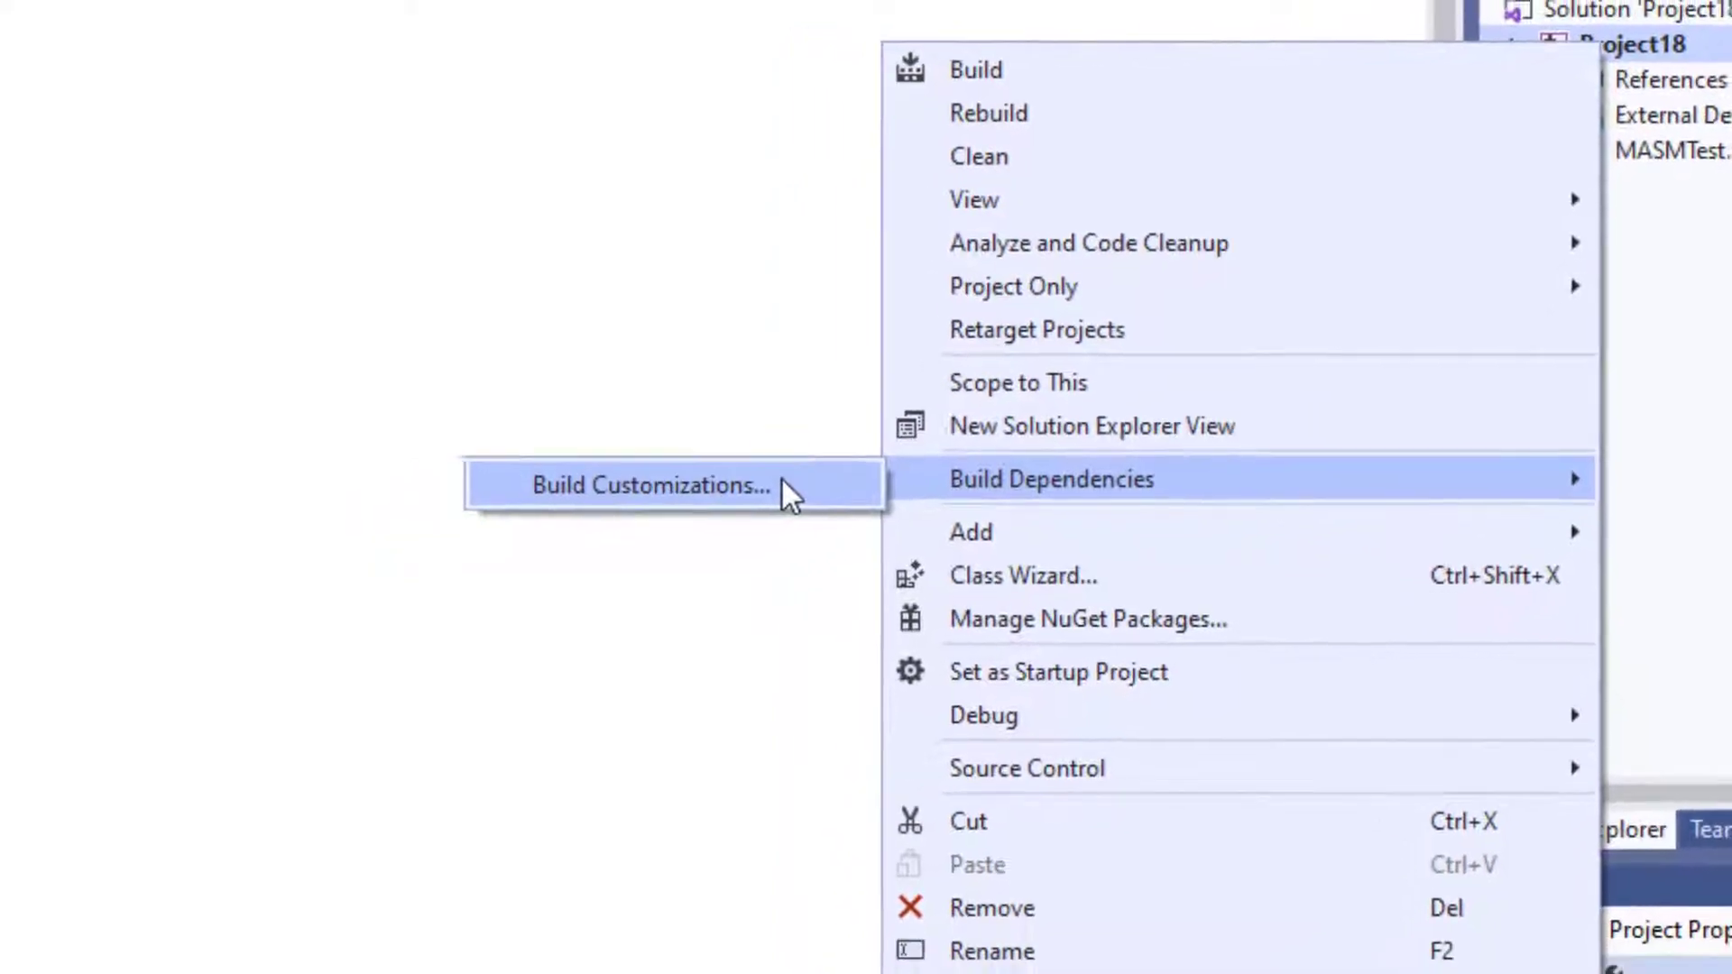
left_click(651, 486)
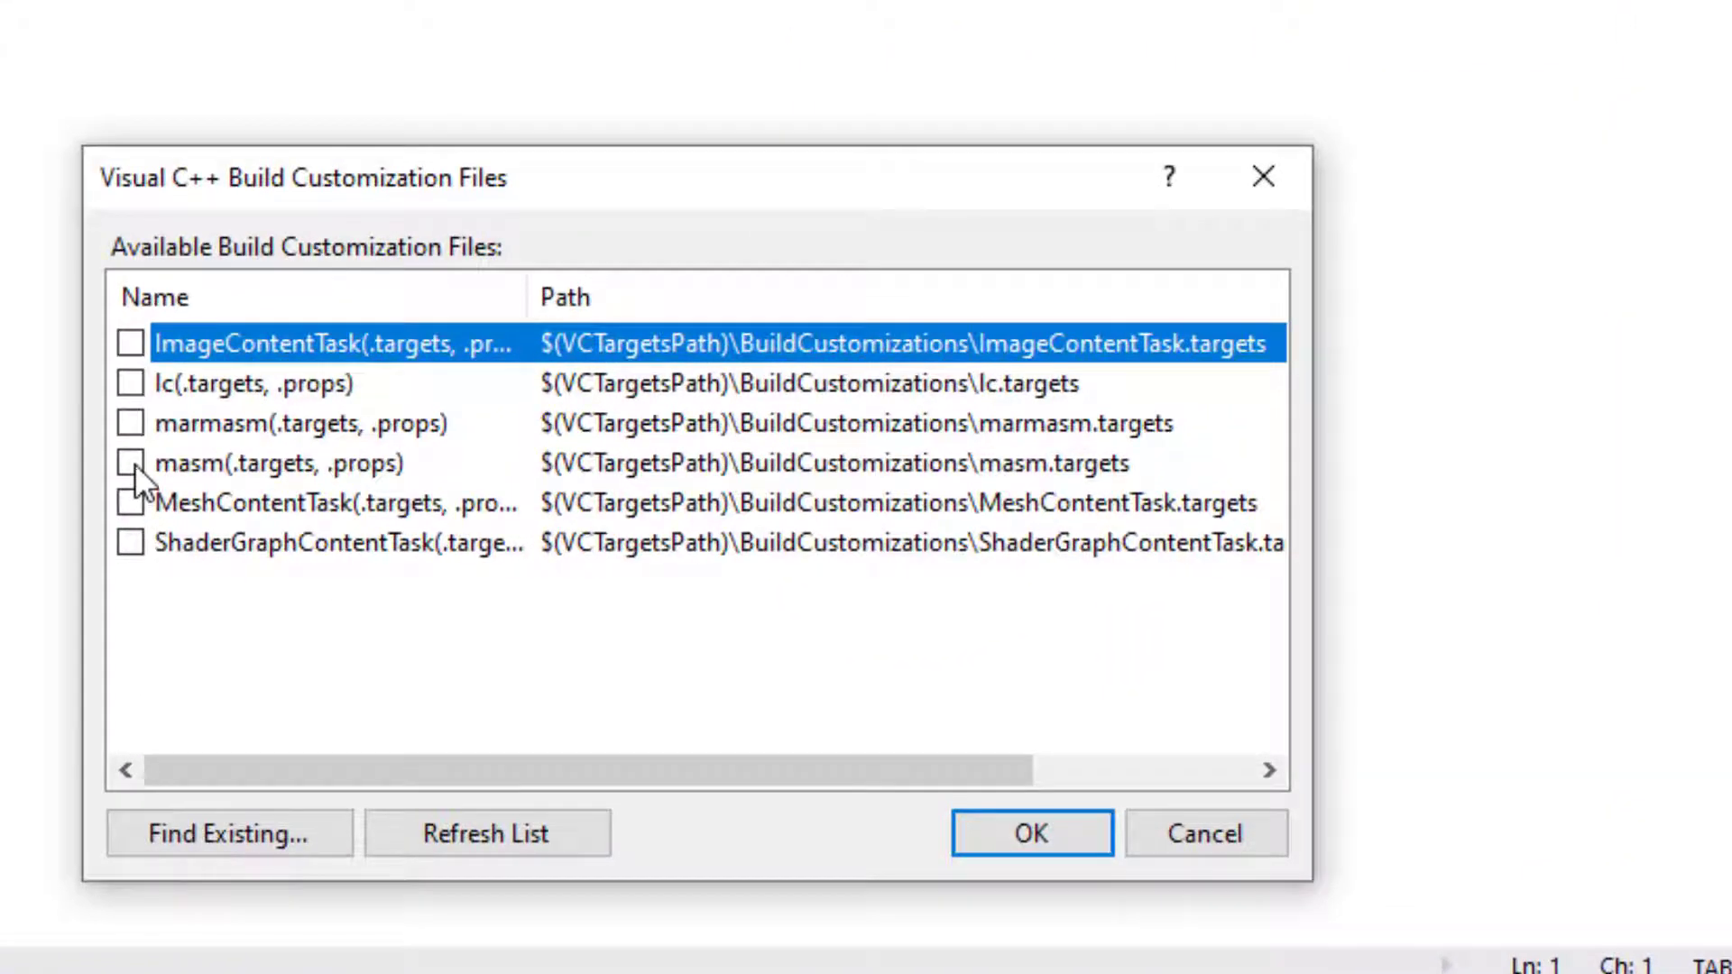
left_click(129, 463)
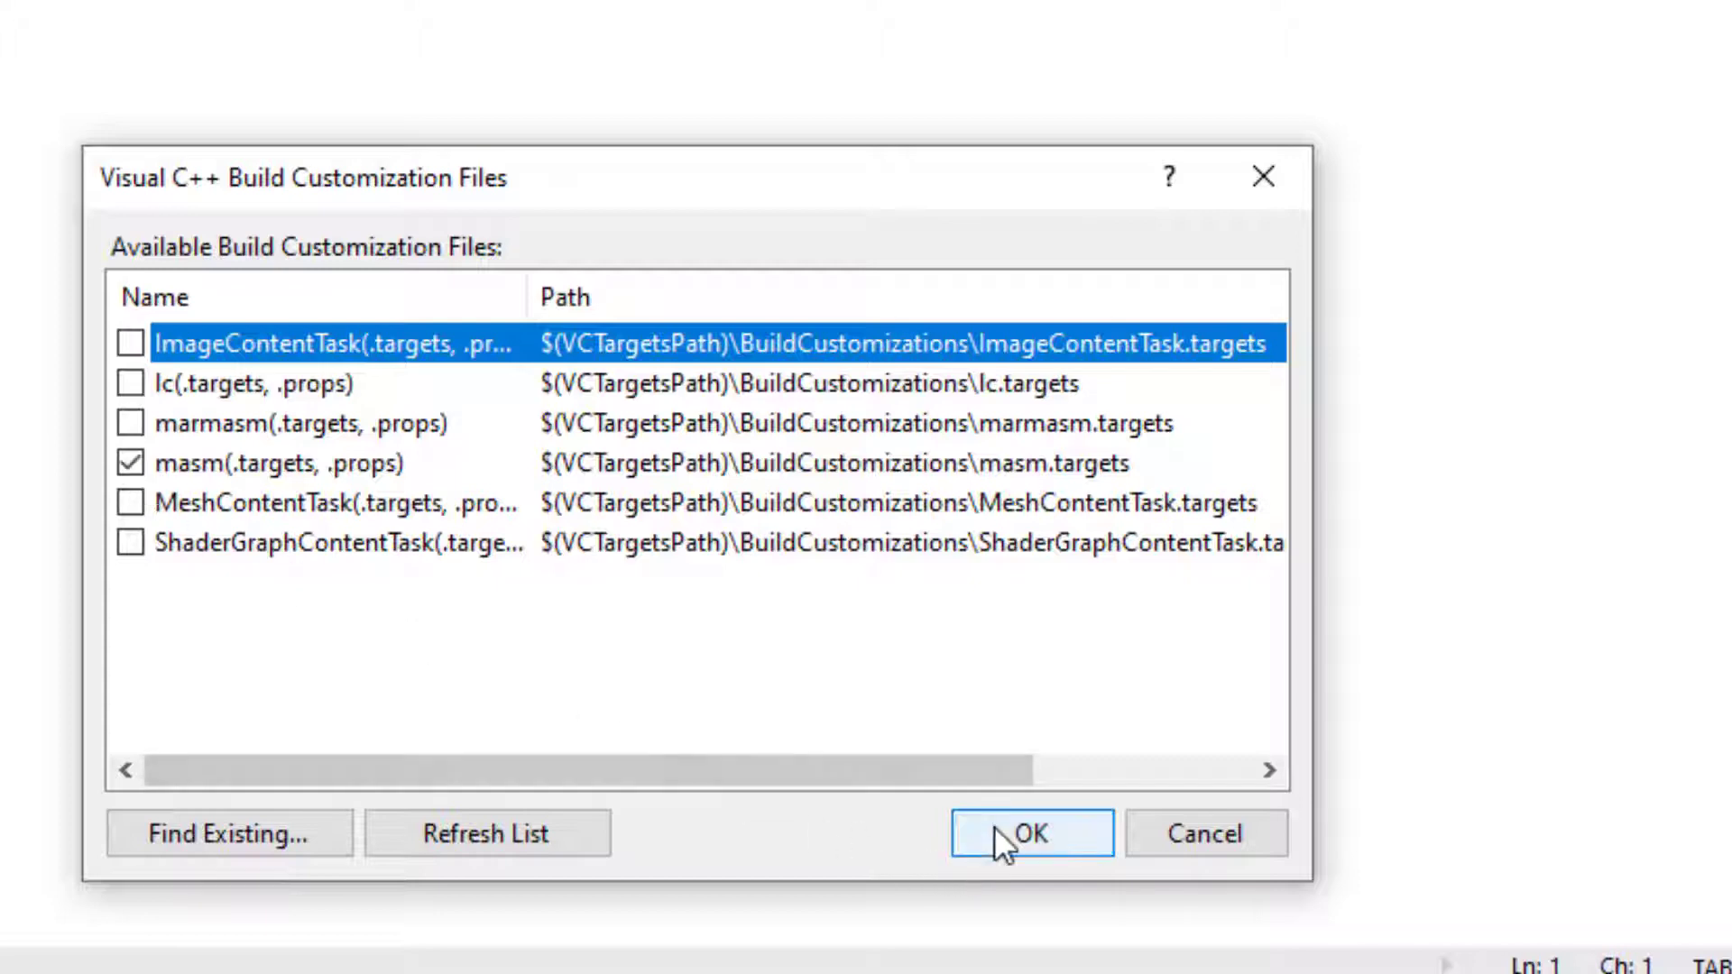
left_click(1029, 833)
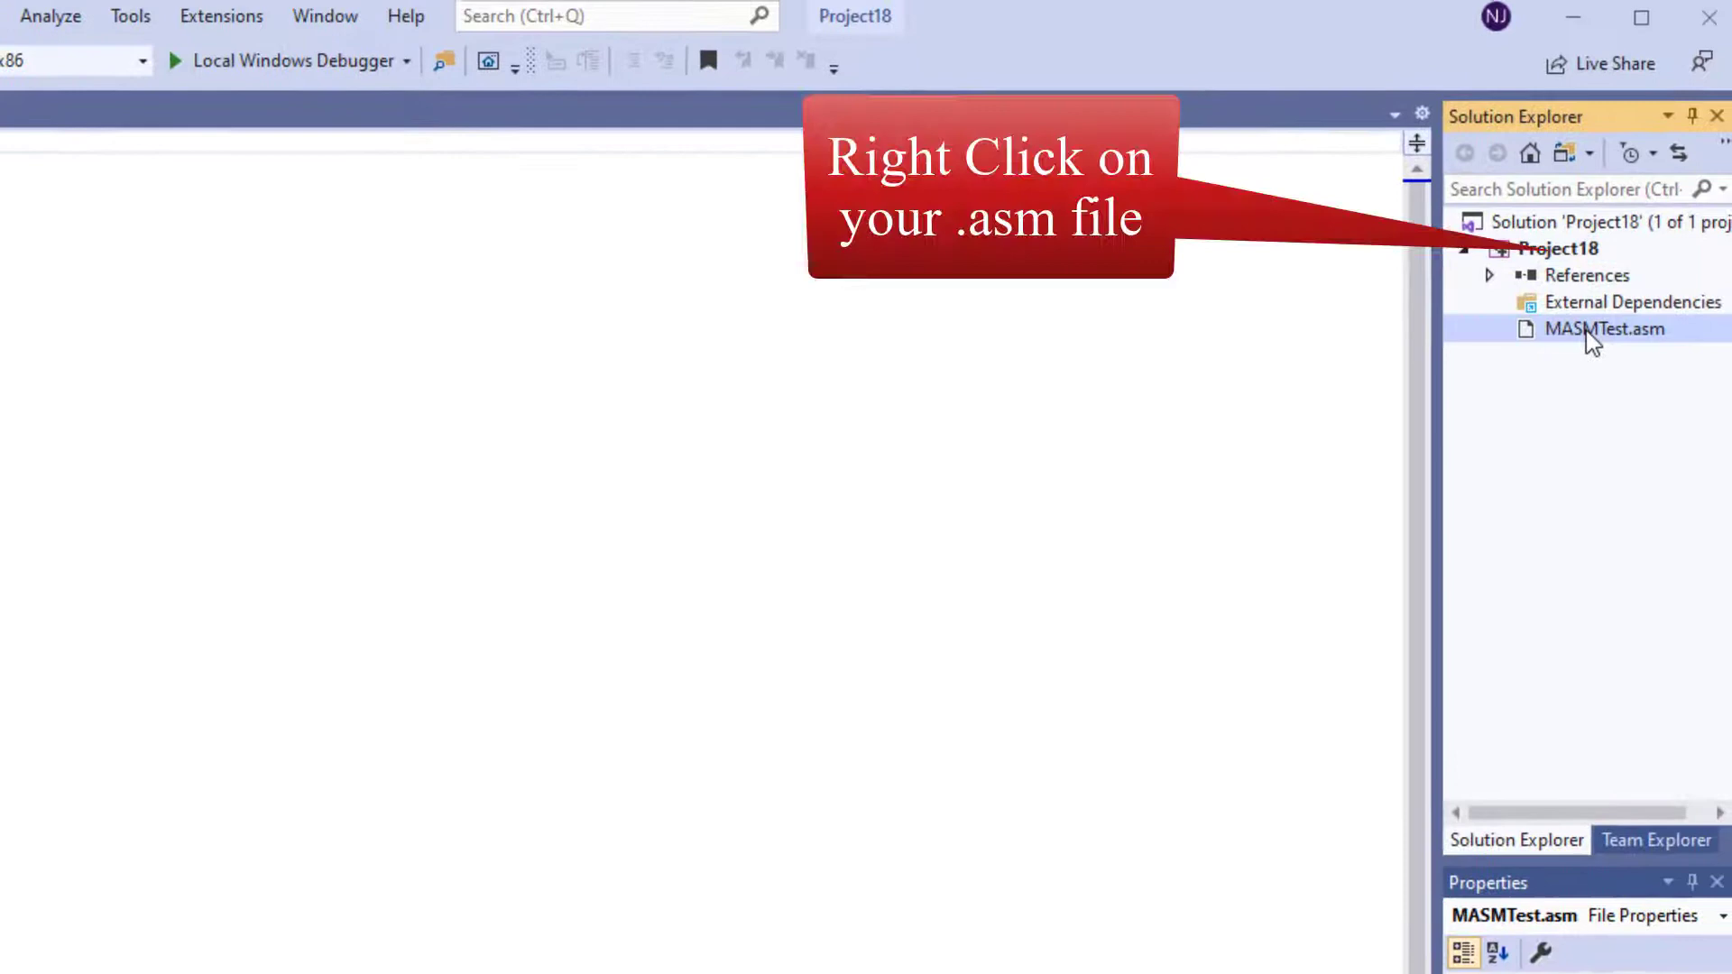
- Set MASMTest.asm's item type to Microsoft Macro Assembler and accept its properties
right_click(1603, 329)
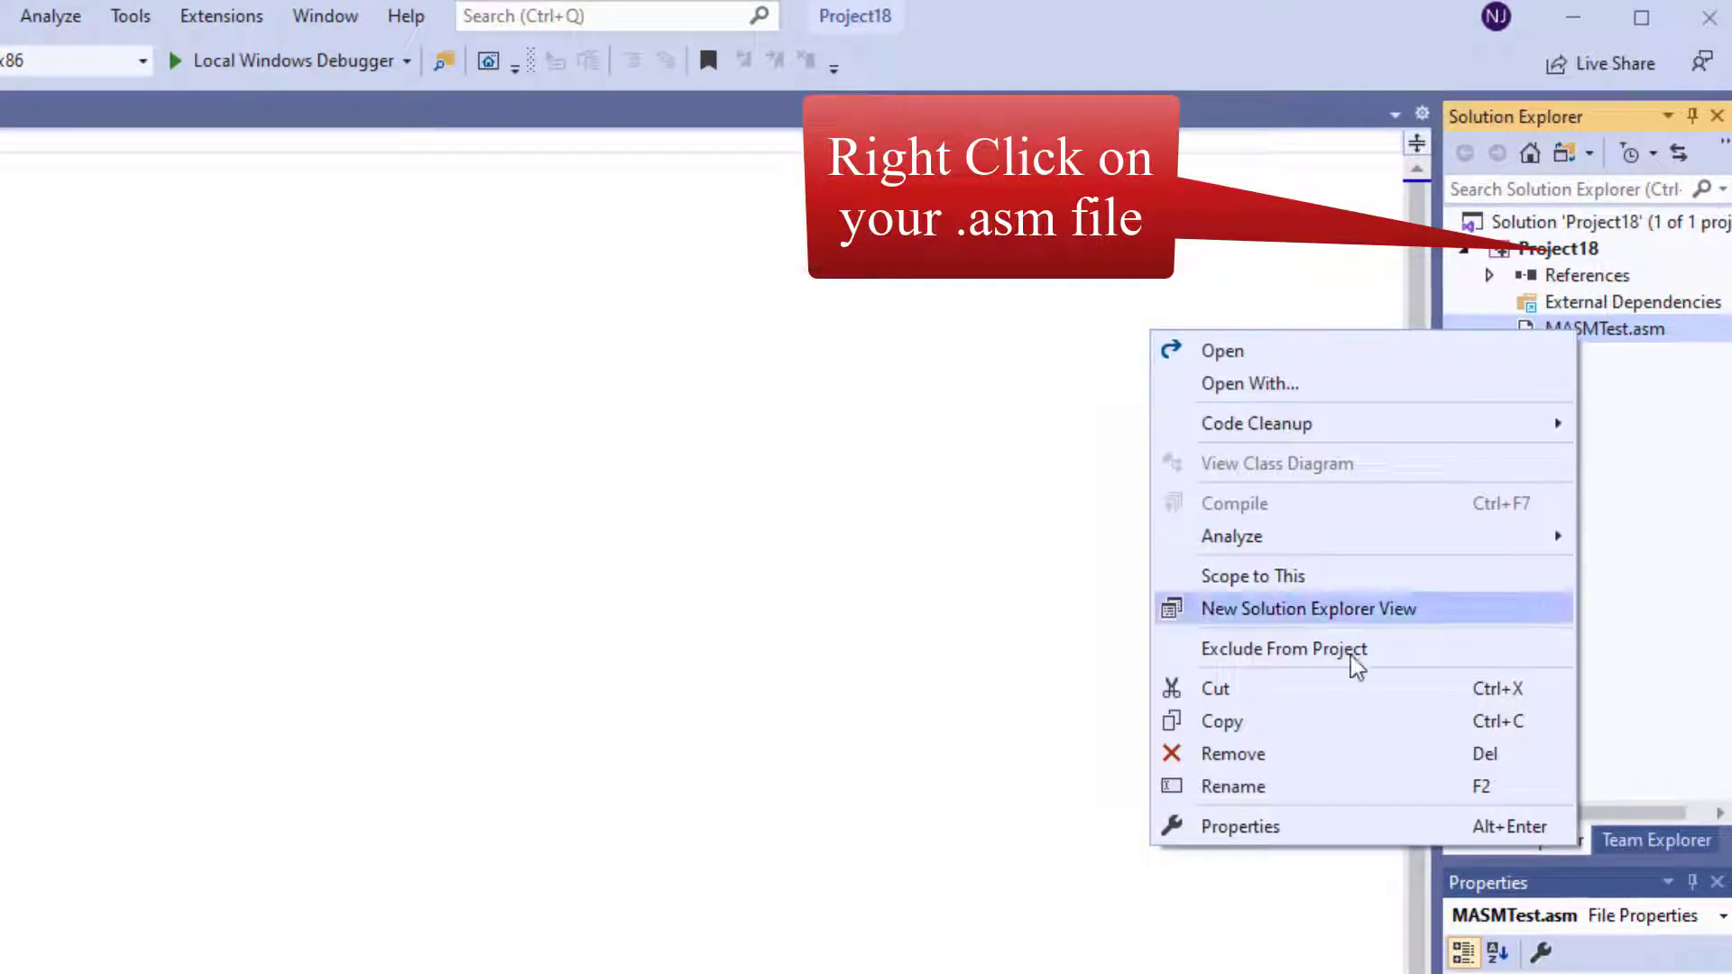
mouse_move(1295, 826)
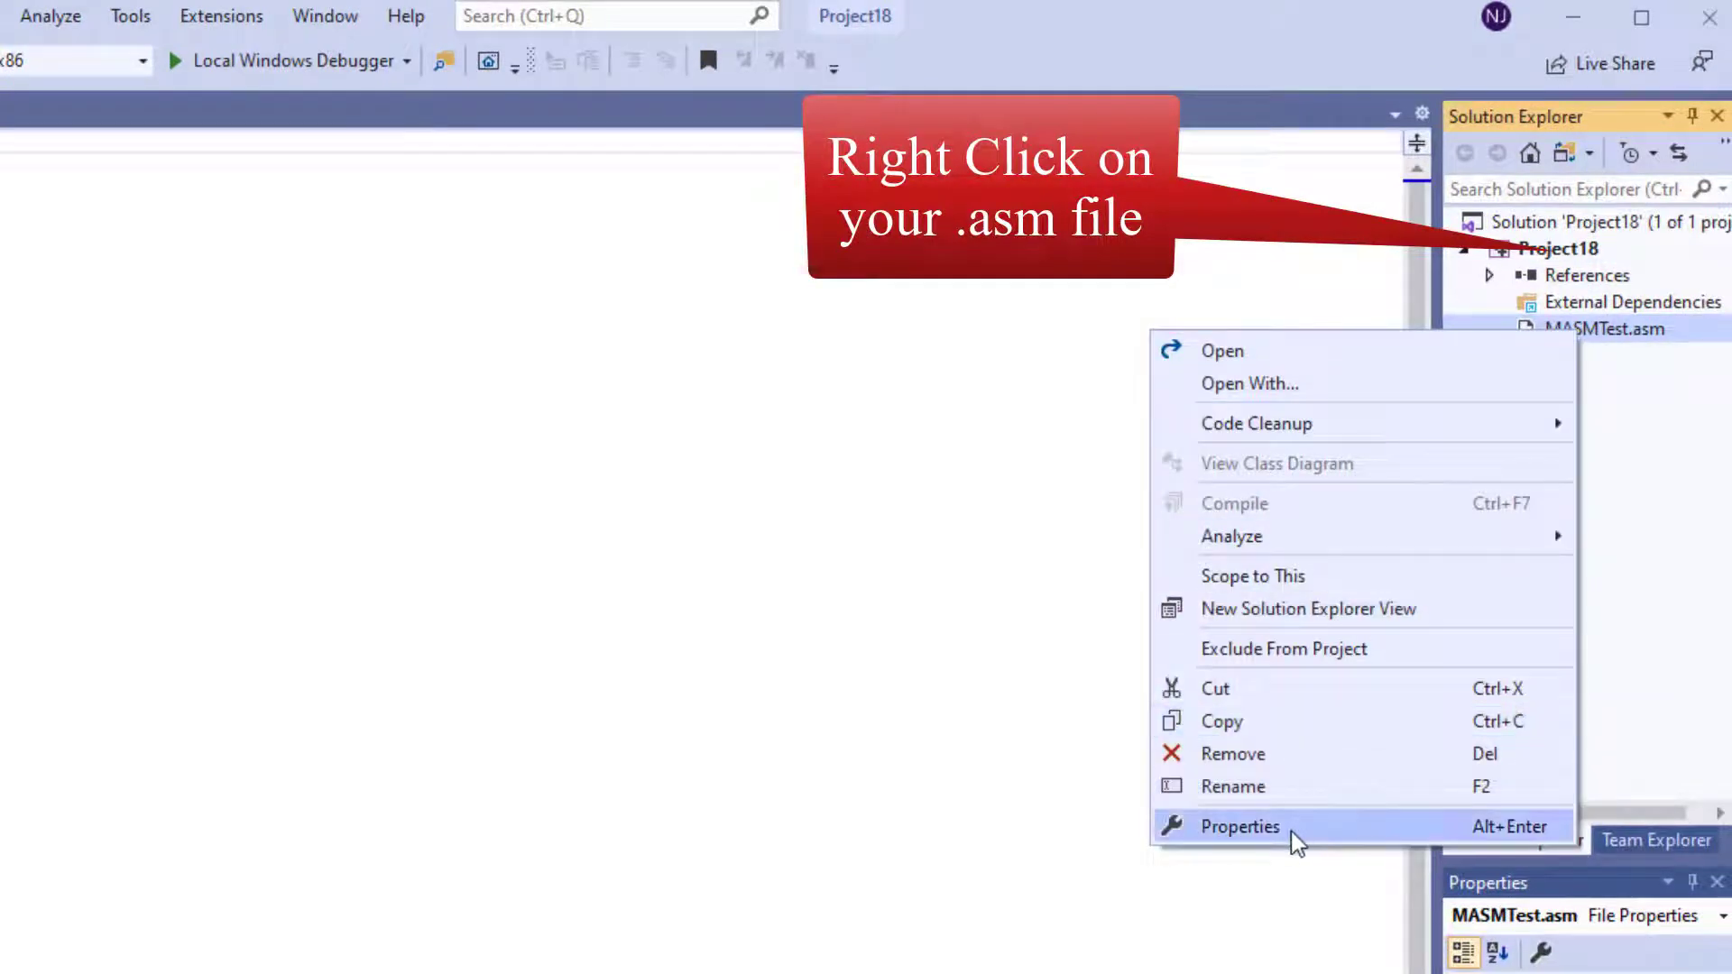
left_click(1238, 827)
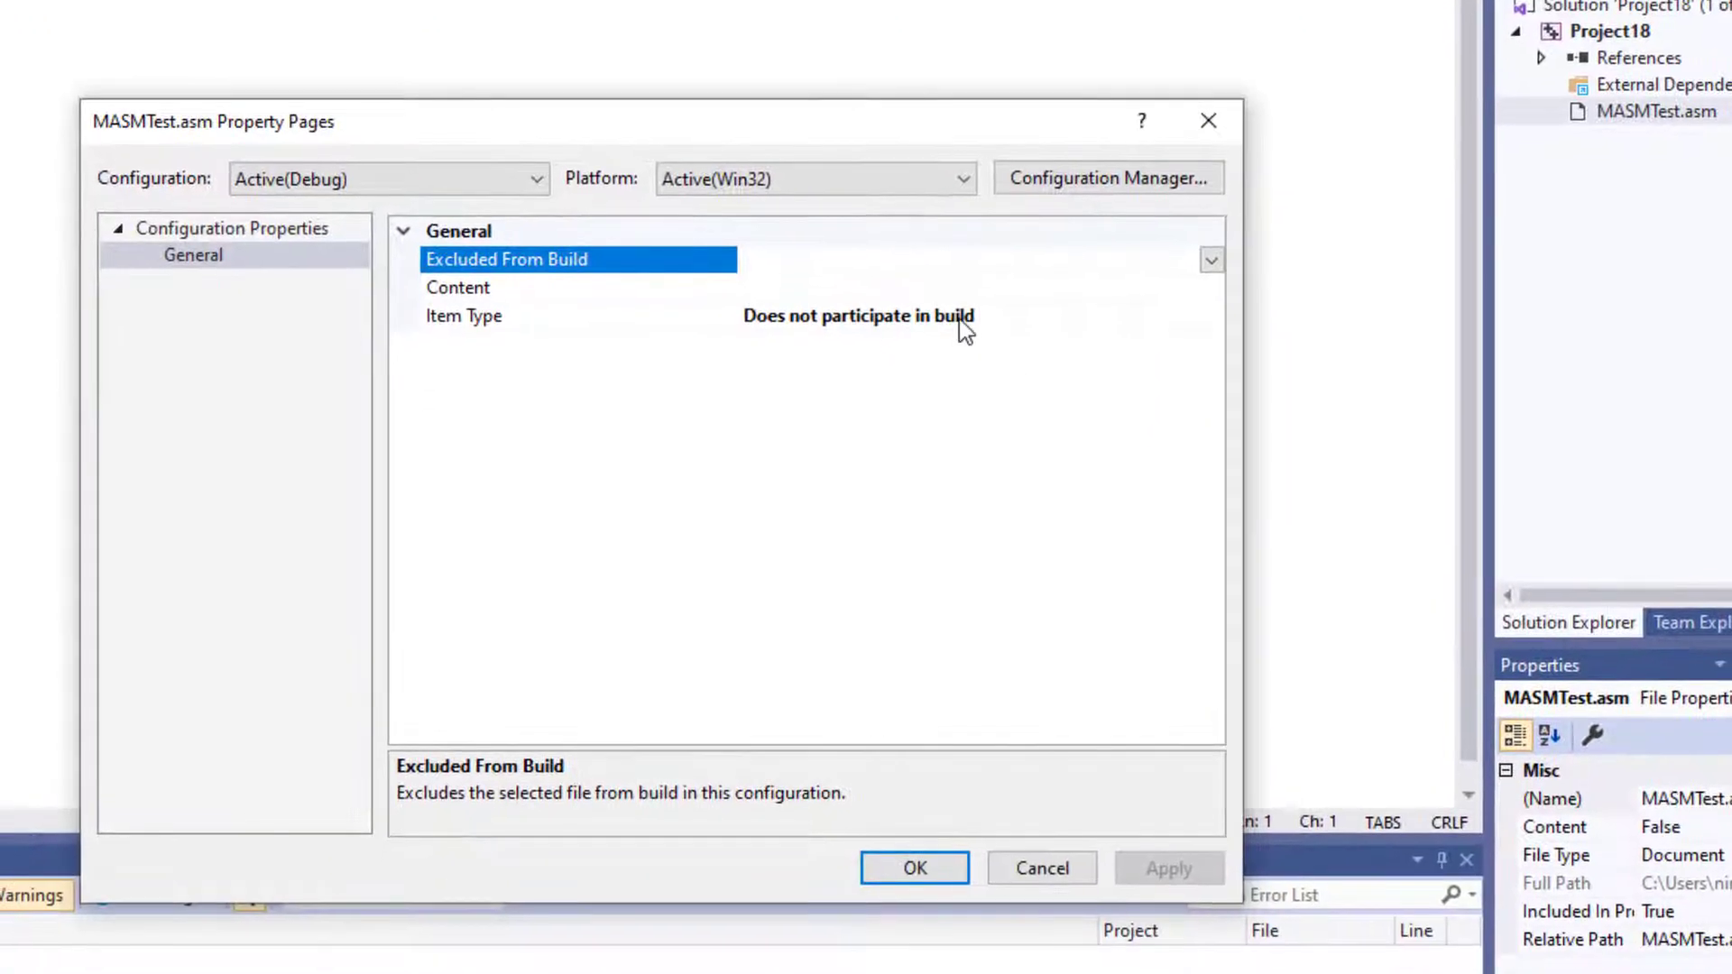
left_click(463, 315)
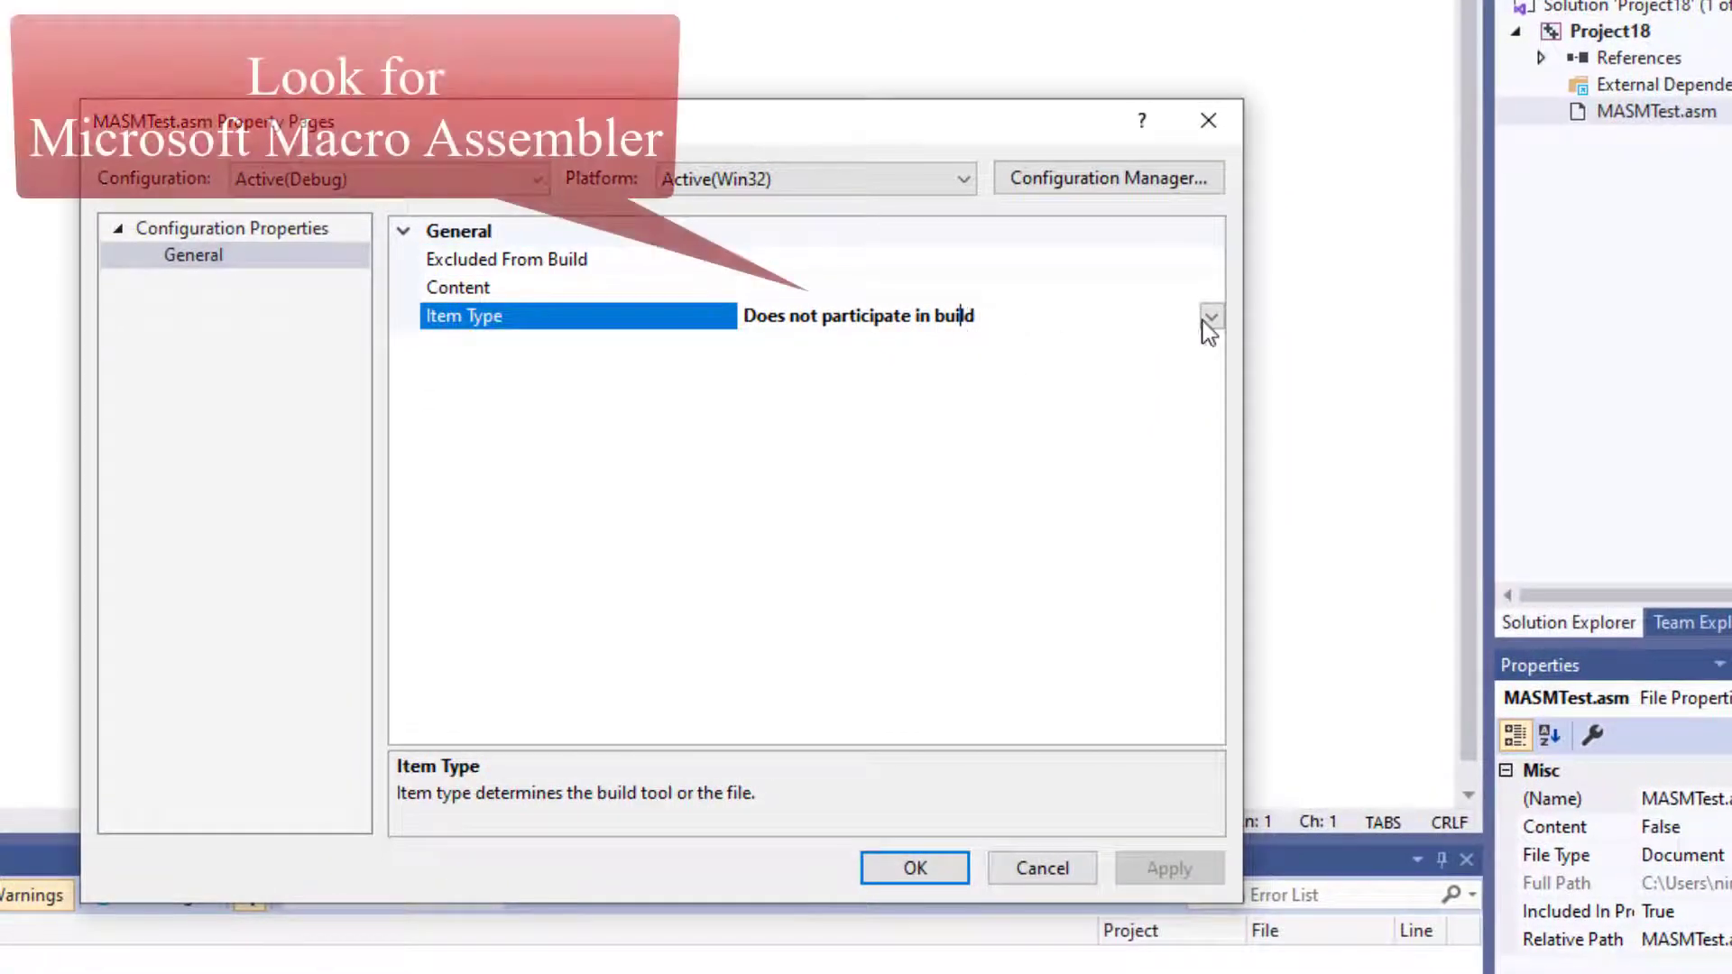
left_click(1209, 316)
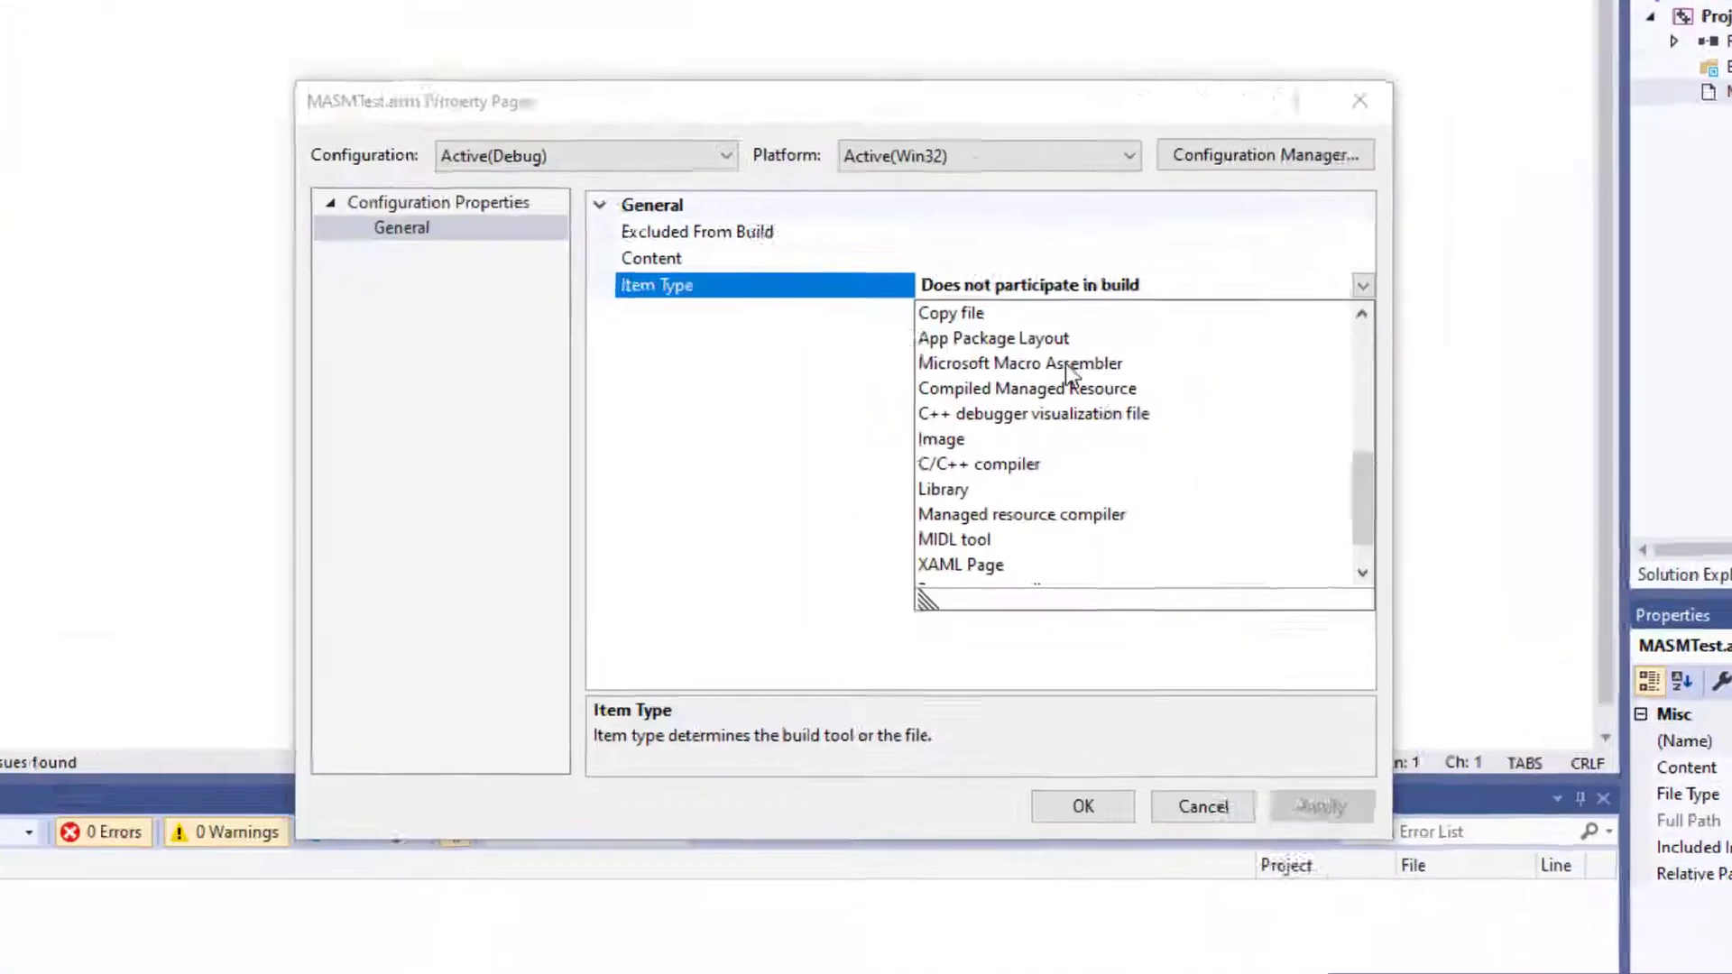
left_click(1019, 363)
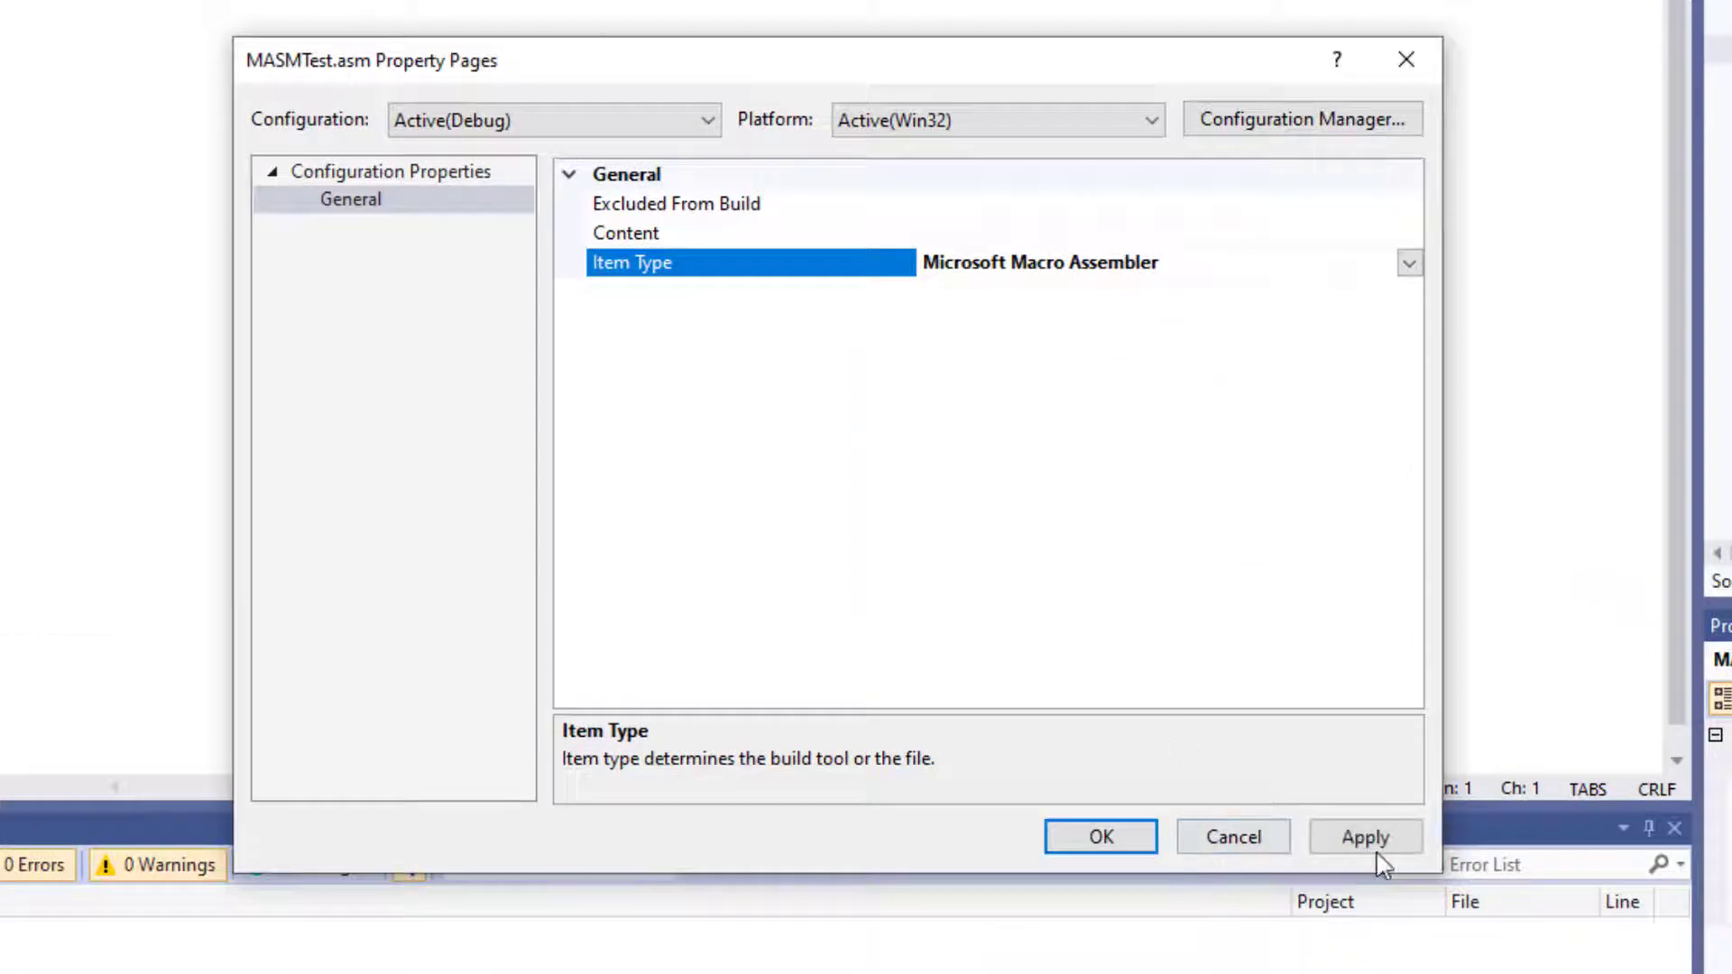
left_click(1364, 836)
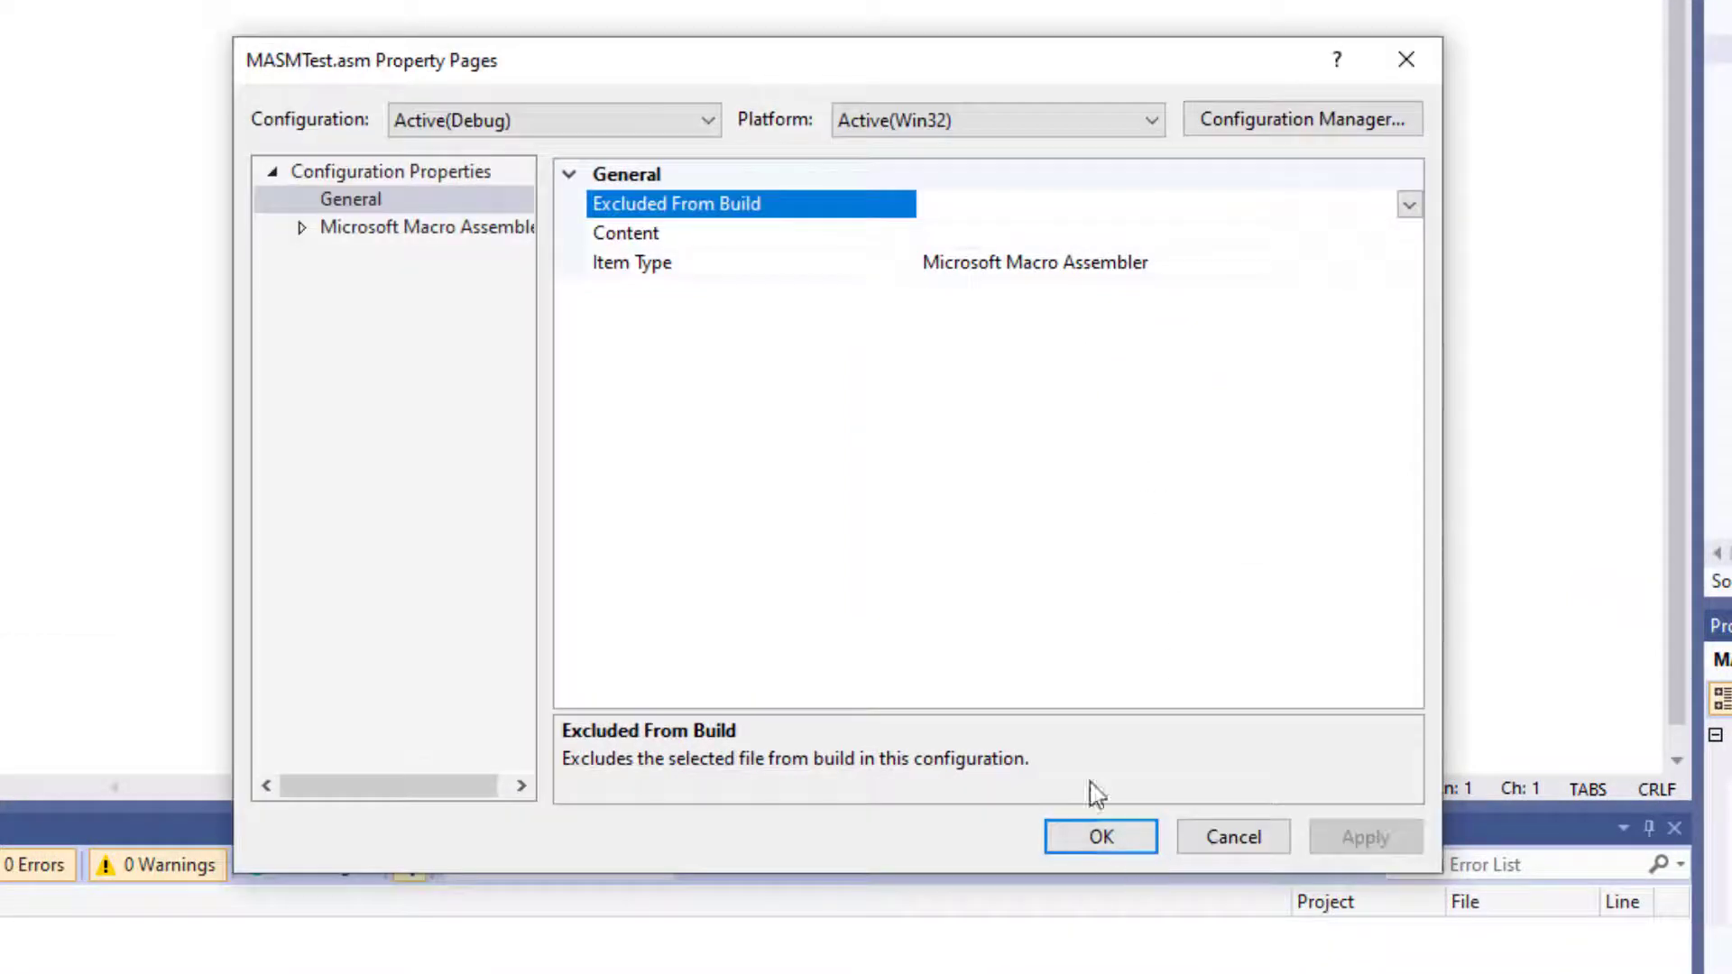
left_click(425, 227)
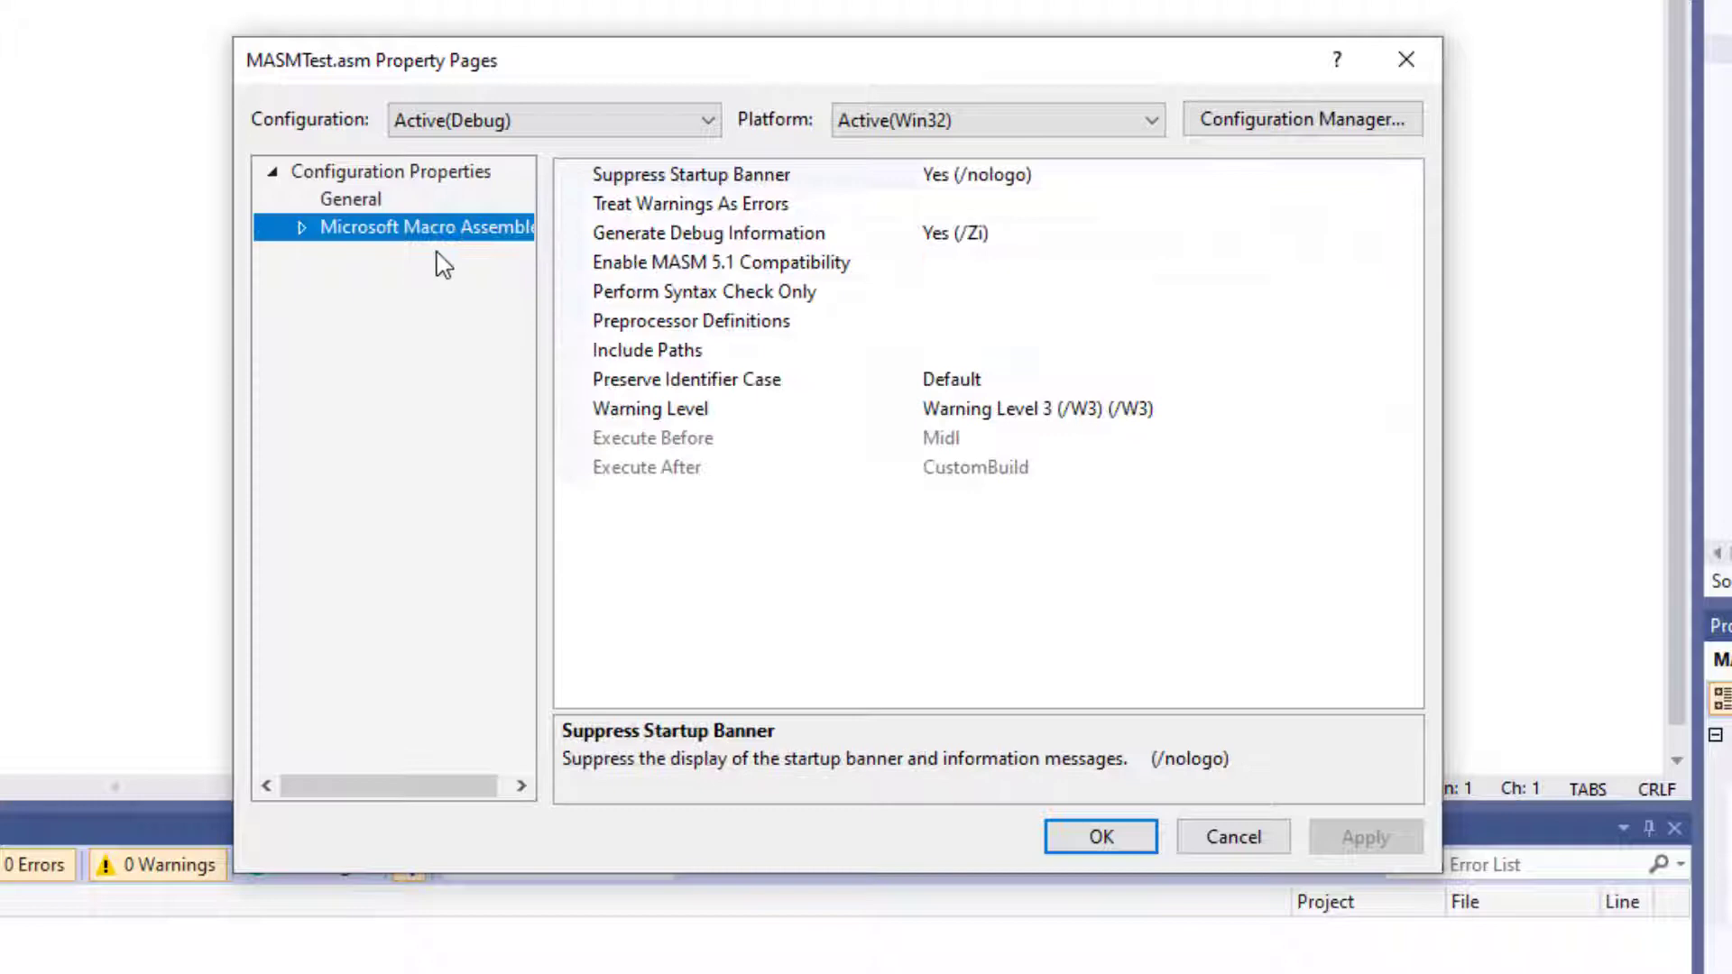
left_click(1099, 837)
type("; M")
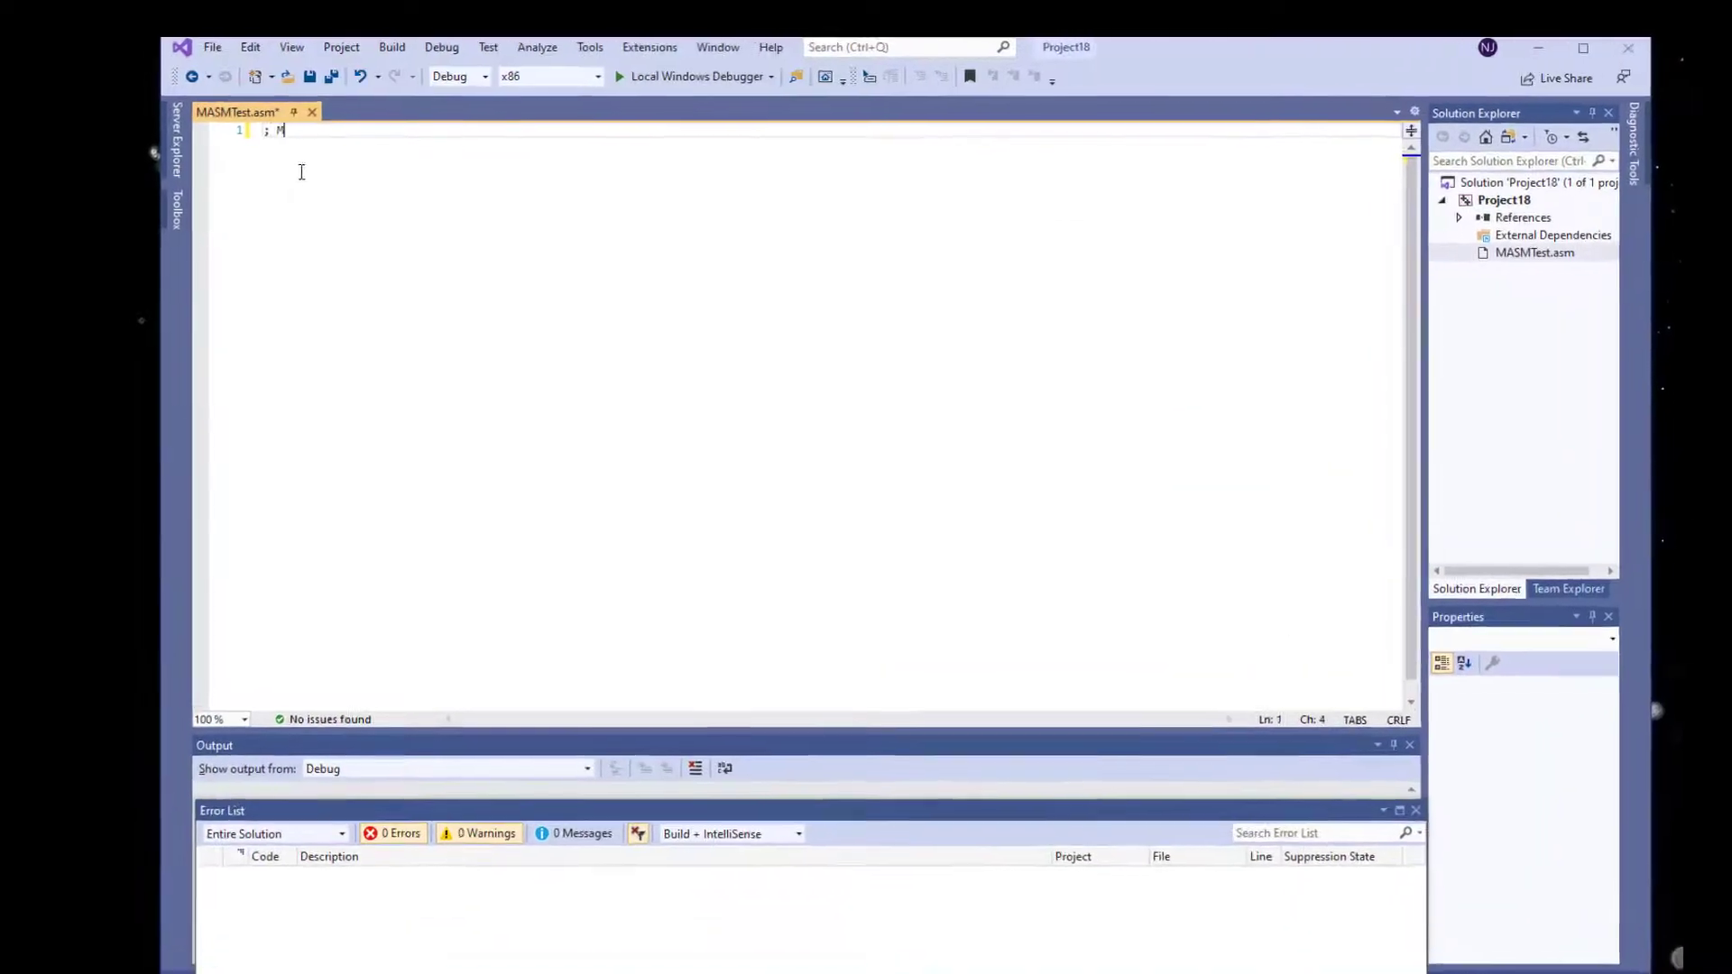
- Write the header comment, ExitProcess proto, sum DWORD data and mov eax, 7 in MASMTest.asm
type("ASMTest.asm - add two 32-bit integers")
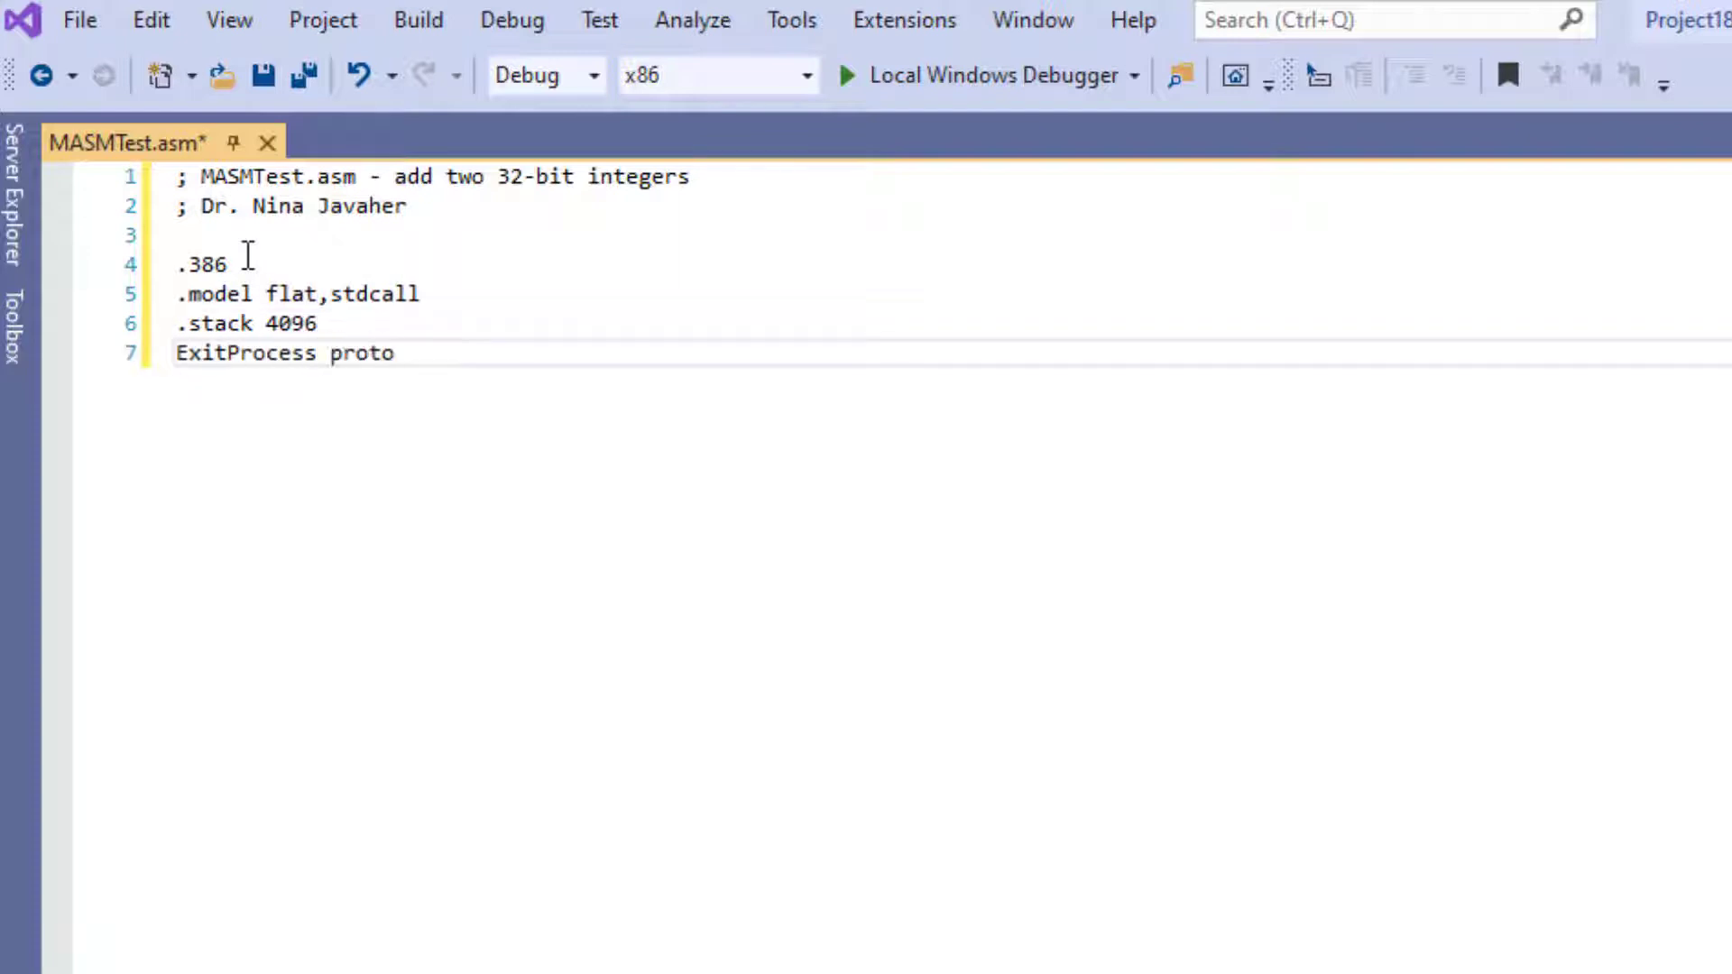
type(",dwExitCode:dword")
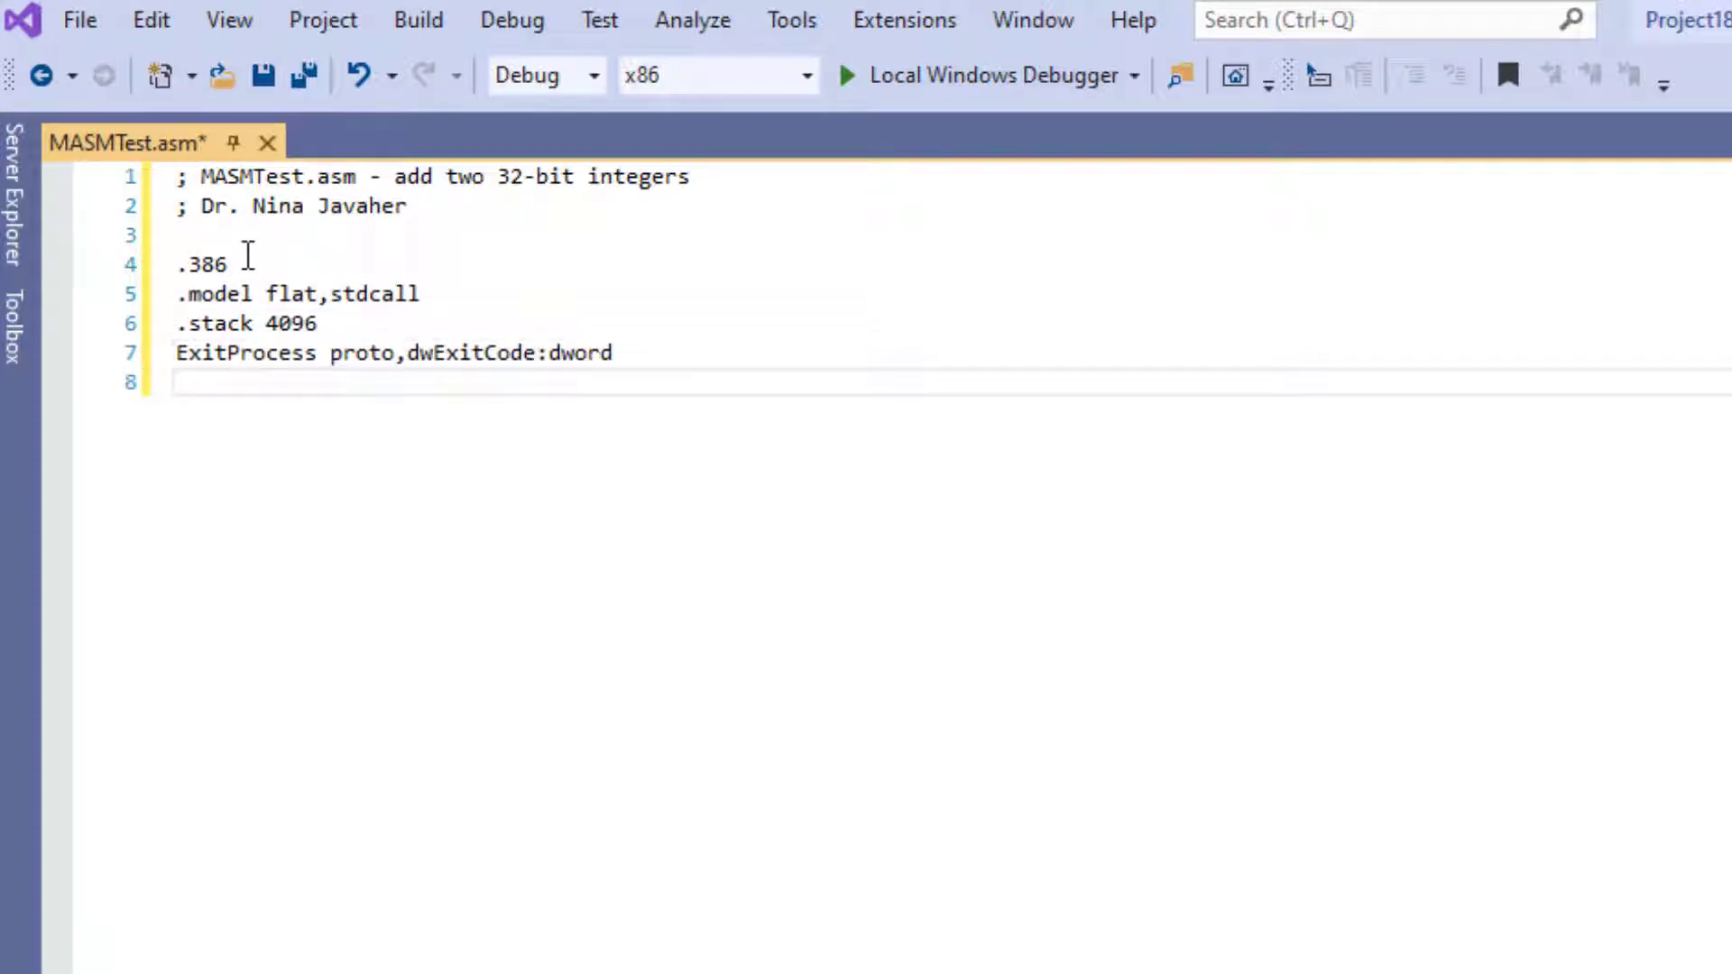
type(".data")
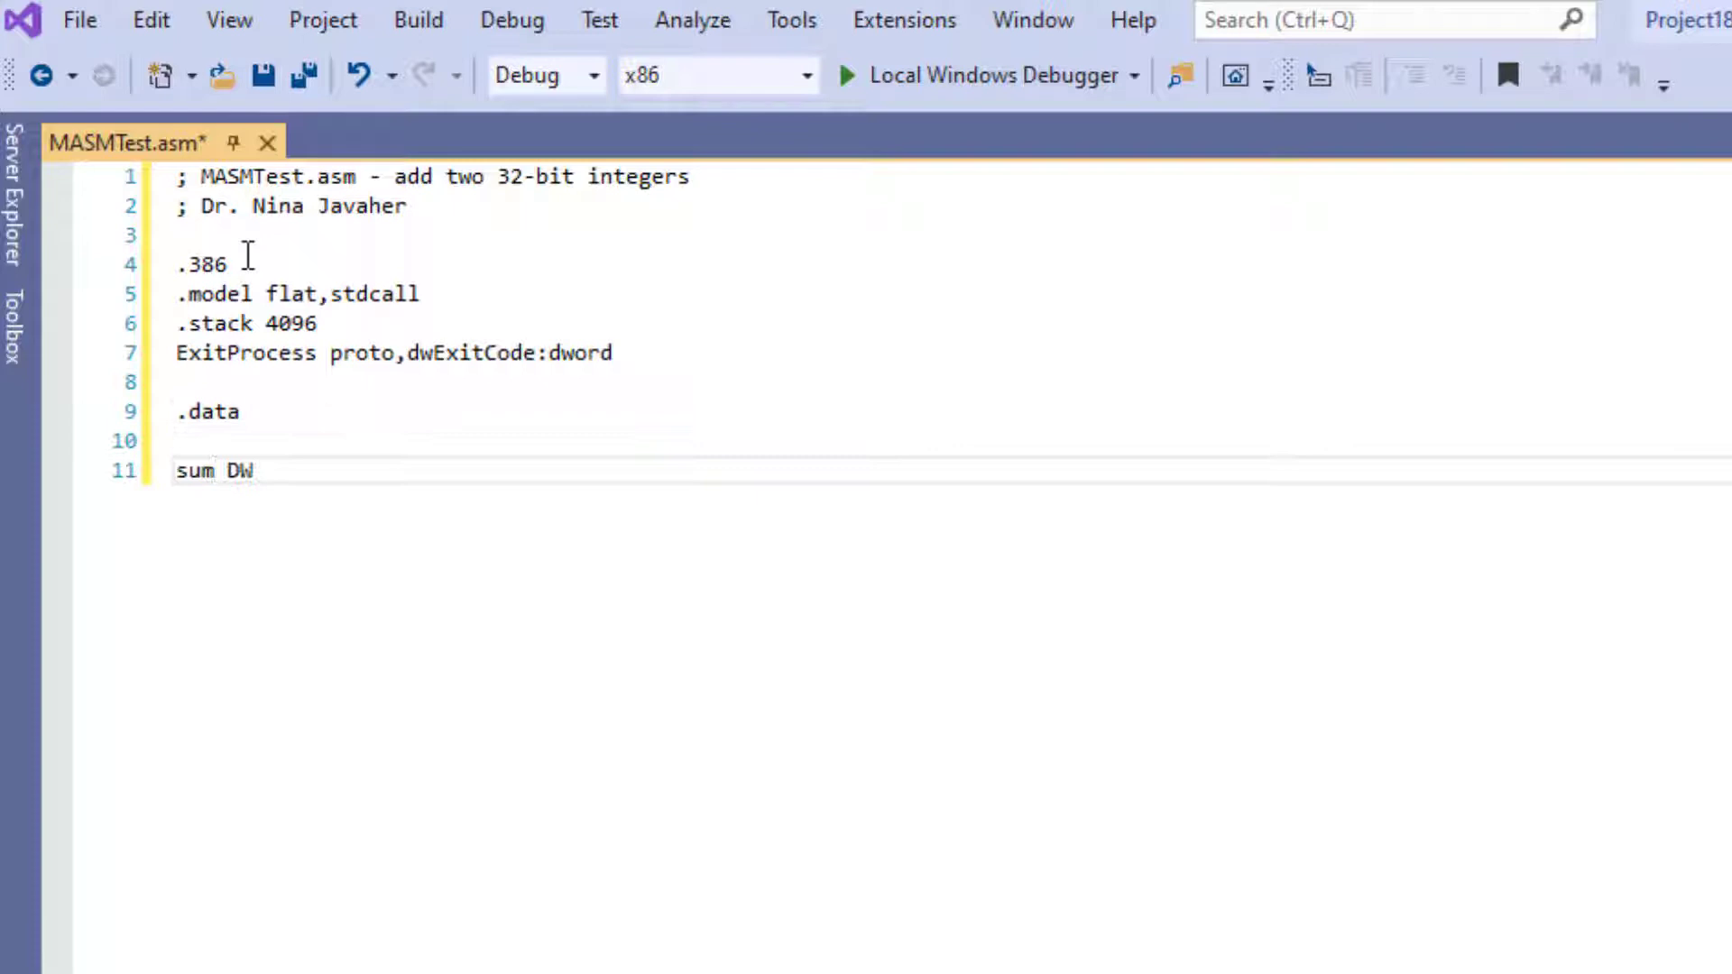
type("ORD ?")
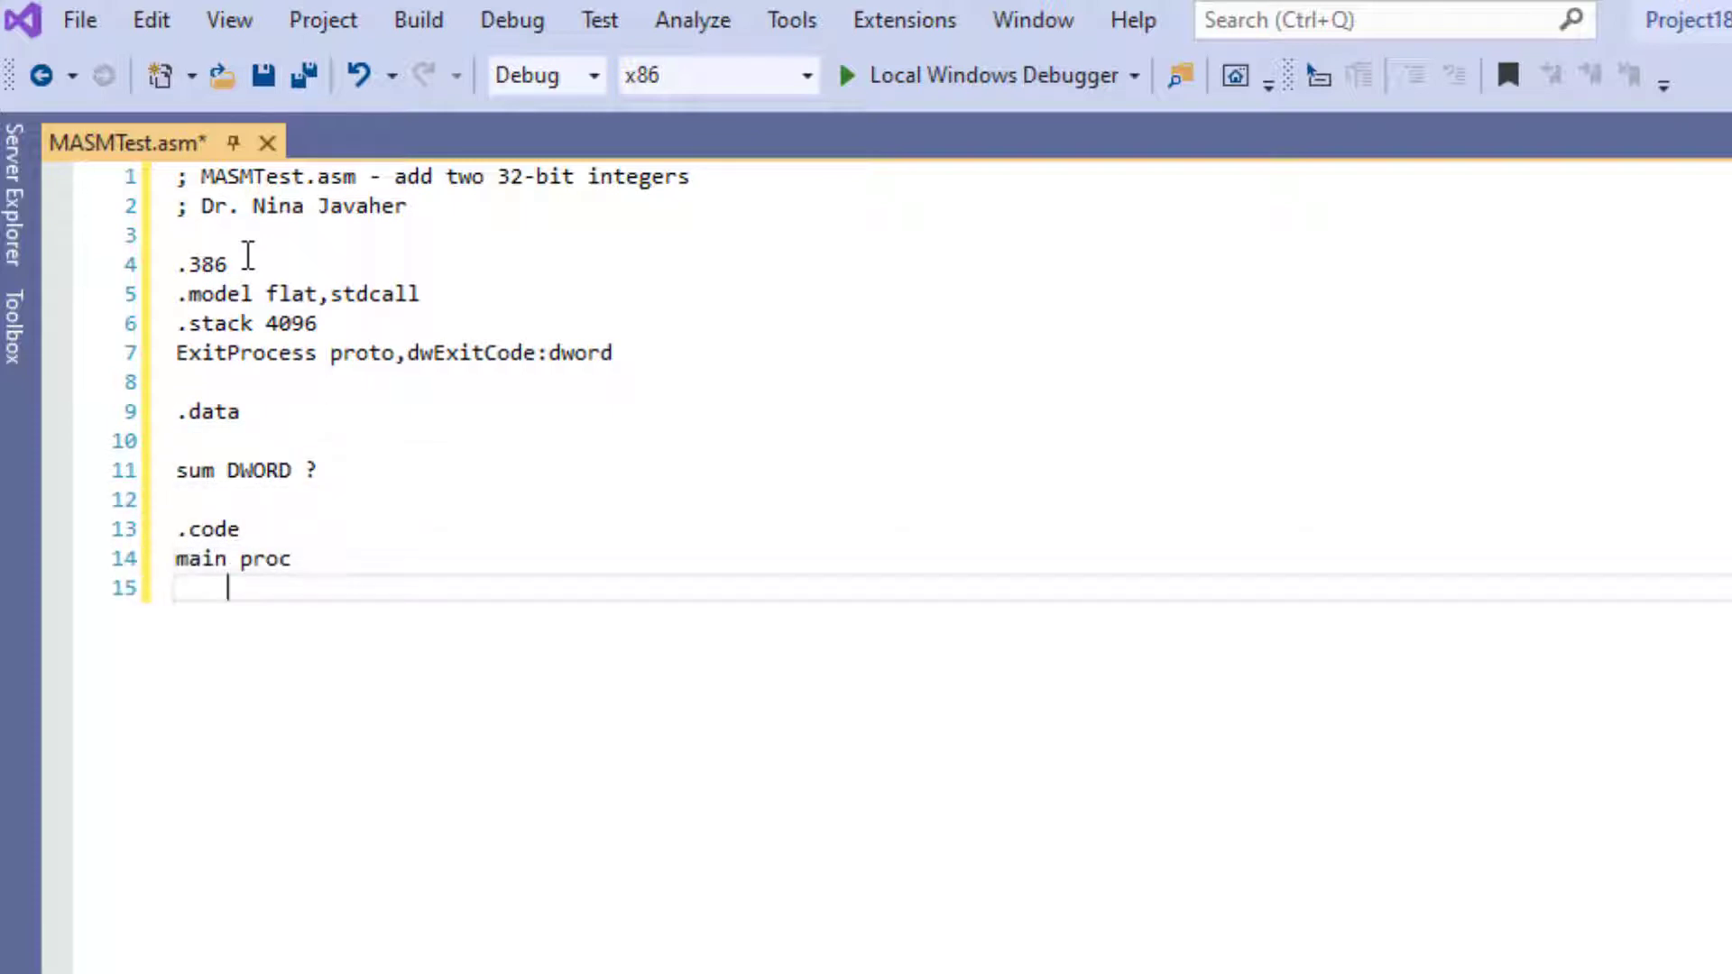
type("mov eax, 7")
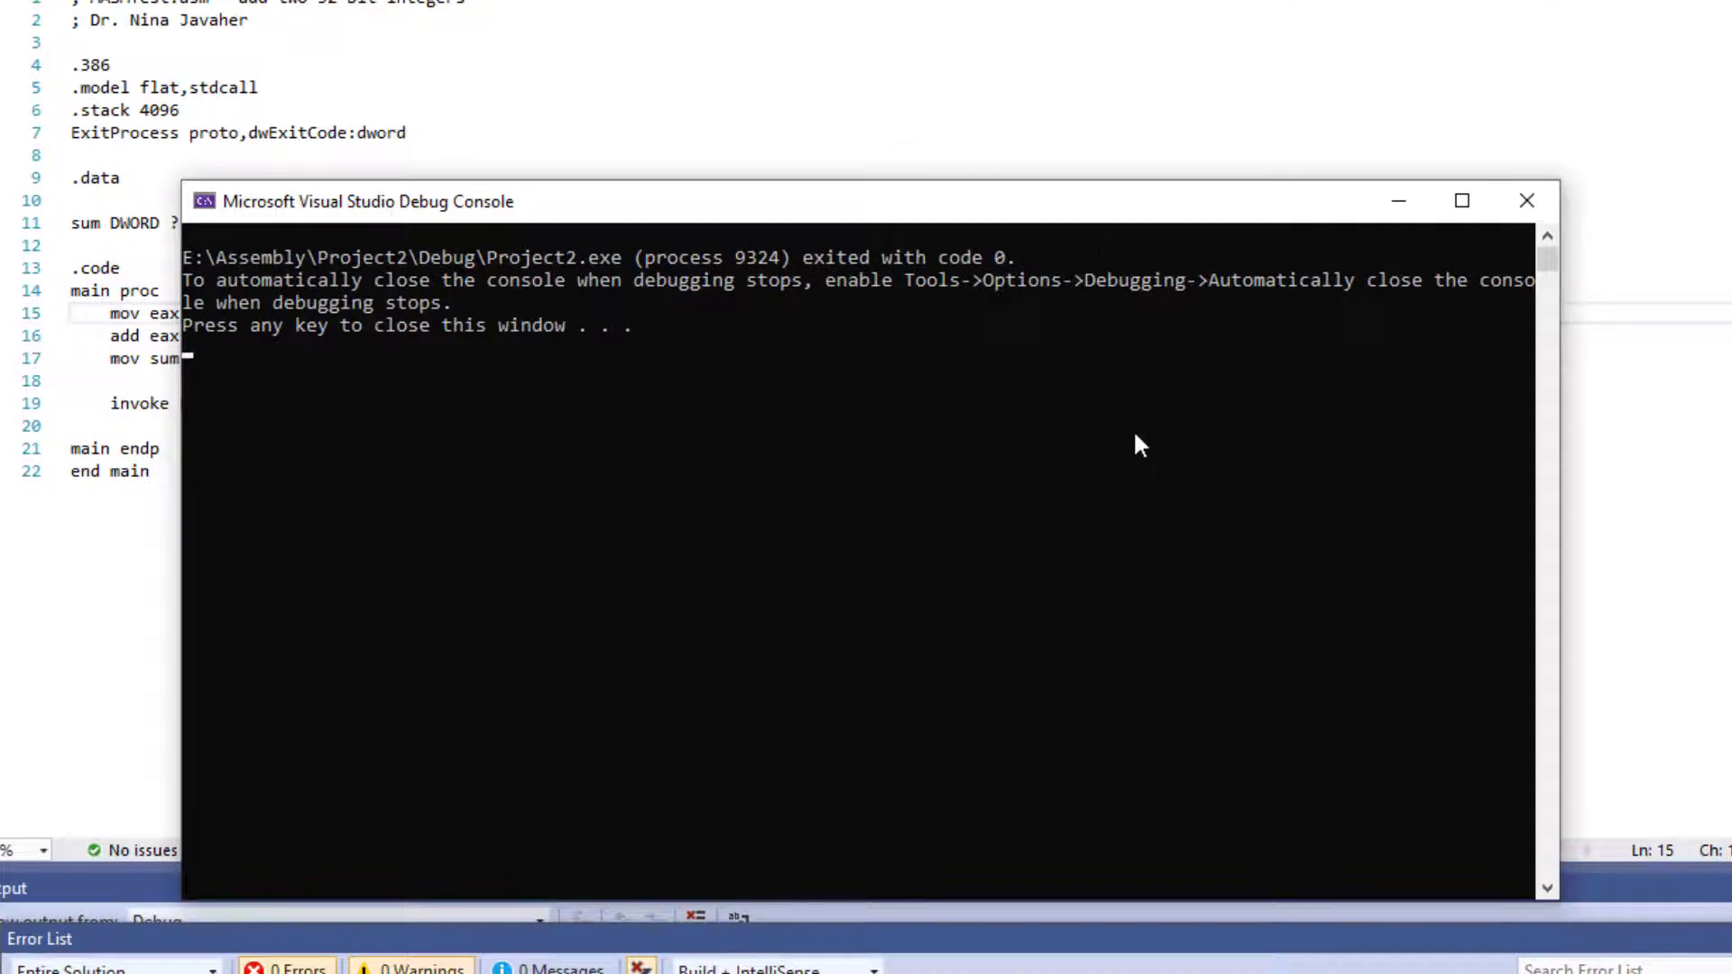
mouse_move(1151, 459)
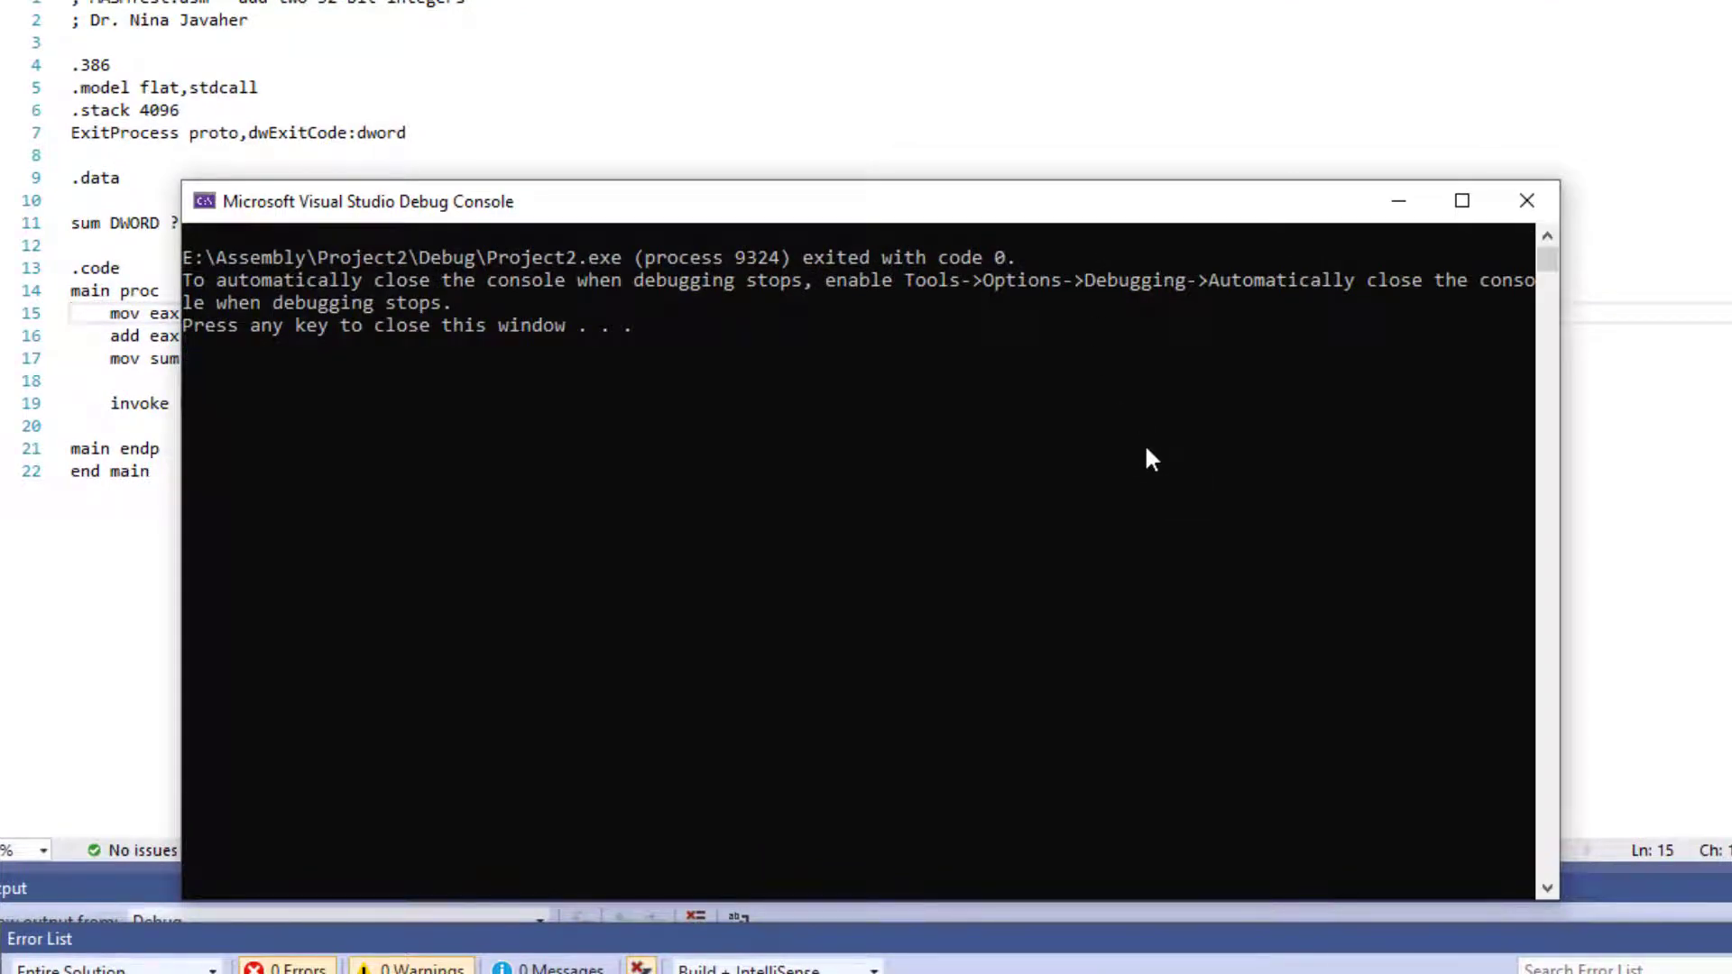
mouse_move(1353, 270)
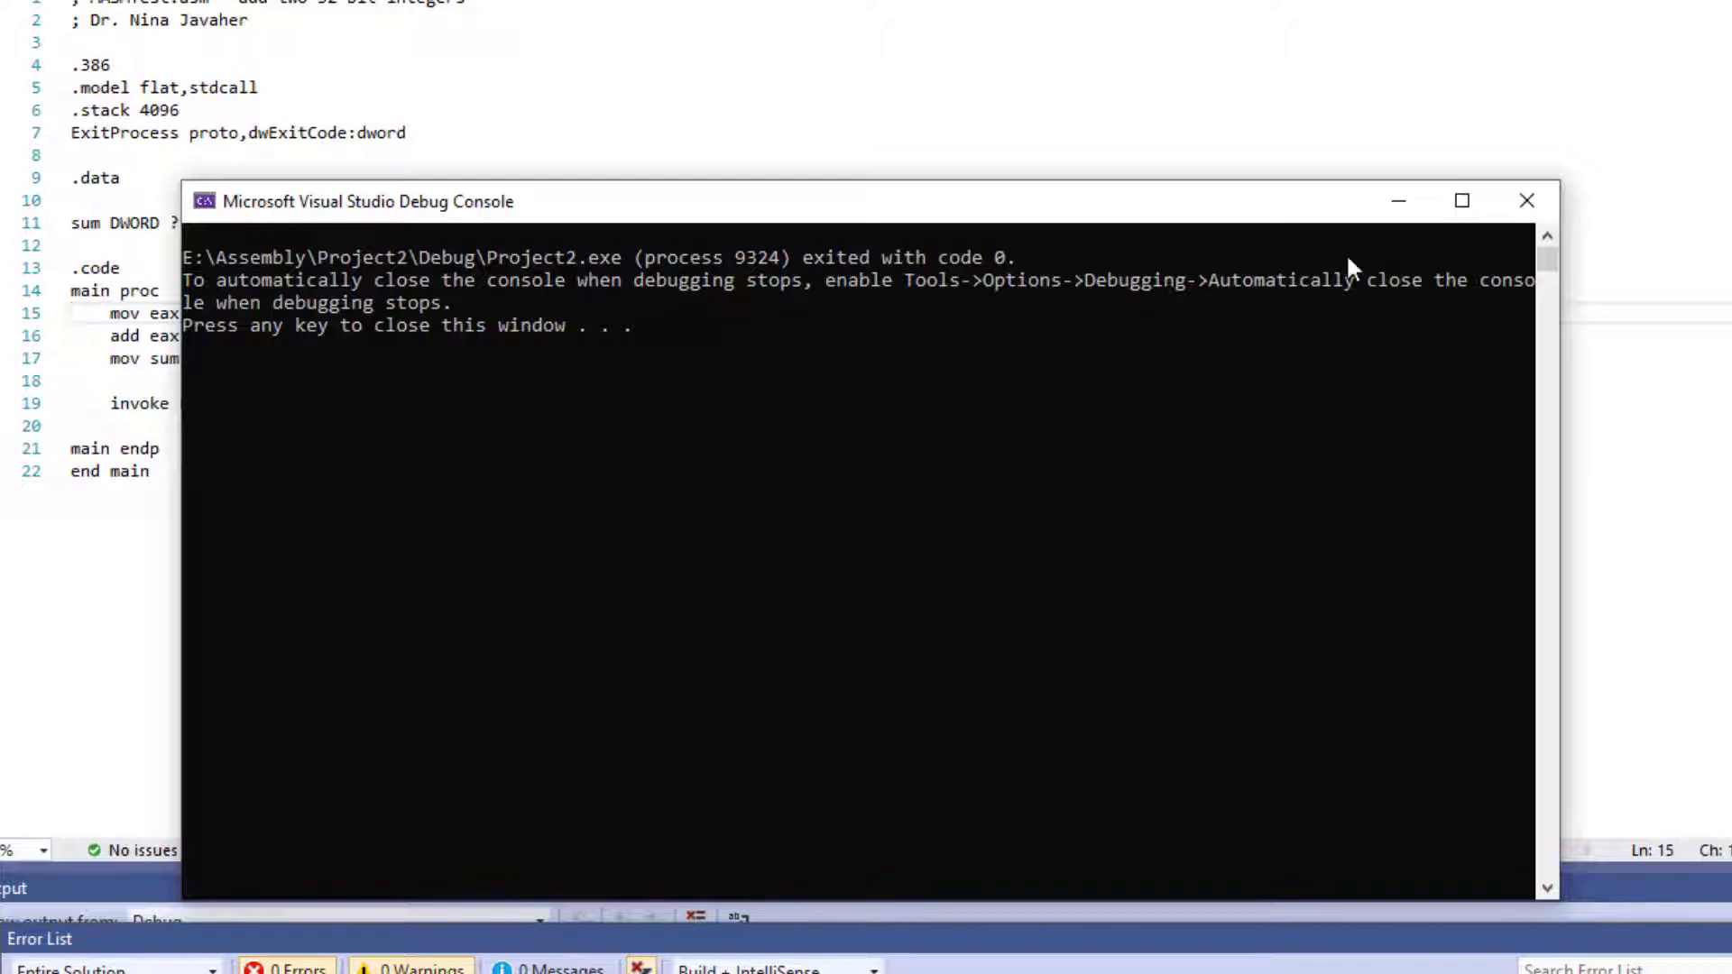
- Close the finished program's debug console
key("enter")
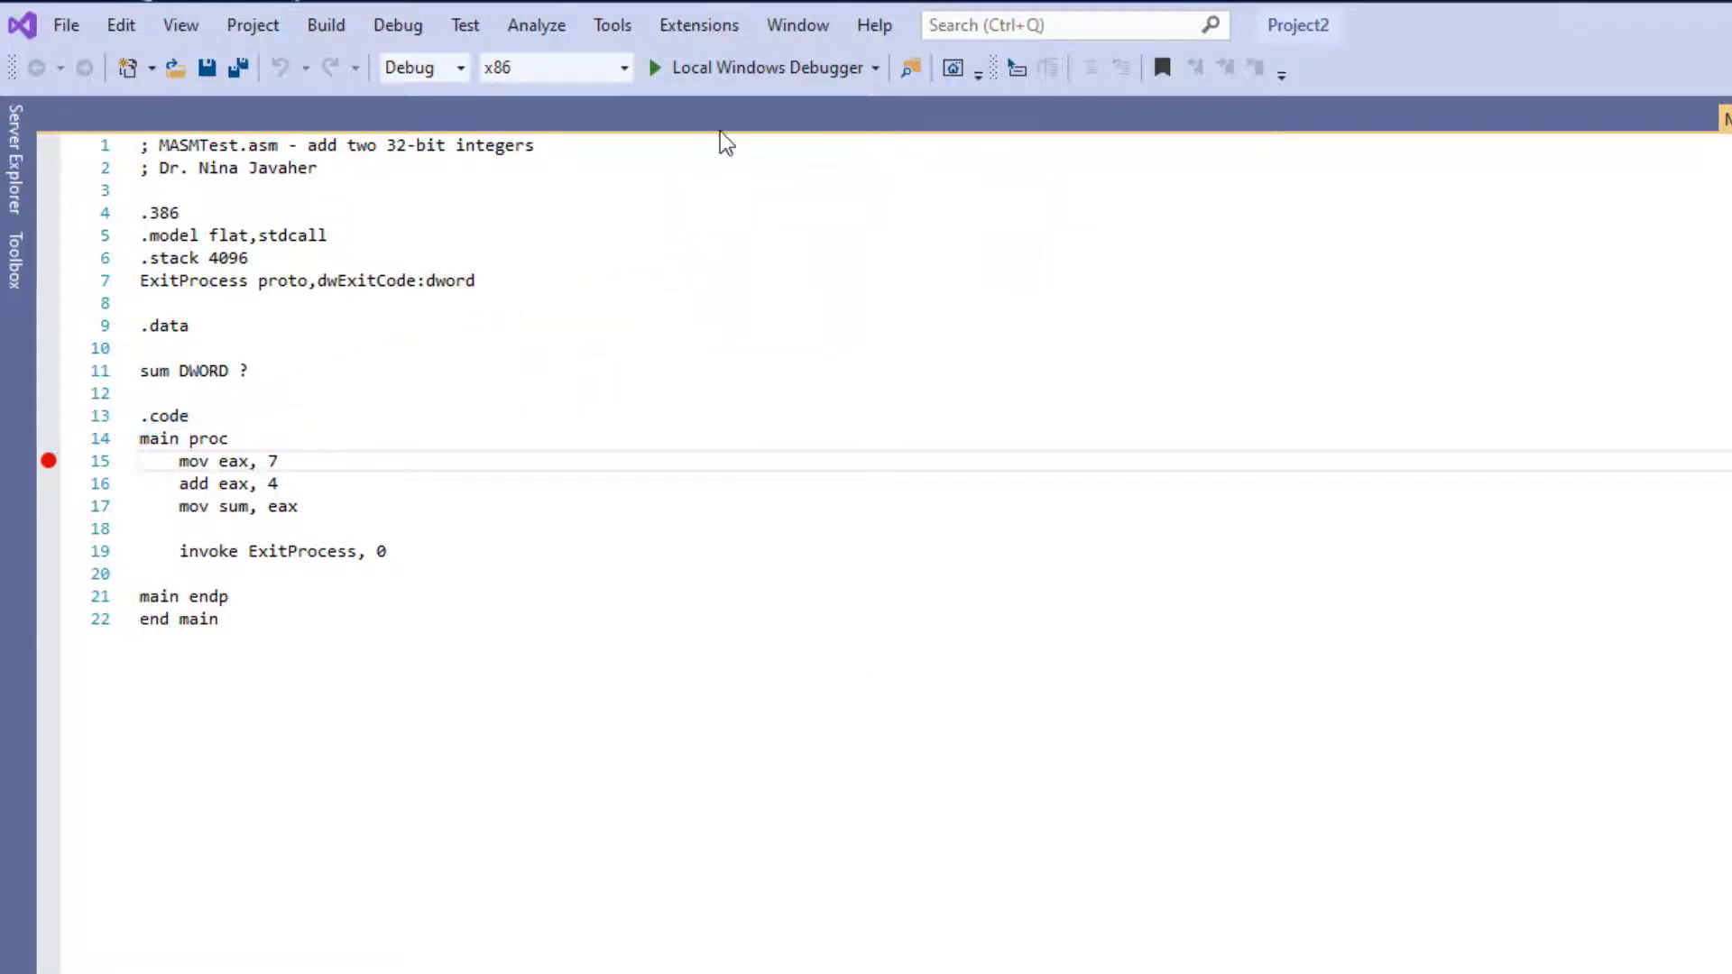
- Start the Local Windows Debugger and open the Debug > Windows views list
left_click(654, 68)
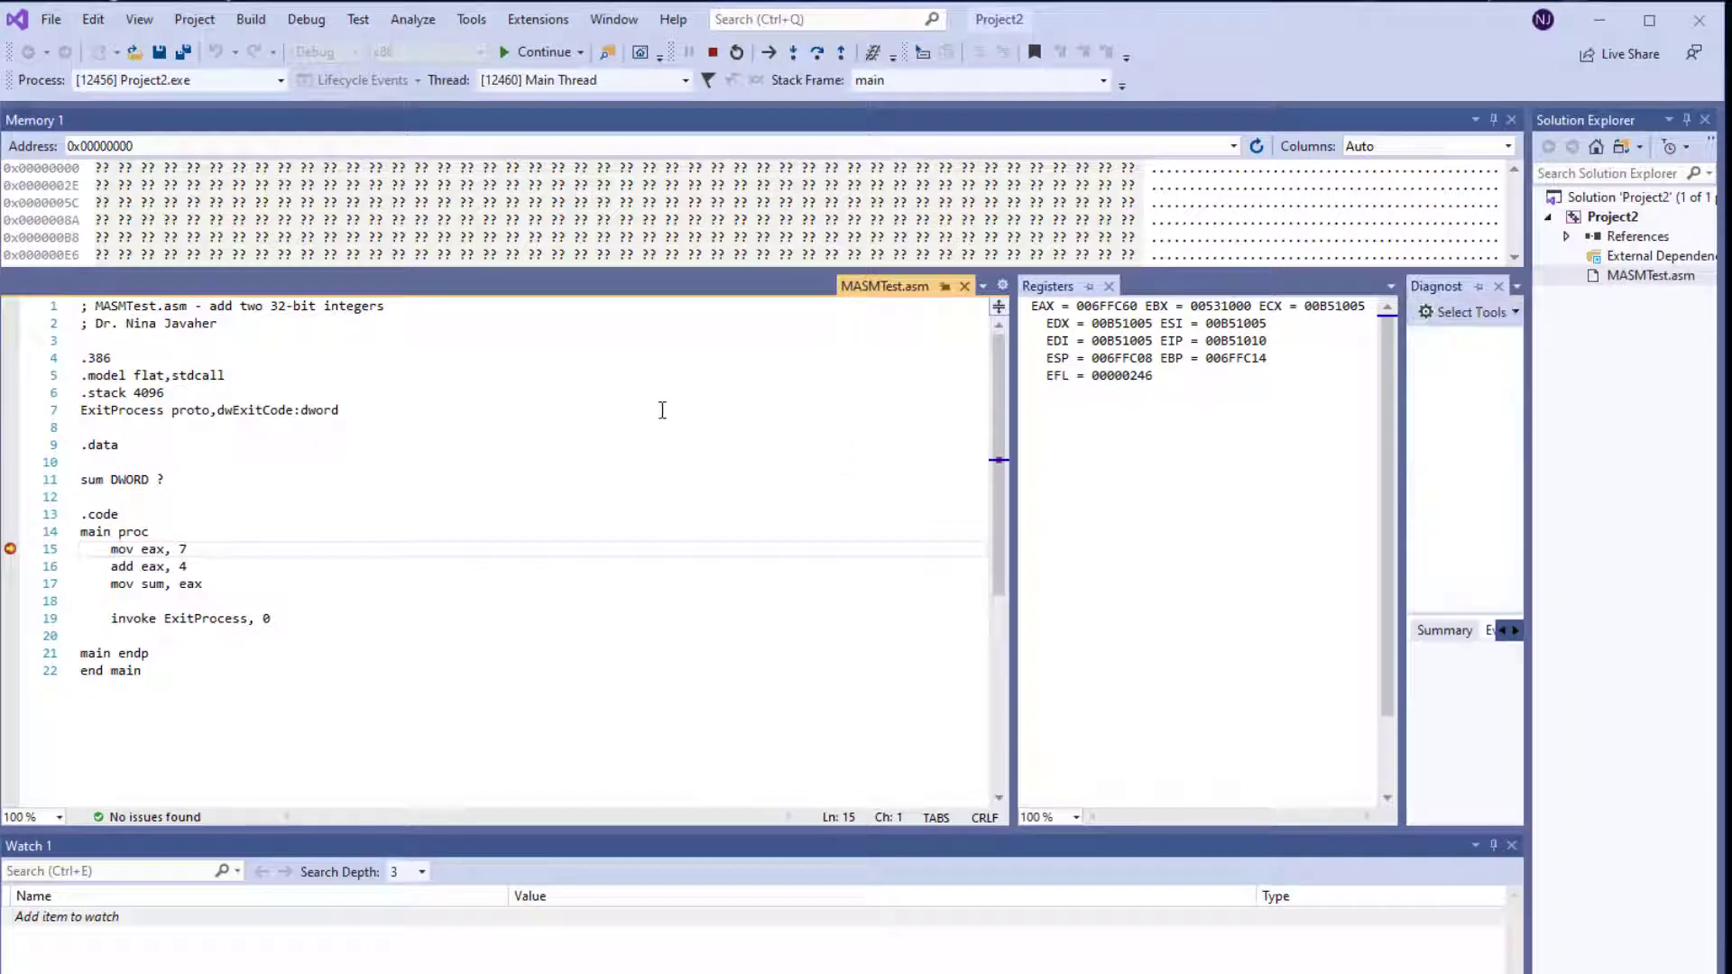
left_click(1470, 311)
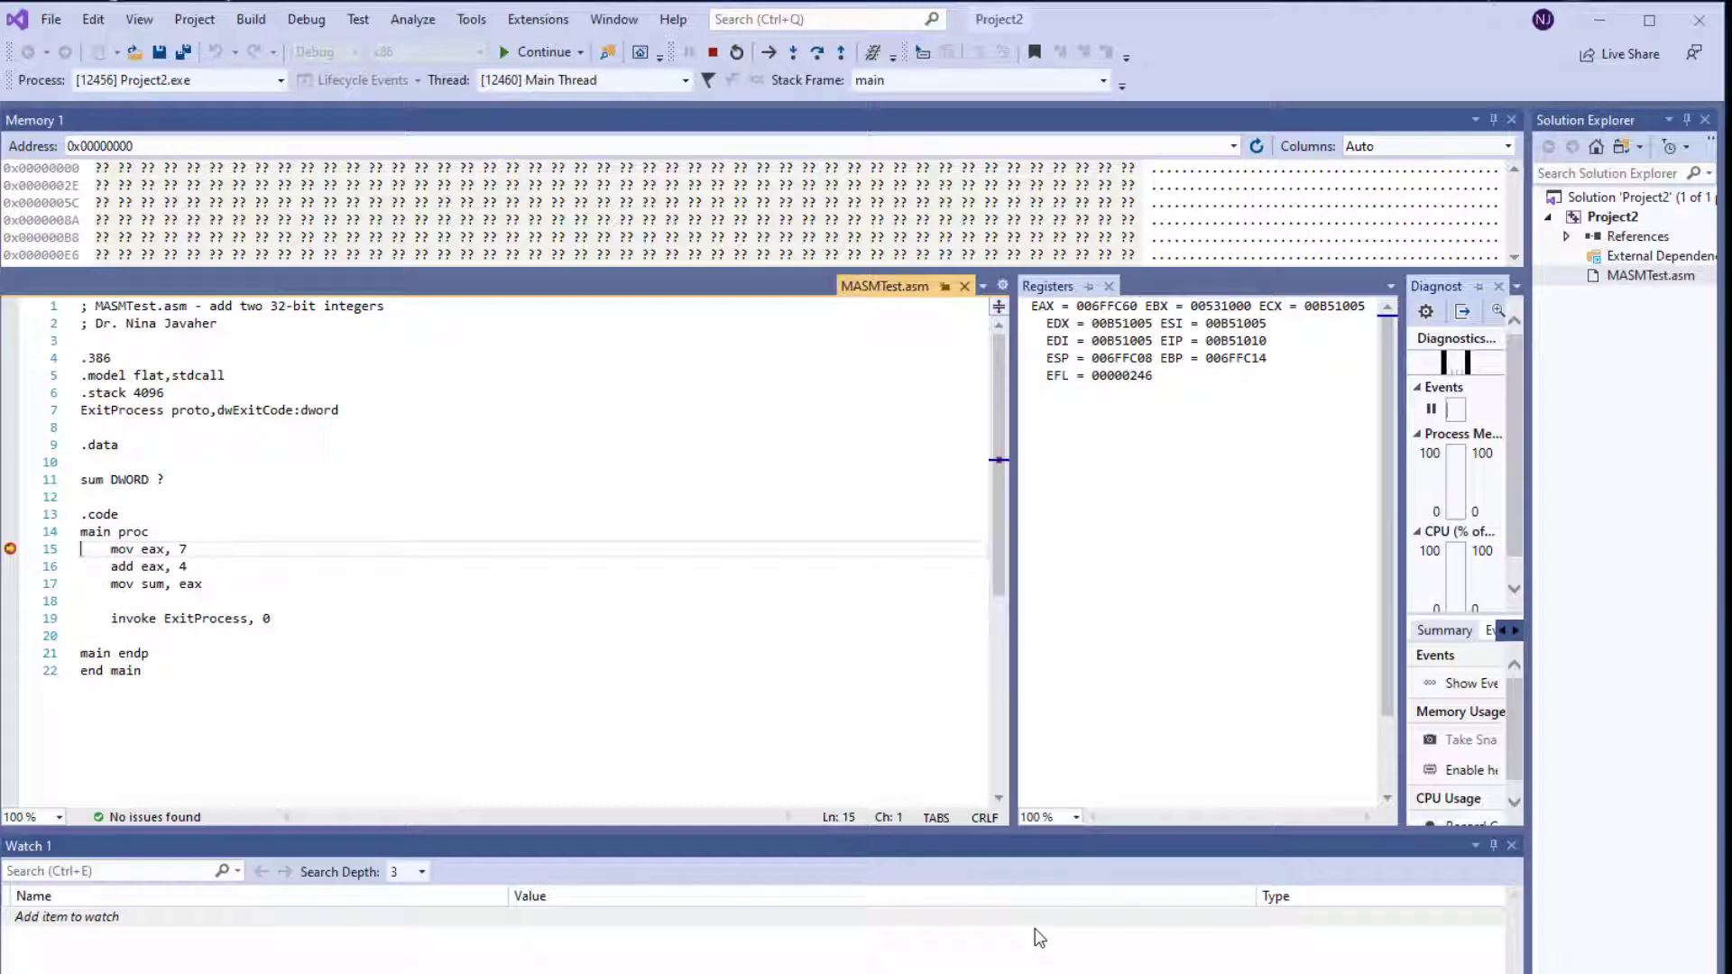
mouse_move(1047, 929)
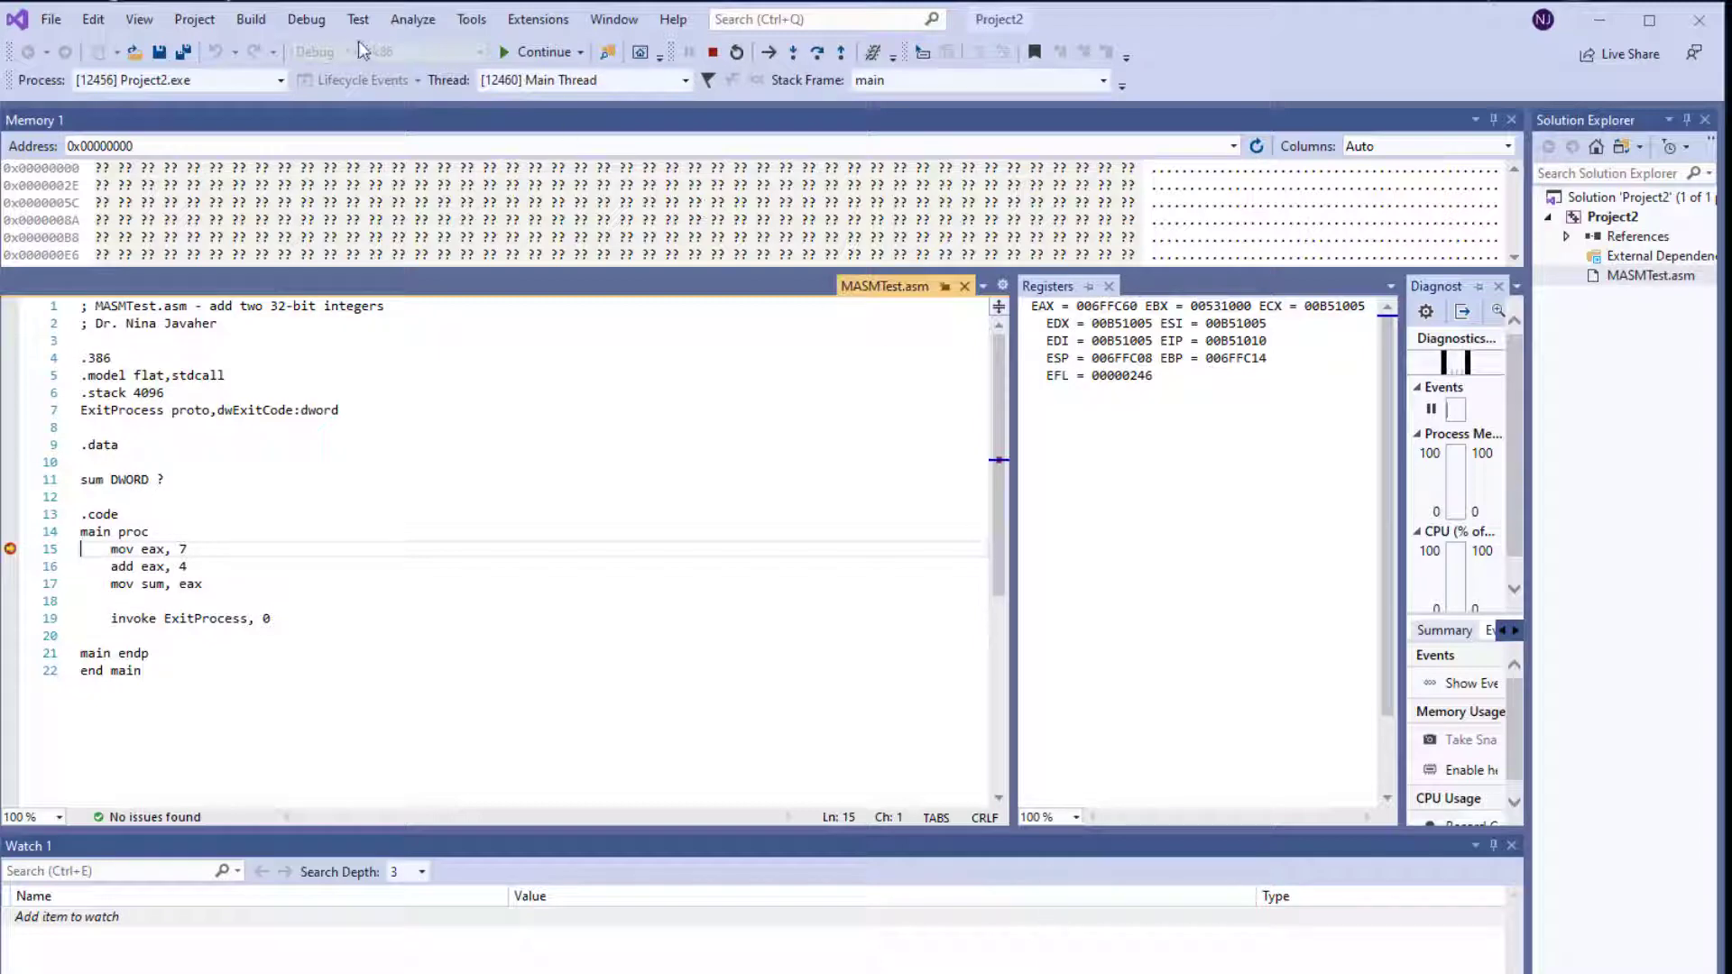
left_click(306, 19)
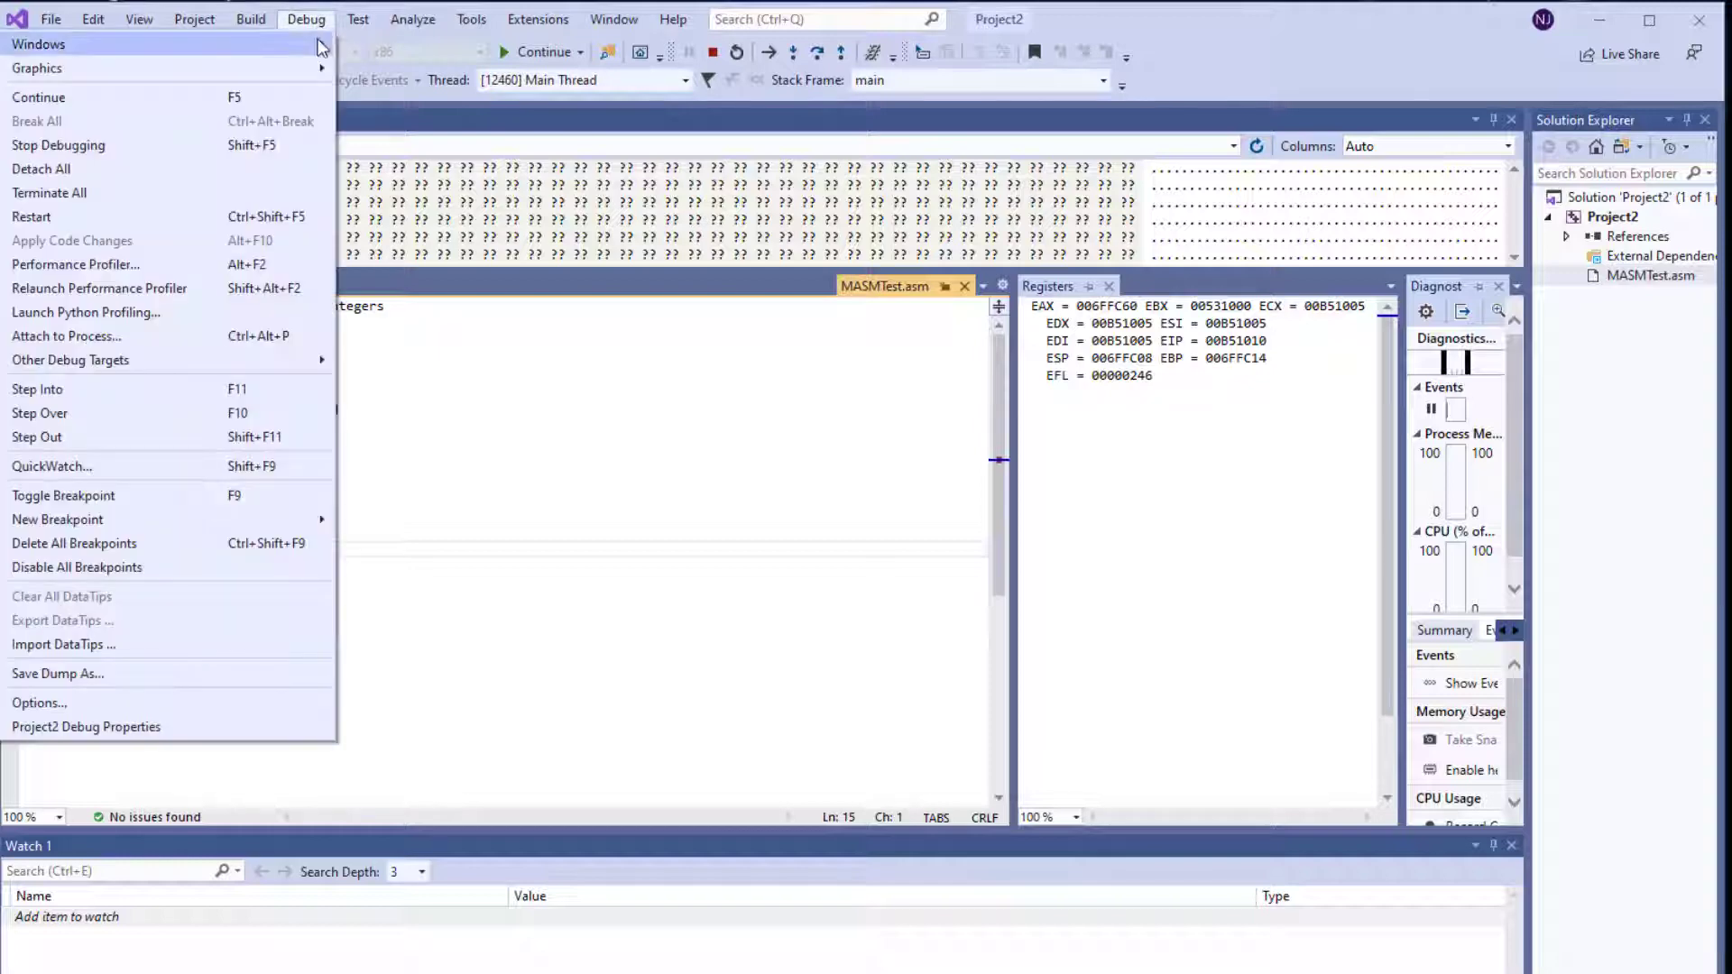
left_click(38, 44)
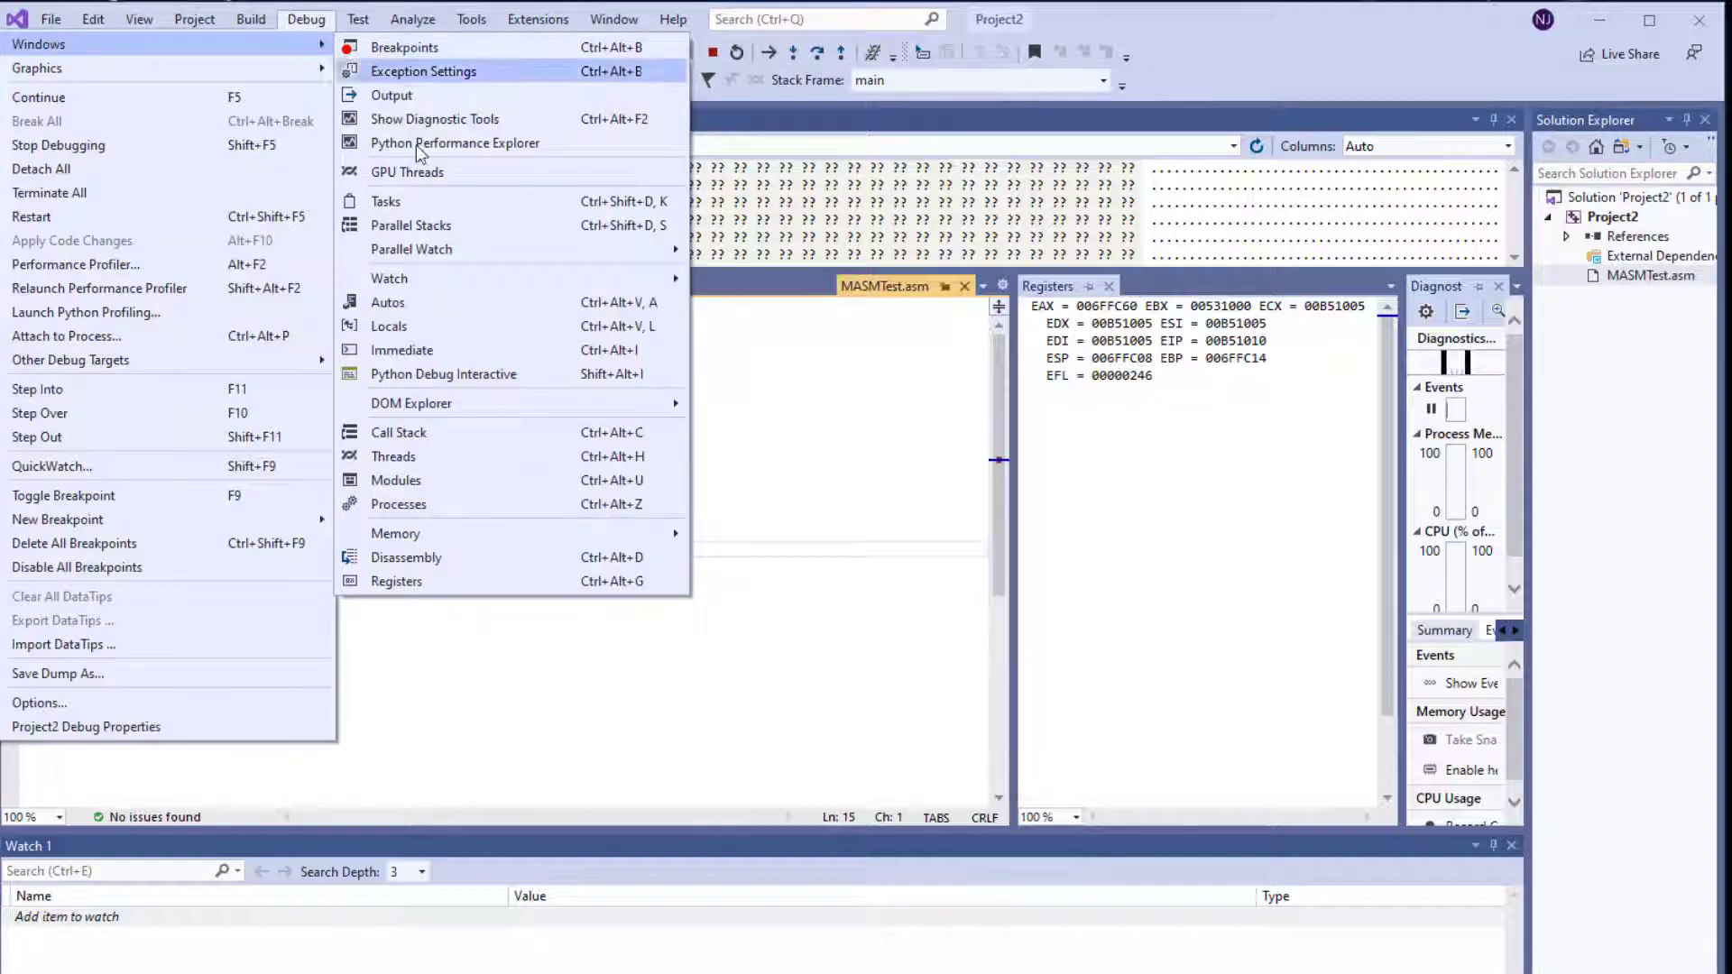
mouse_move(447, 581)
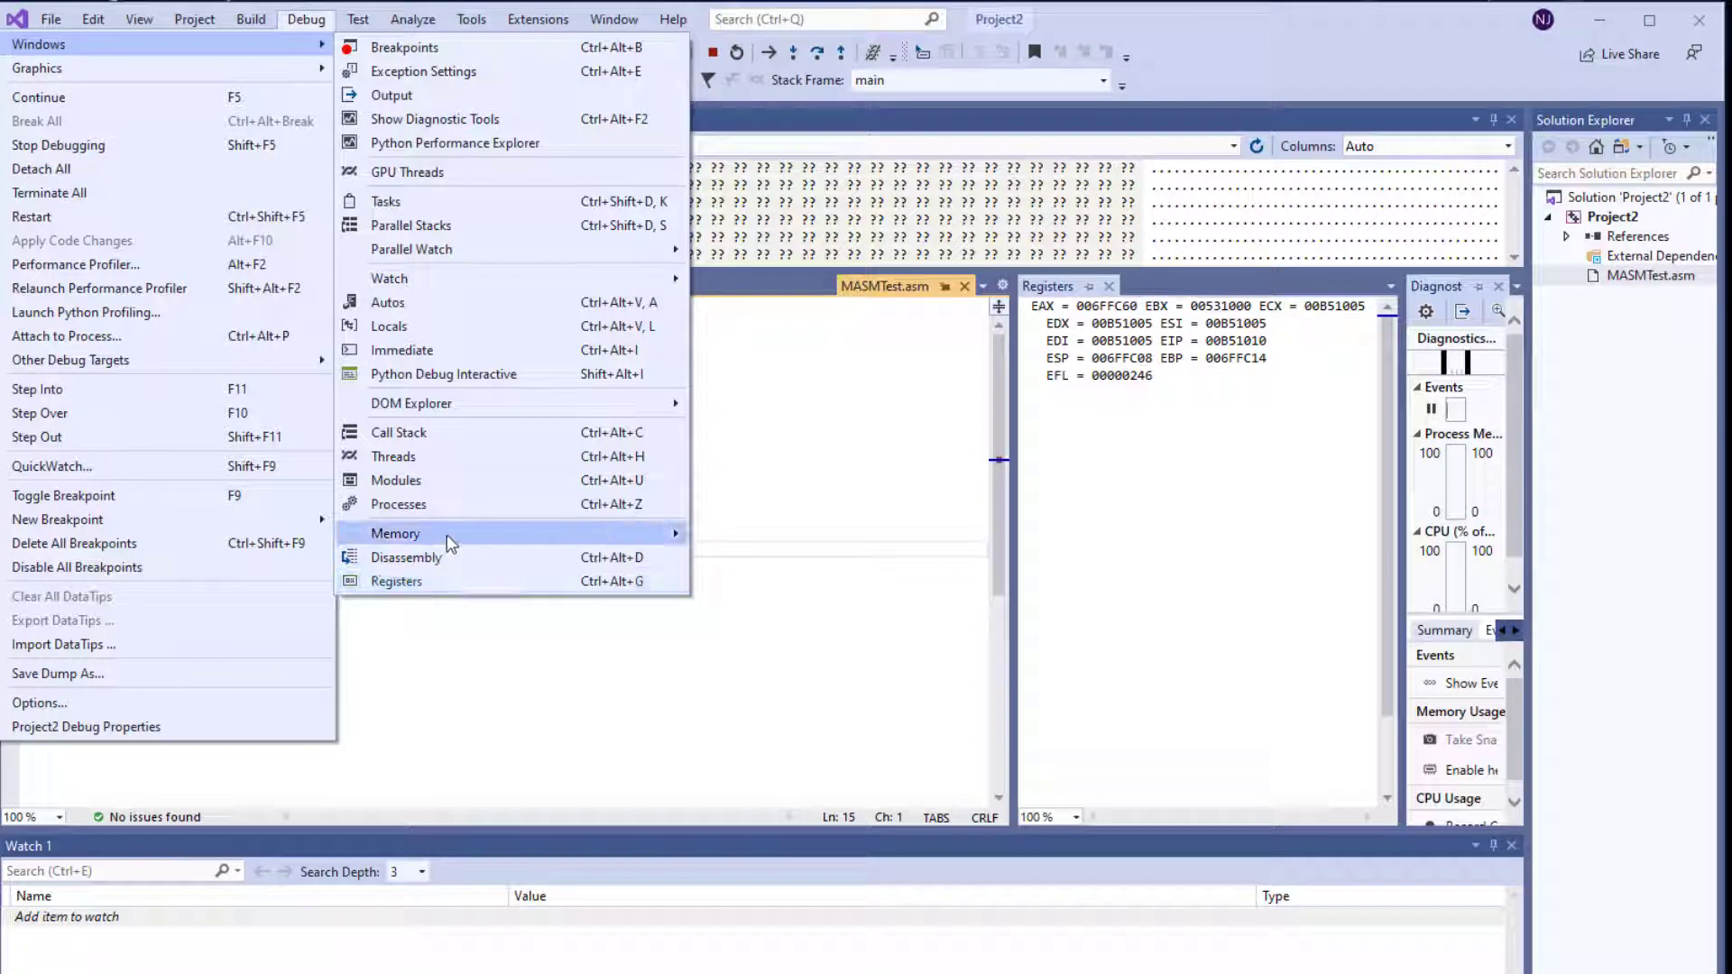
mouse_move(449, 581)
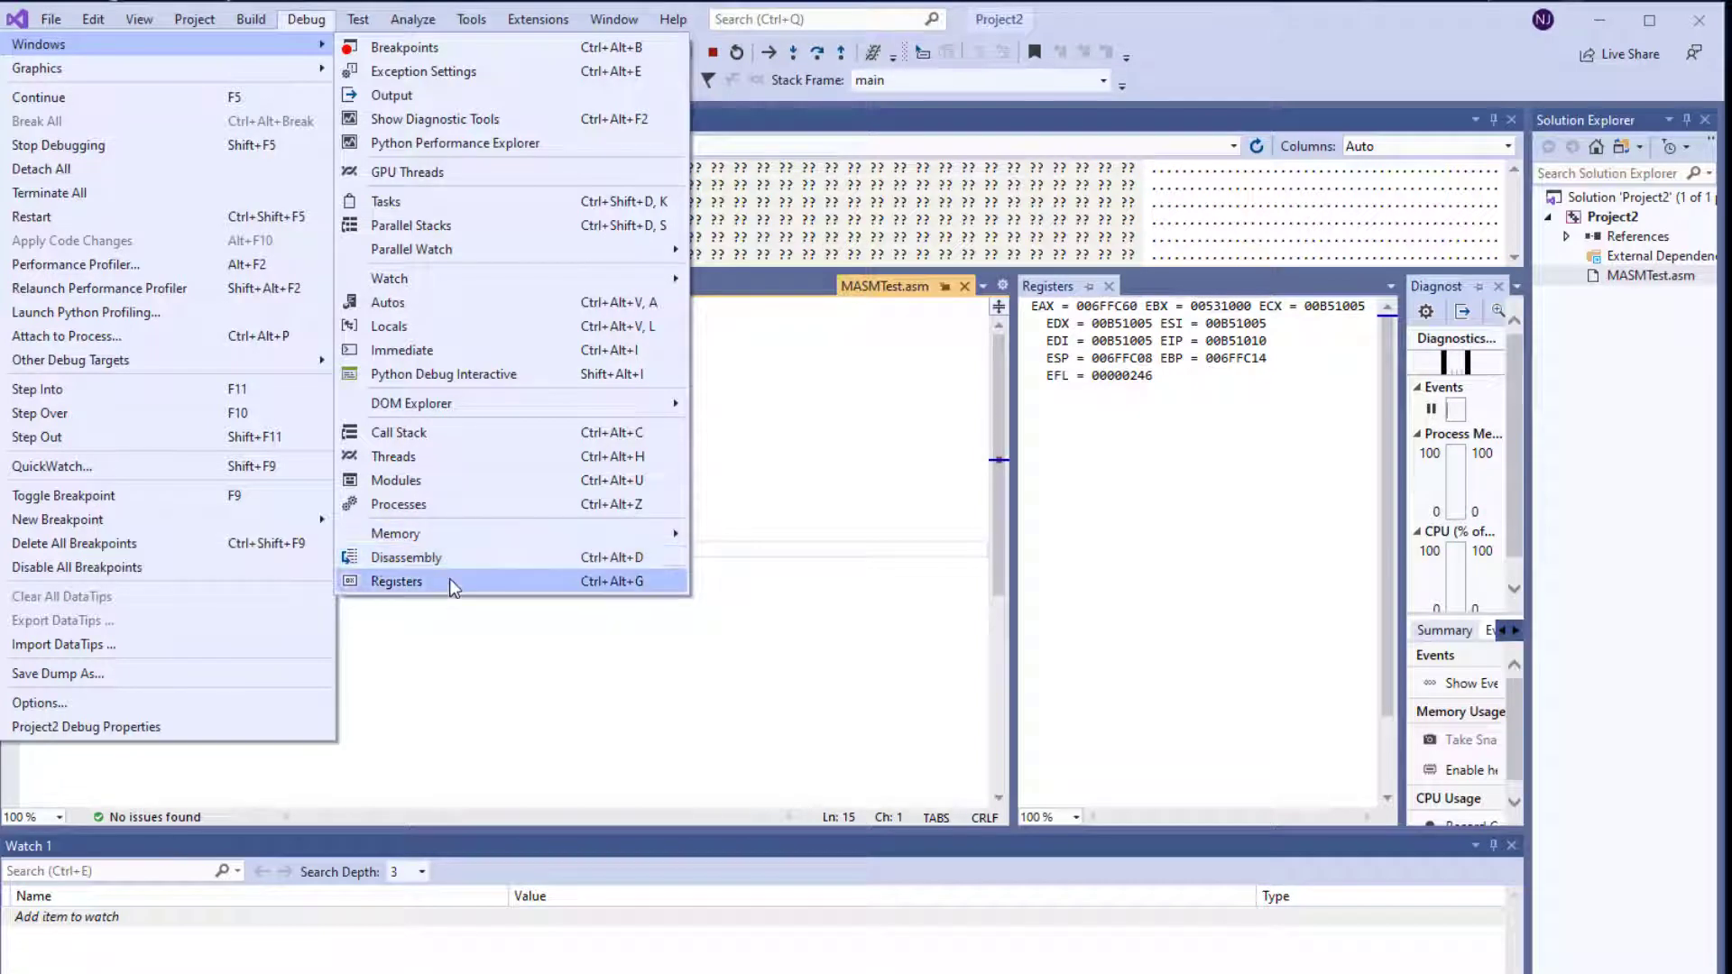
mouse_move(464, 602)
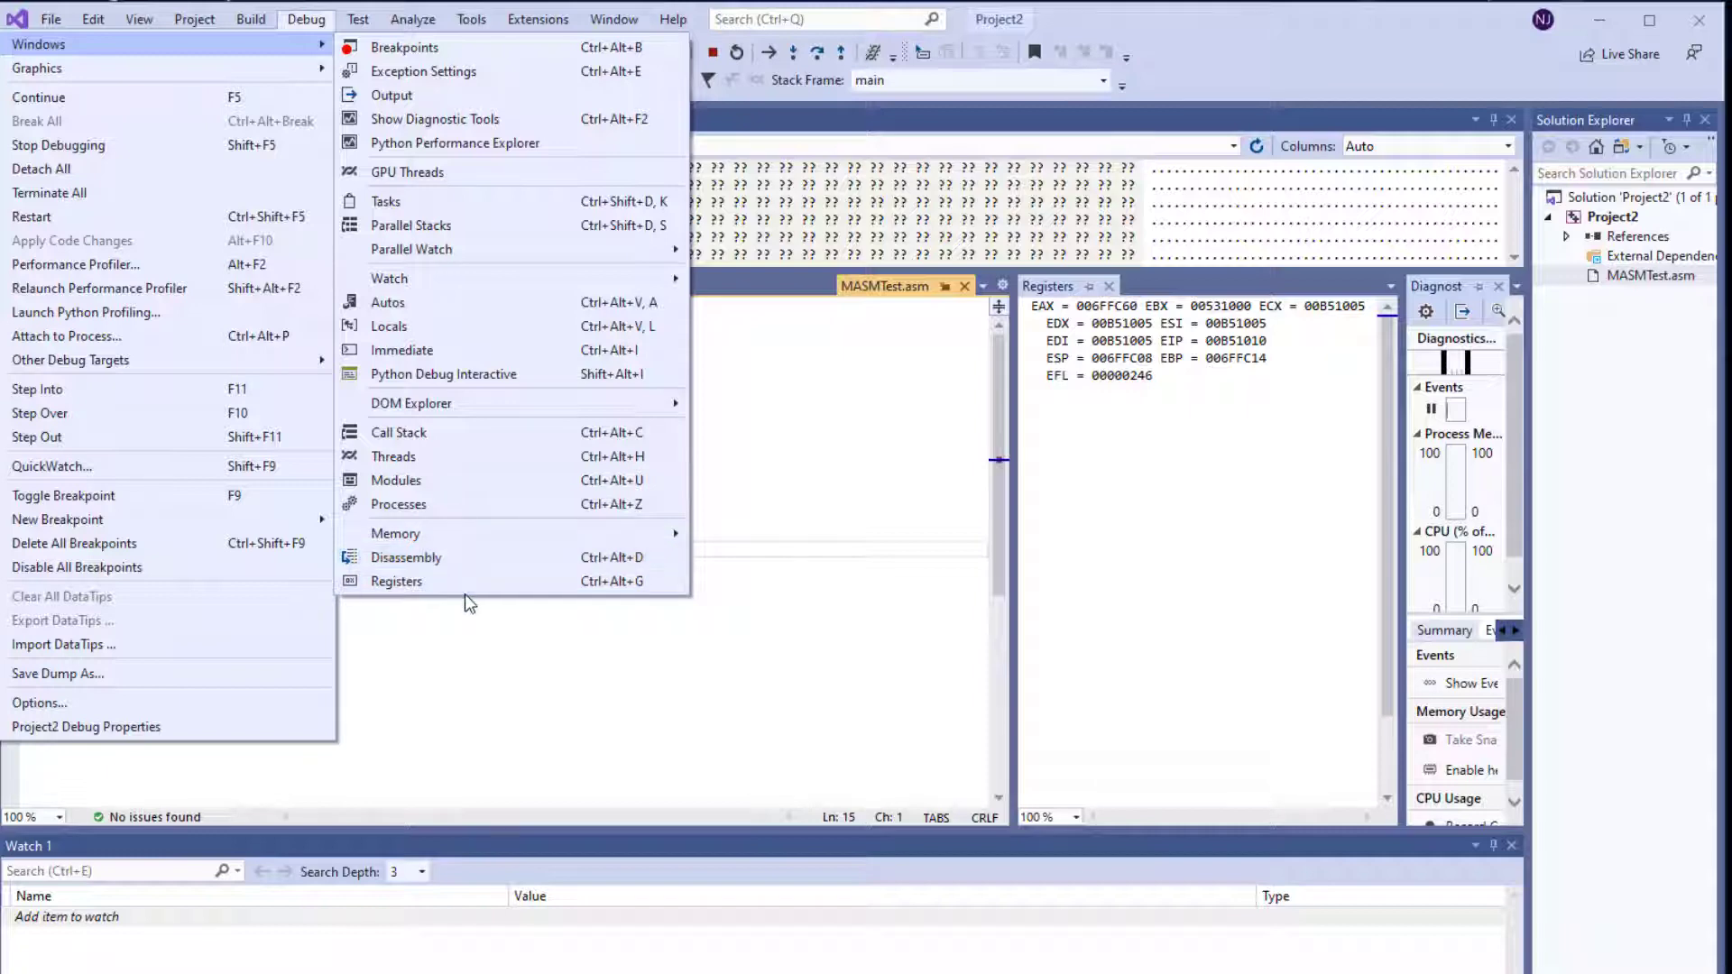
mouse_move(395, 580)
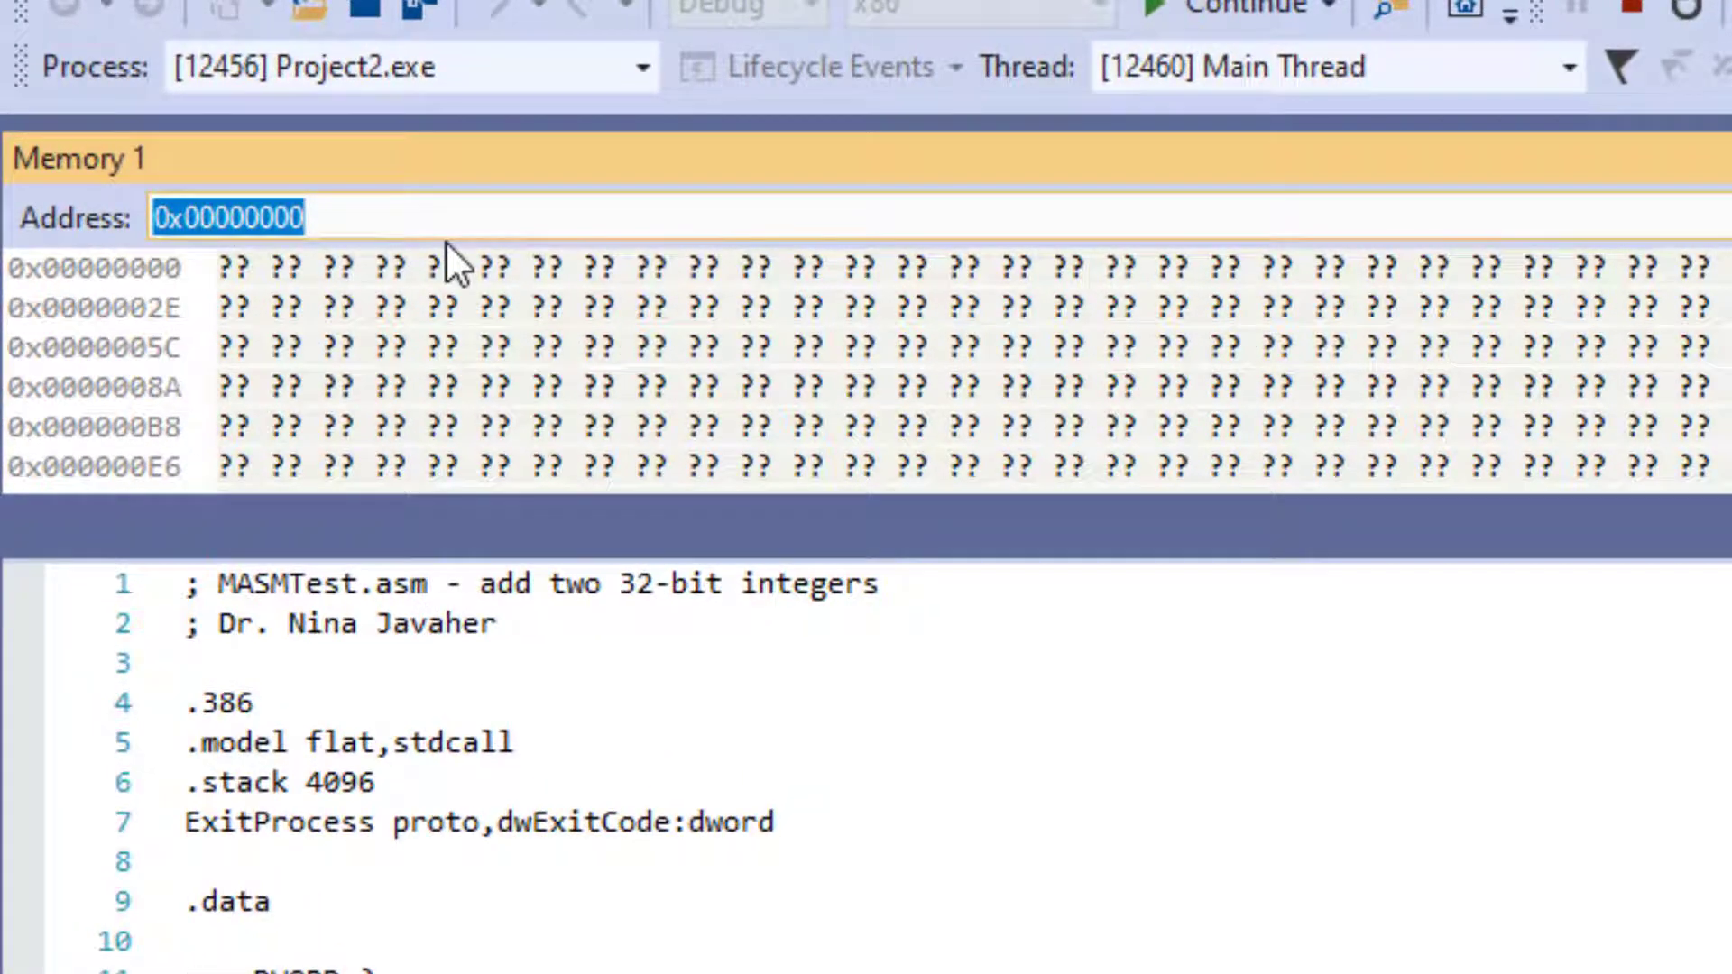
- Show memory at &sum as 4-byte integers
type("&sum")
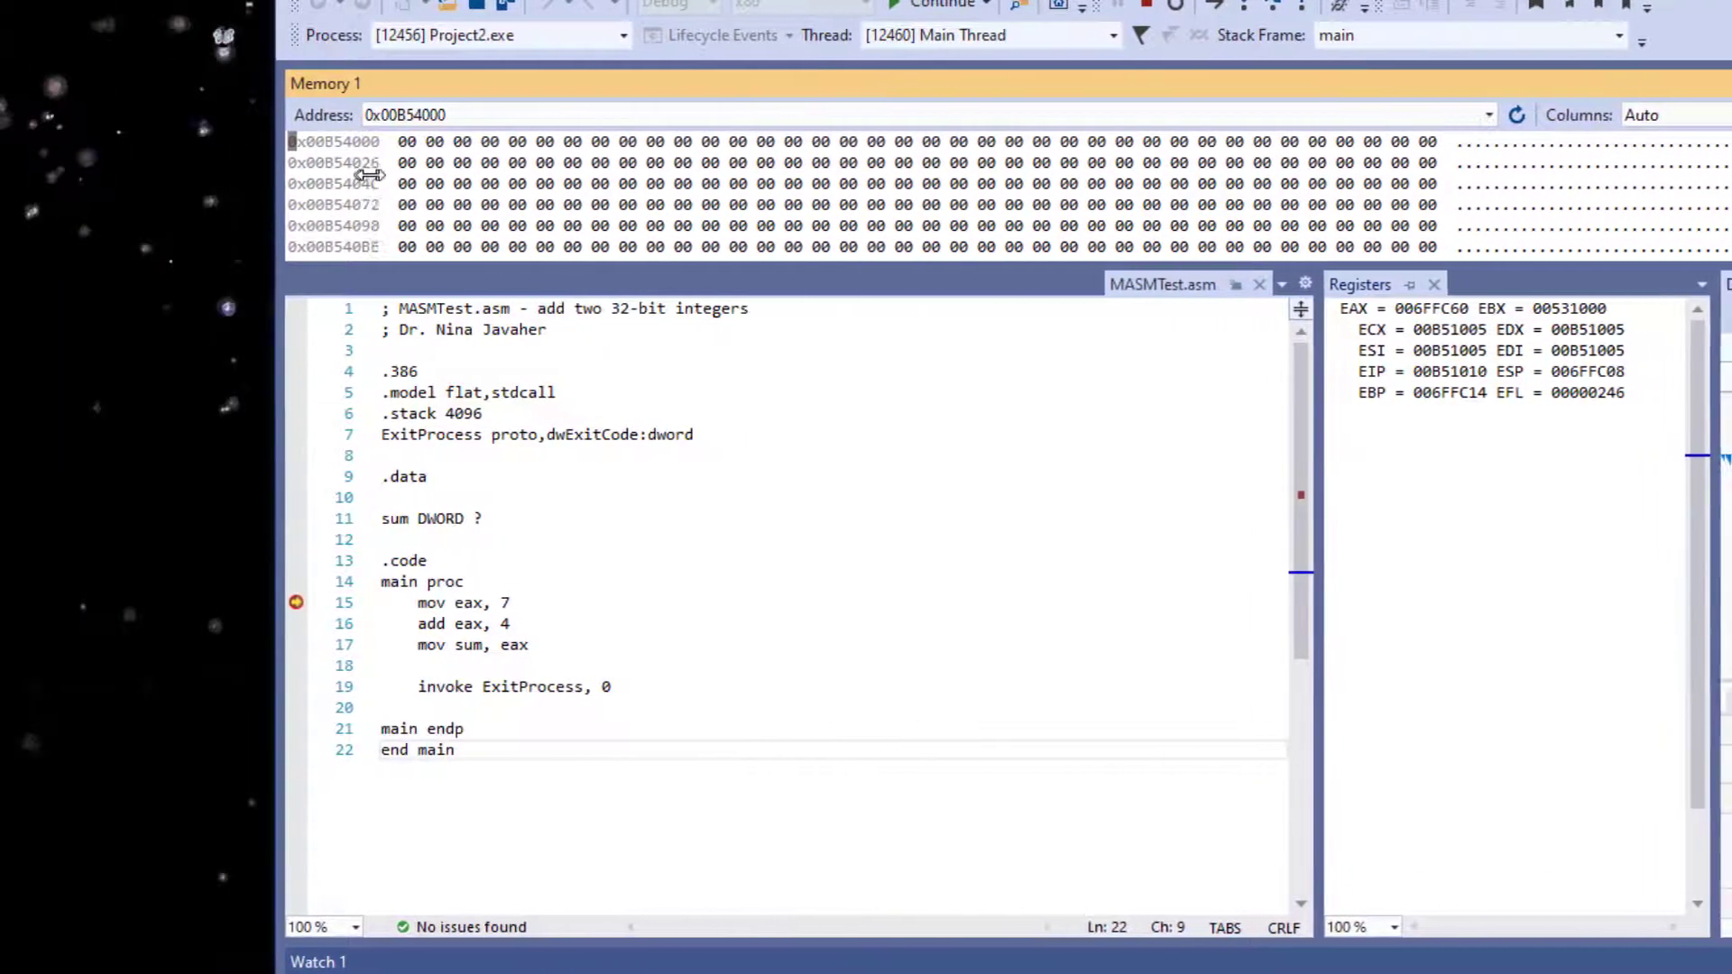
right_click(365, 171)
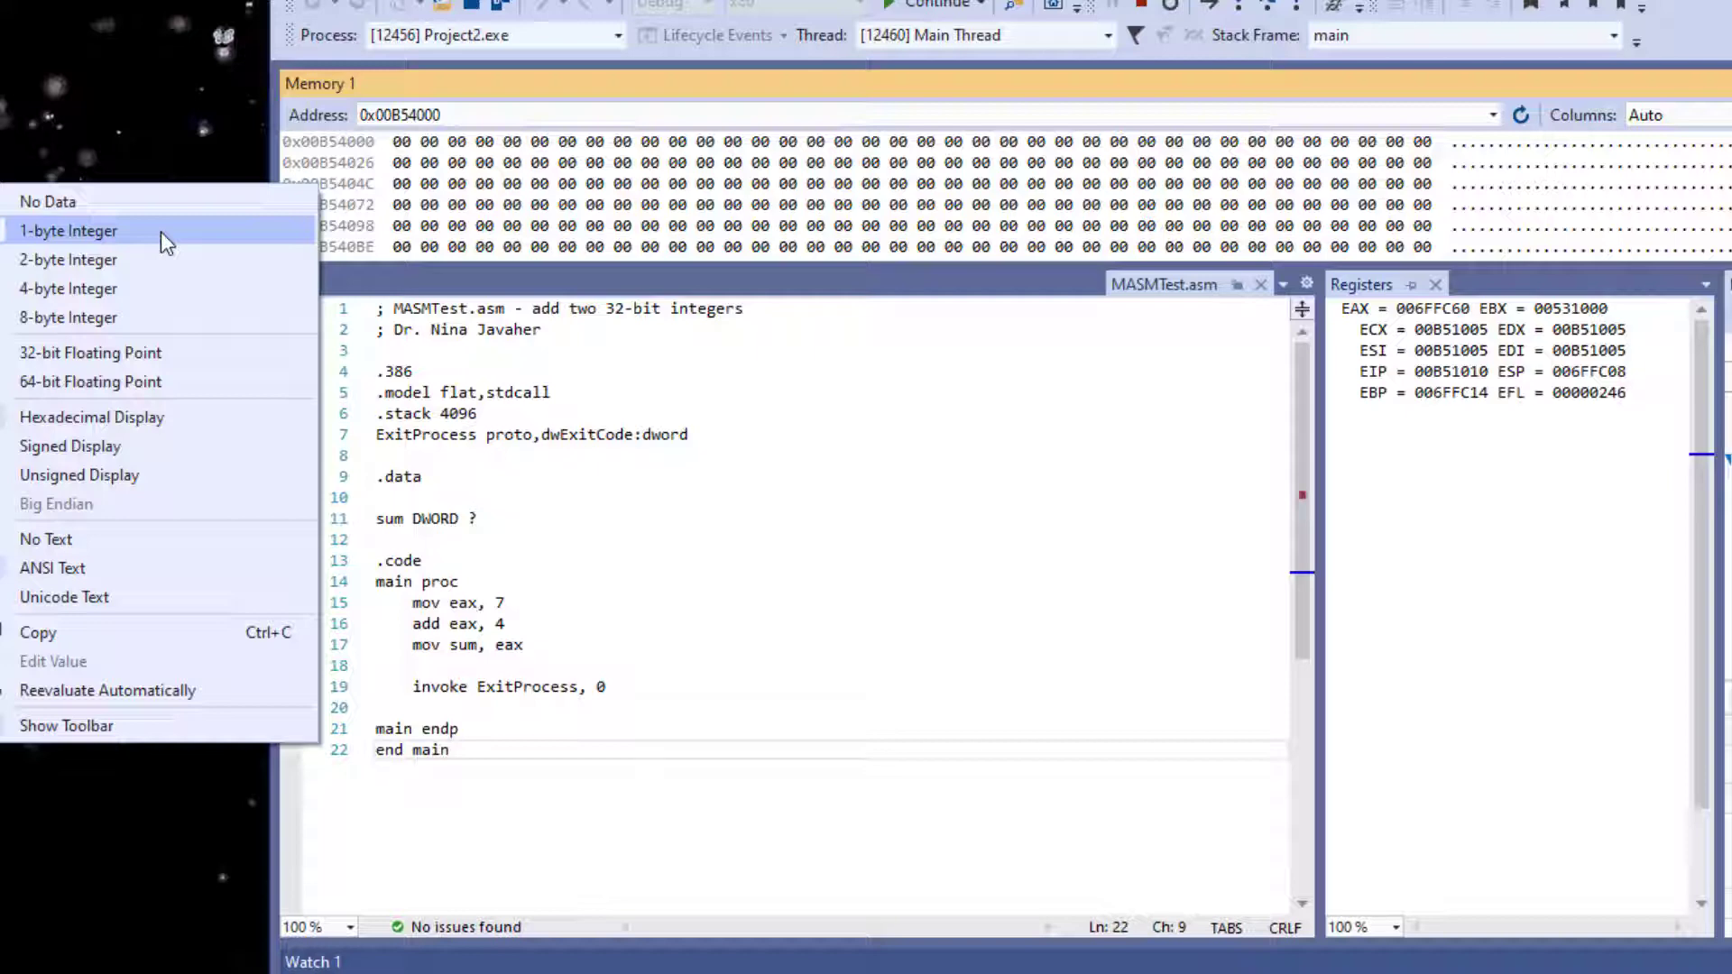
mouse_move(133, 289)
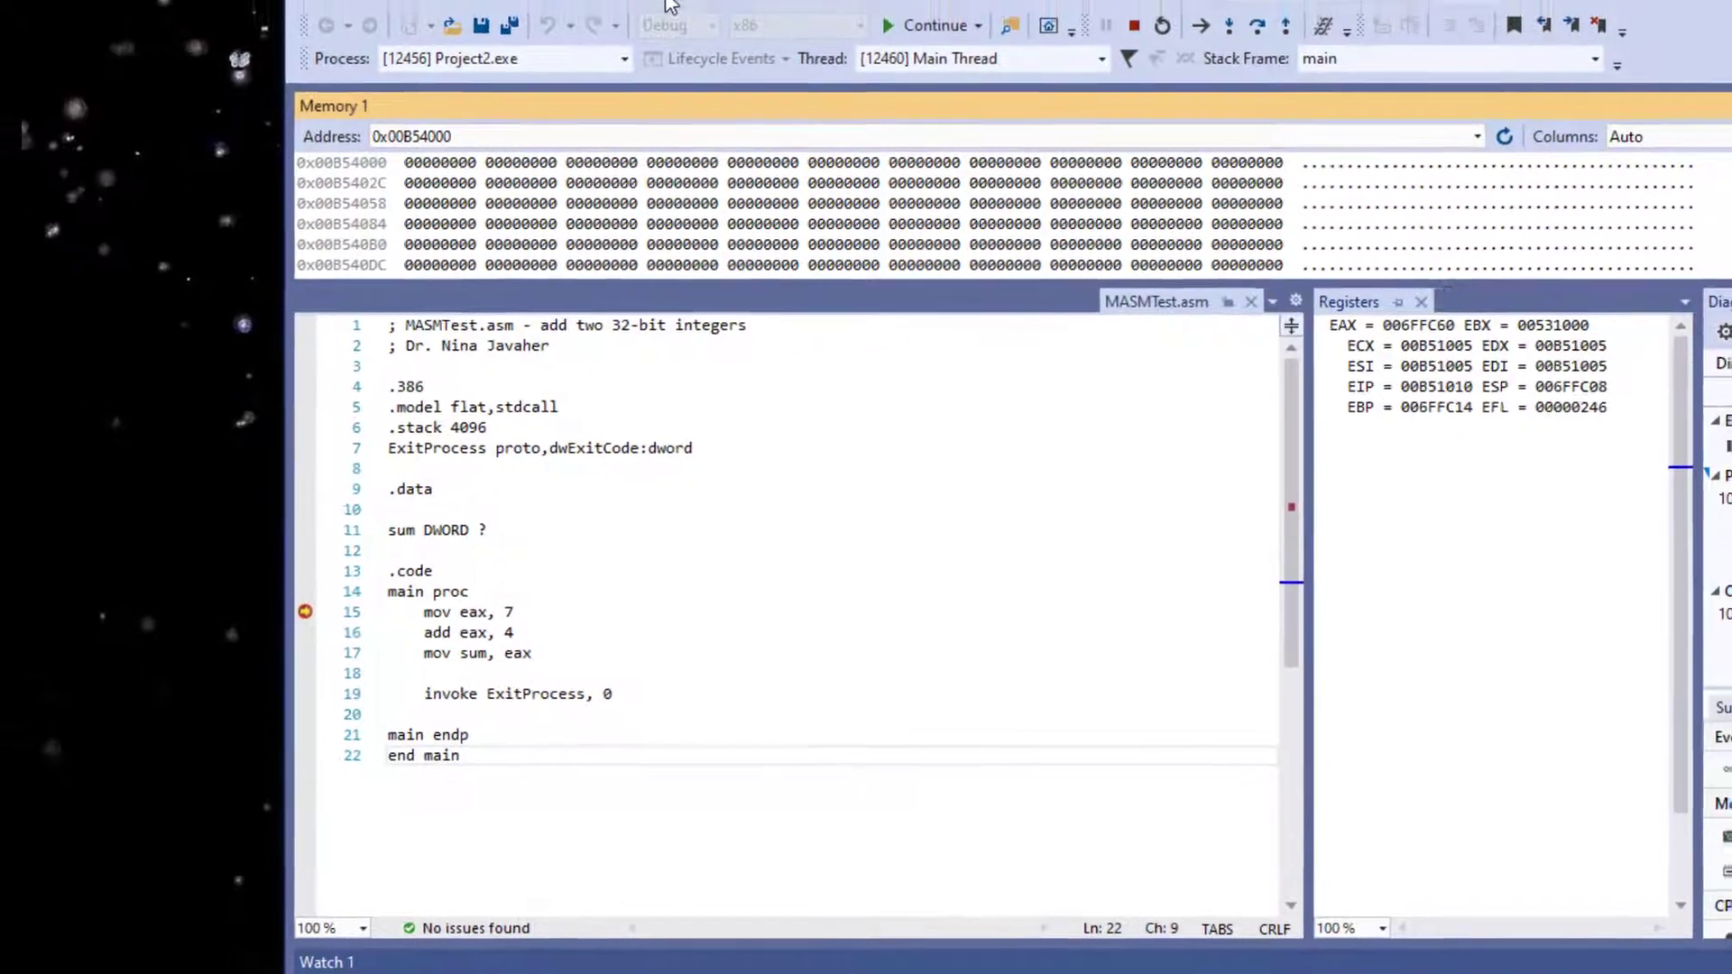
left_click(665, 39)
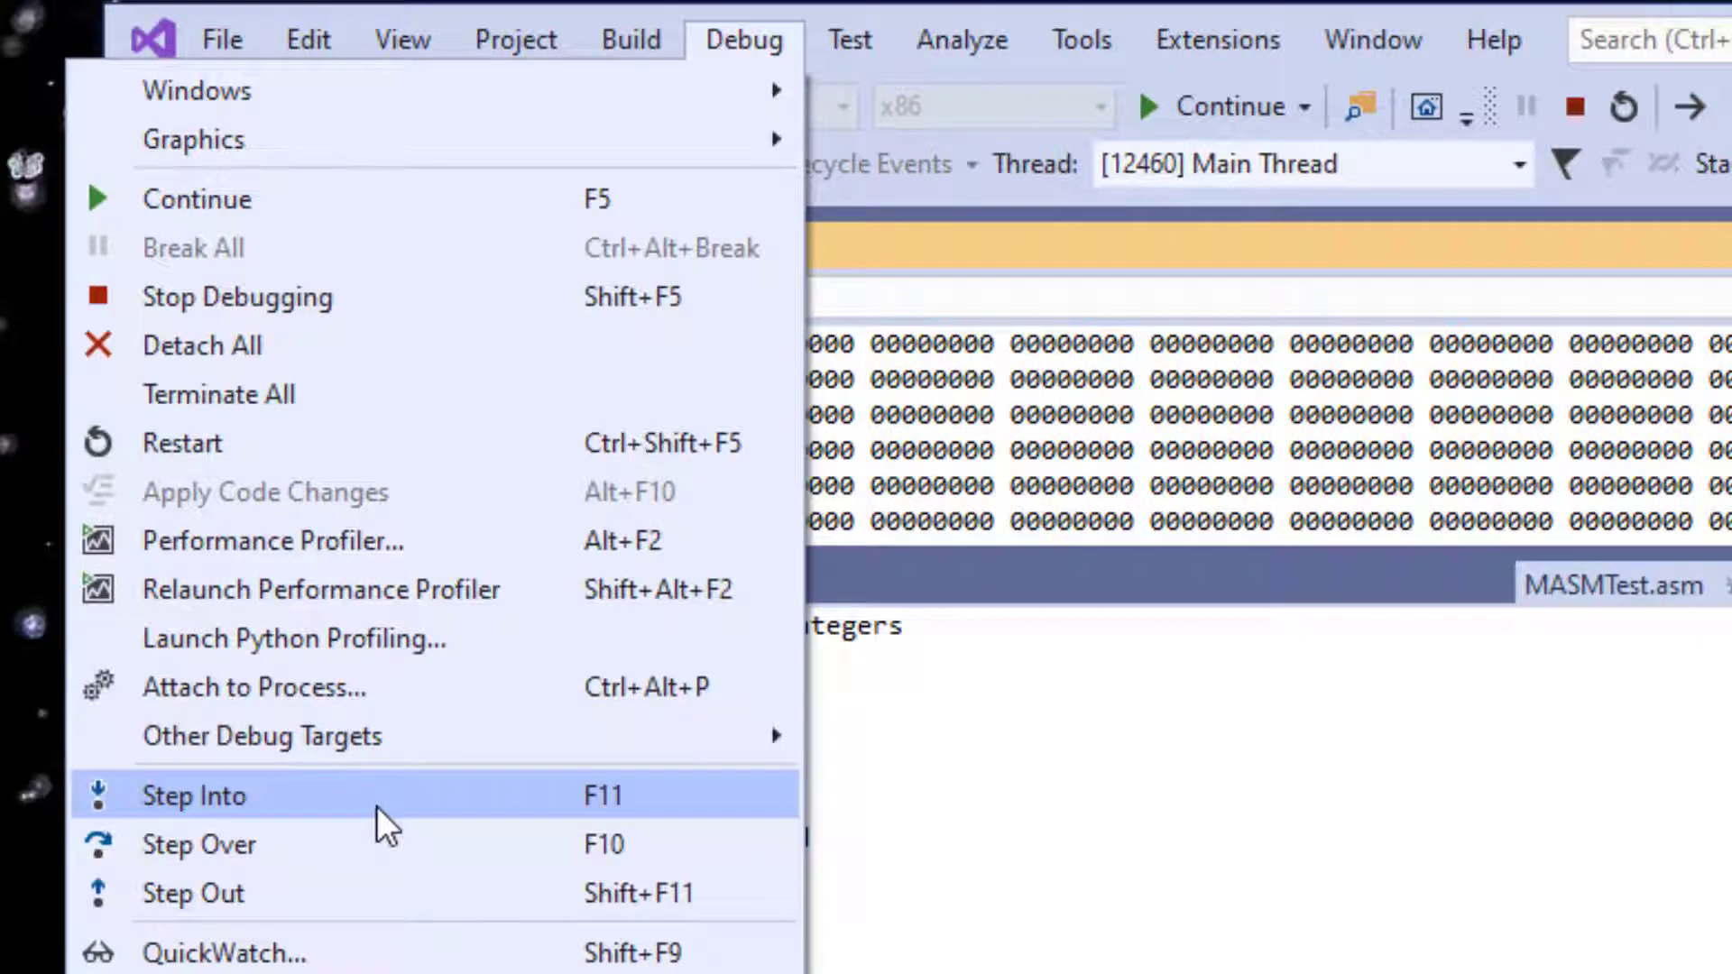
- Step through mov eax, 7, add eax, 4 and mov sum, eax until sum holds 0000000b
left_click(195, 795)
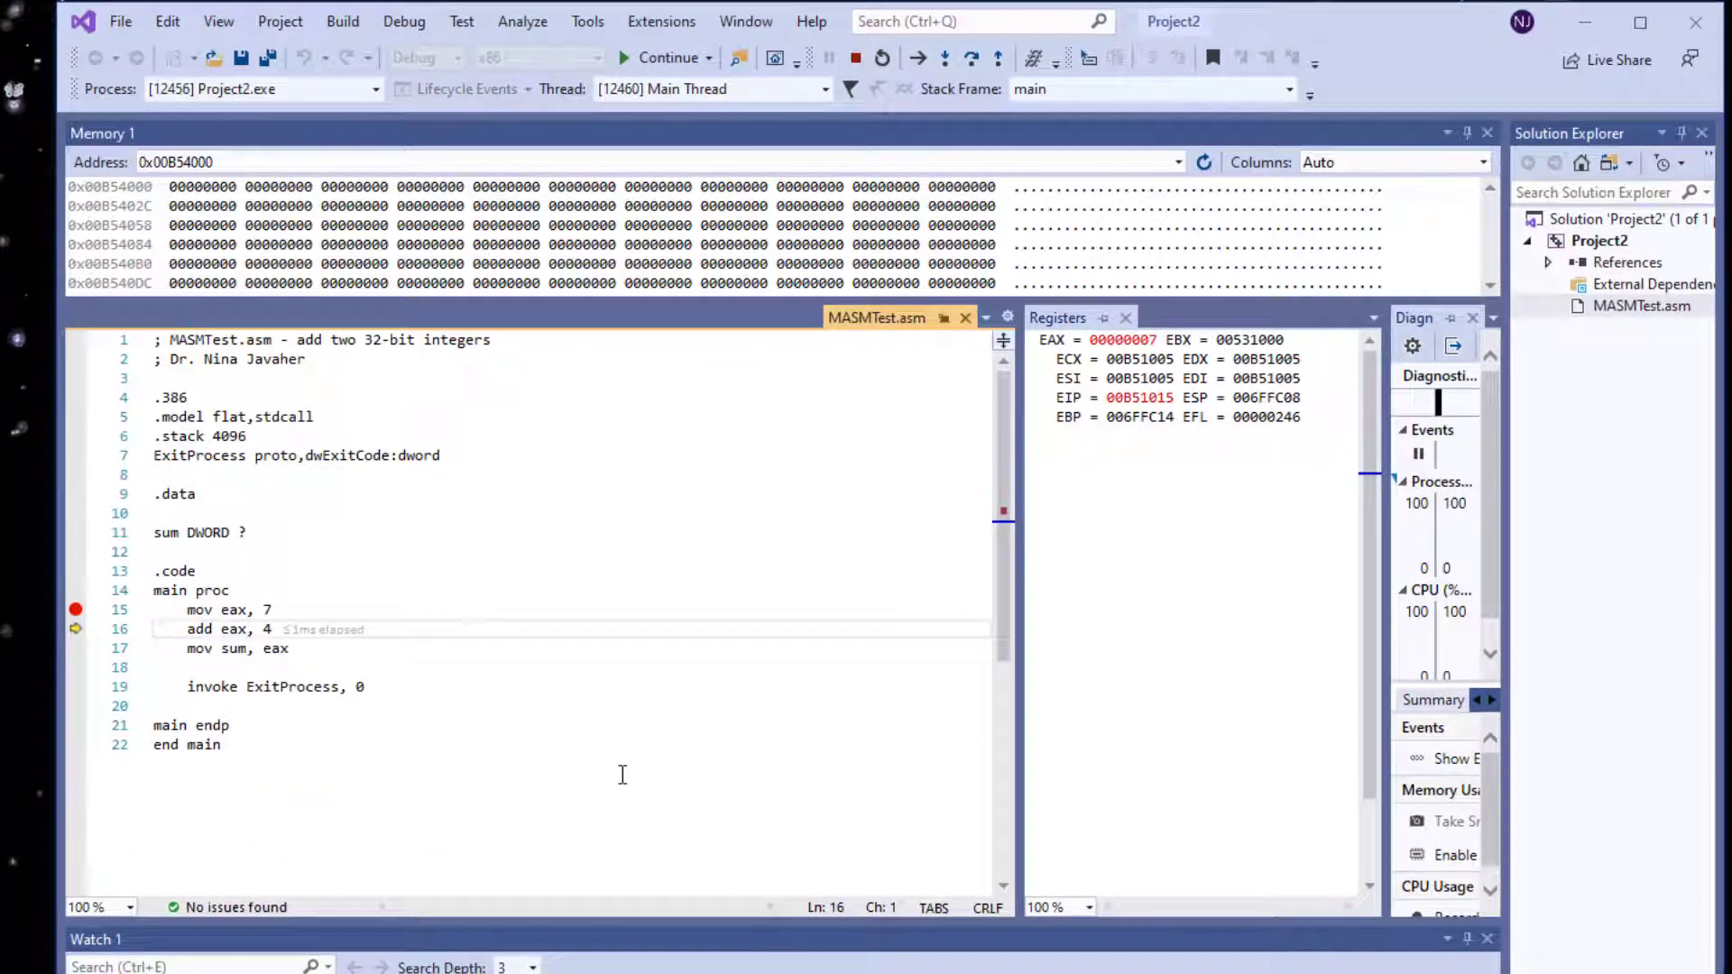
mouse_move(75, 629)
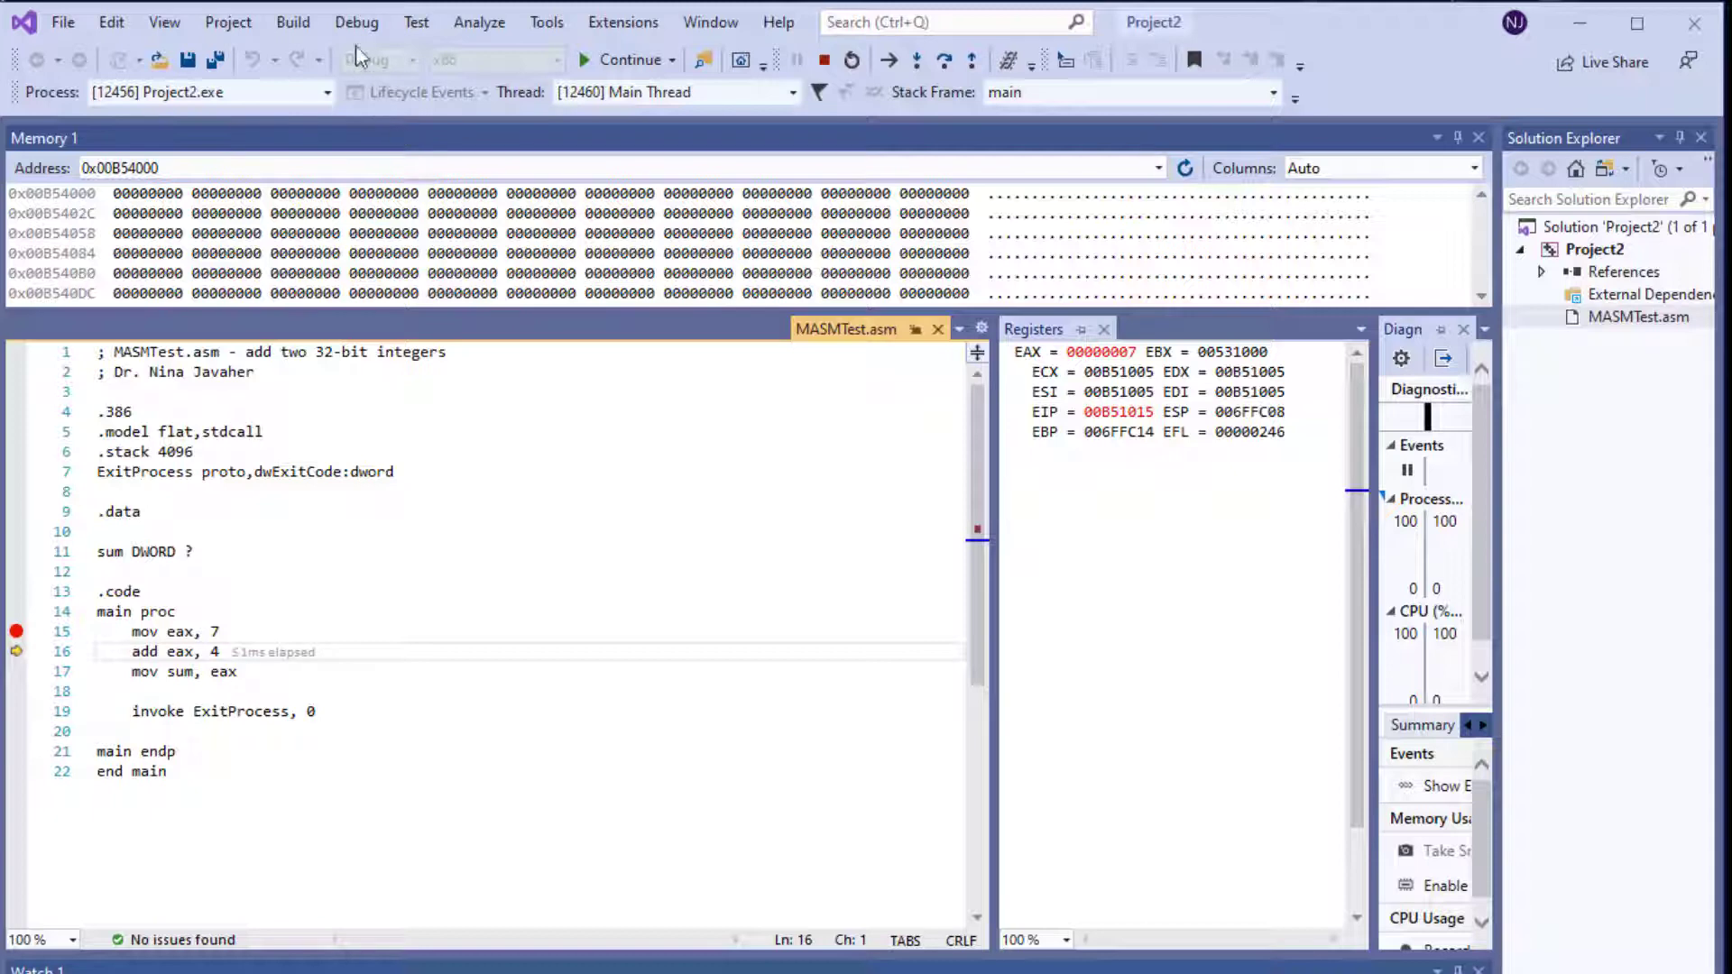
left_click(356, 21)
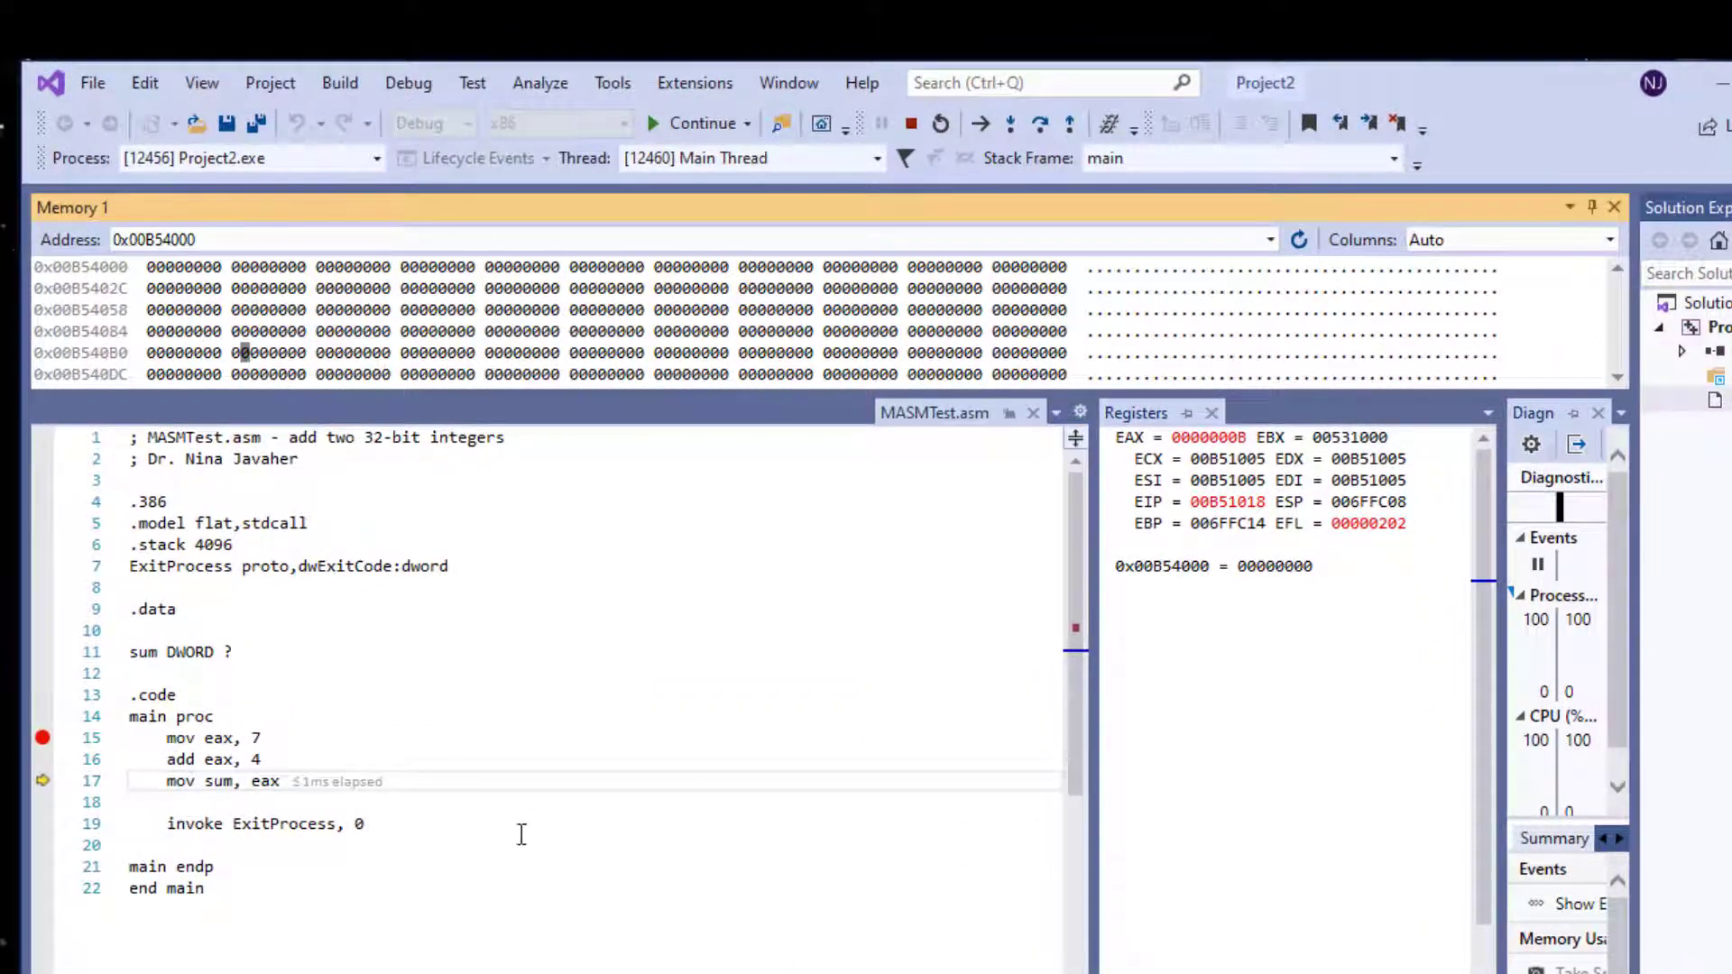
left_click(408, 83)
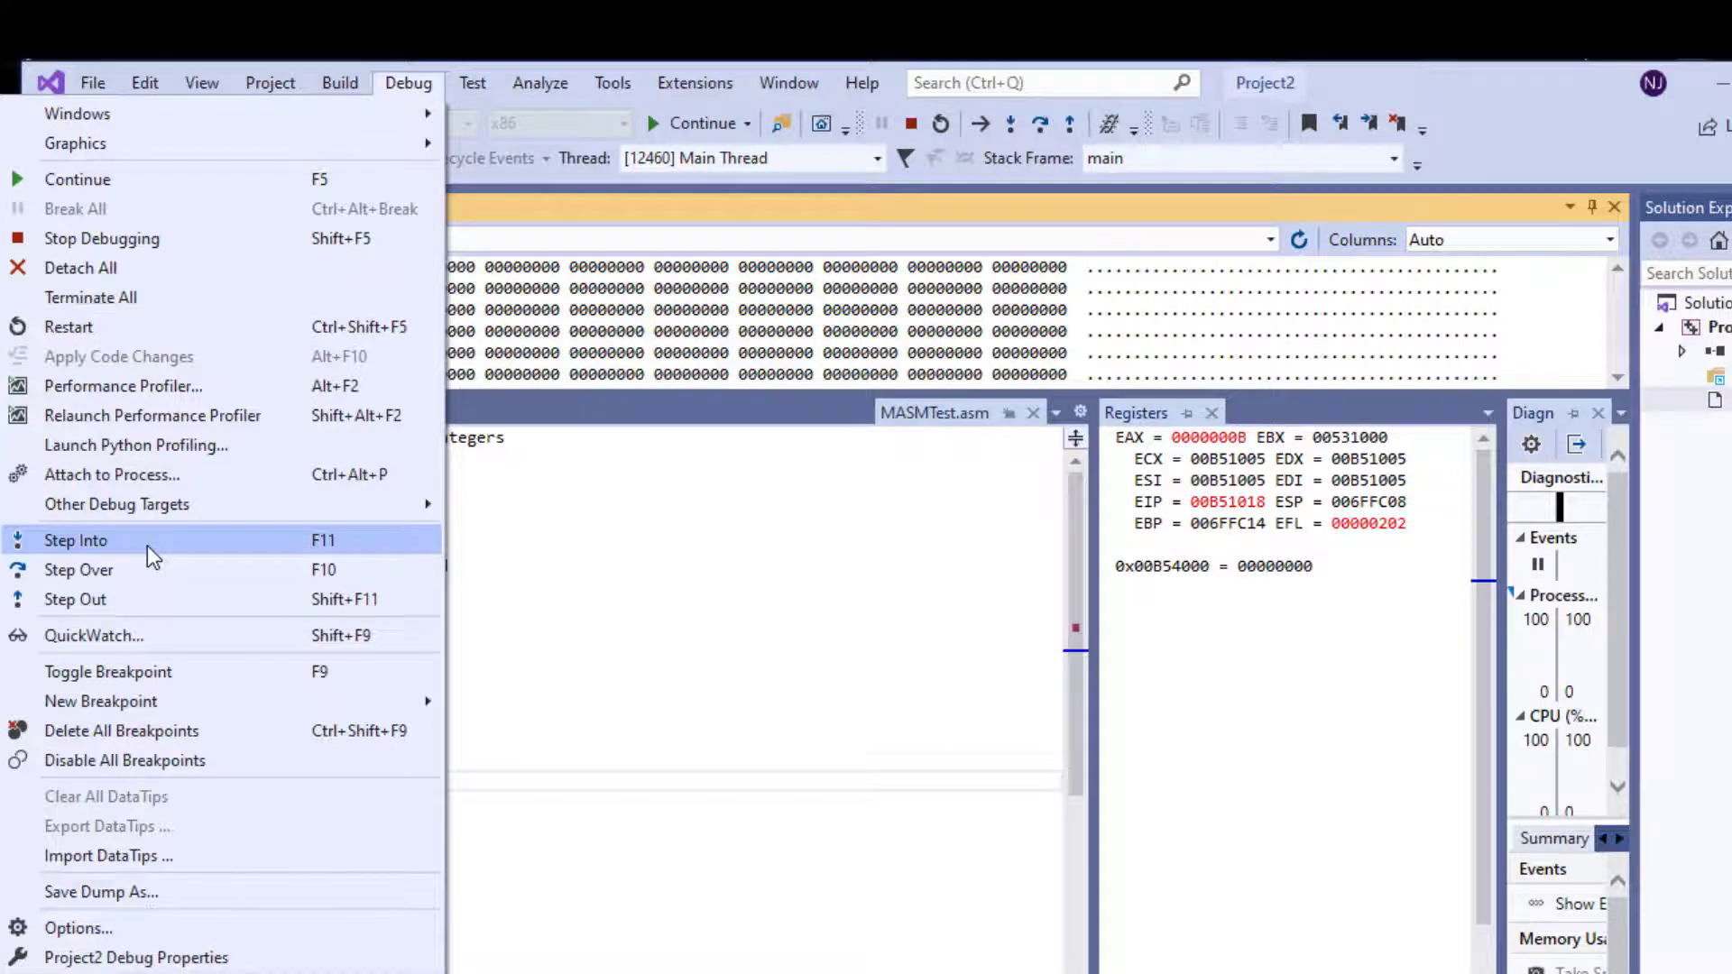
left_click(76, 541)
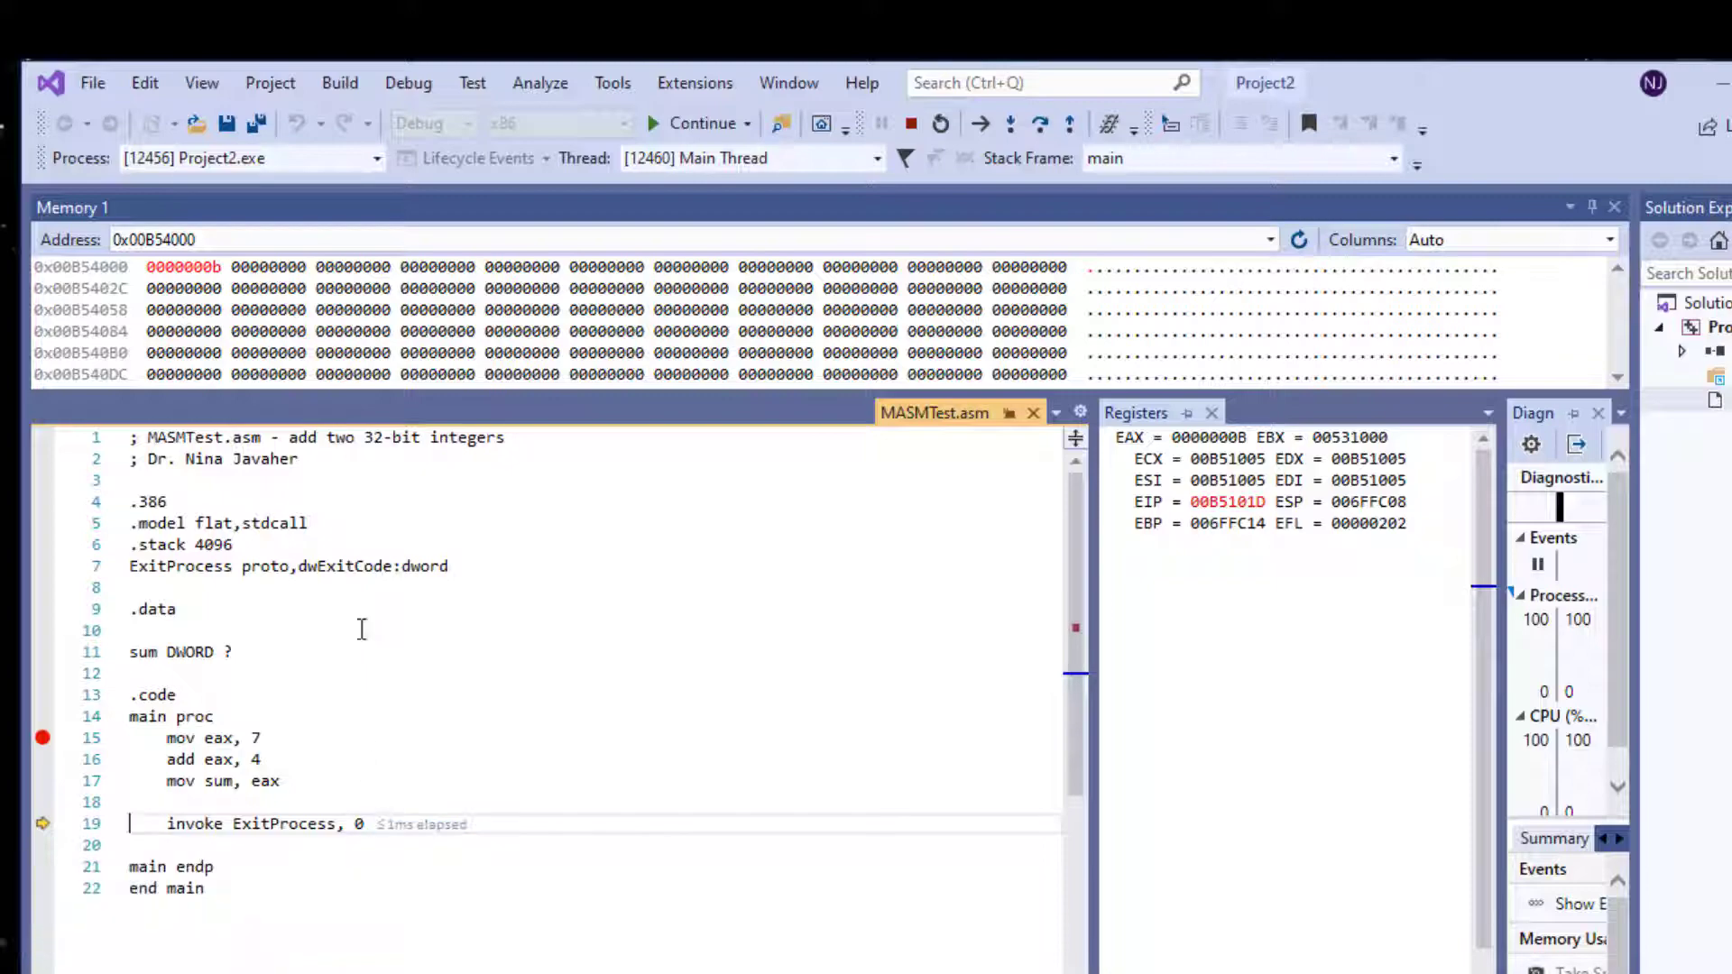
- Show memory values as signed numbers (+11) and add sum to Watch 1
right_click(310, 309)
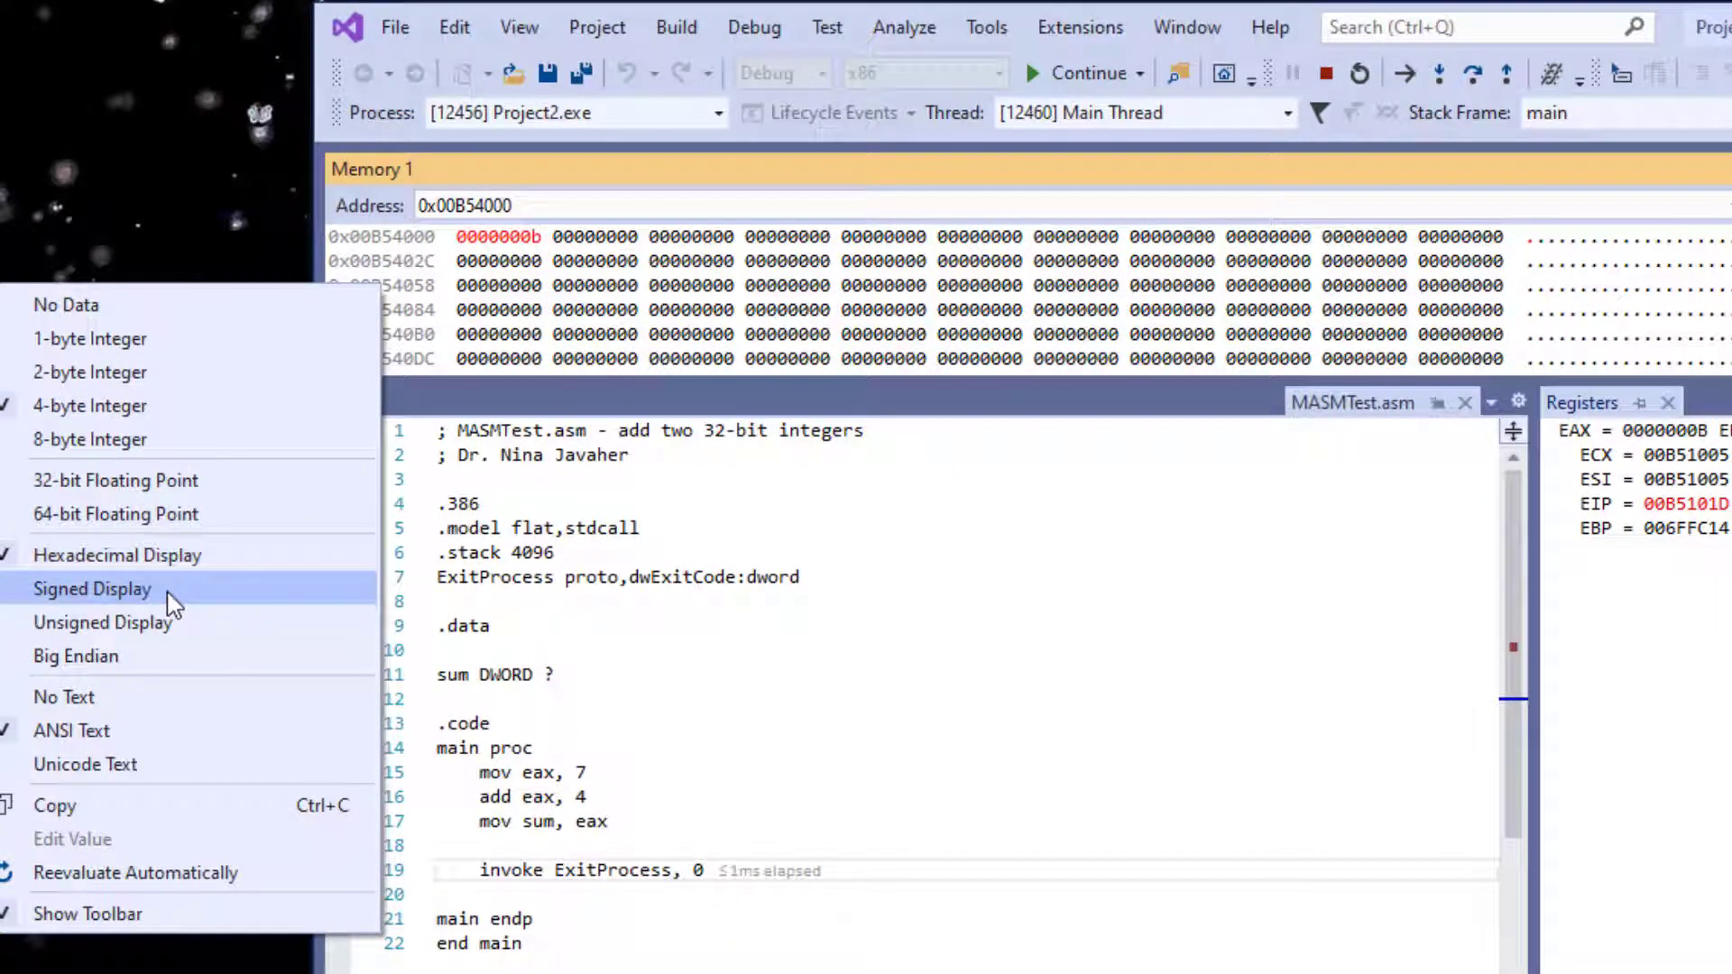
left_click(92, 588)
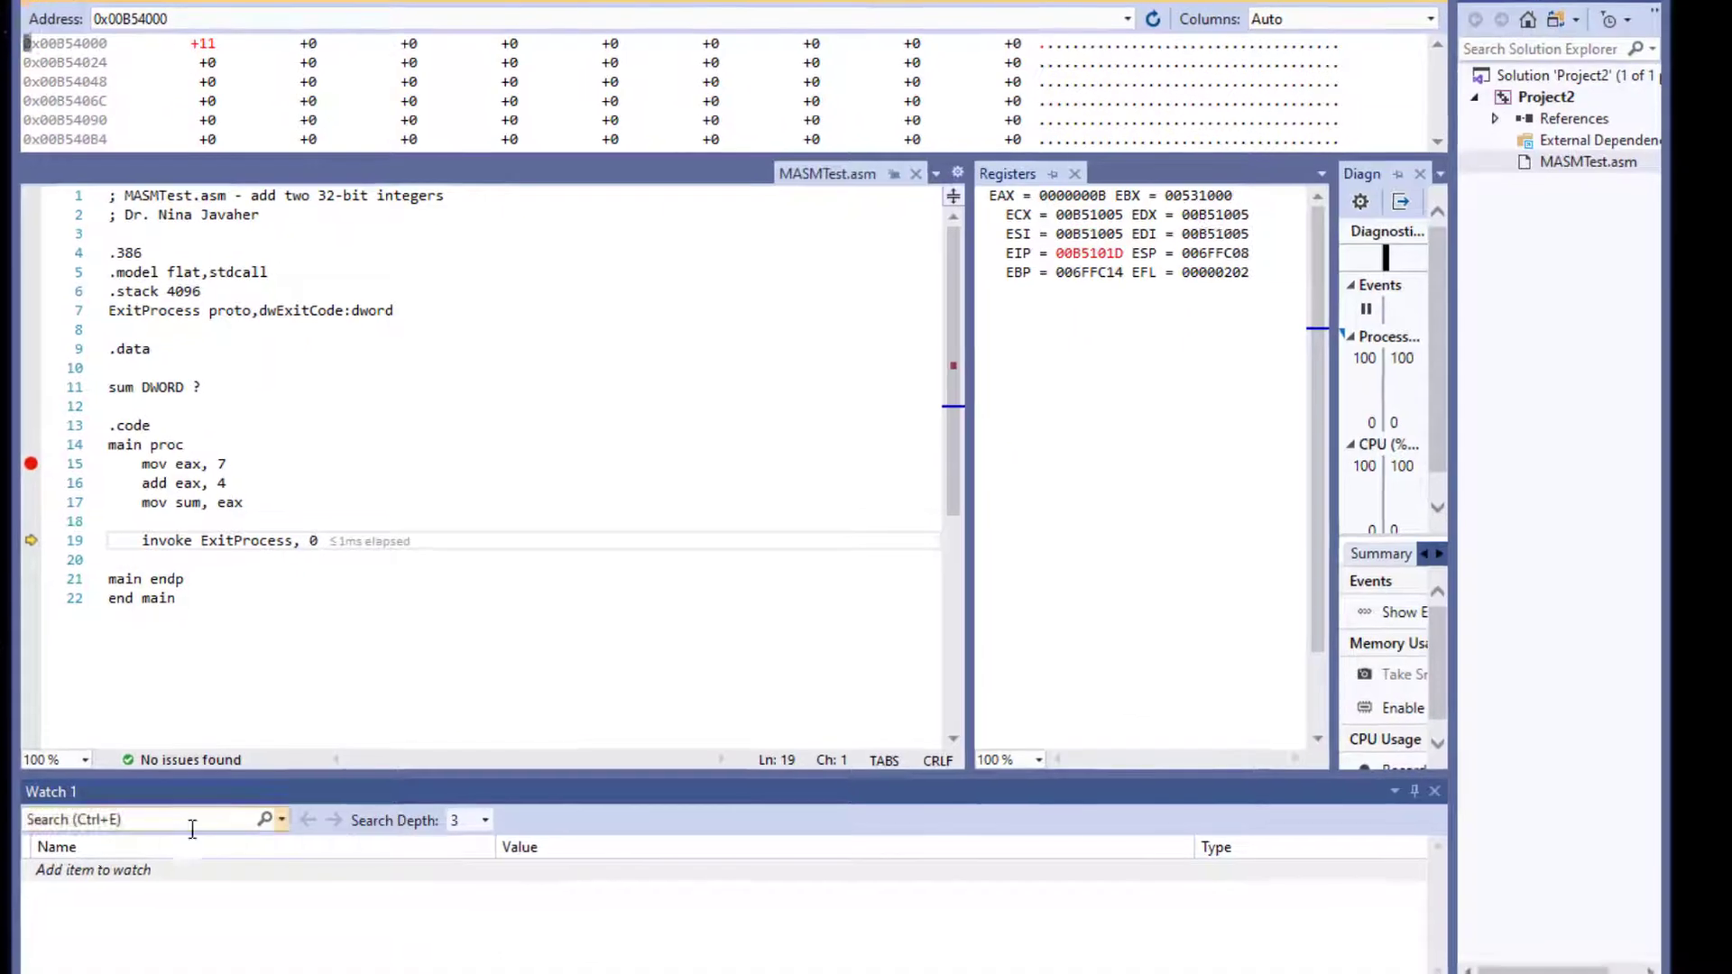
left_click(93, 870)
type("sum")
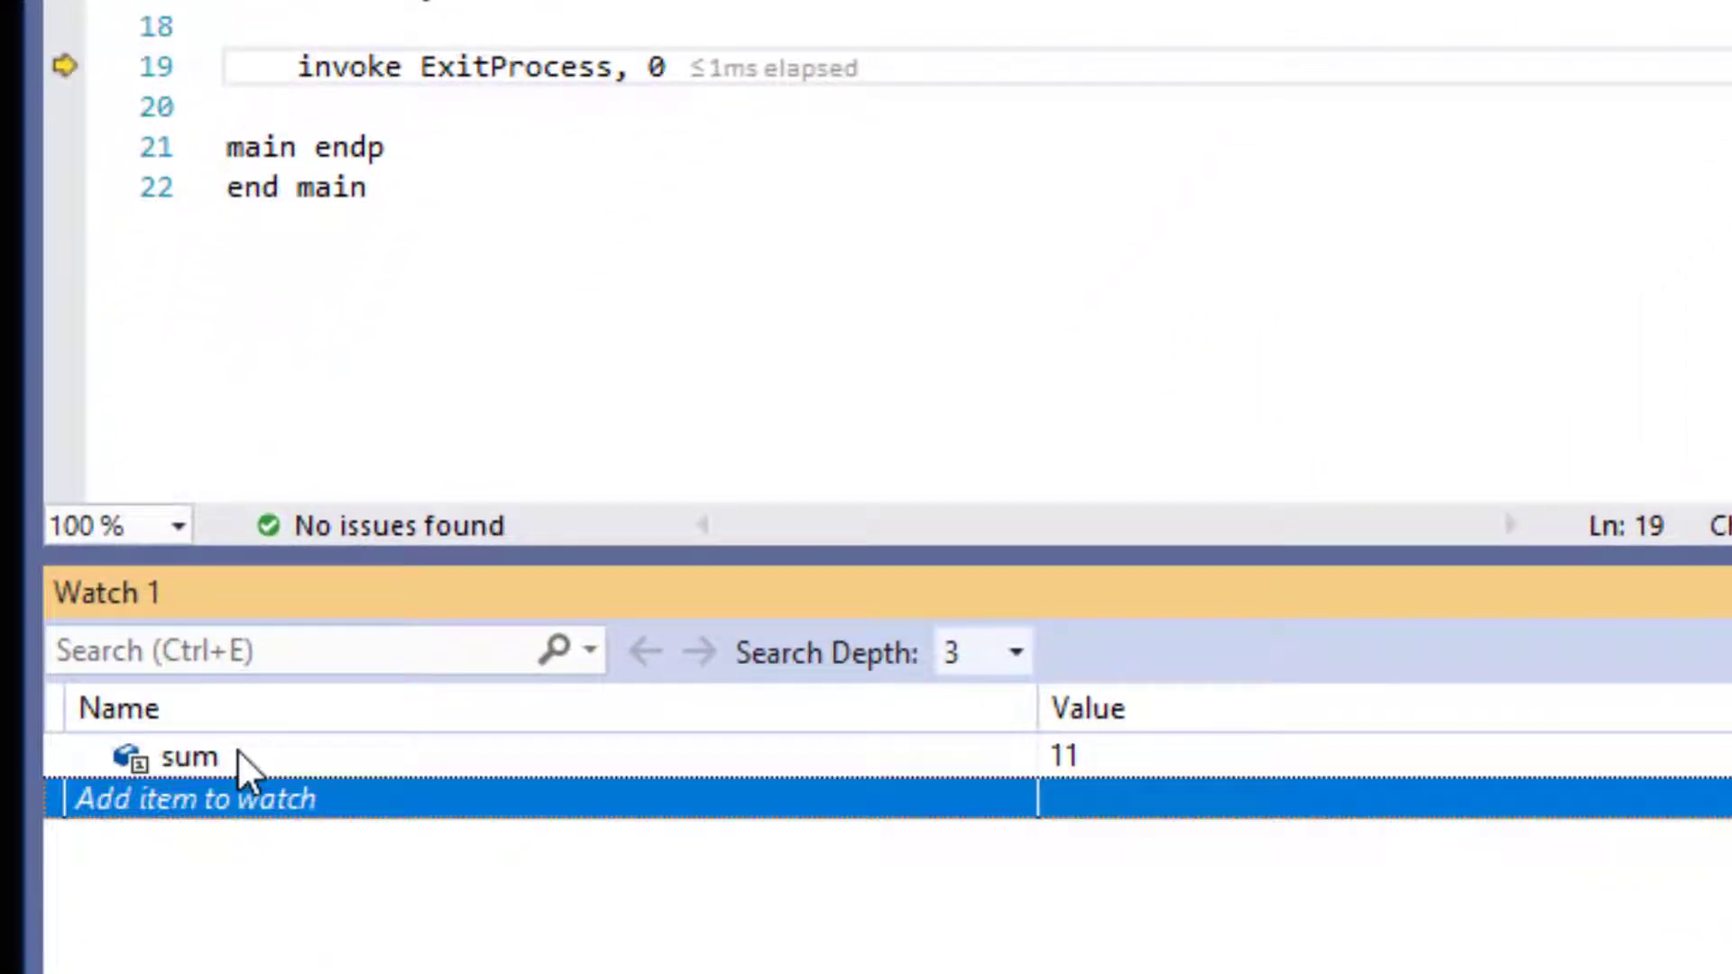
mouse_move(1087, 773)
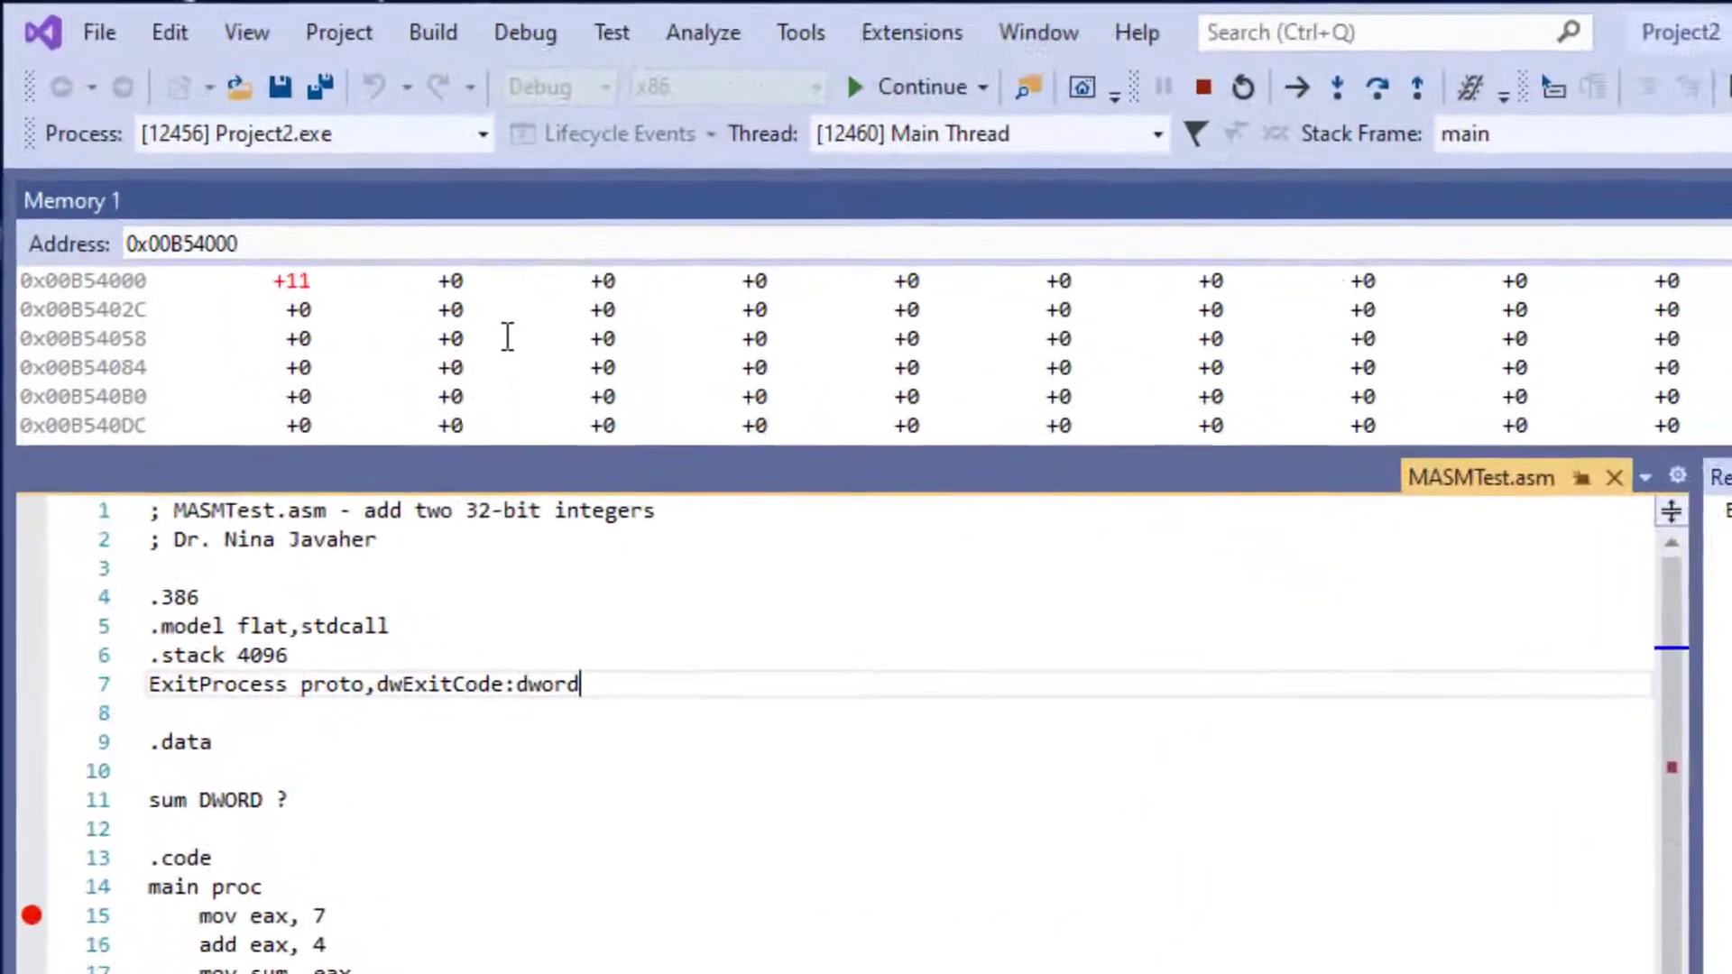
- Open the Debug menu to reach the Stop Debugging command
left_click(540, 32)
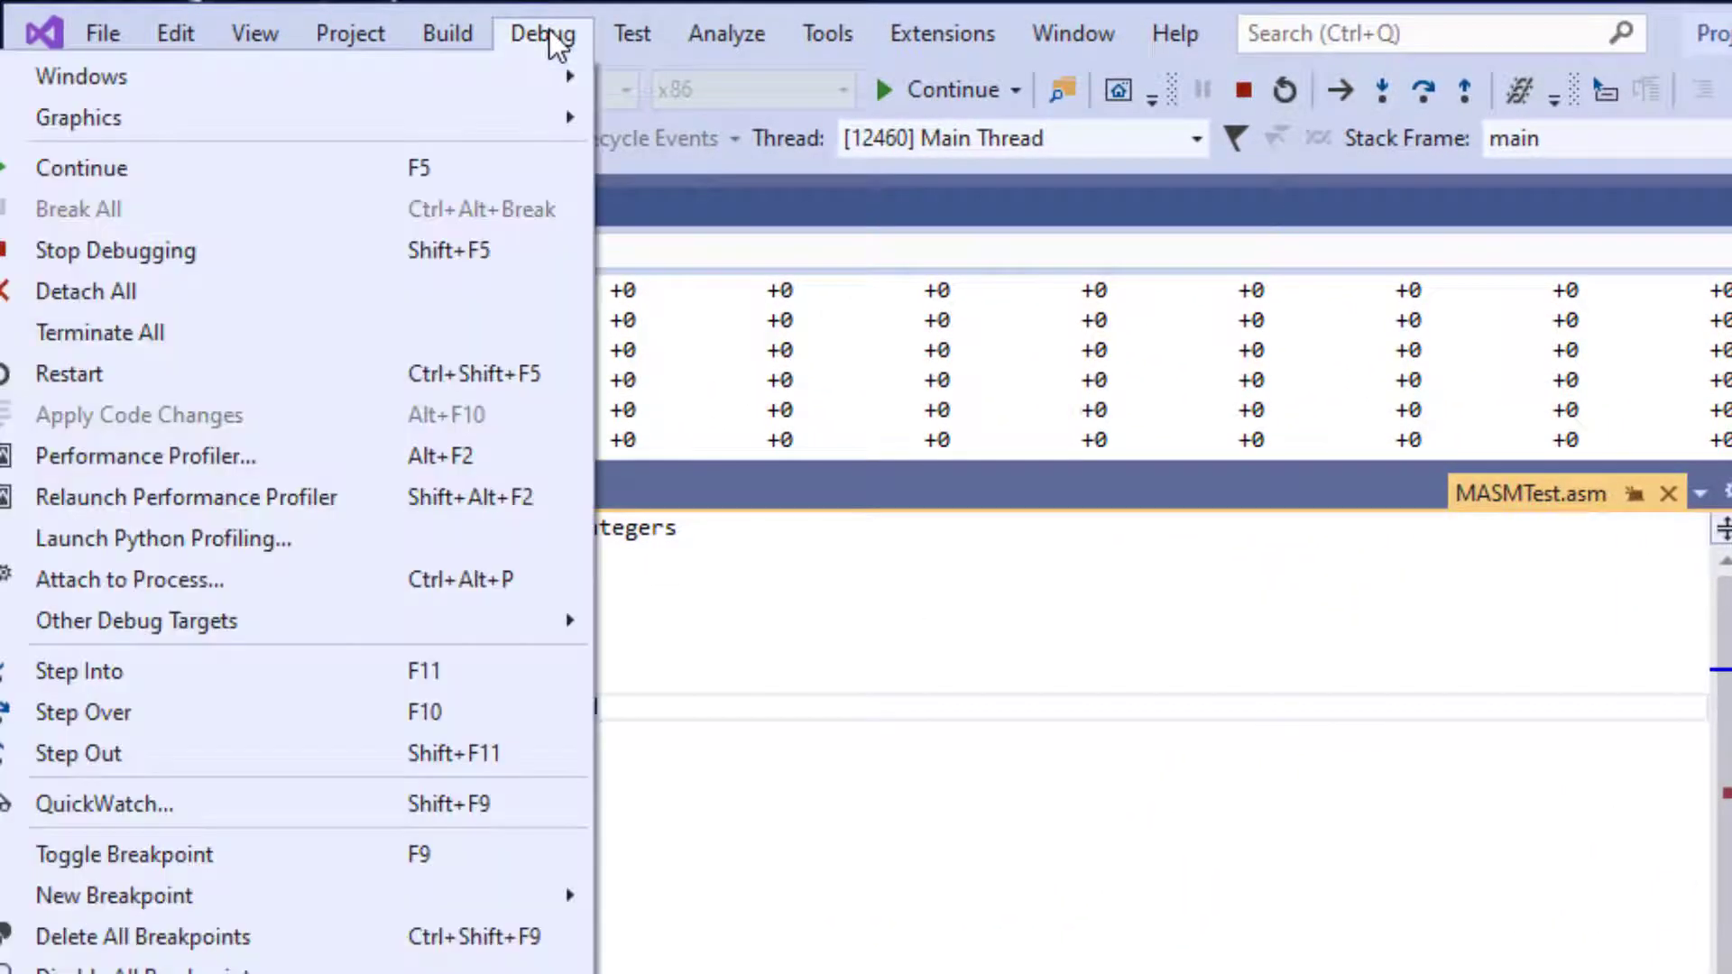
mouse_move(80, 75)
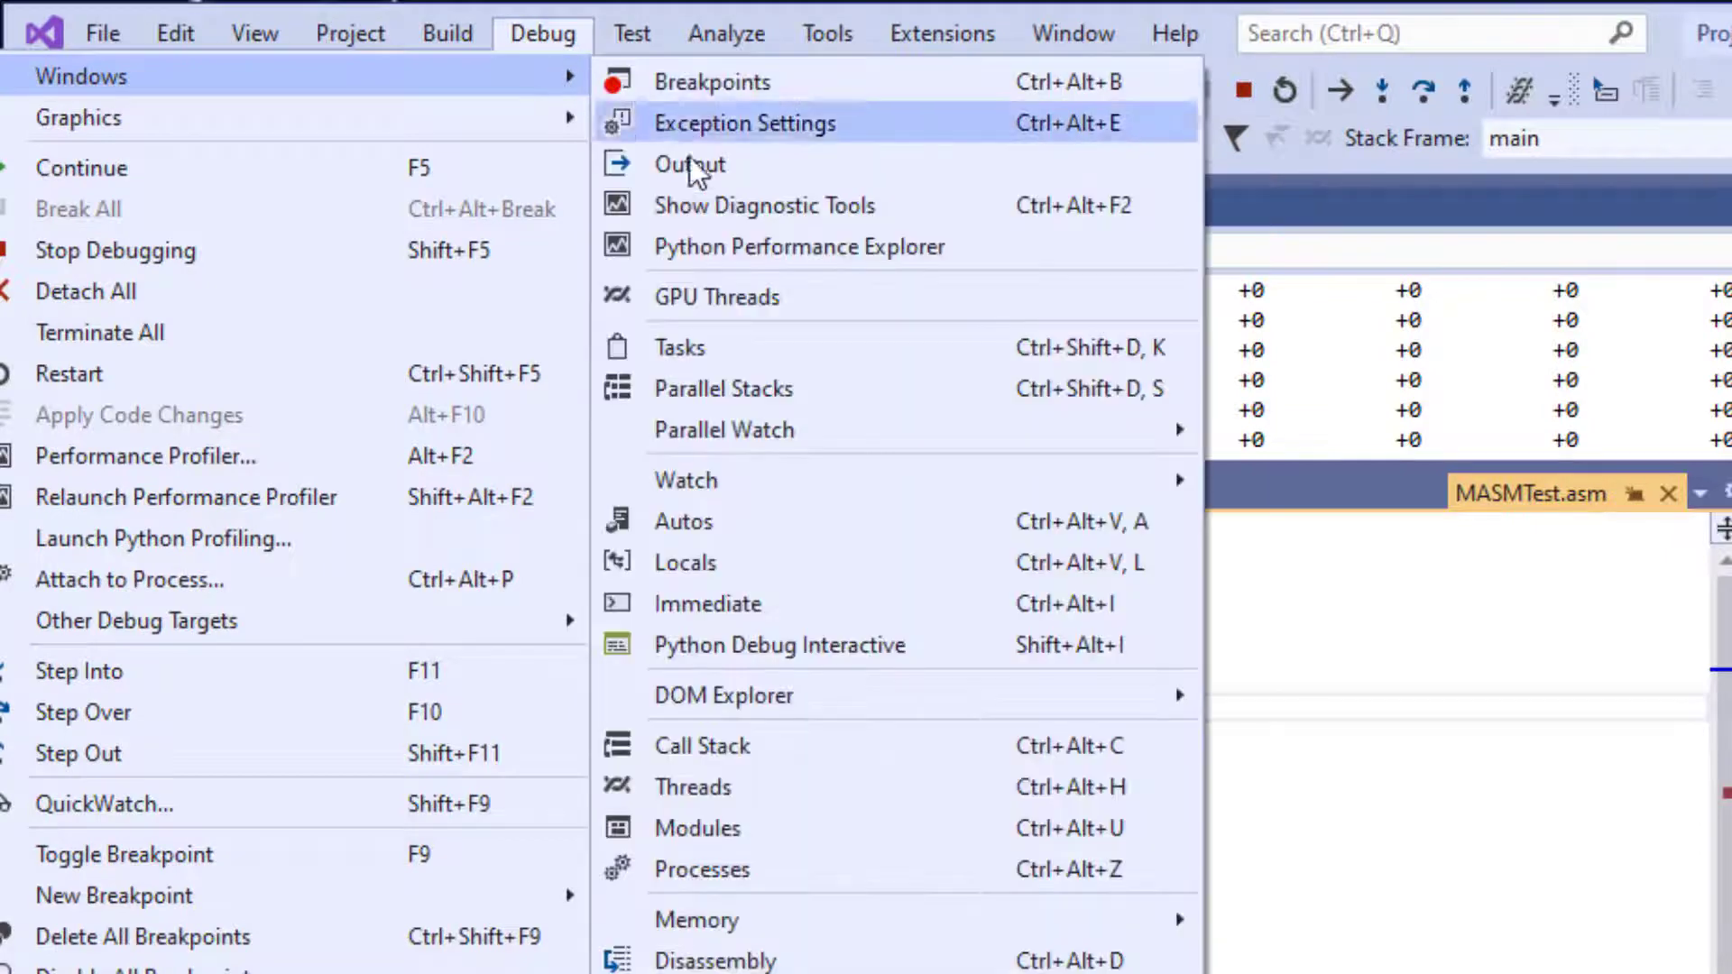
mouse_move(685, 478)
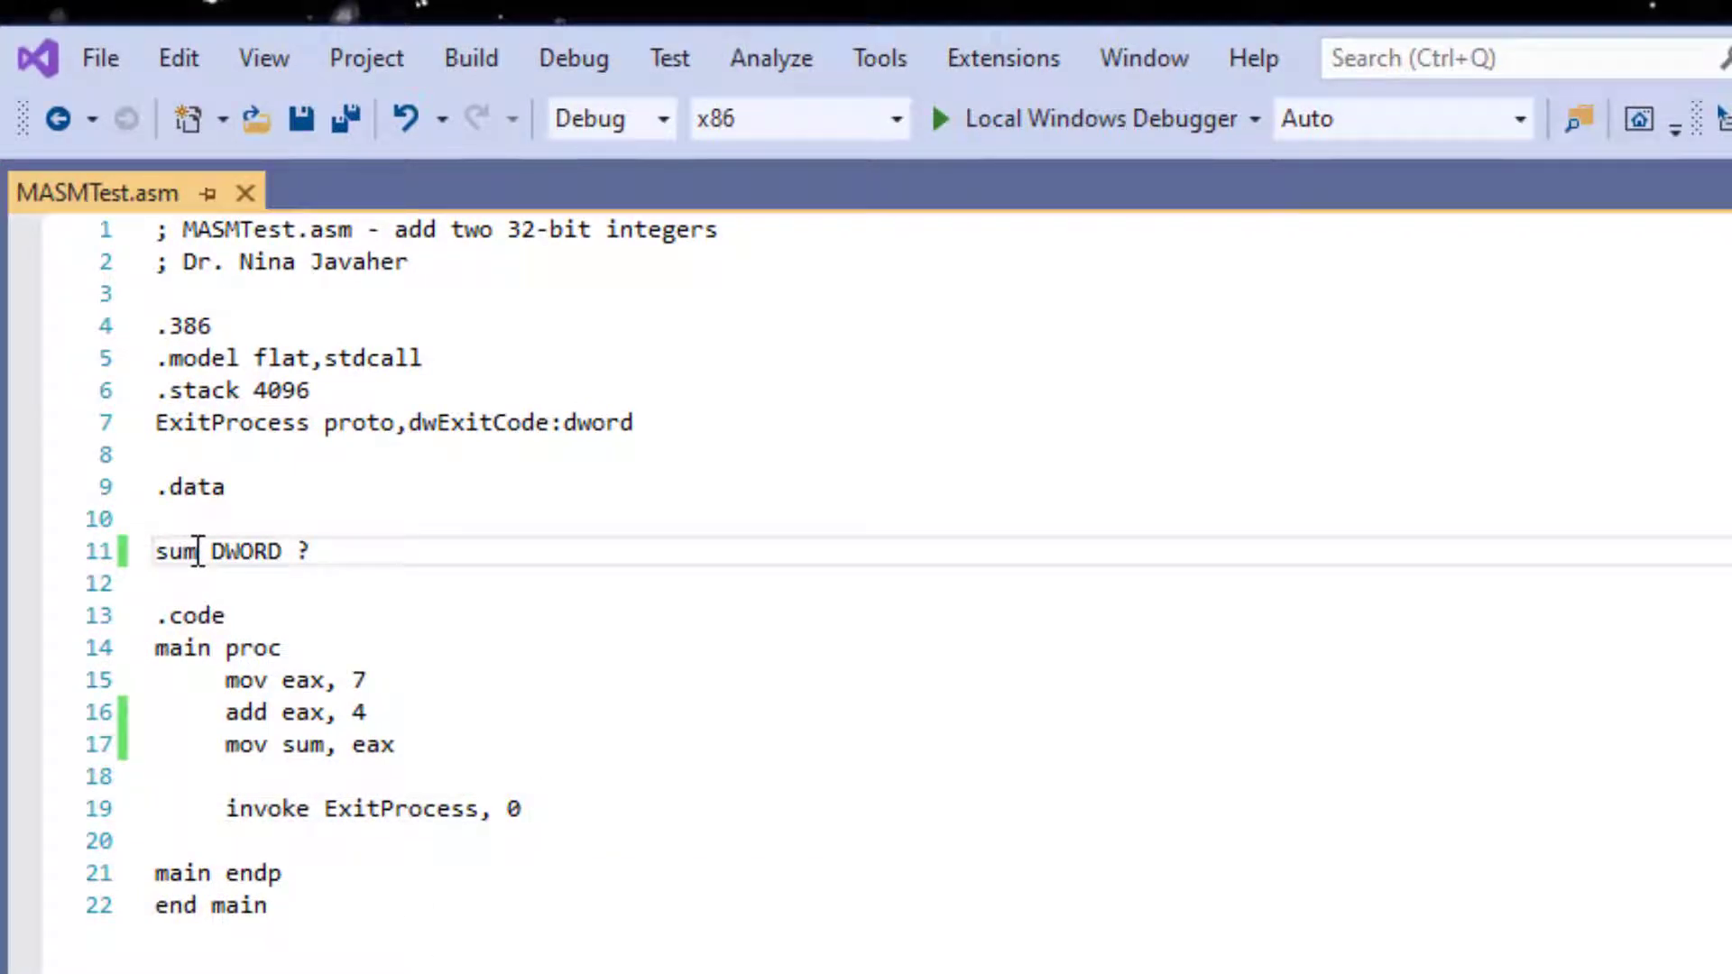
- Rename sum to result, change add to sub, and set a breakpoint on line 15
type("result")
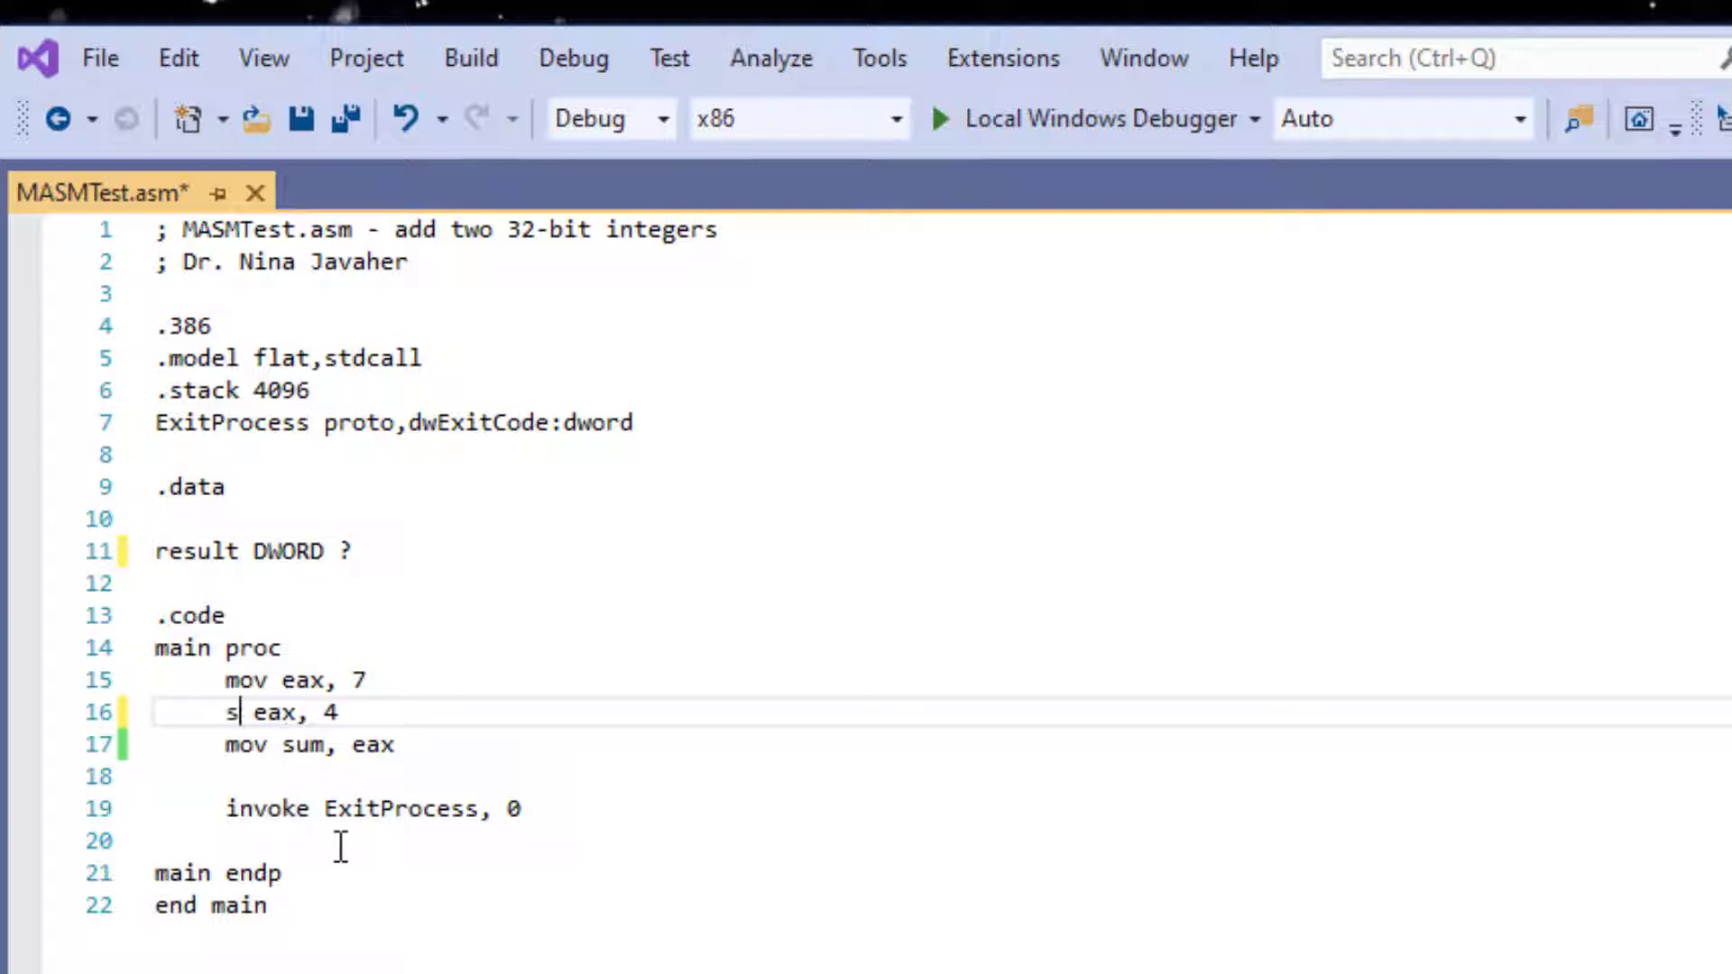
type("ub")
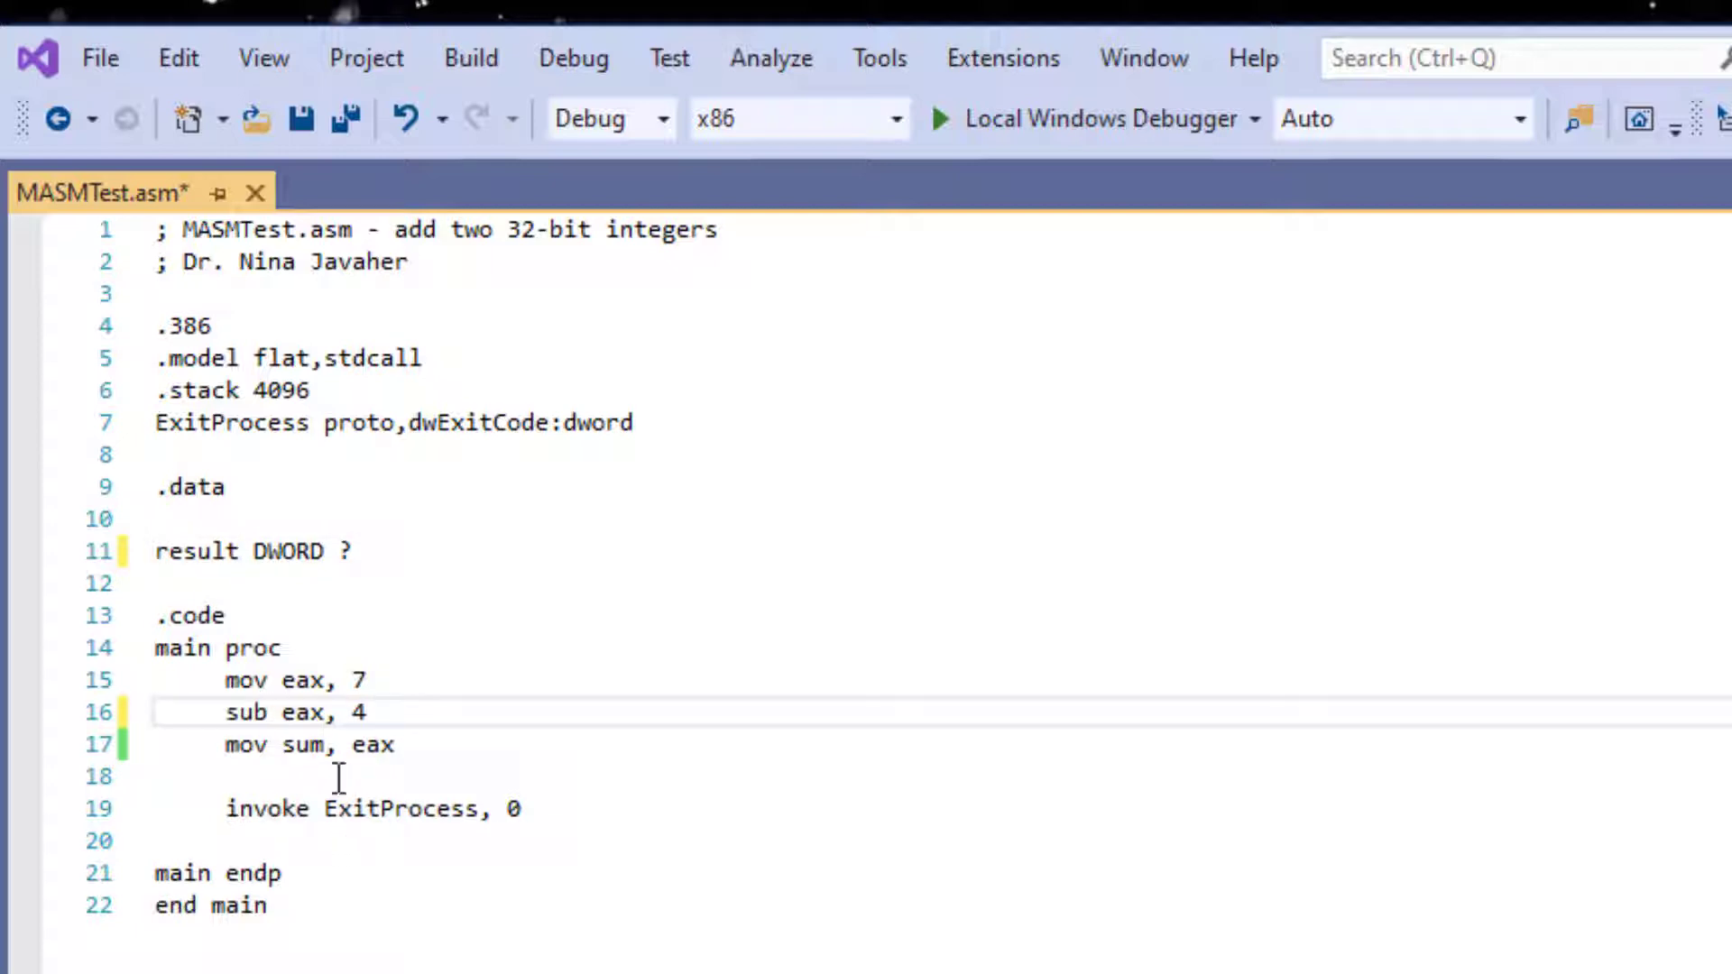
key("Backspace")
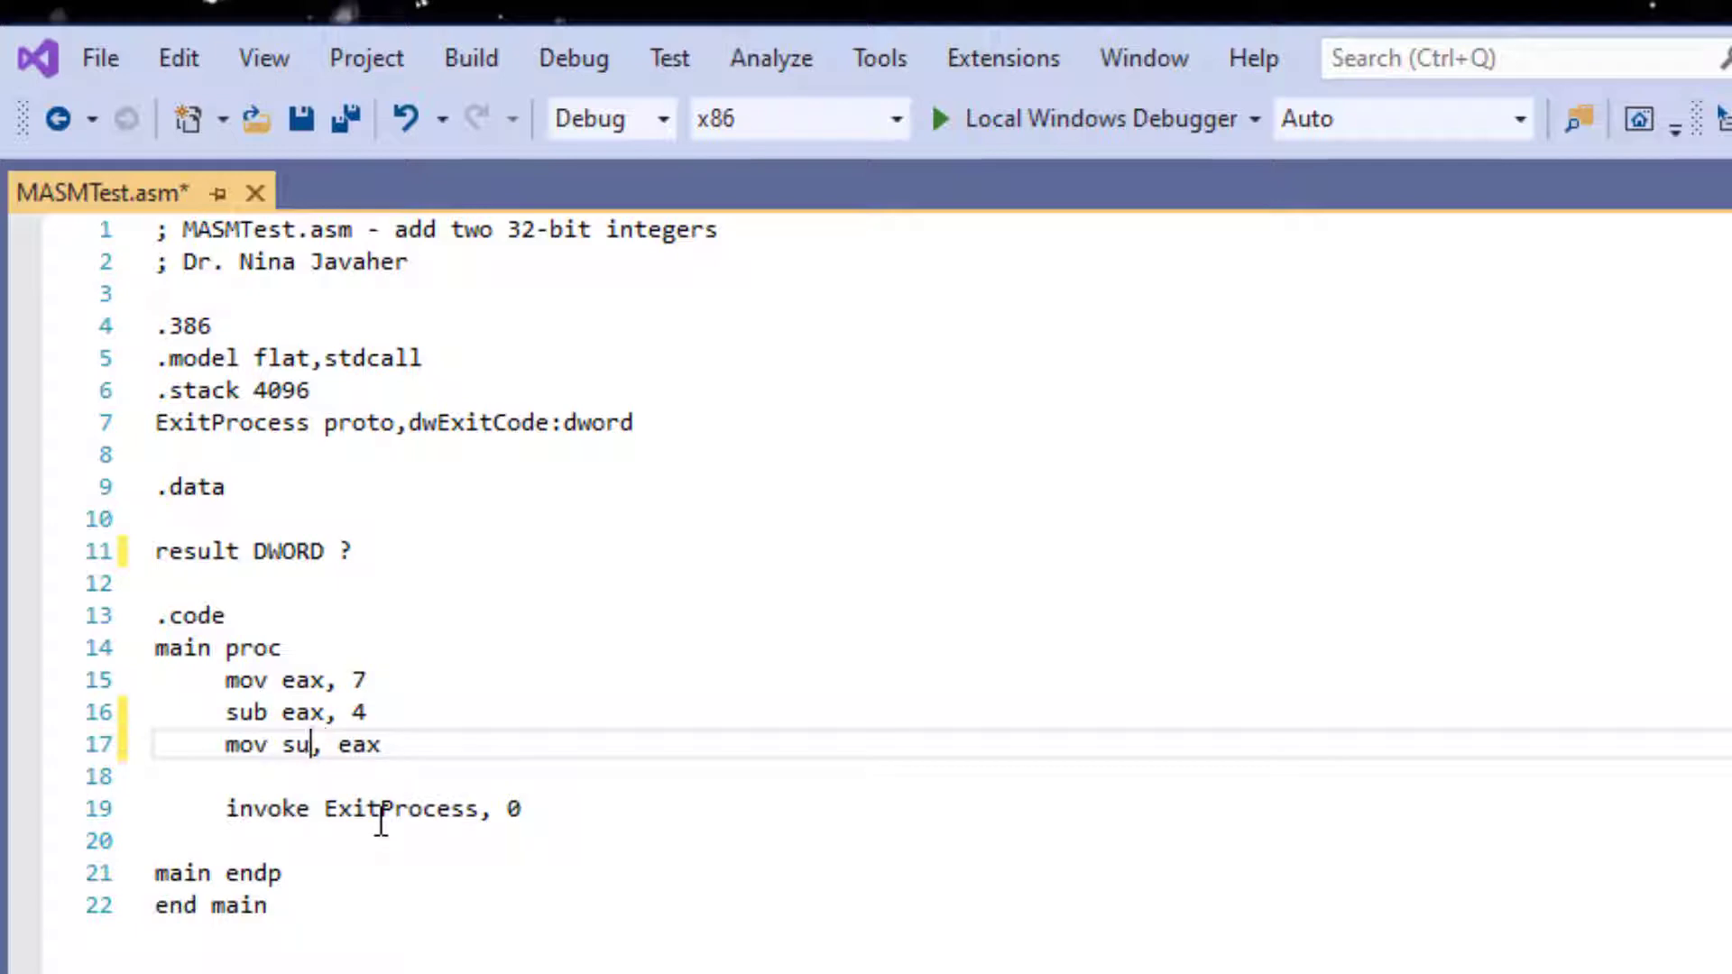
key("backspace")
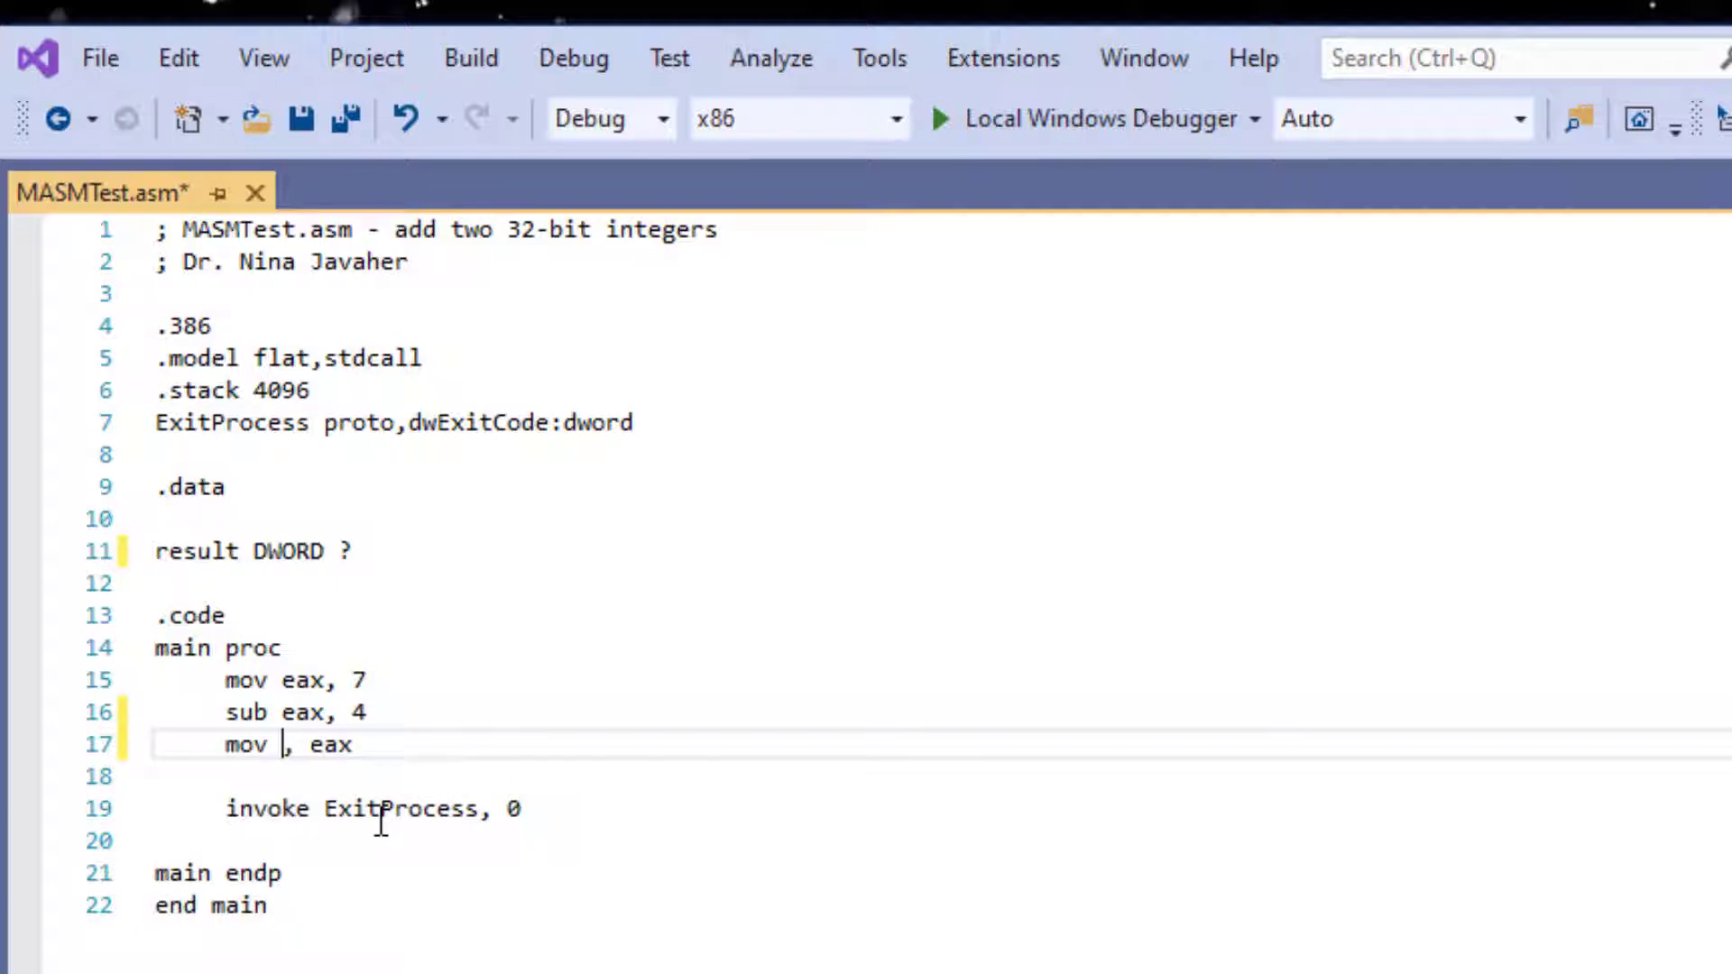
type("result")
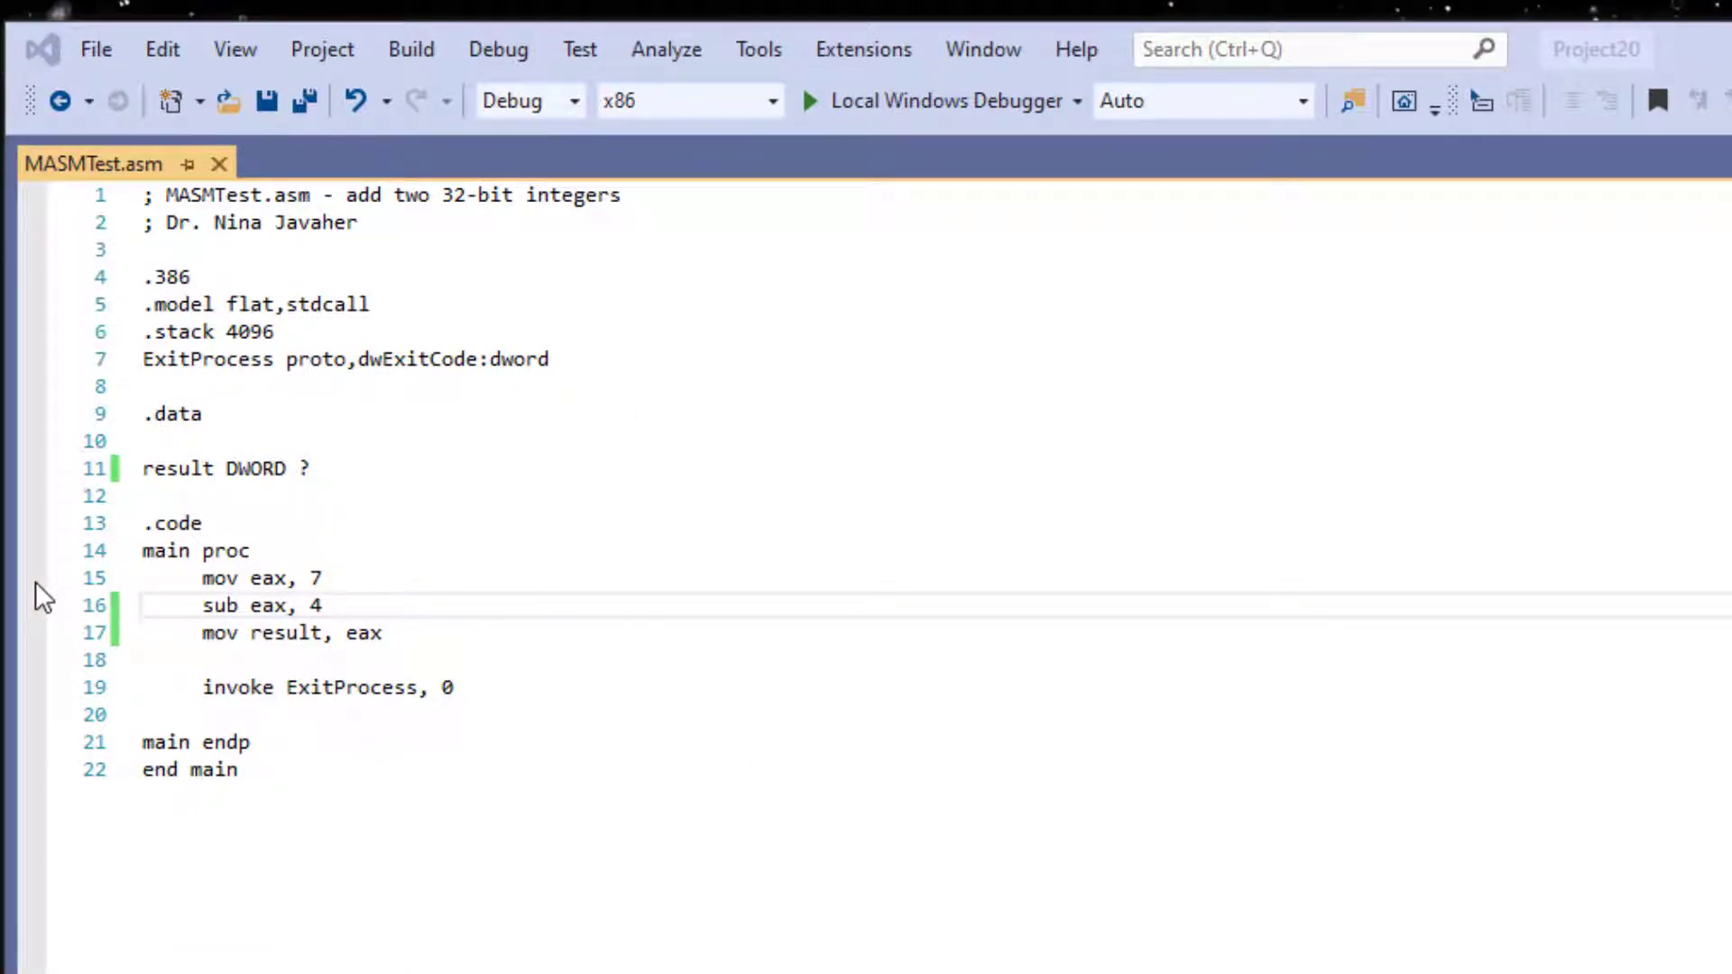
left_click(31, 577)
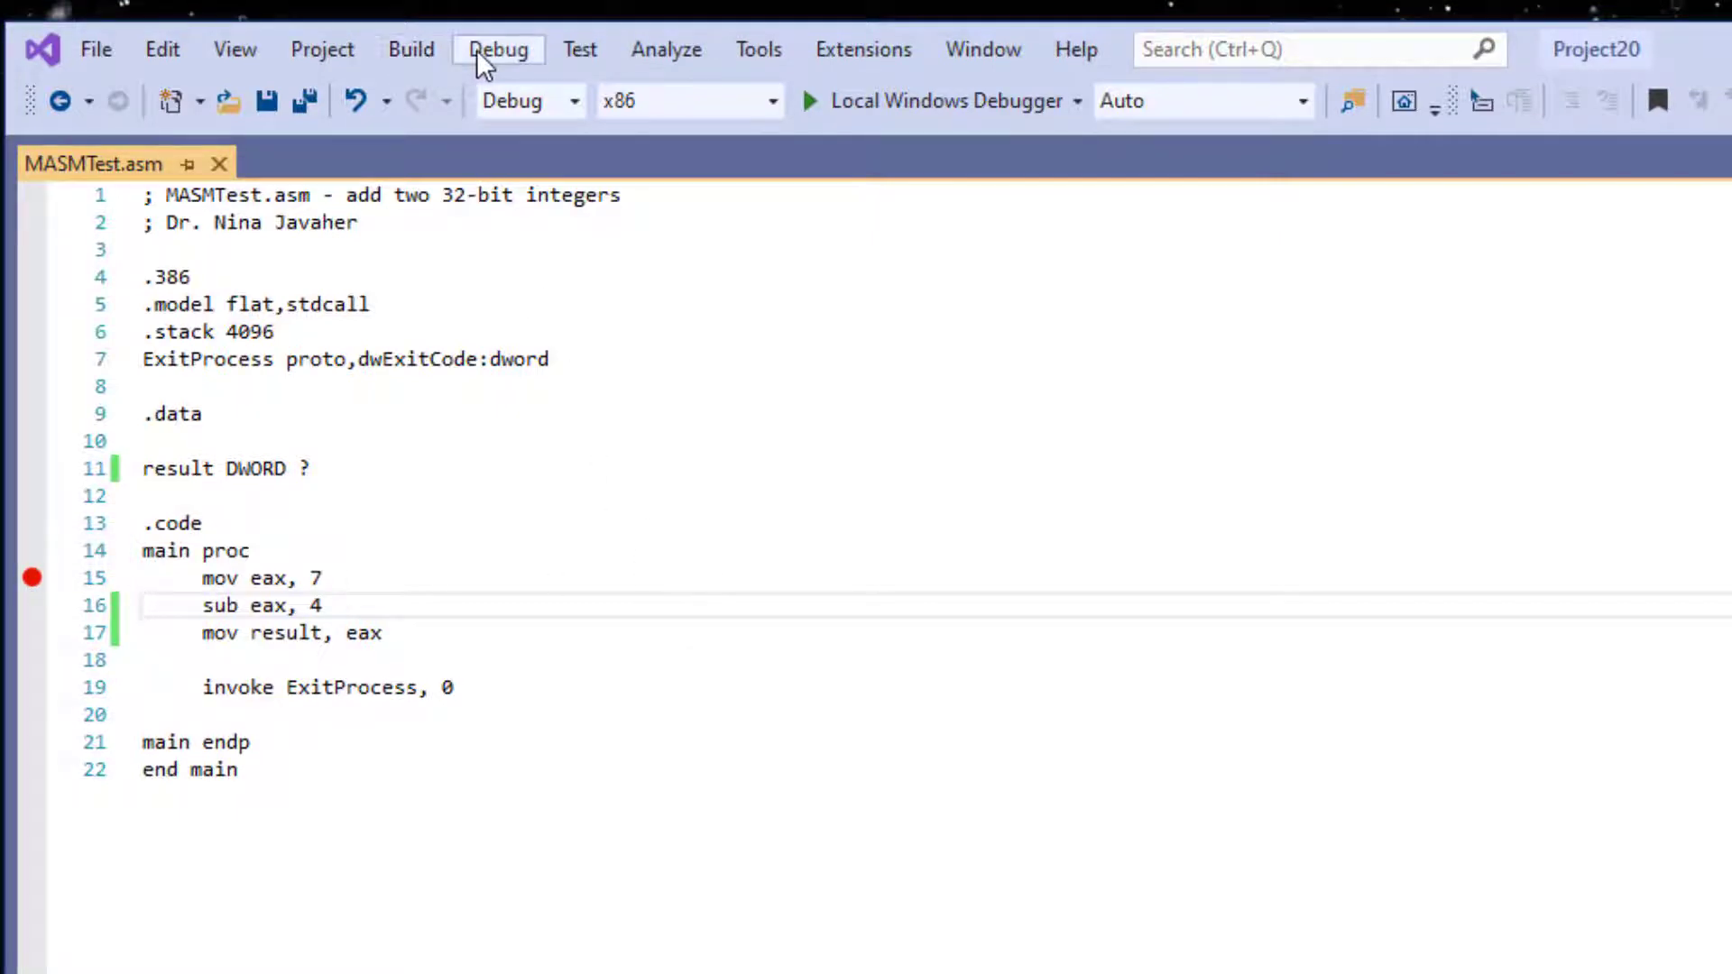
- Start debugging and point Memory 1 at result's address 0x00914000
left_click(497, 49)
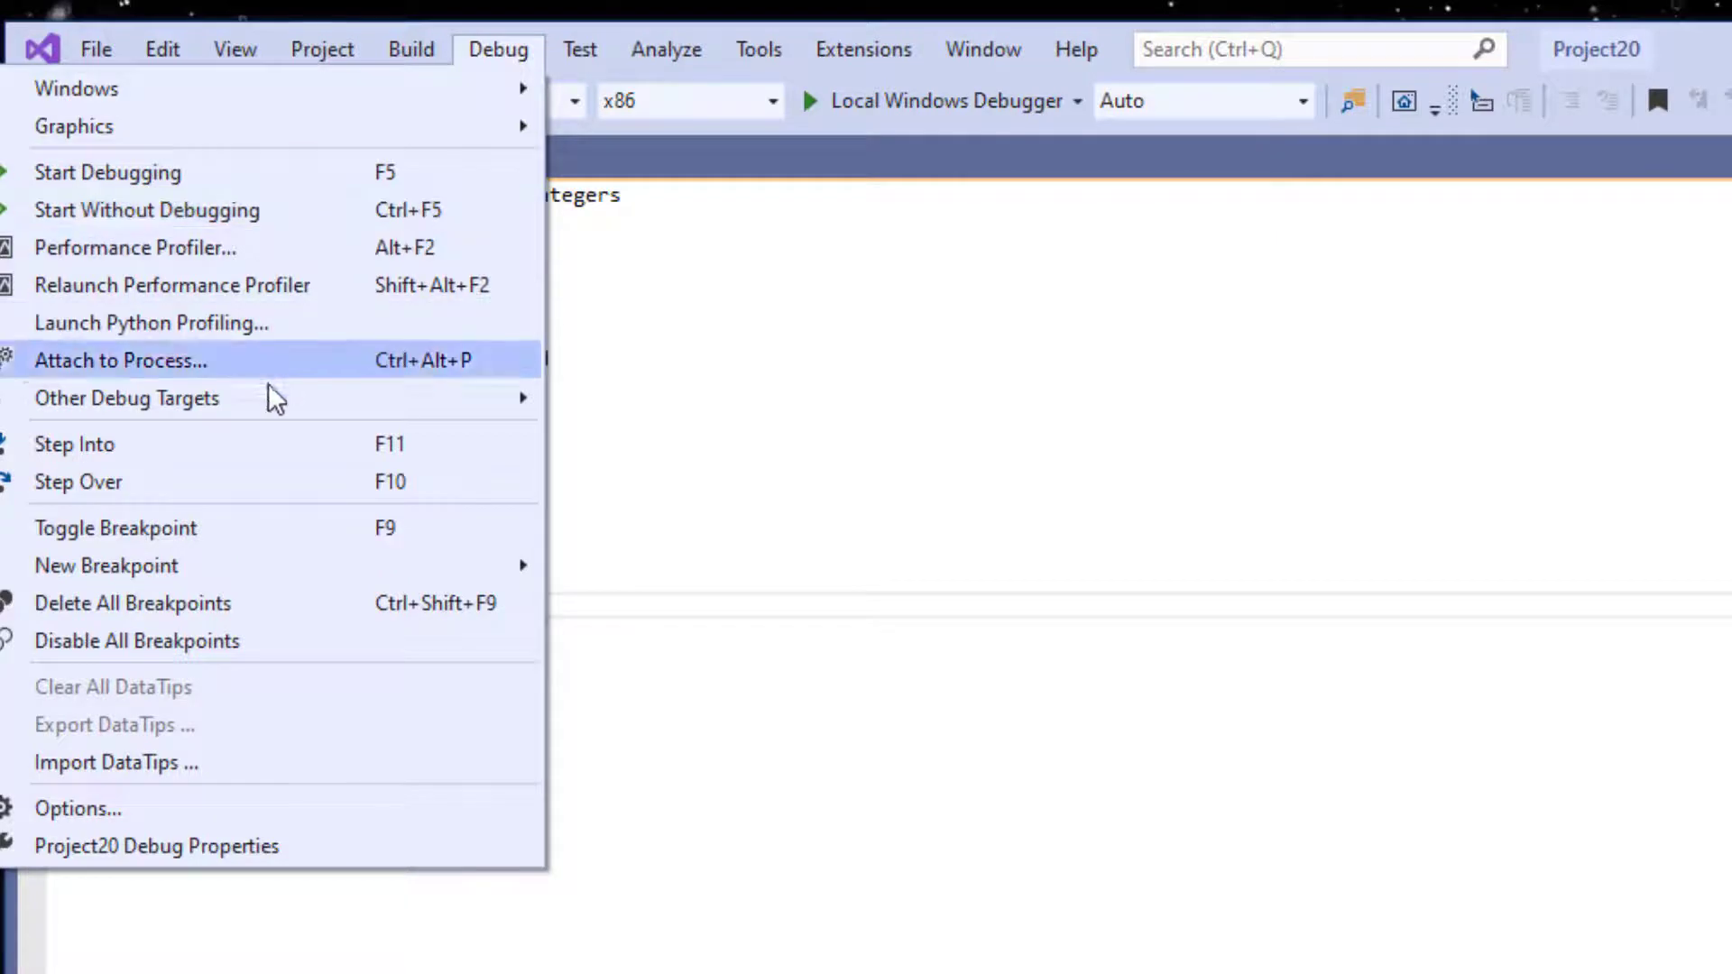
mouse_move(254, 453)
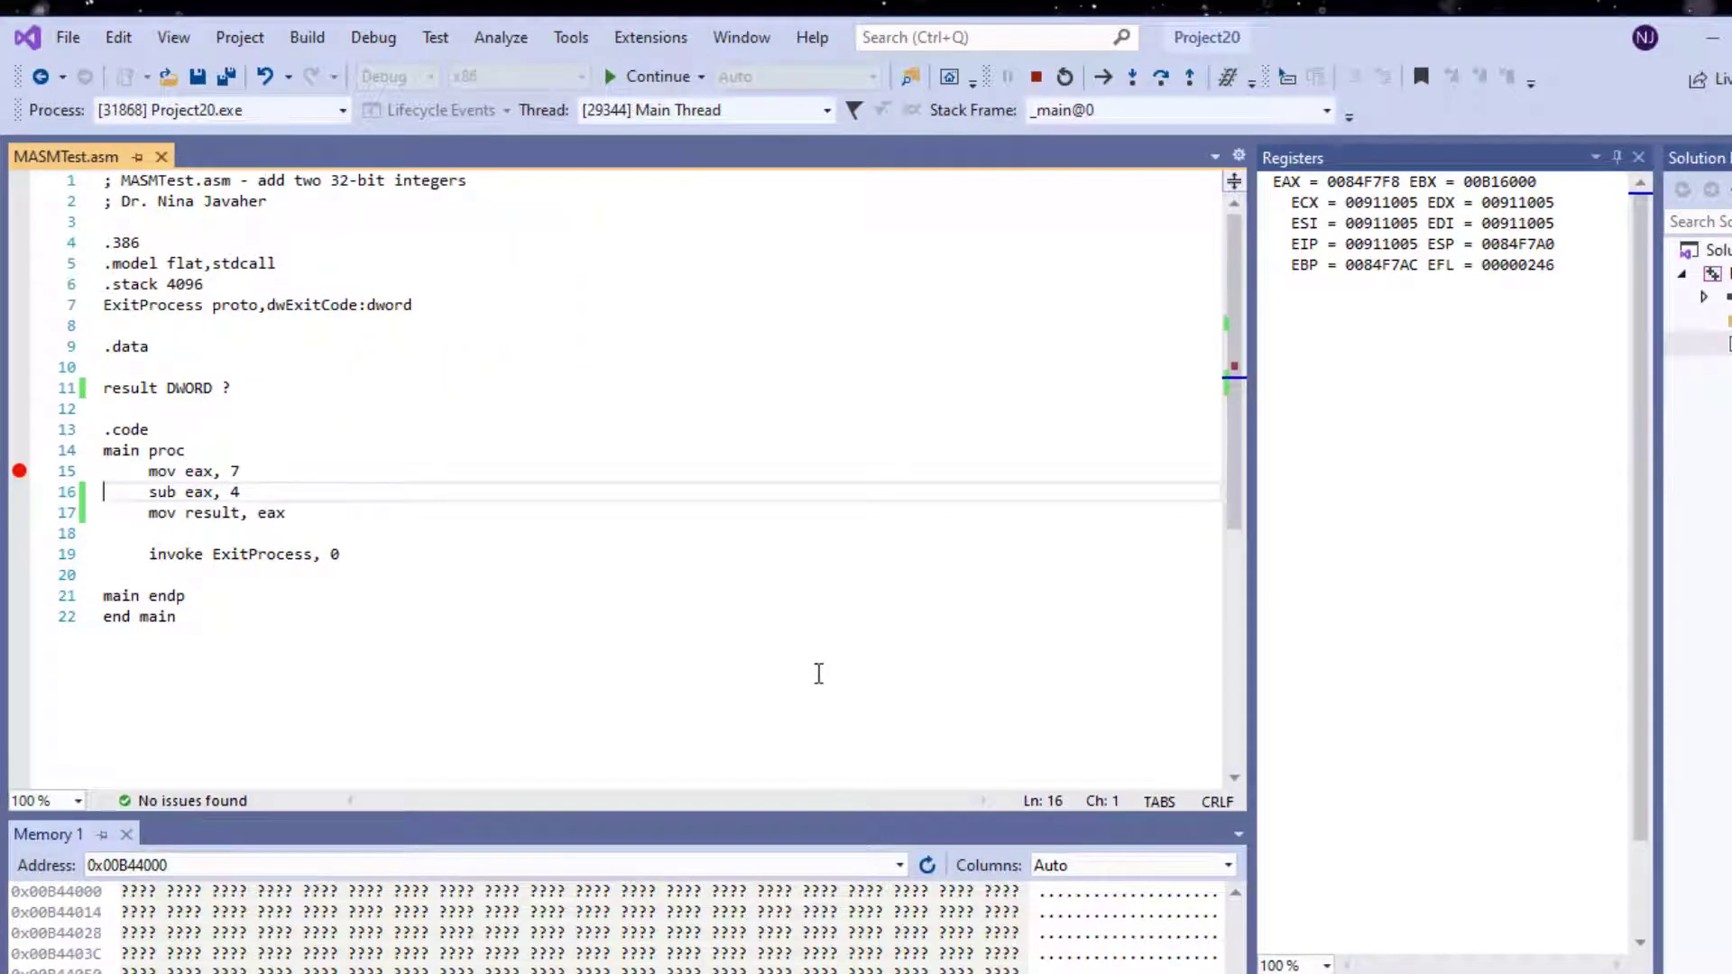
left_click(127, 865)
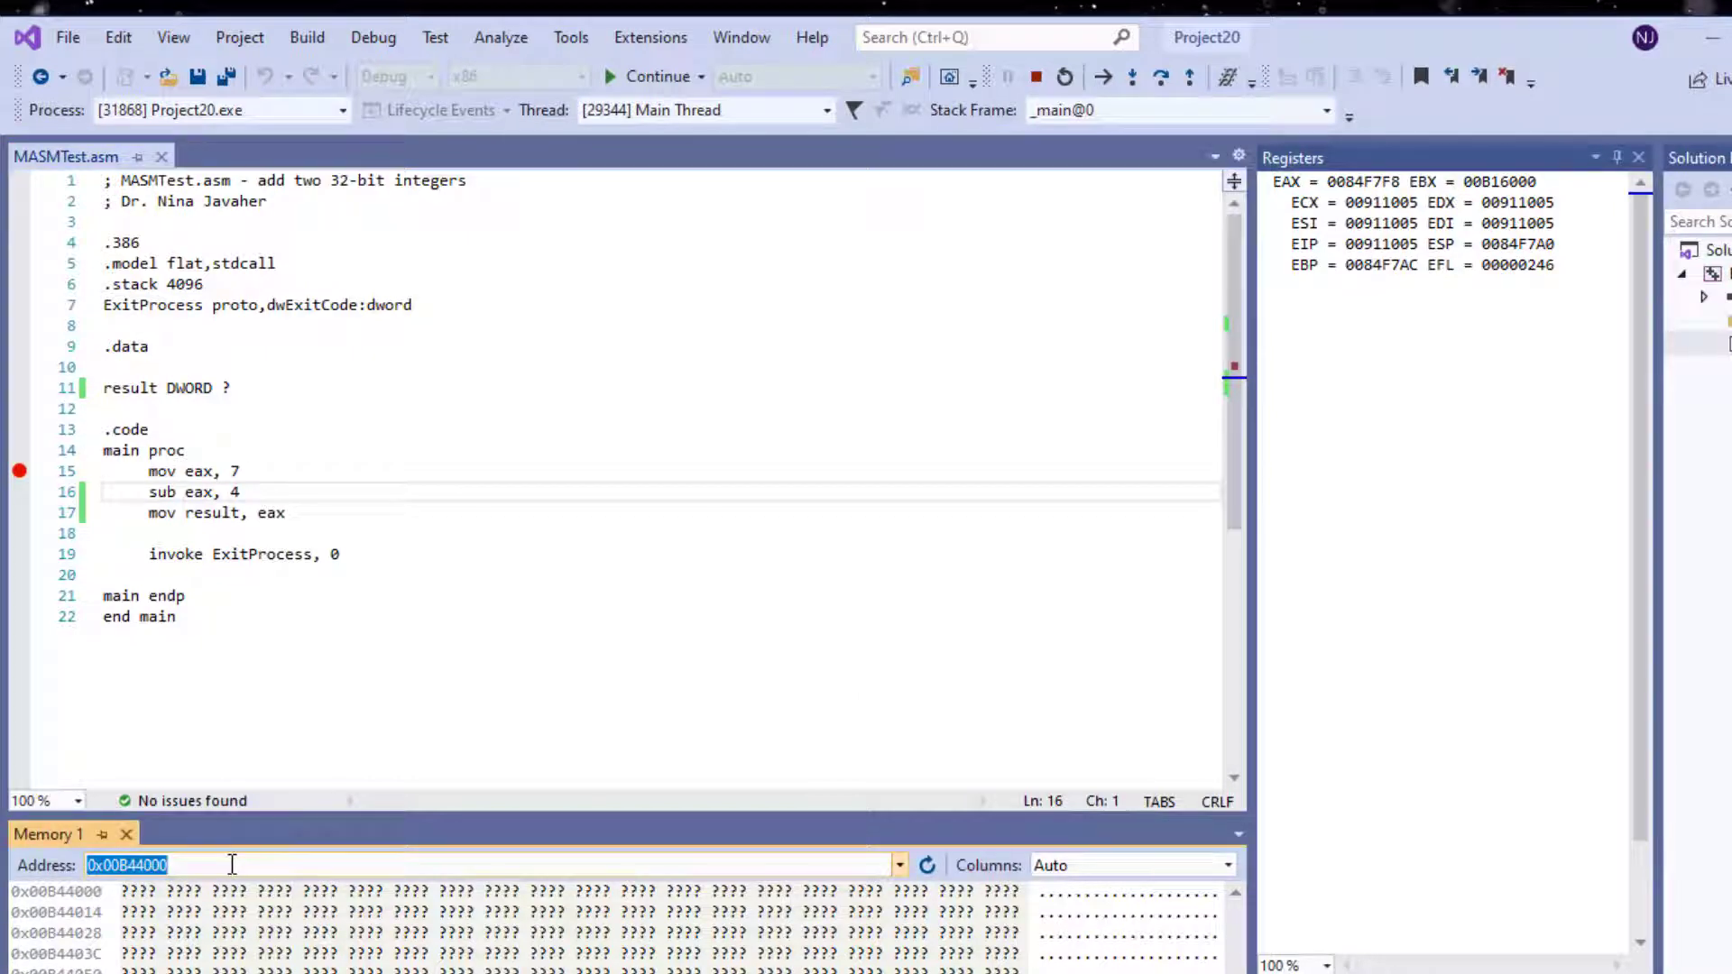
type("&sum")
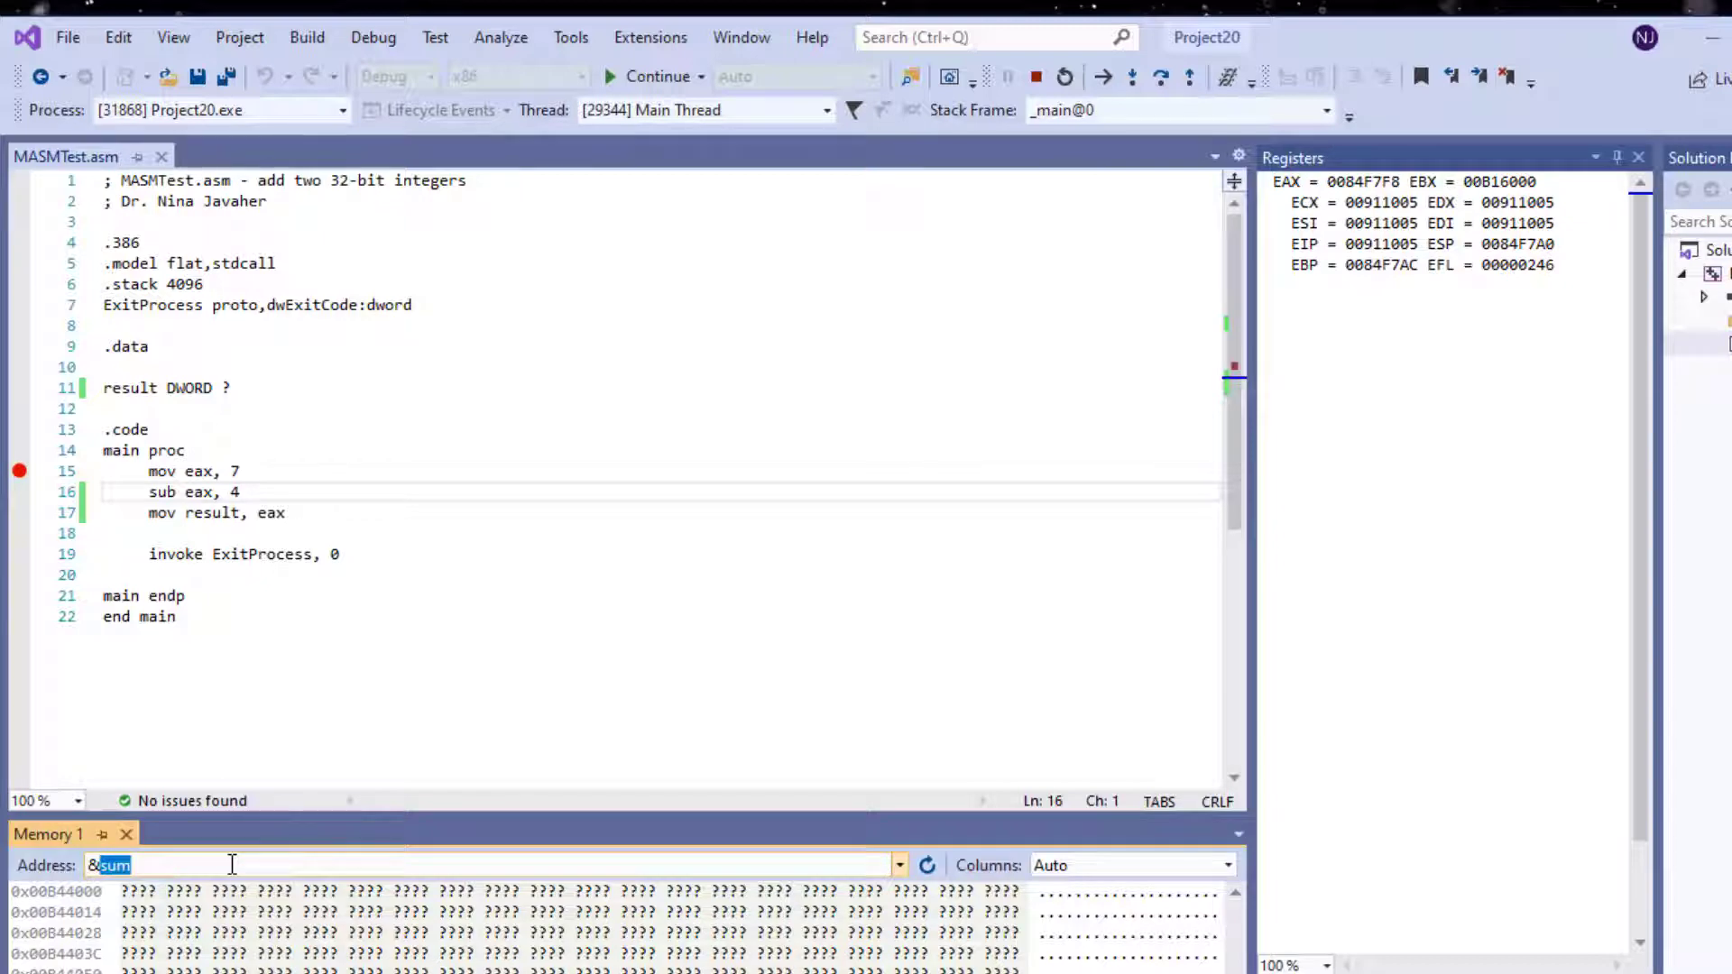
type("&result")
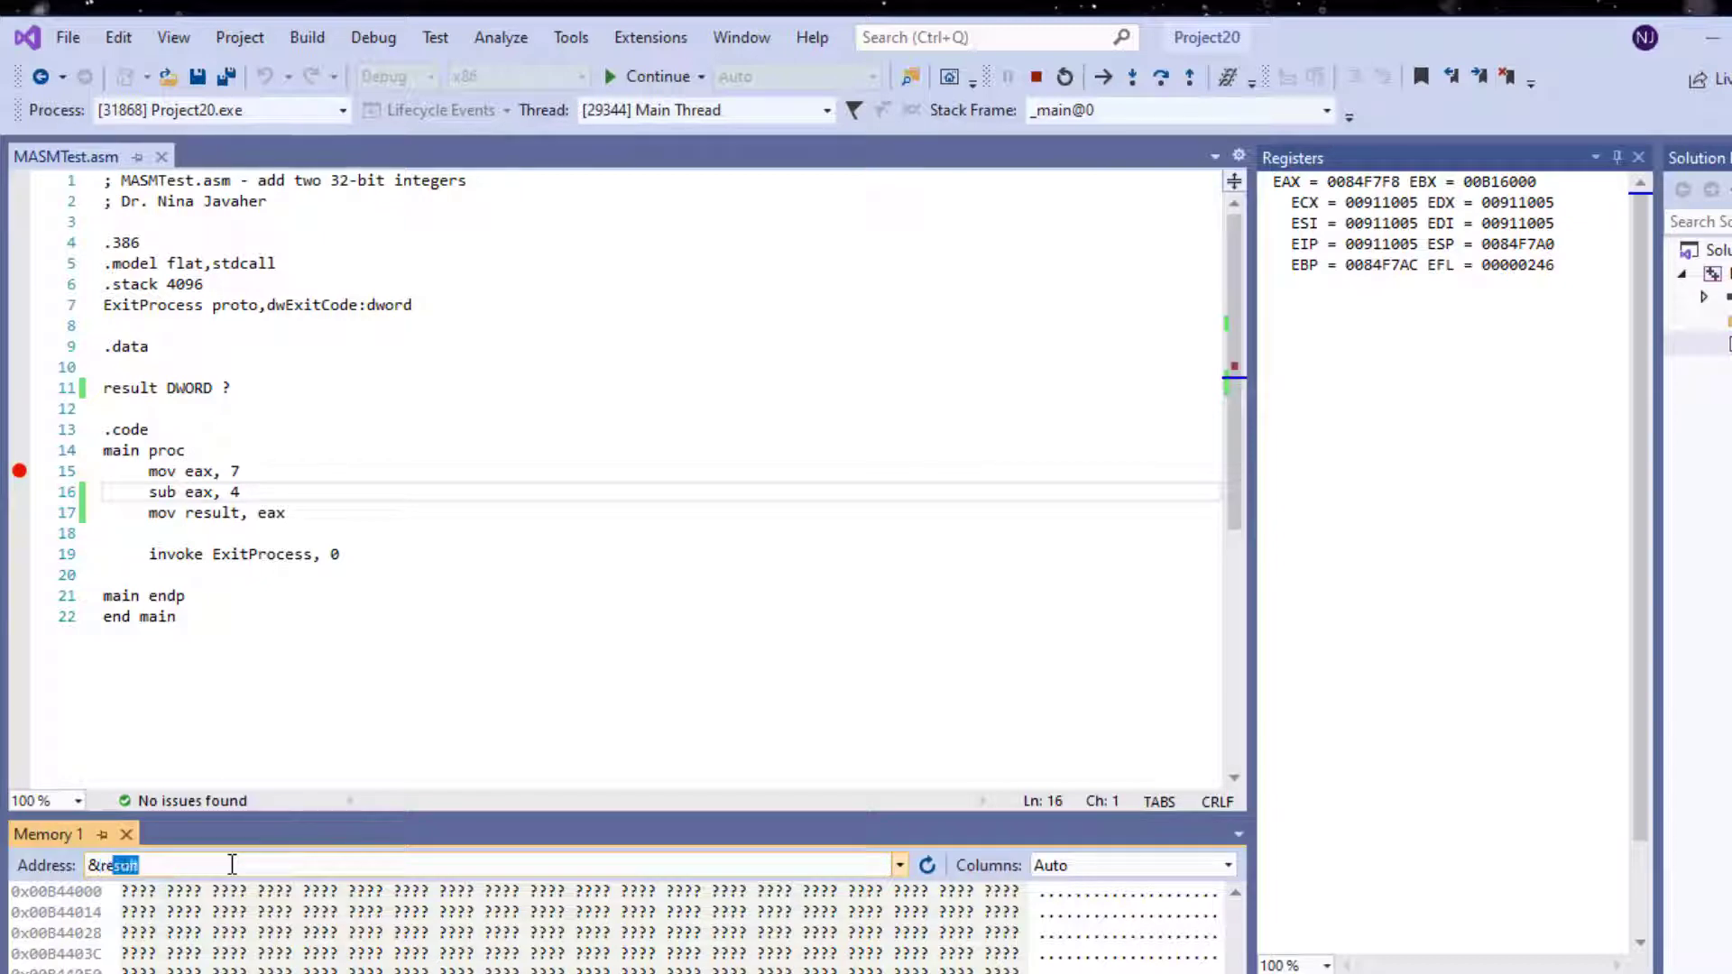
type("0x00914000")
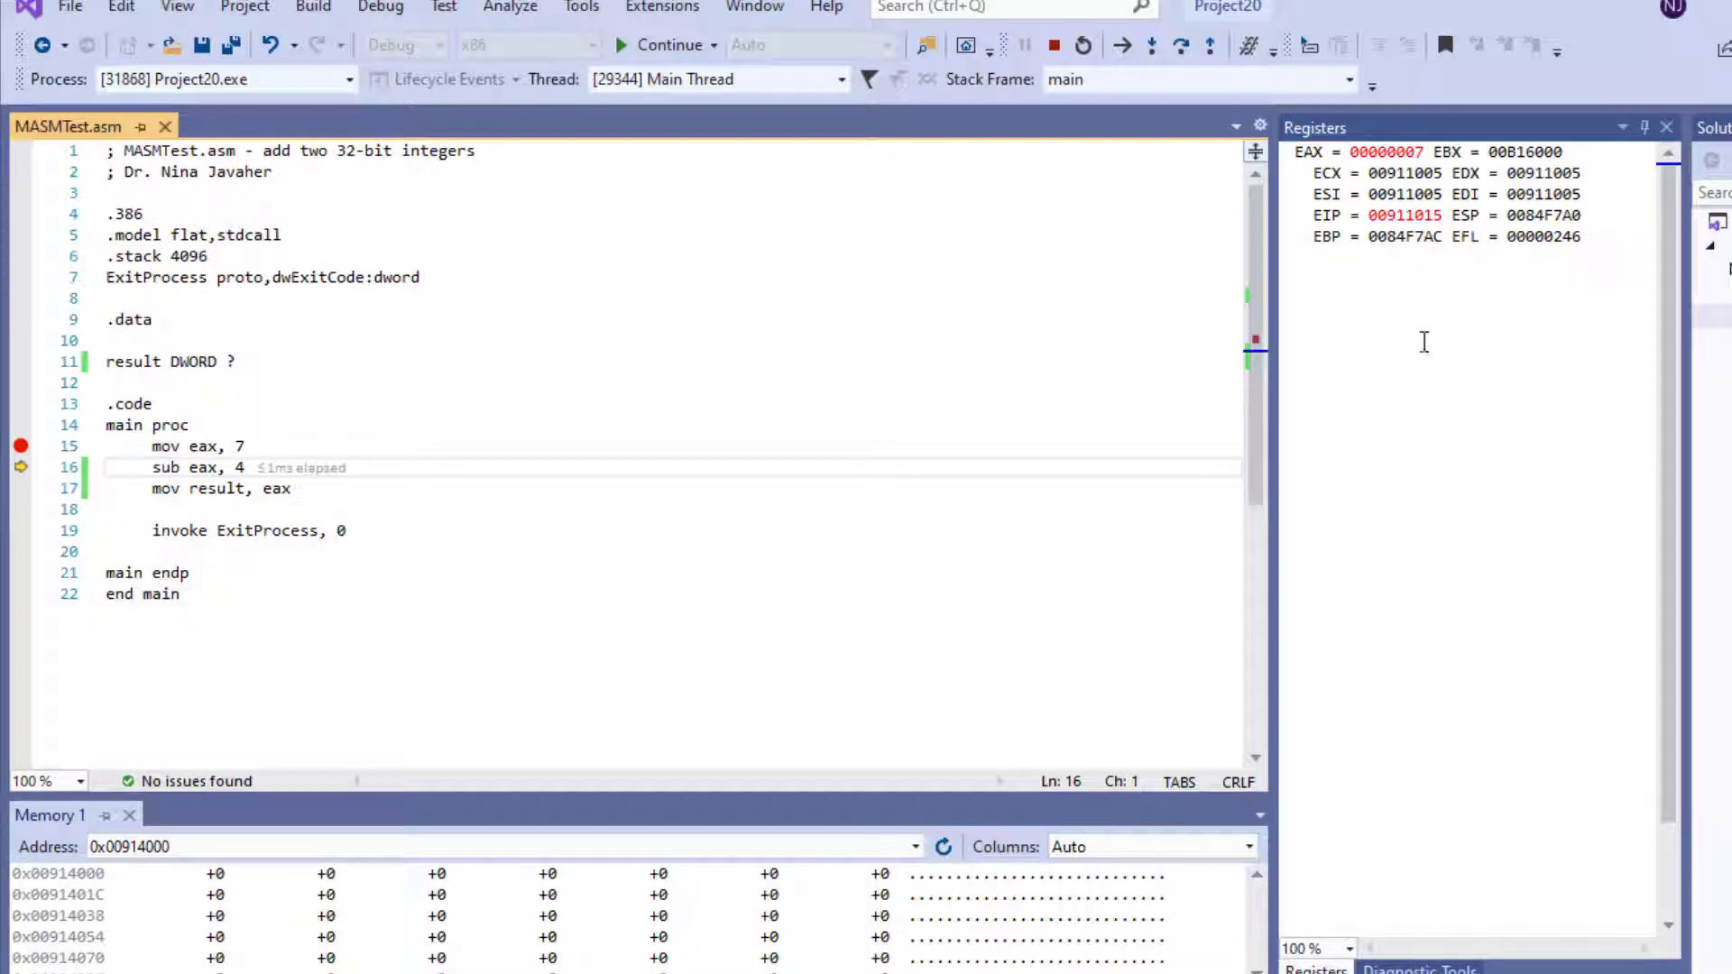
- Add the variable result to the Watch 1 list
left_click(1156, 45)
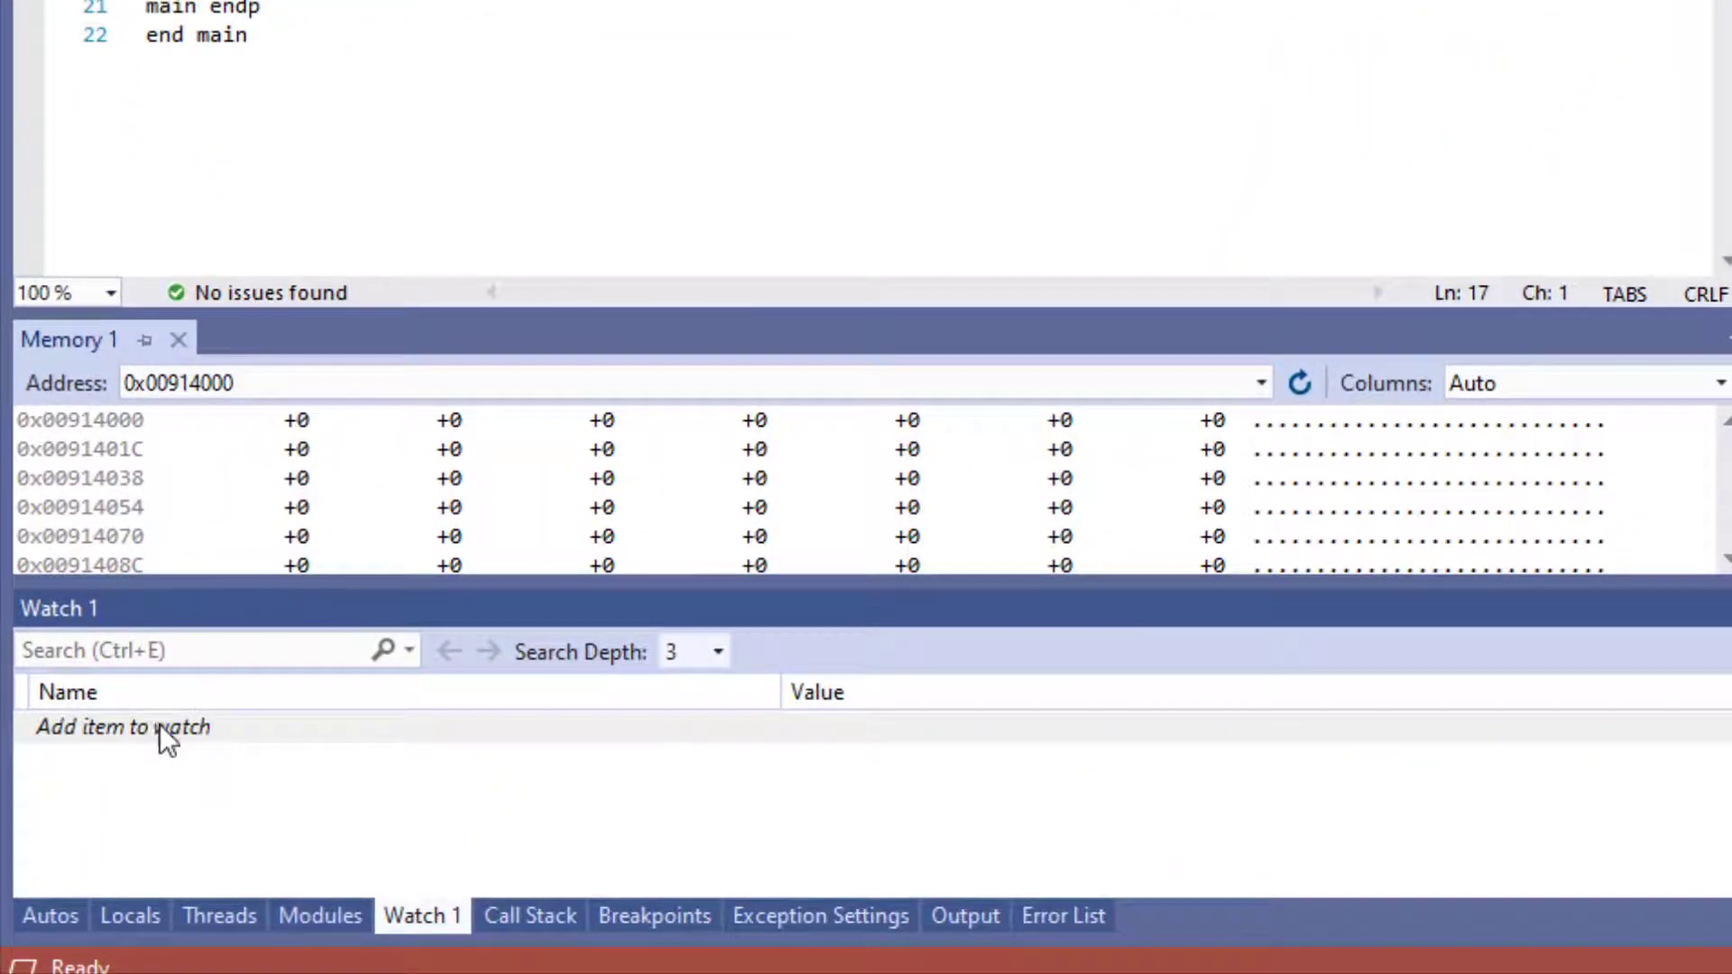
left_click(122, 727)
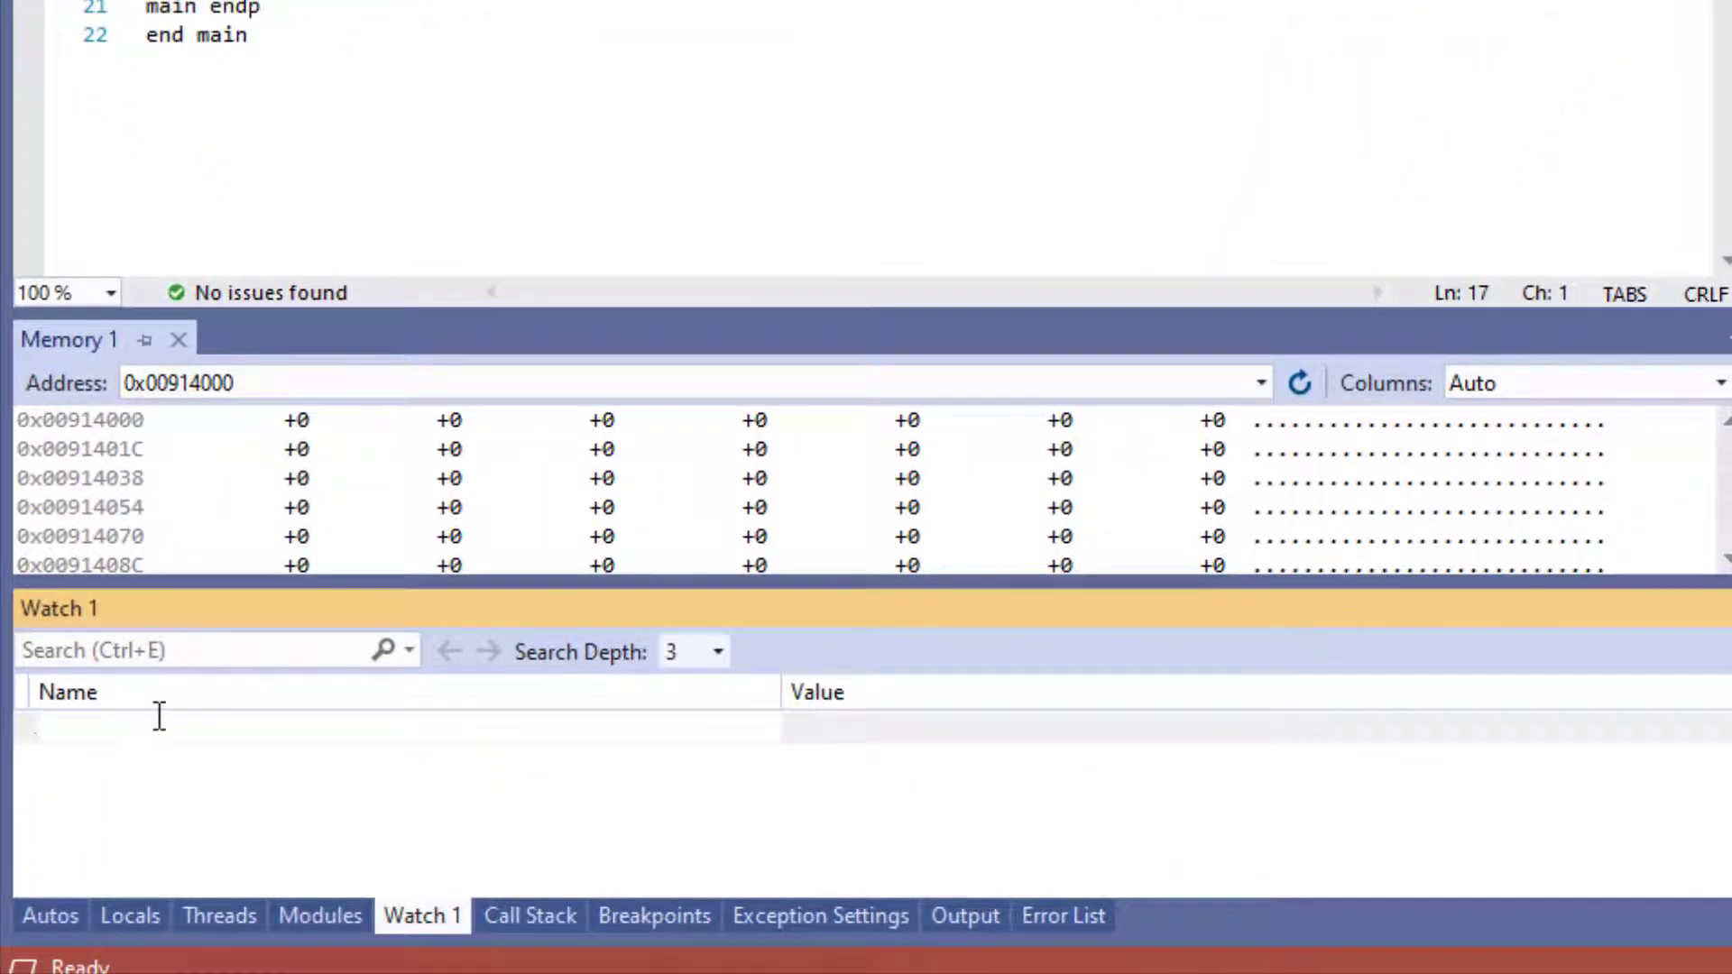
type("result")
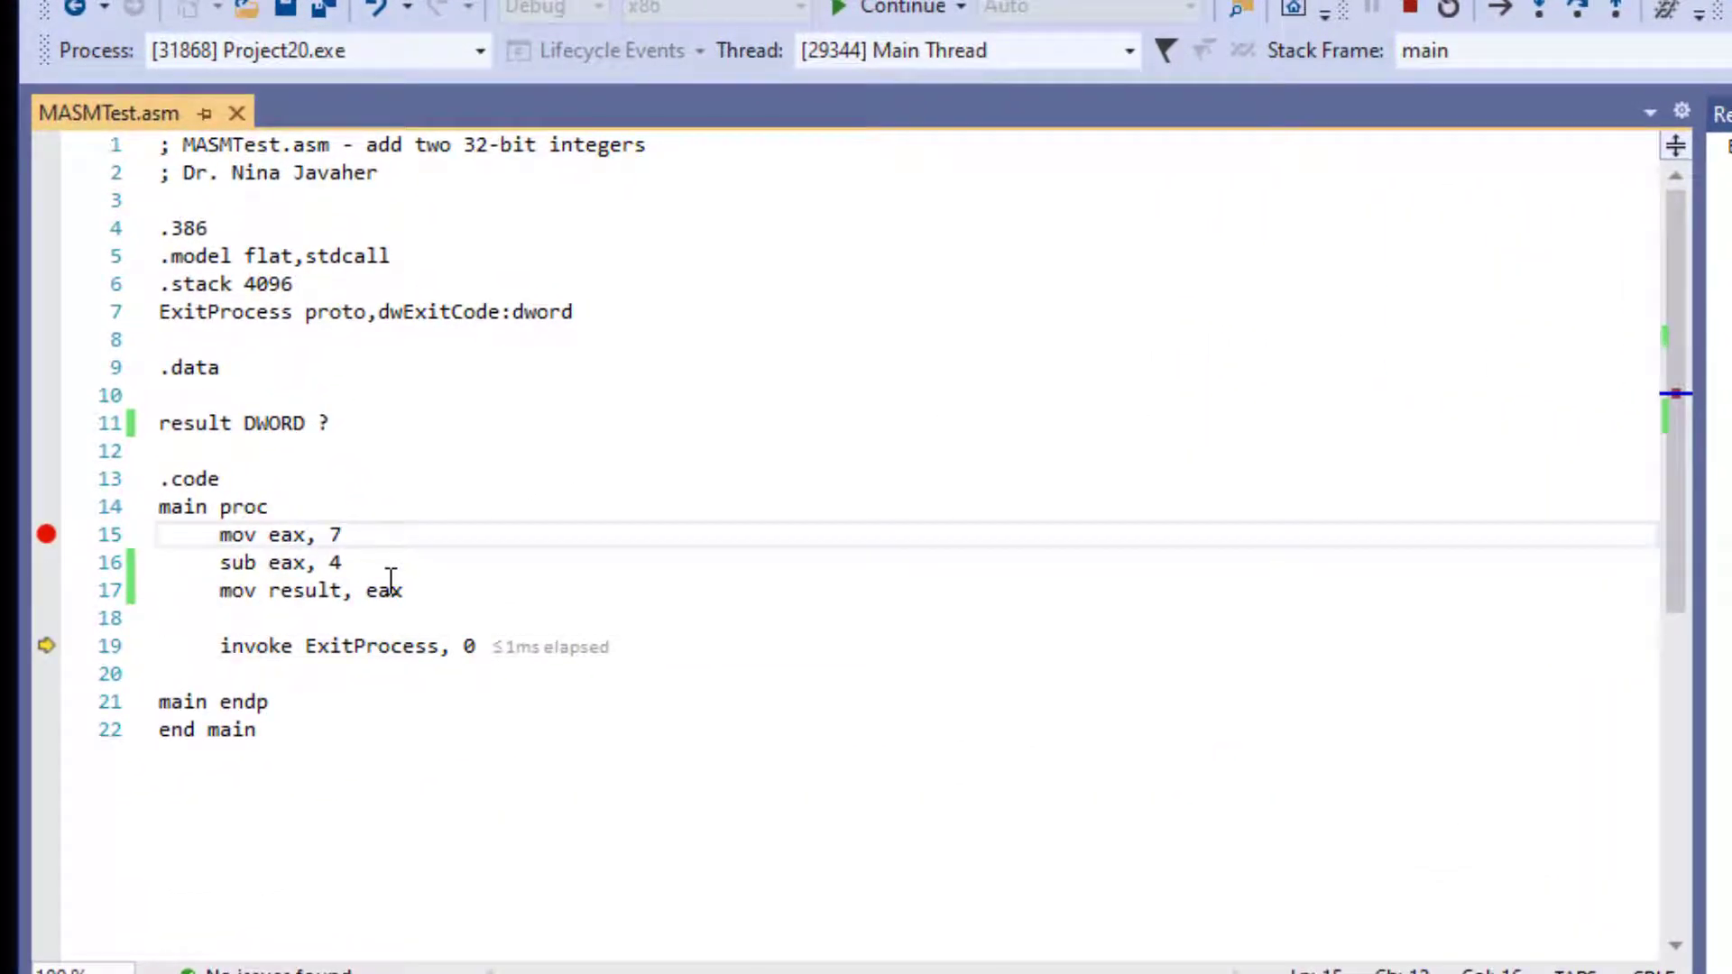
- Insert 'add eax, 4' and change the subtraction to 'sub eax, 2'
type("add eax")
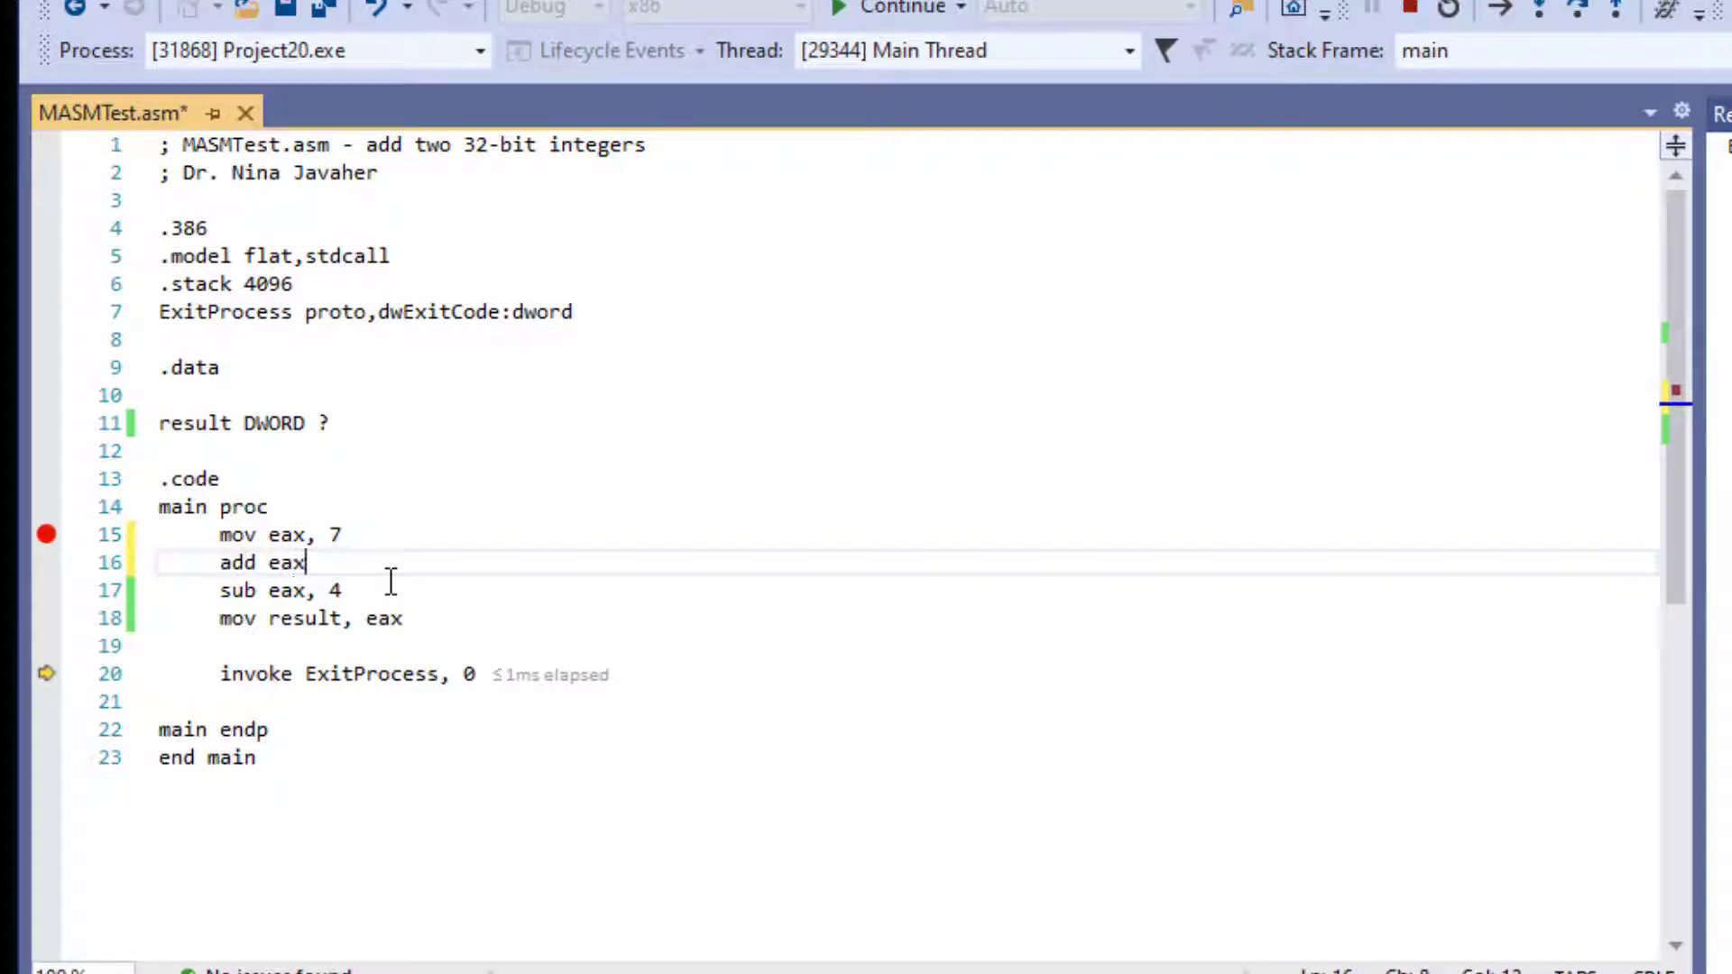
type(",")
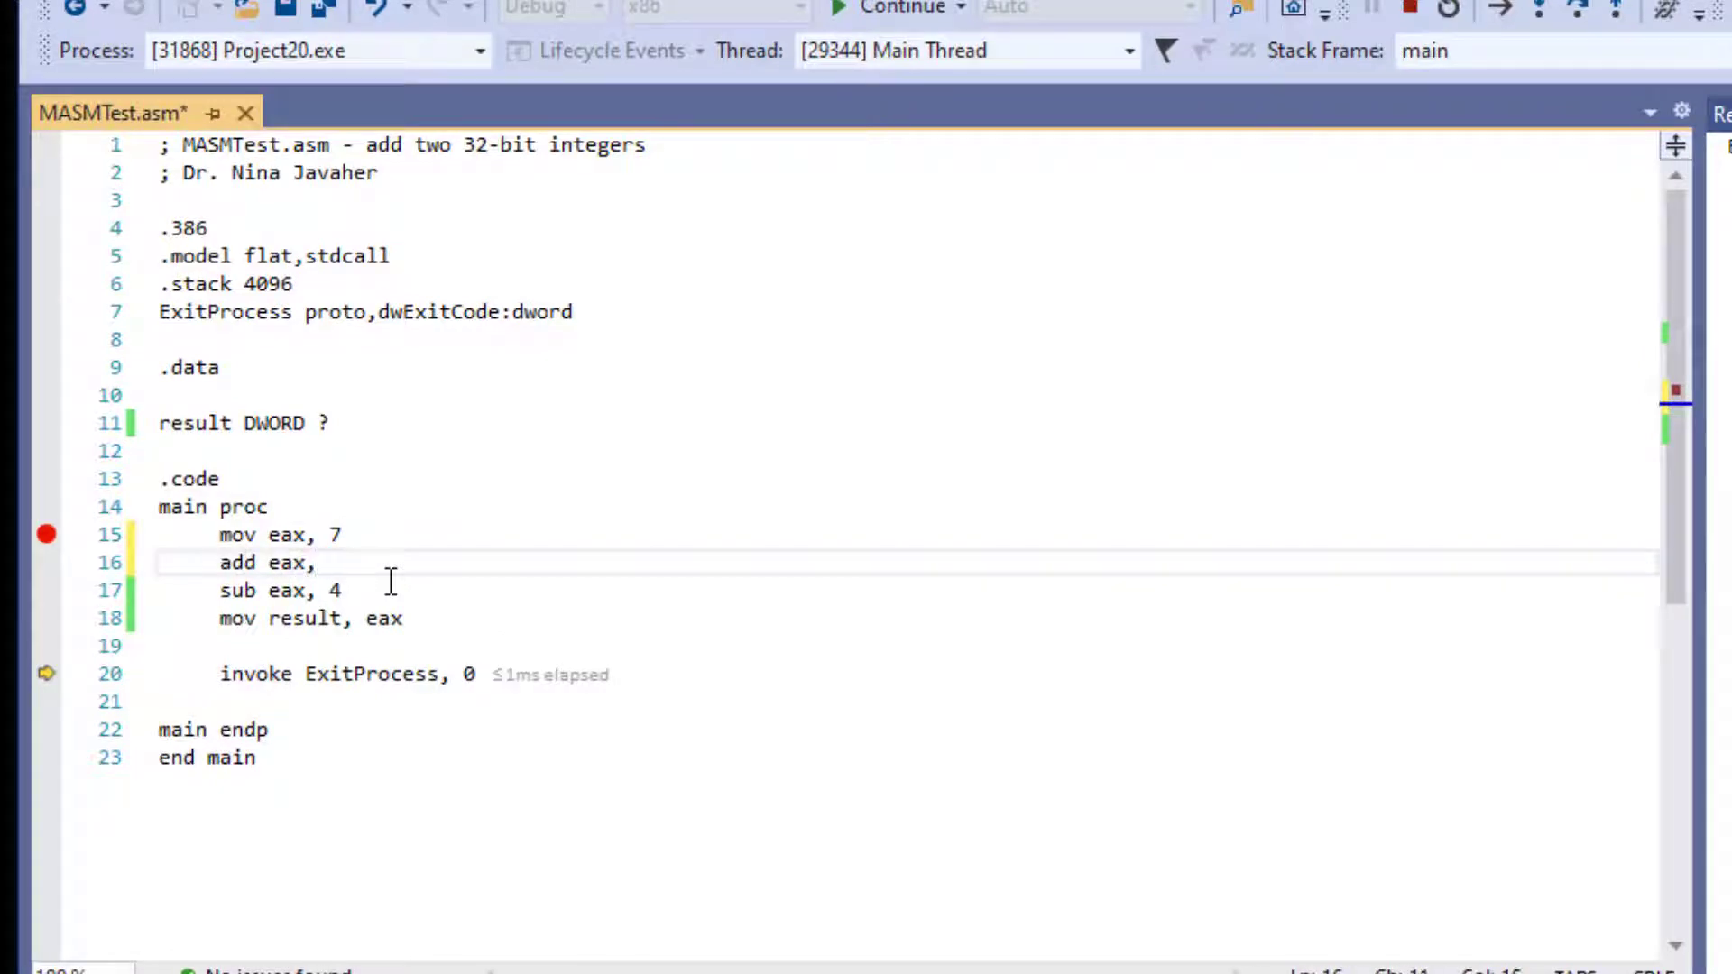
type("4")
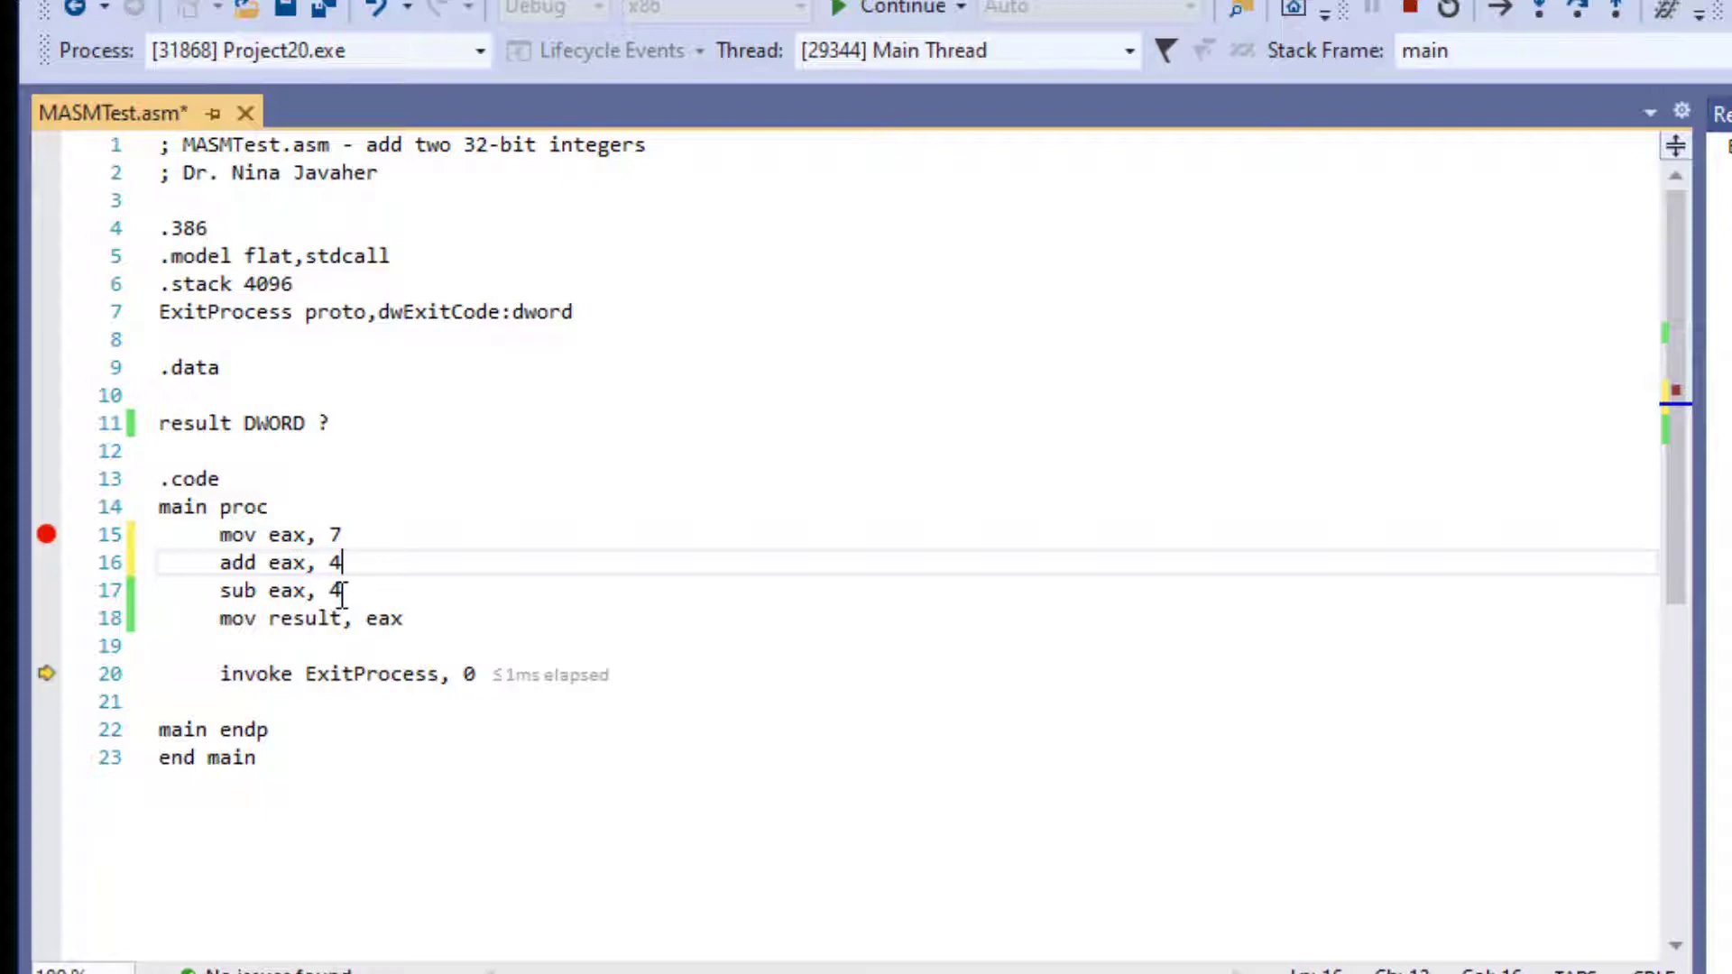
key("Backspace")
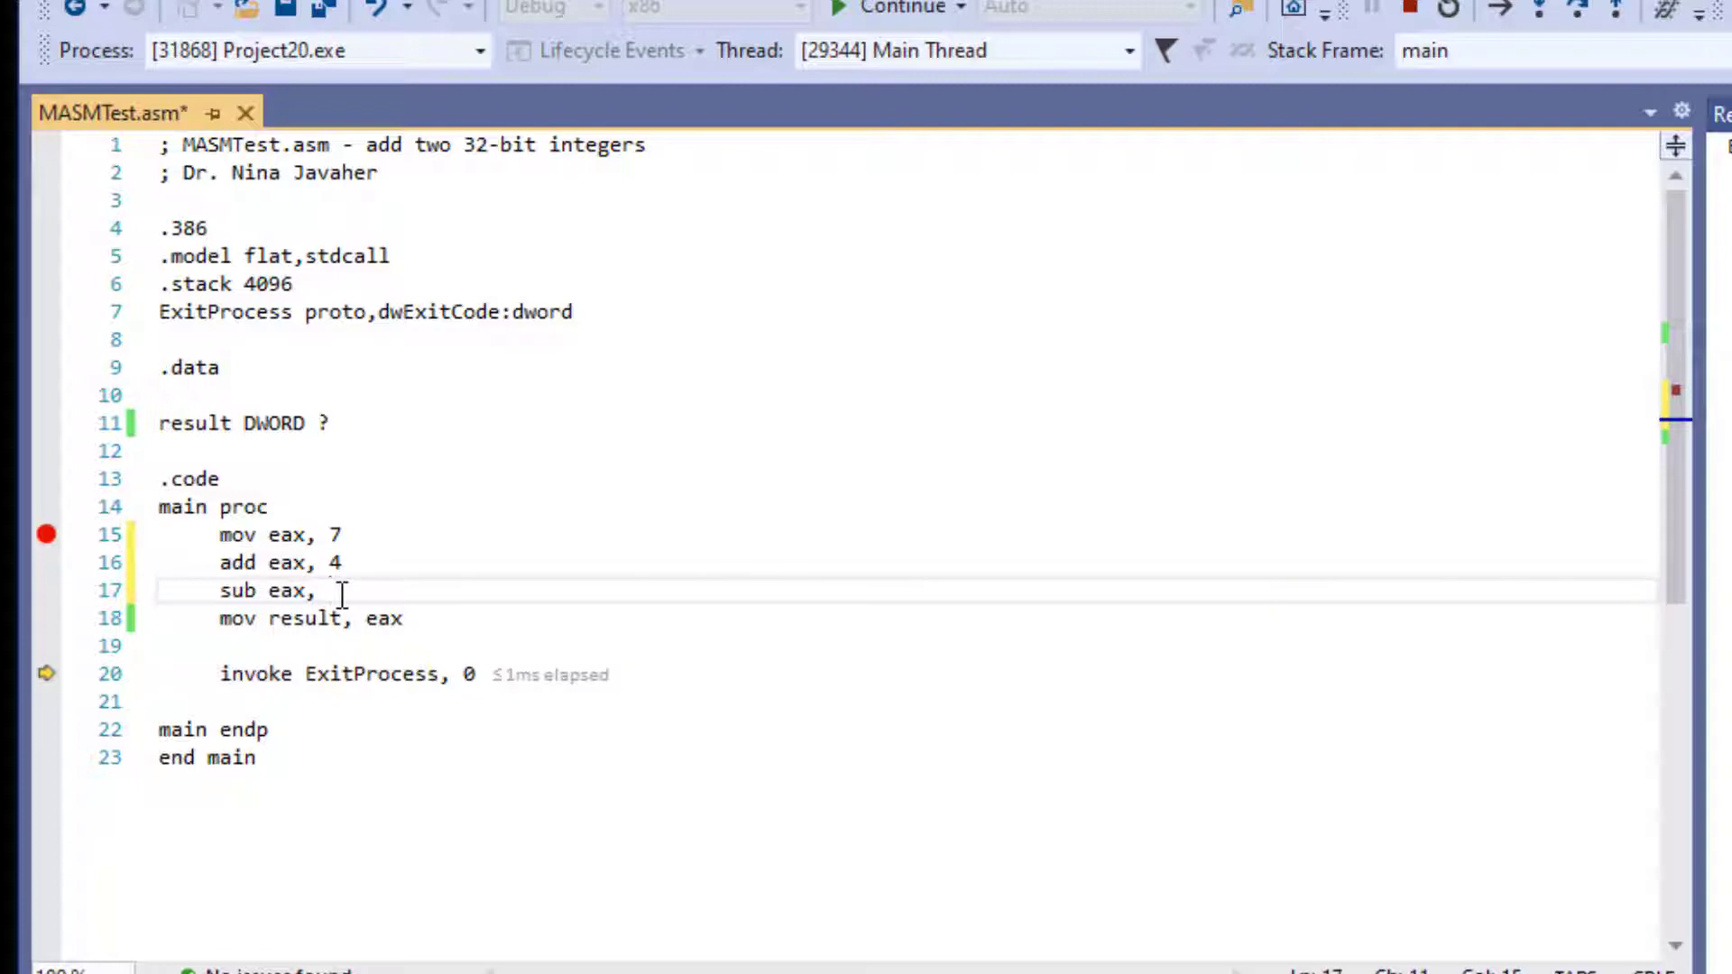
type("2")
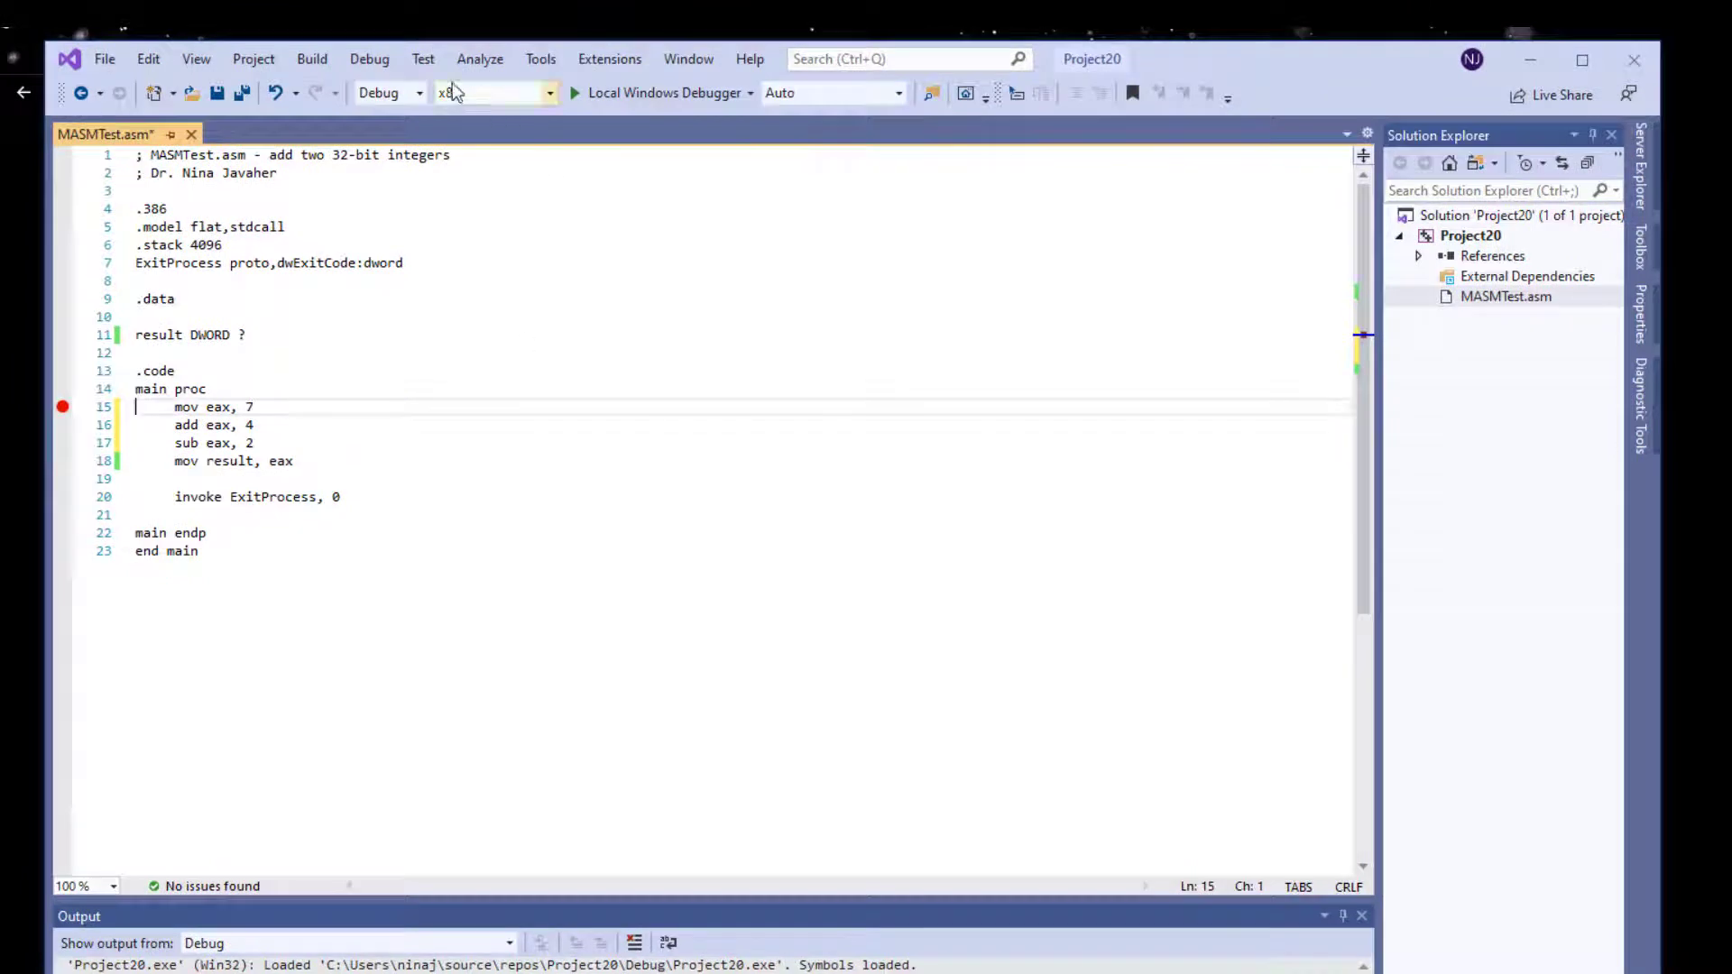
- Restart with Step Into and step with F10 until EAX shows 0000000B
left_click(369, 58)
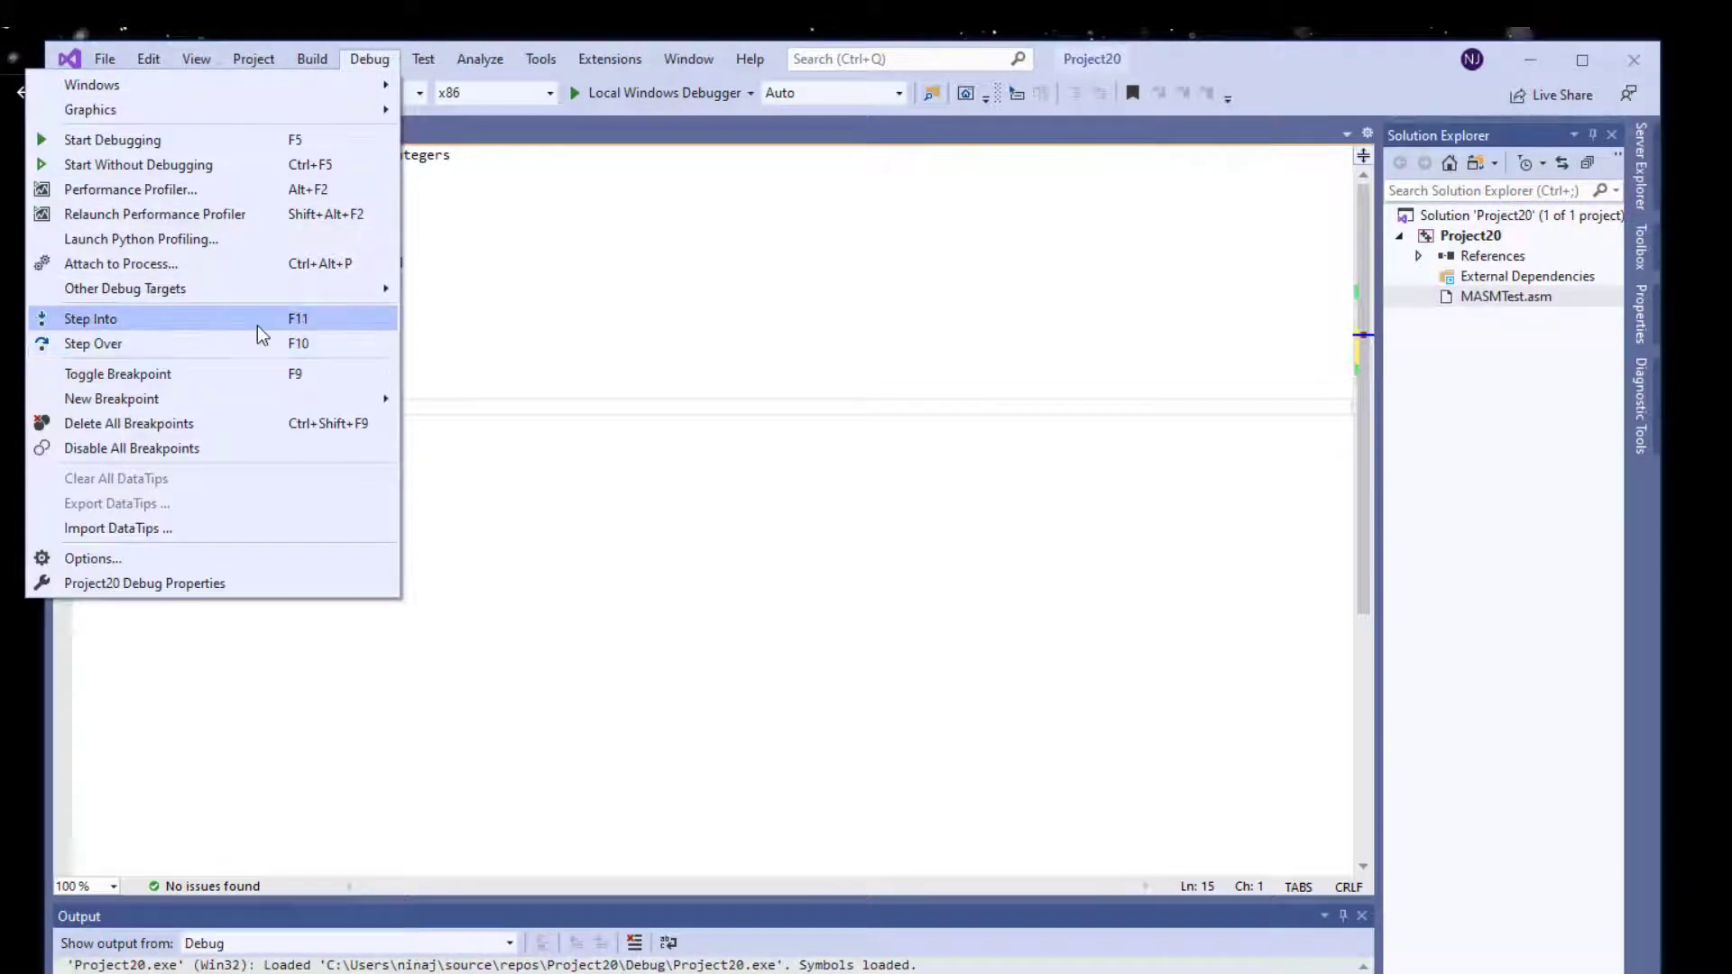
left_click(89, 319)
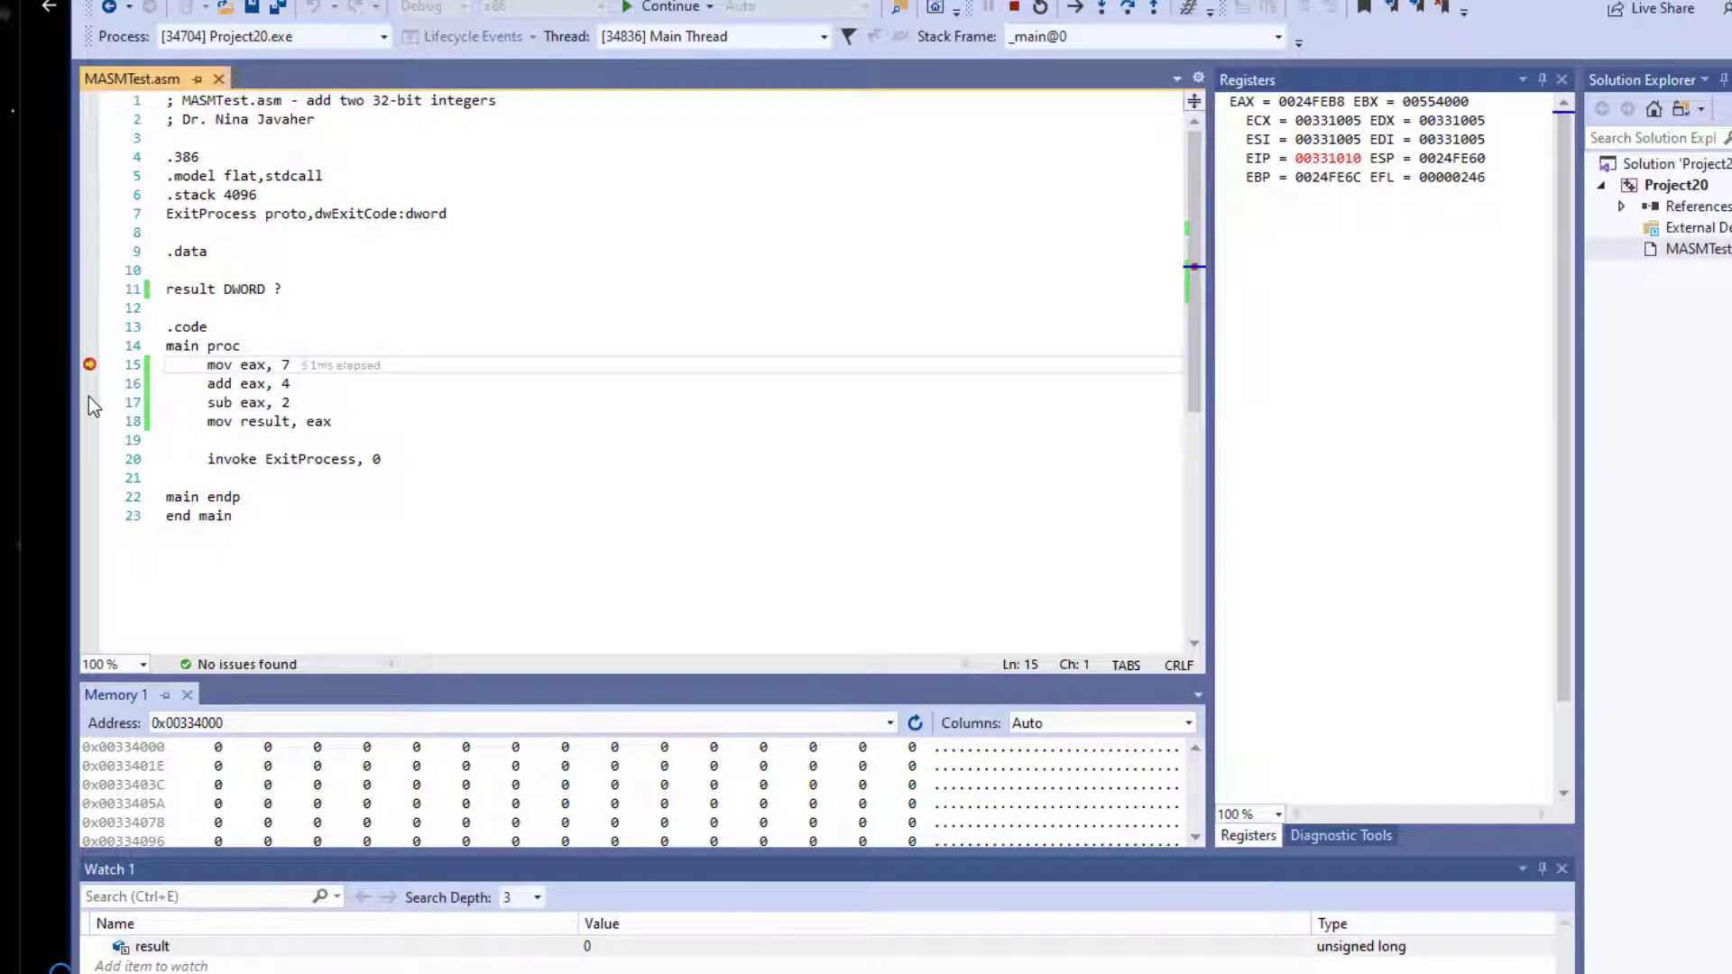
key("F10")
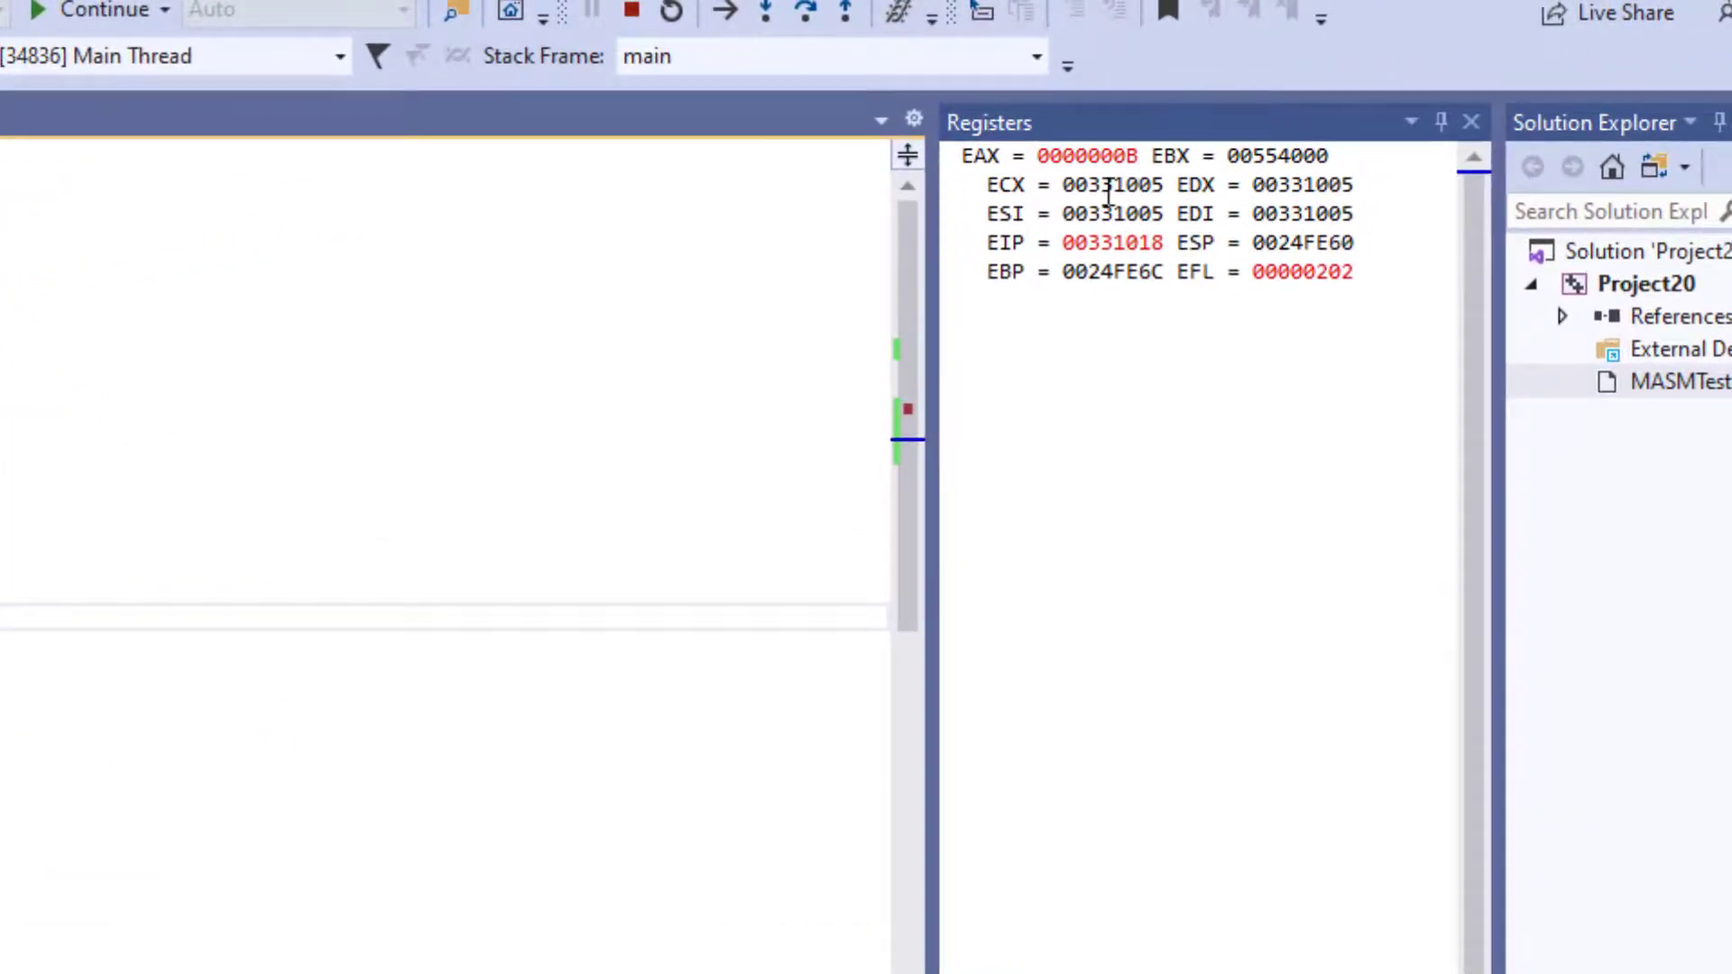
mouse_move(1098, 318)
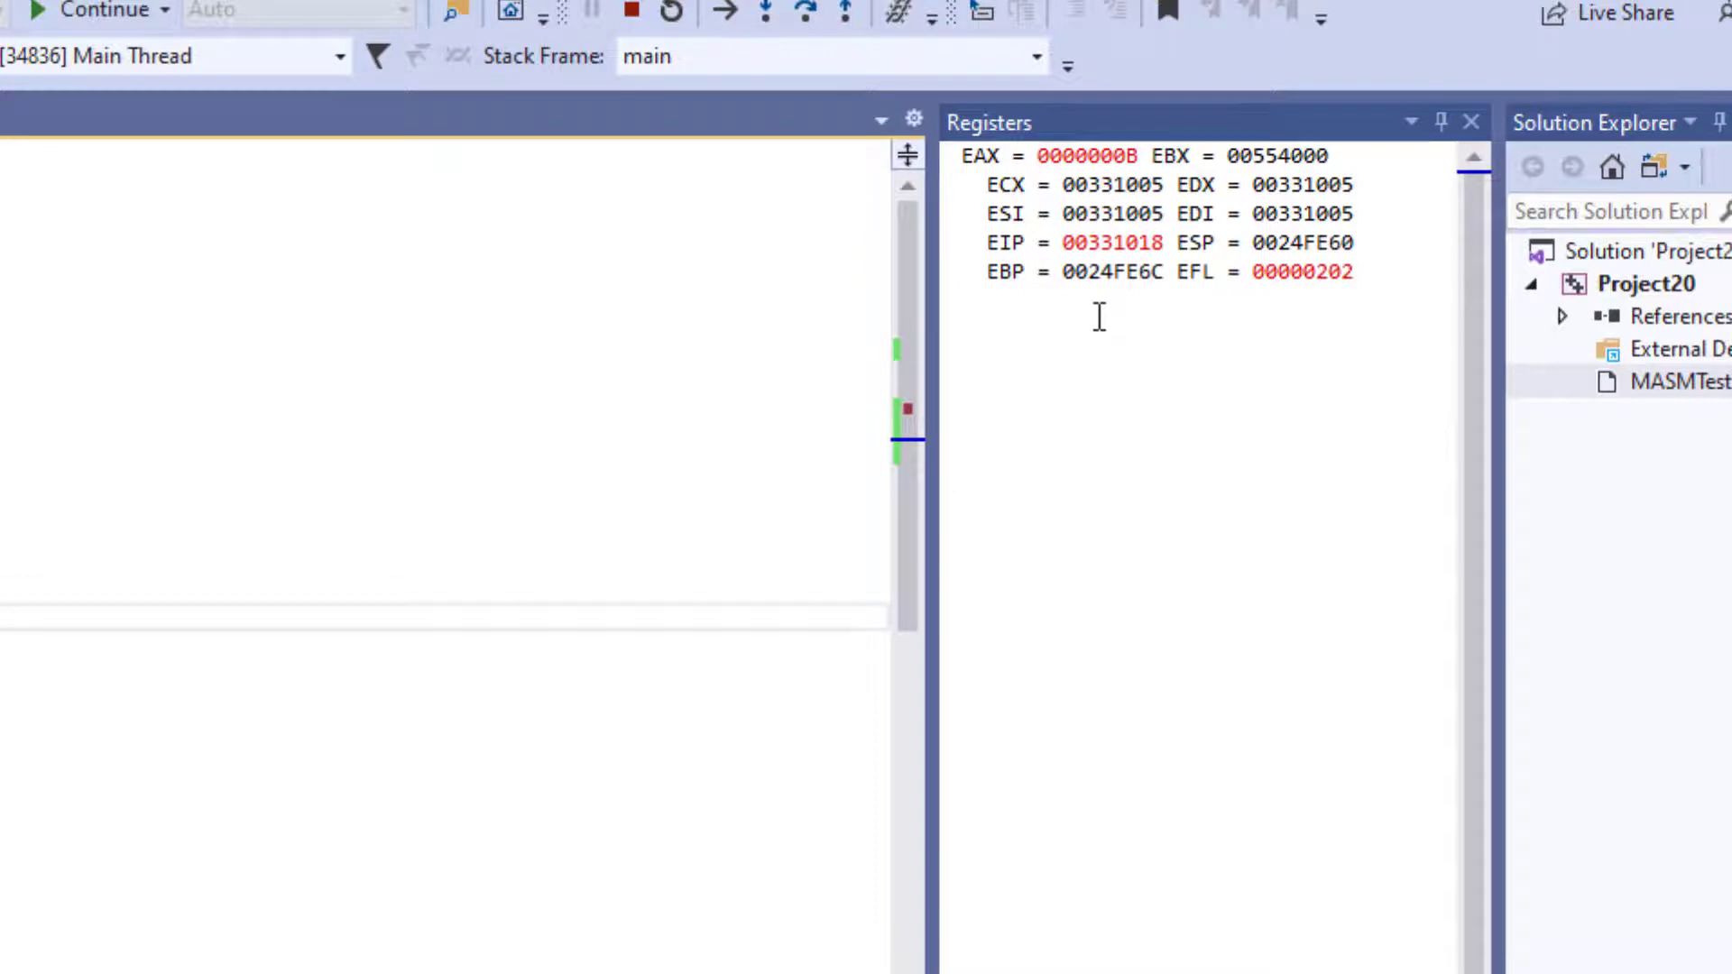